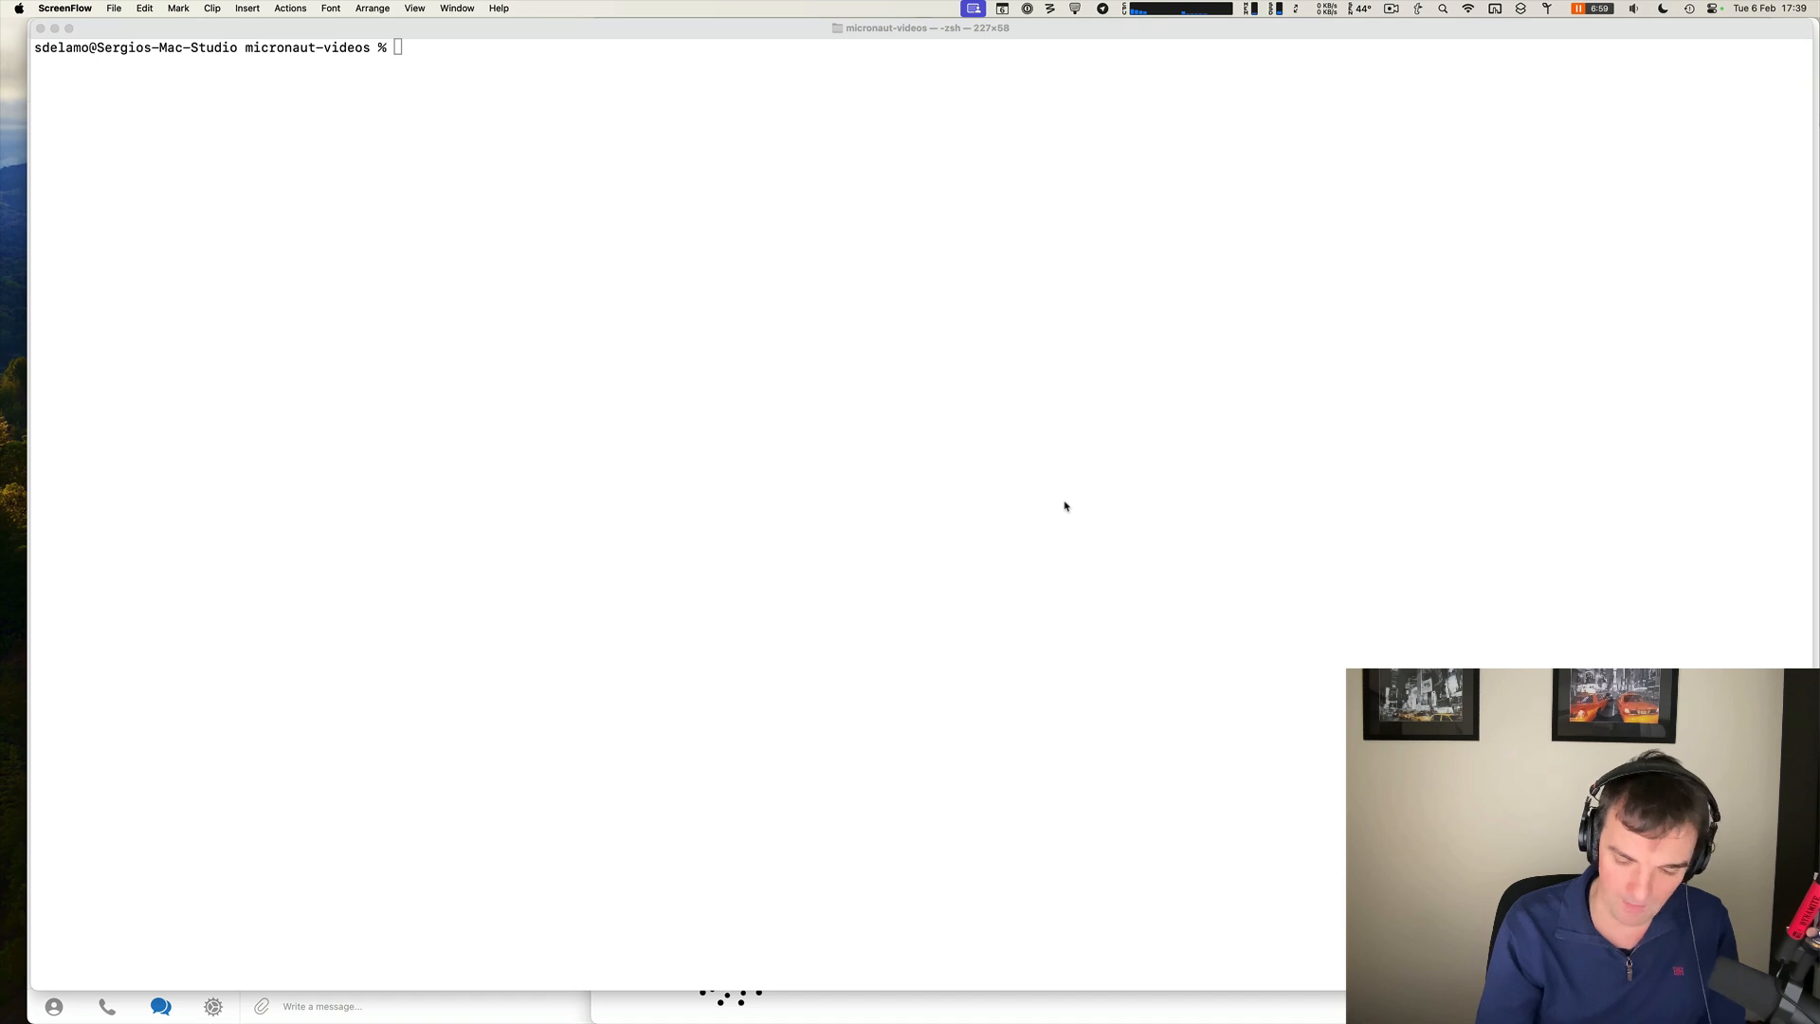
mouse_move(976, 343)
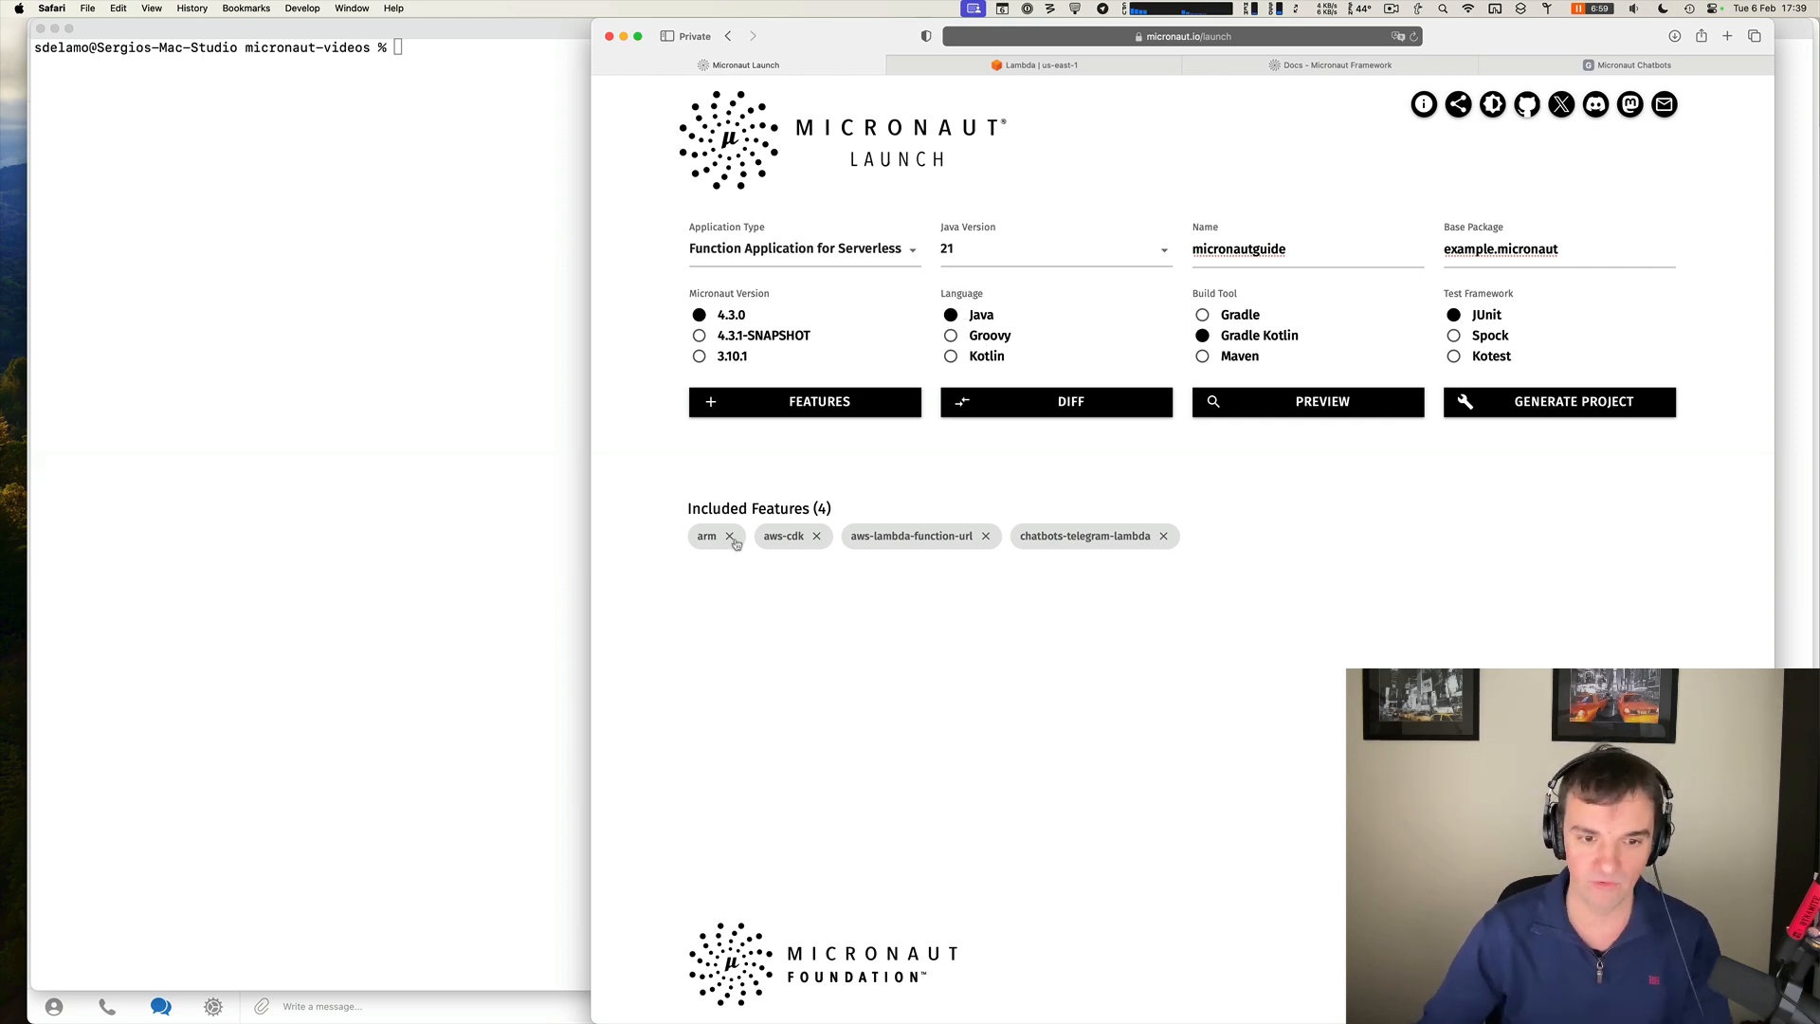
mouse_move(866, 275)
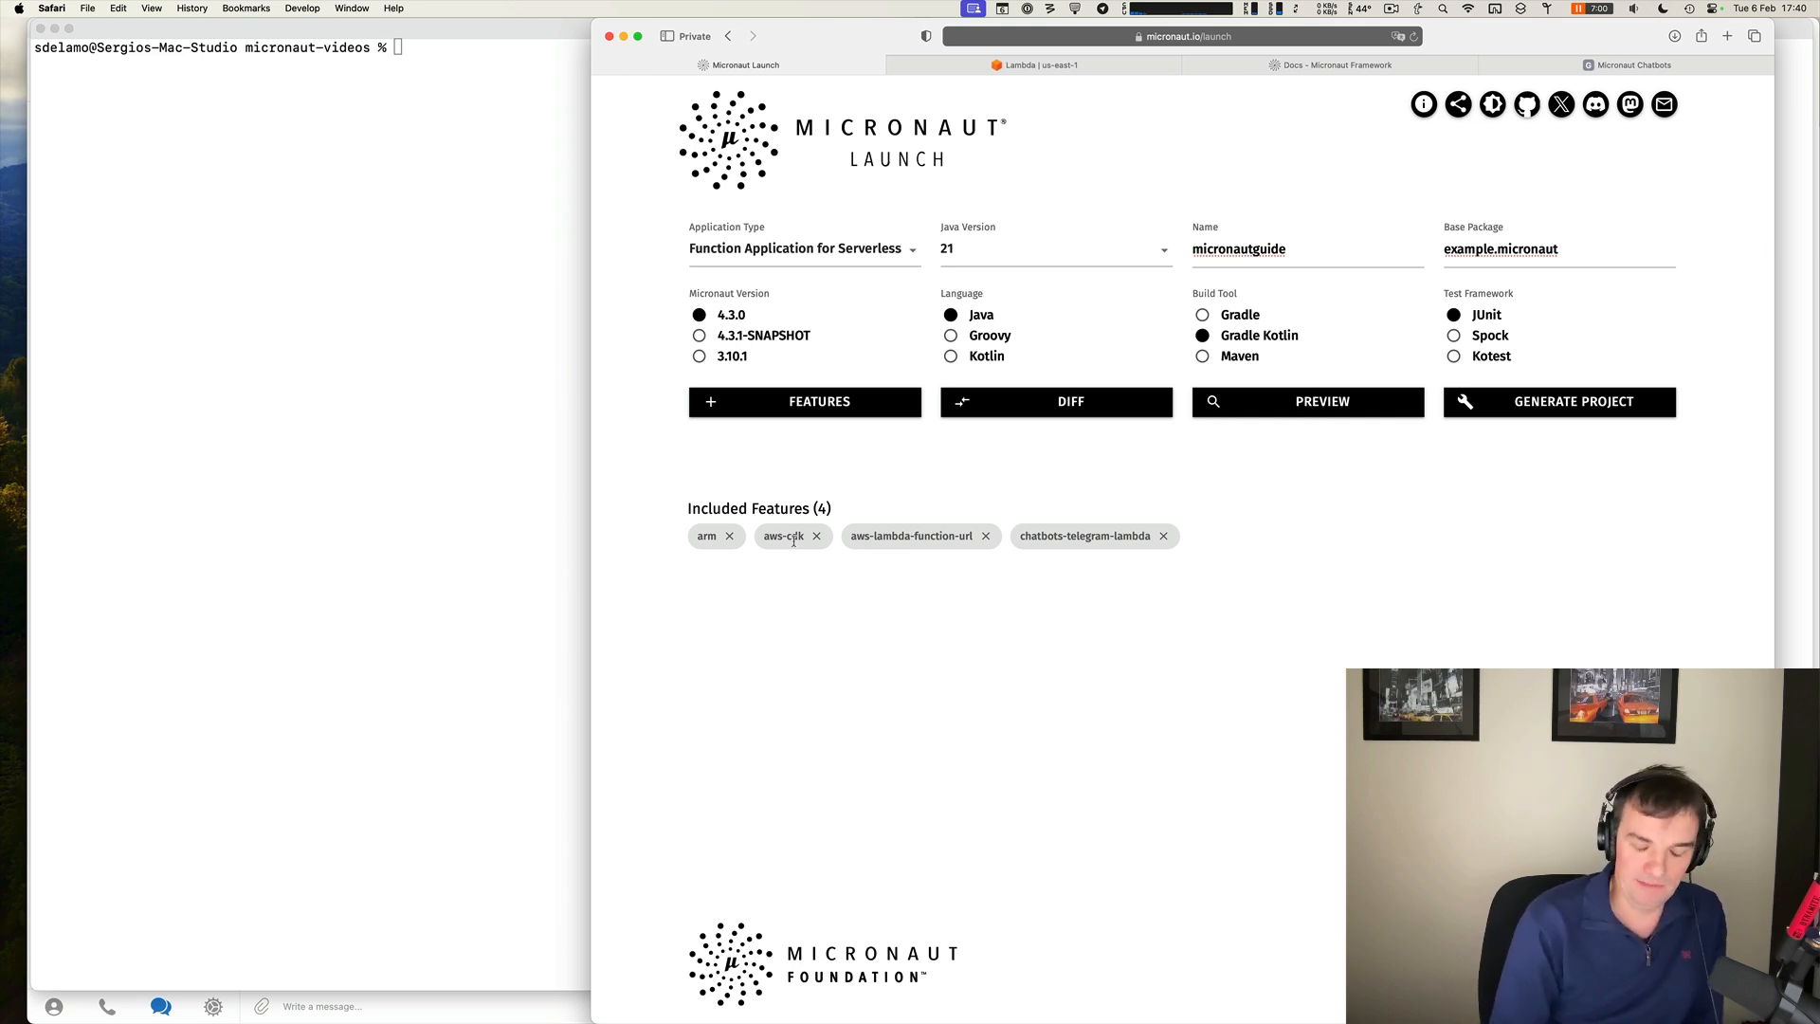
mouse_move(1062, 553)
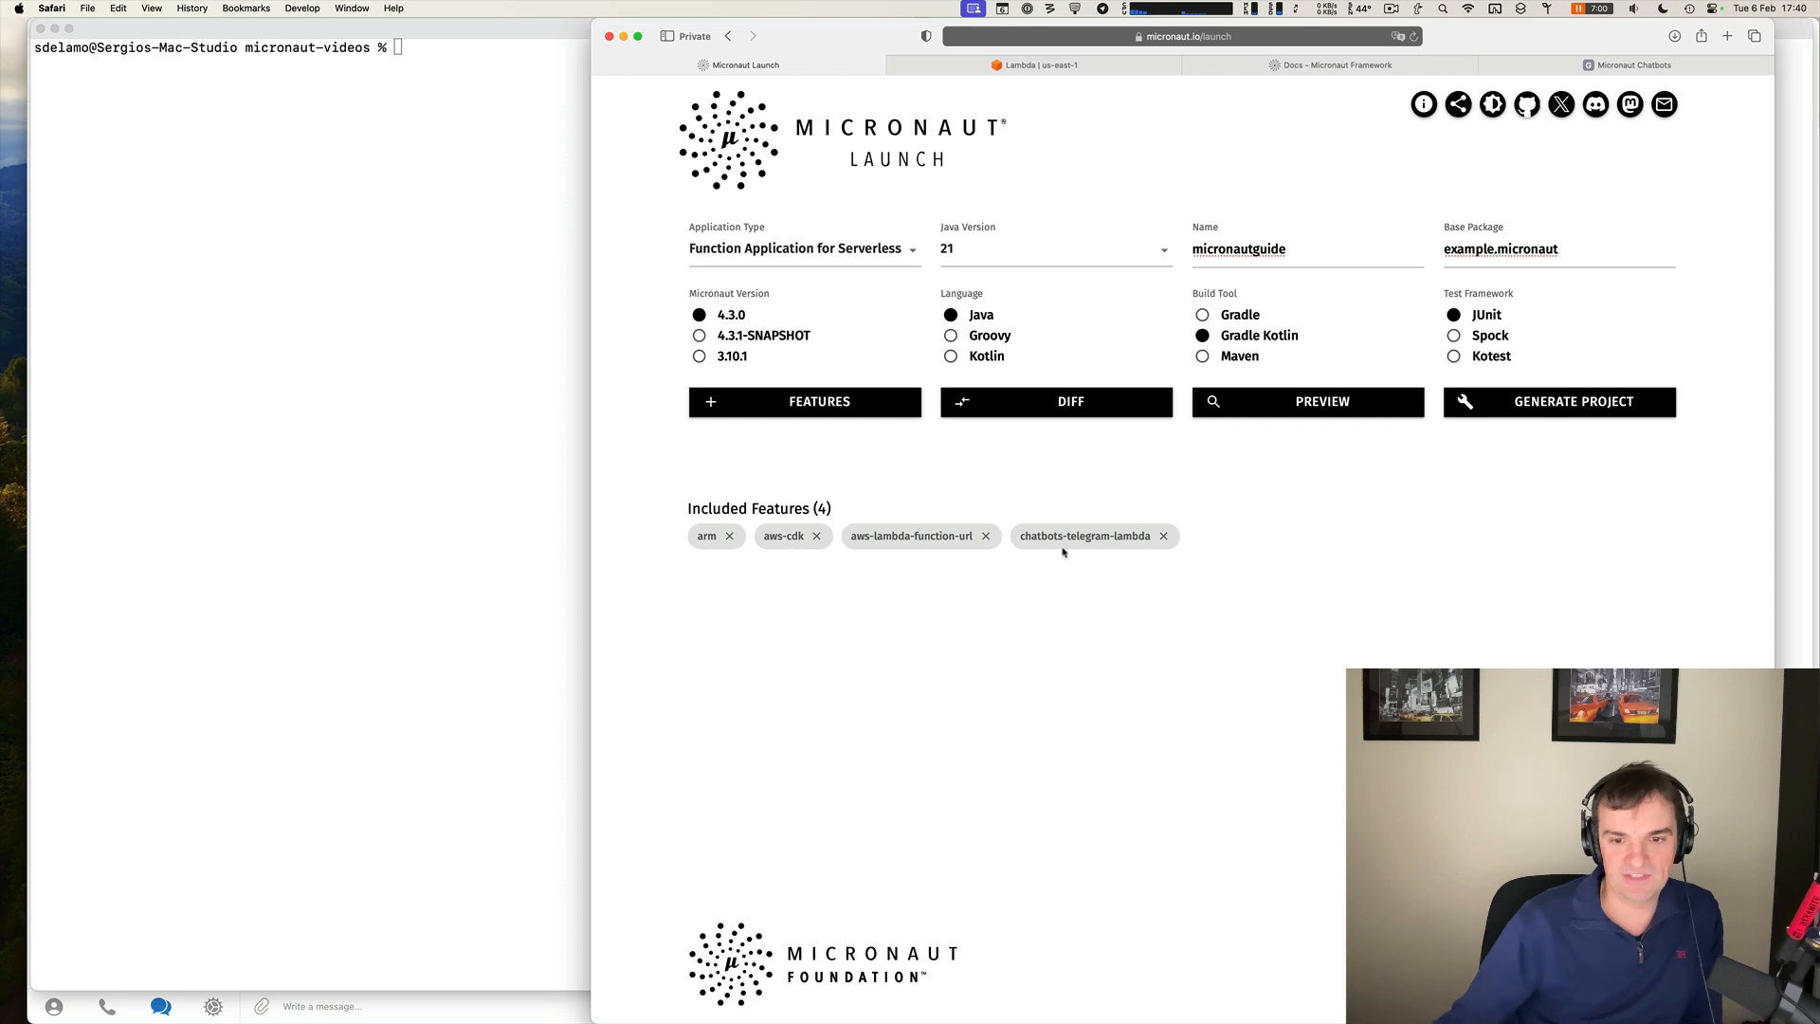
mouse_move(908, 448)
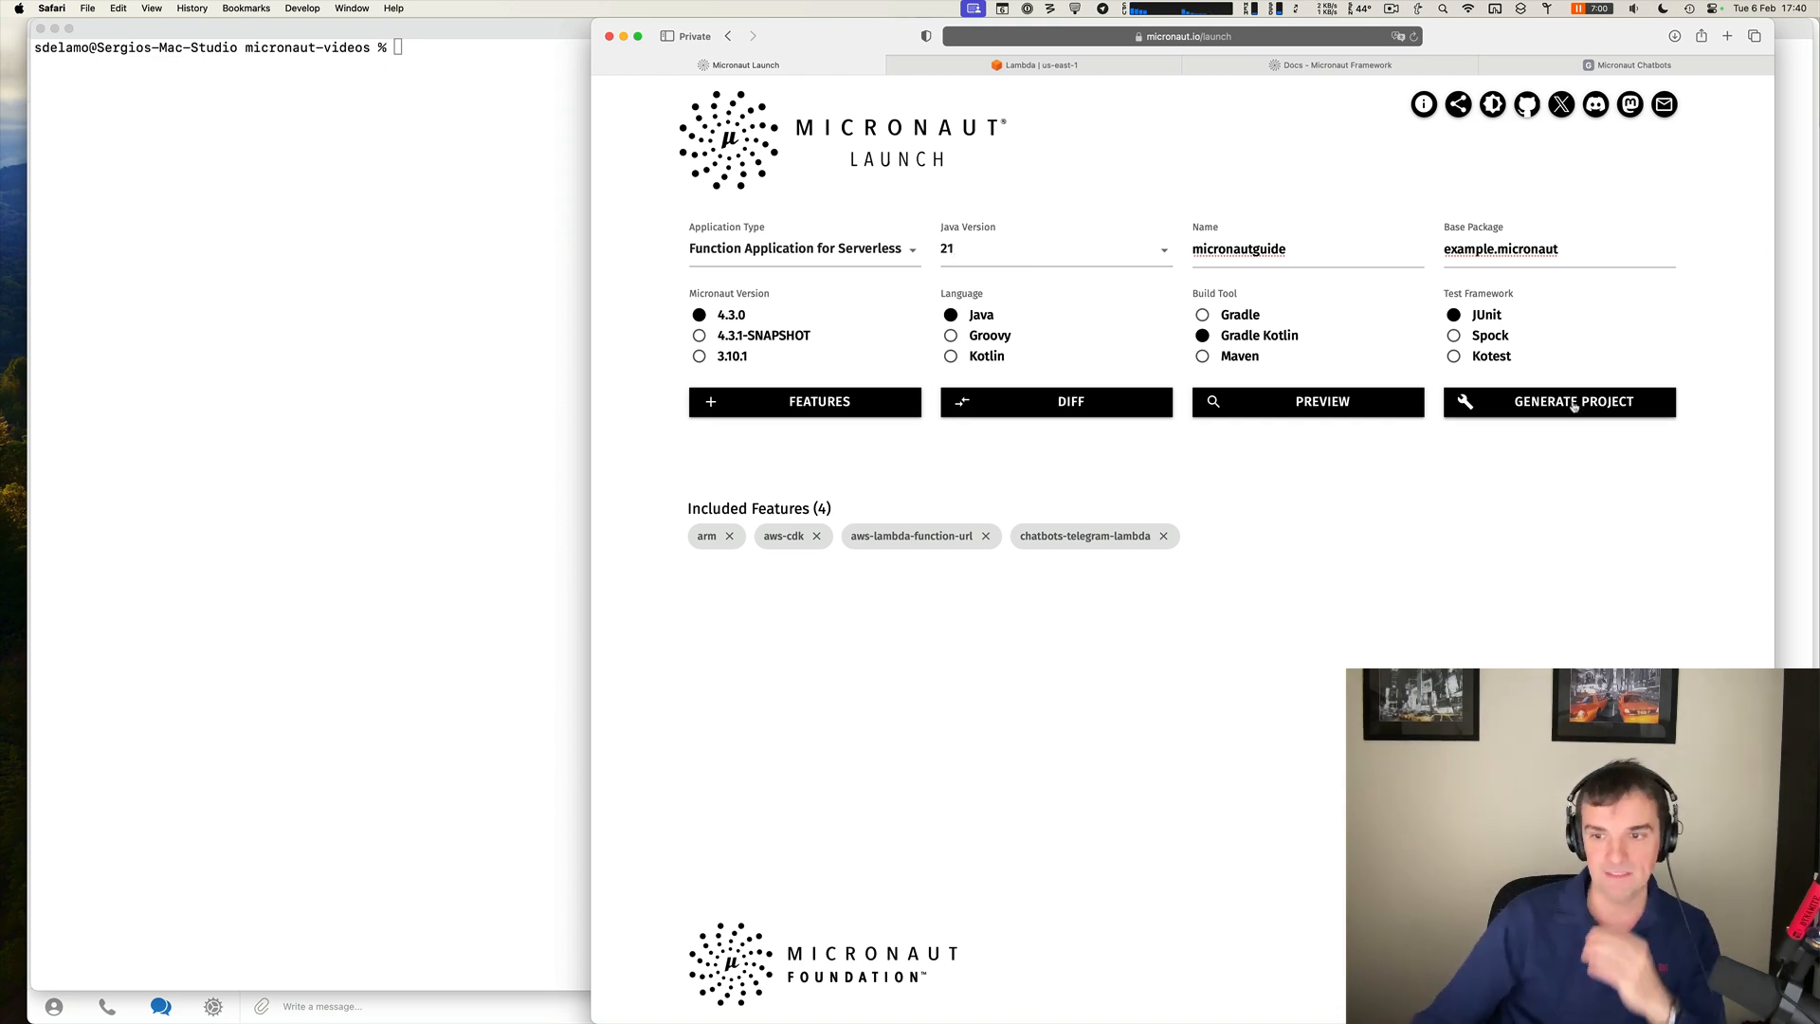
Generate the micronautguide serverless project: Java 21, Gradle Kotlin, arm, aws-cdk, function-url, Telegram Lambda
click(1572, 402)
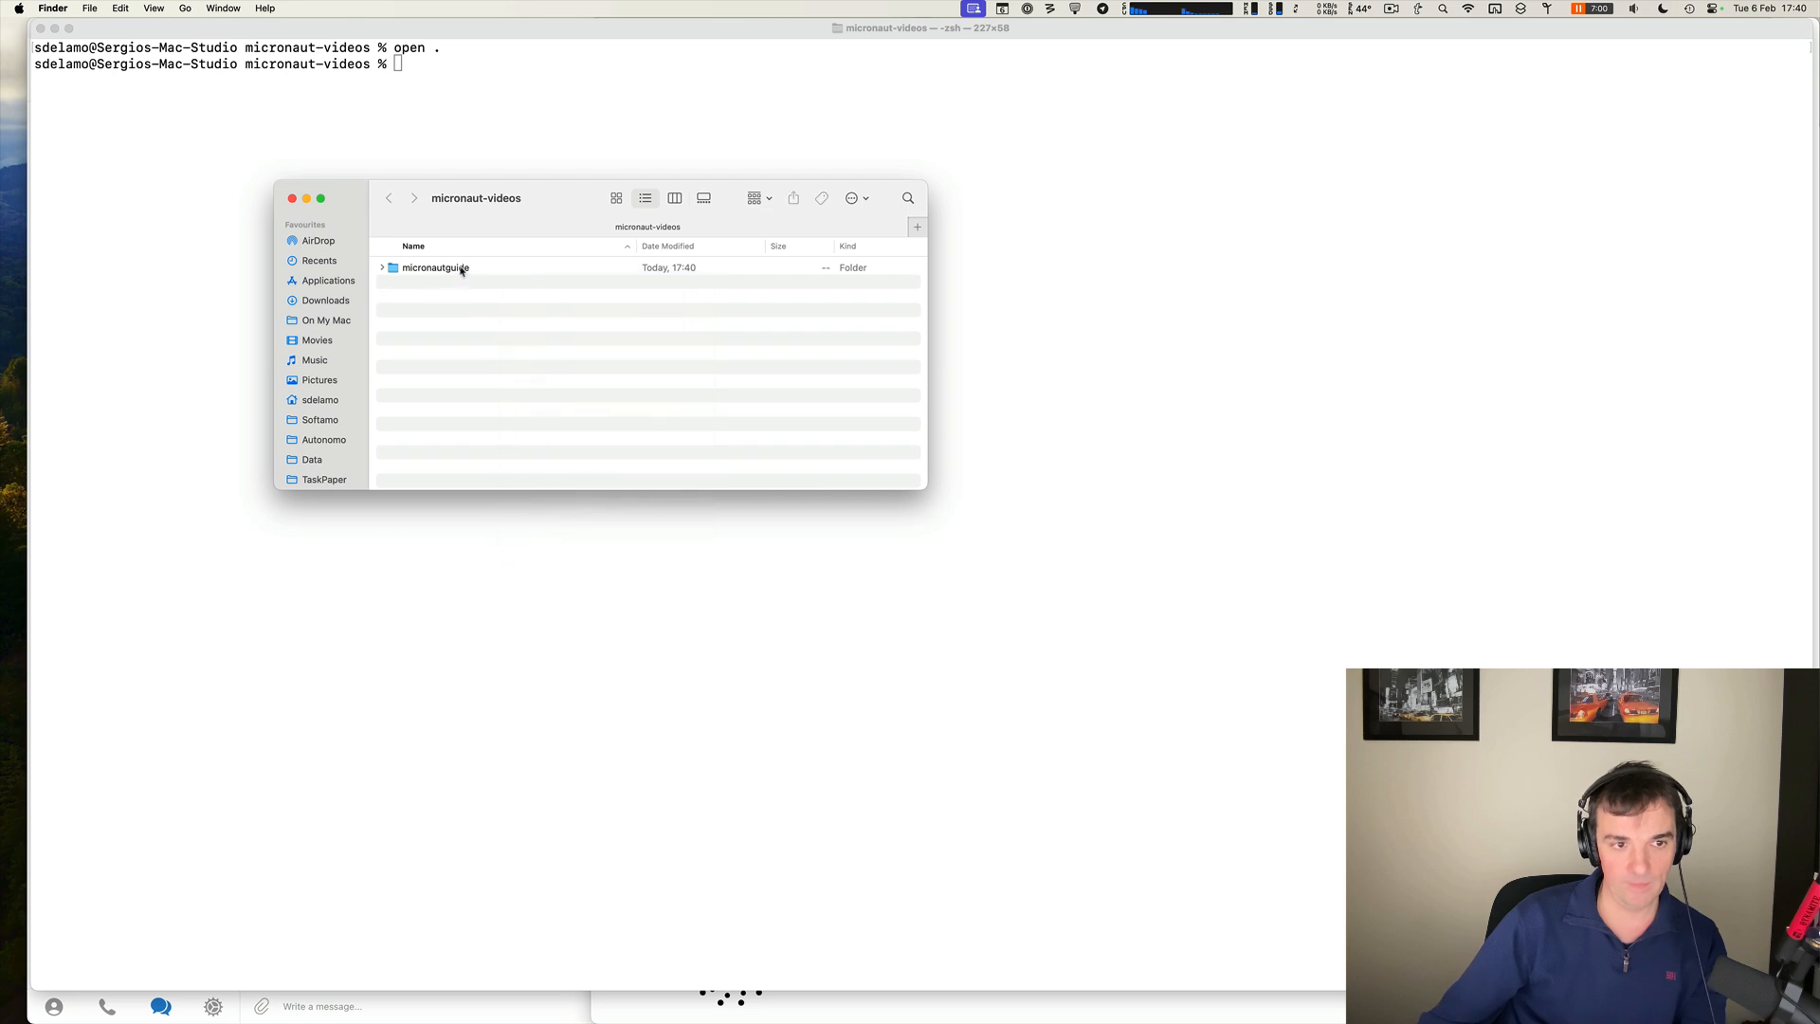
Select the generated micronautguide folder in Finder to open it in IntelliJ IDEA
click(434, 267)
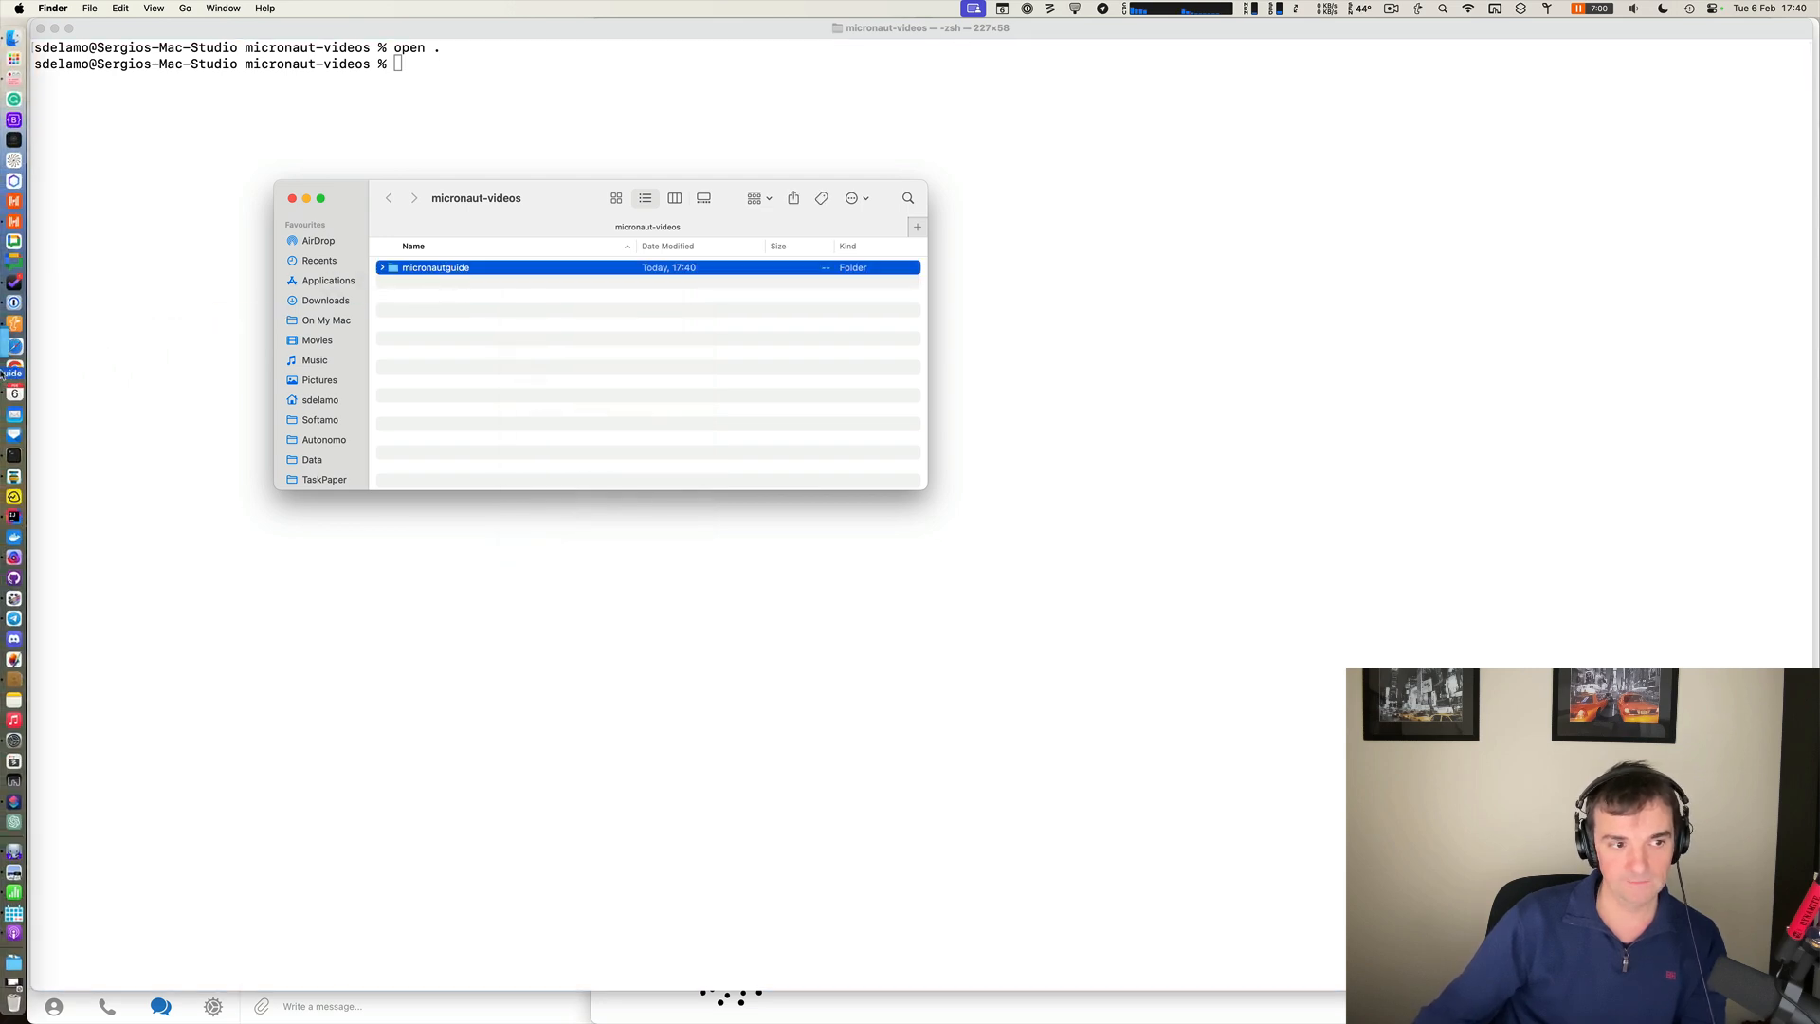
mouse_move(17, 487)
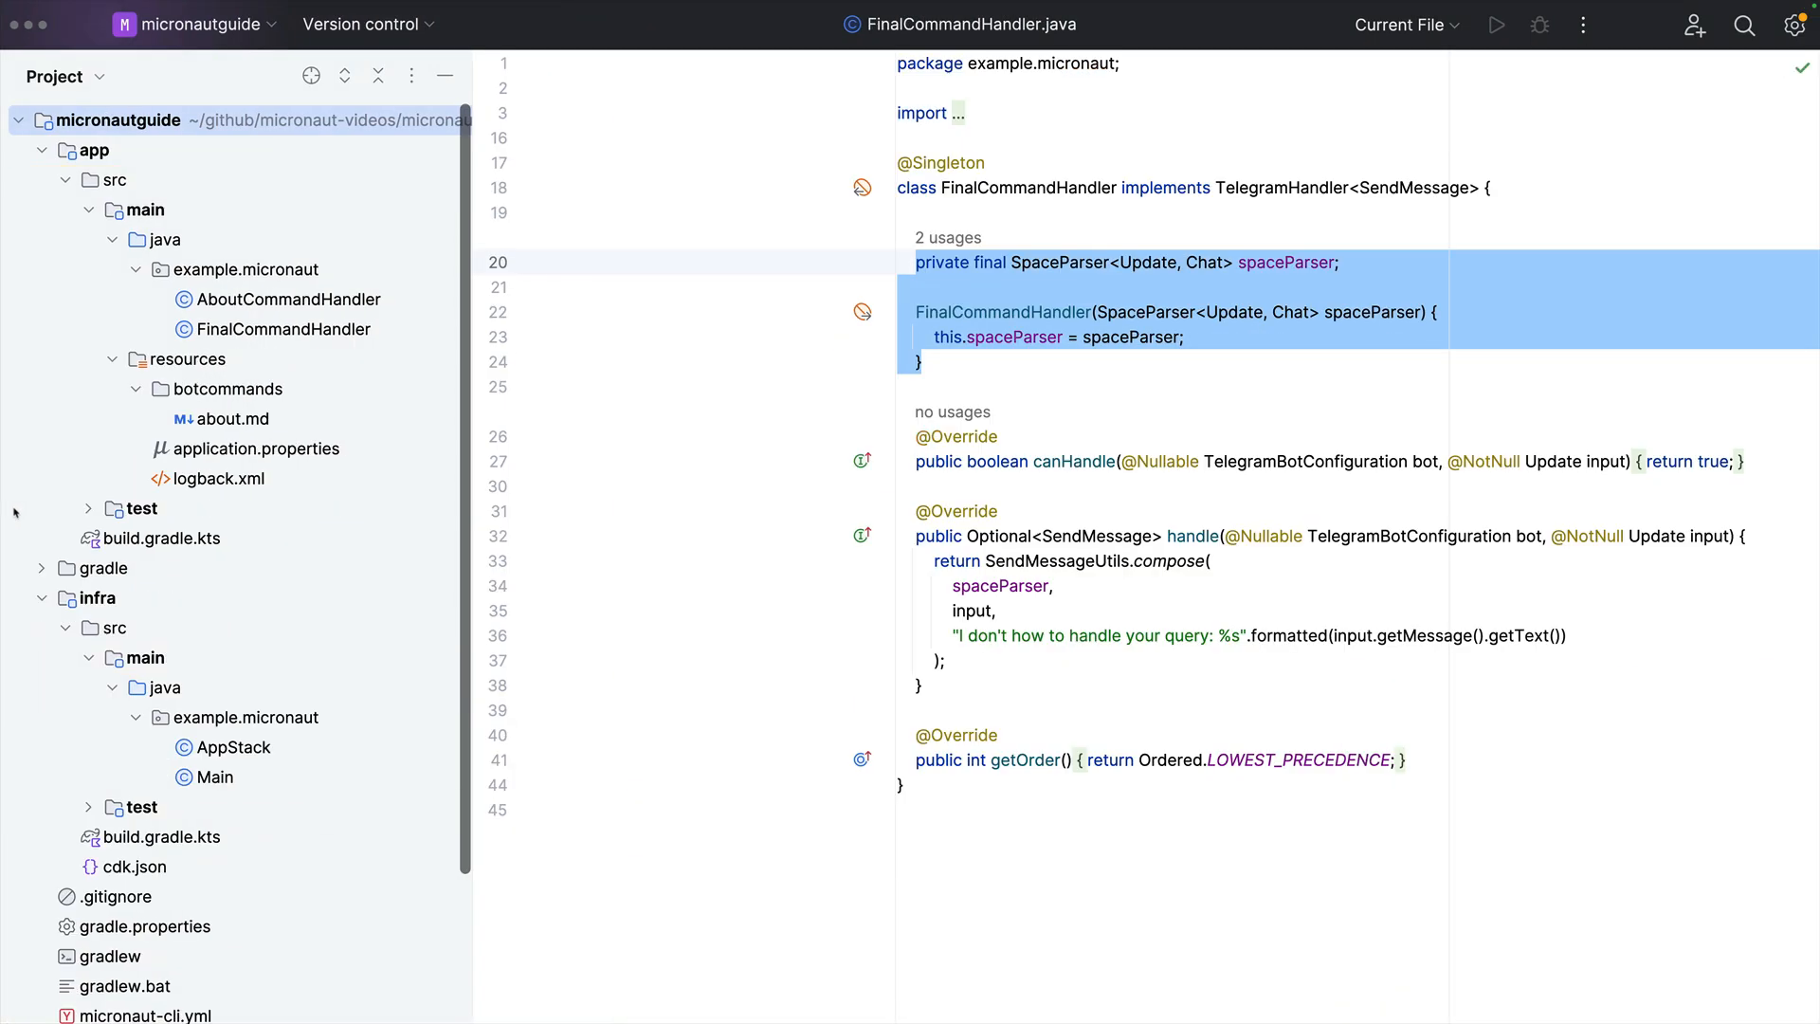
mouse_move(133, 152)
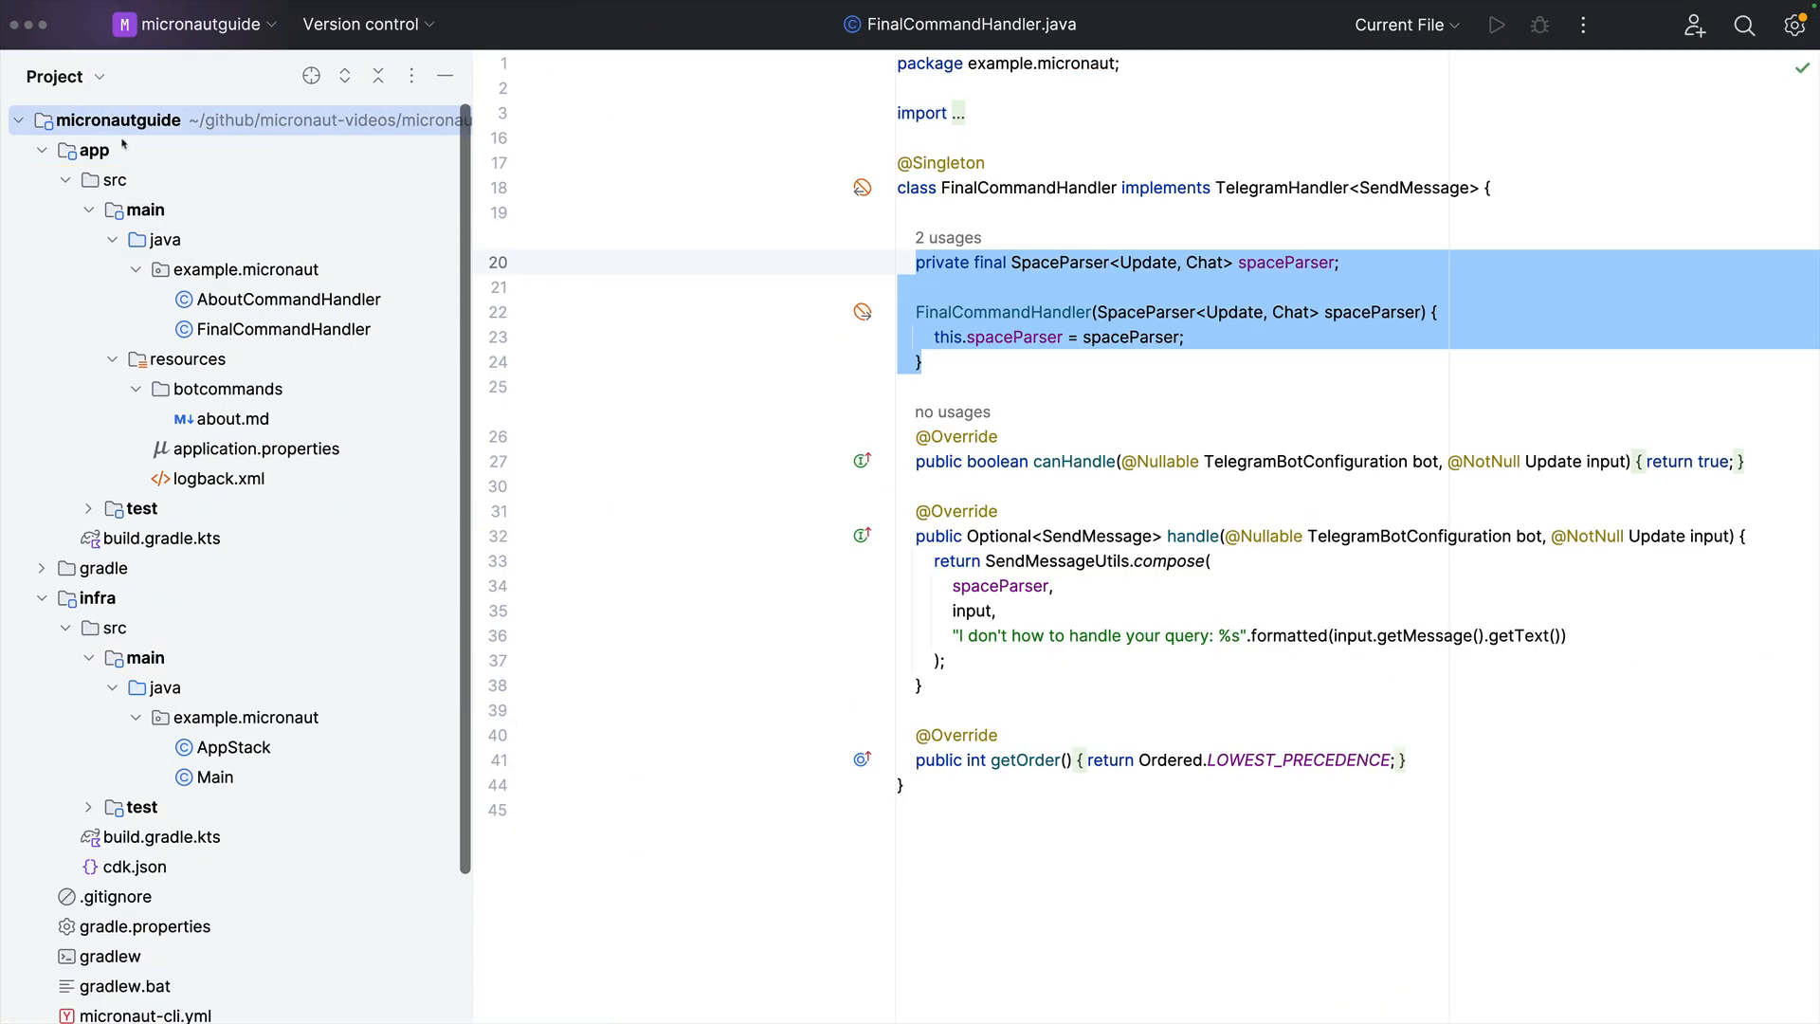
Open AppStack in the infra module and change the Lambda runtime from JAVA_17 to JAVA_21
click(42, 150)
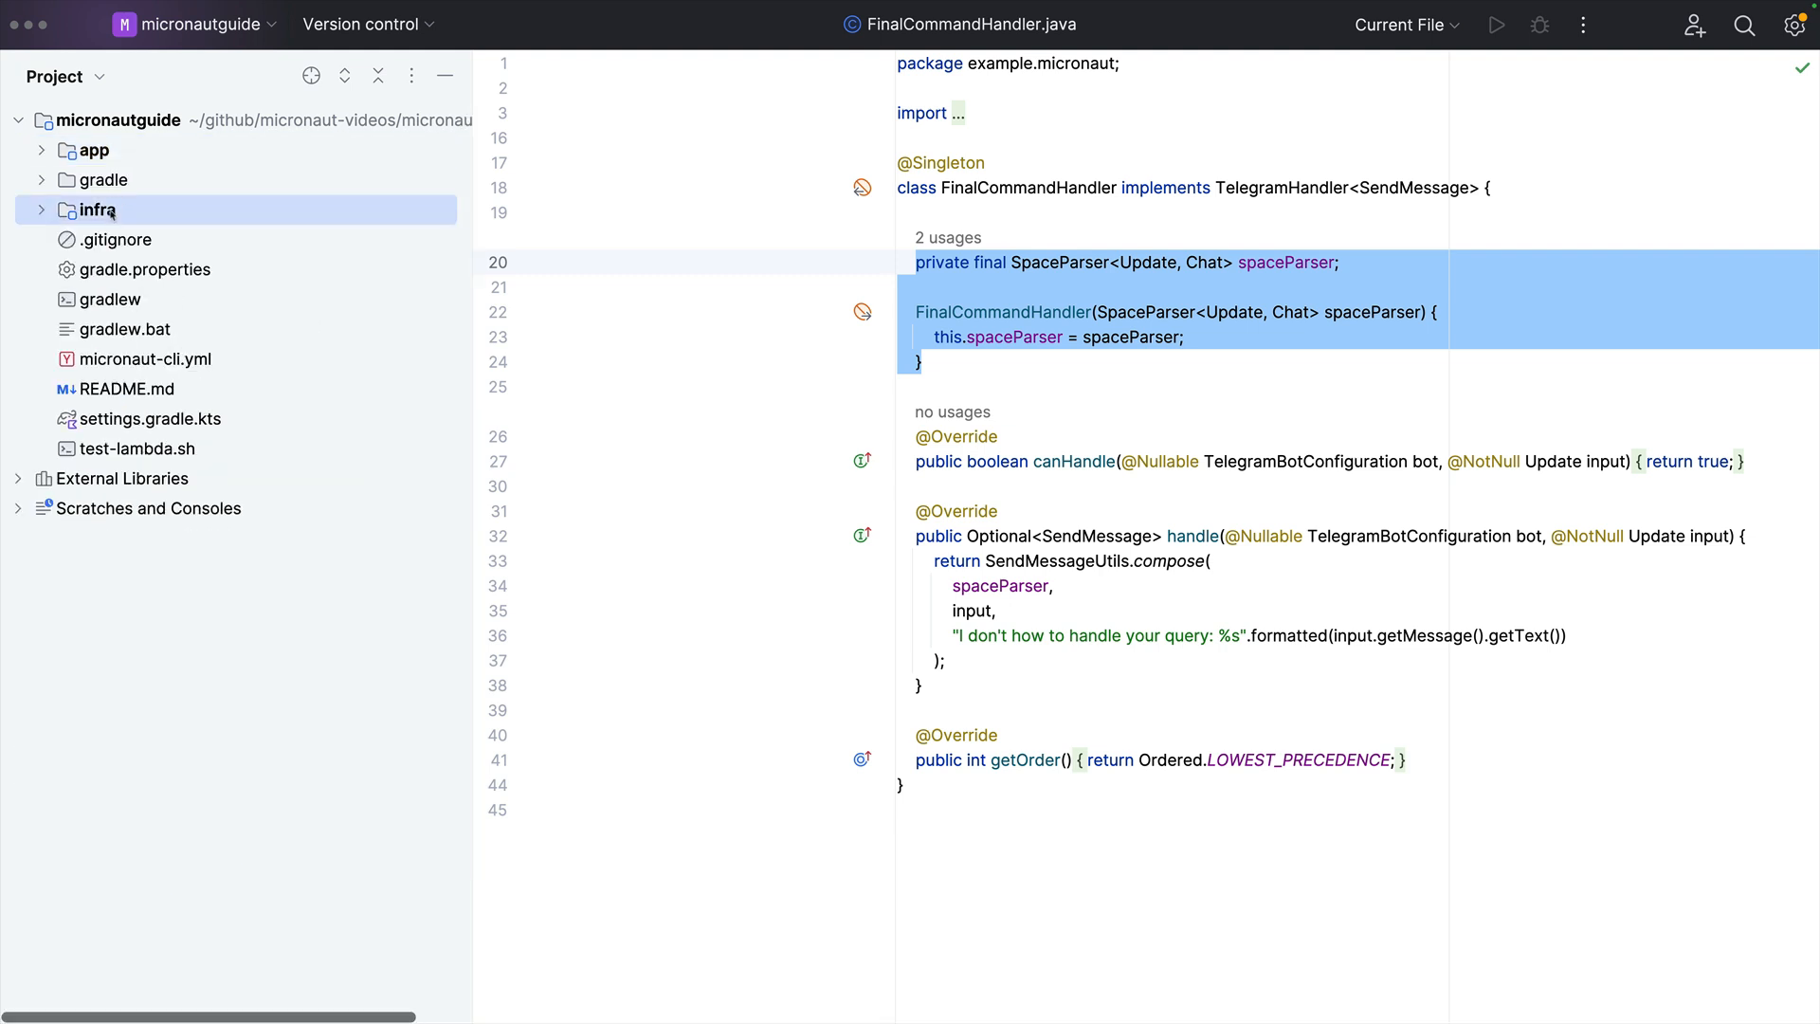
click(92, 210)
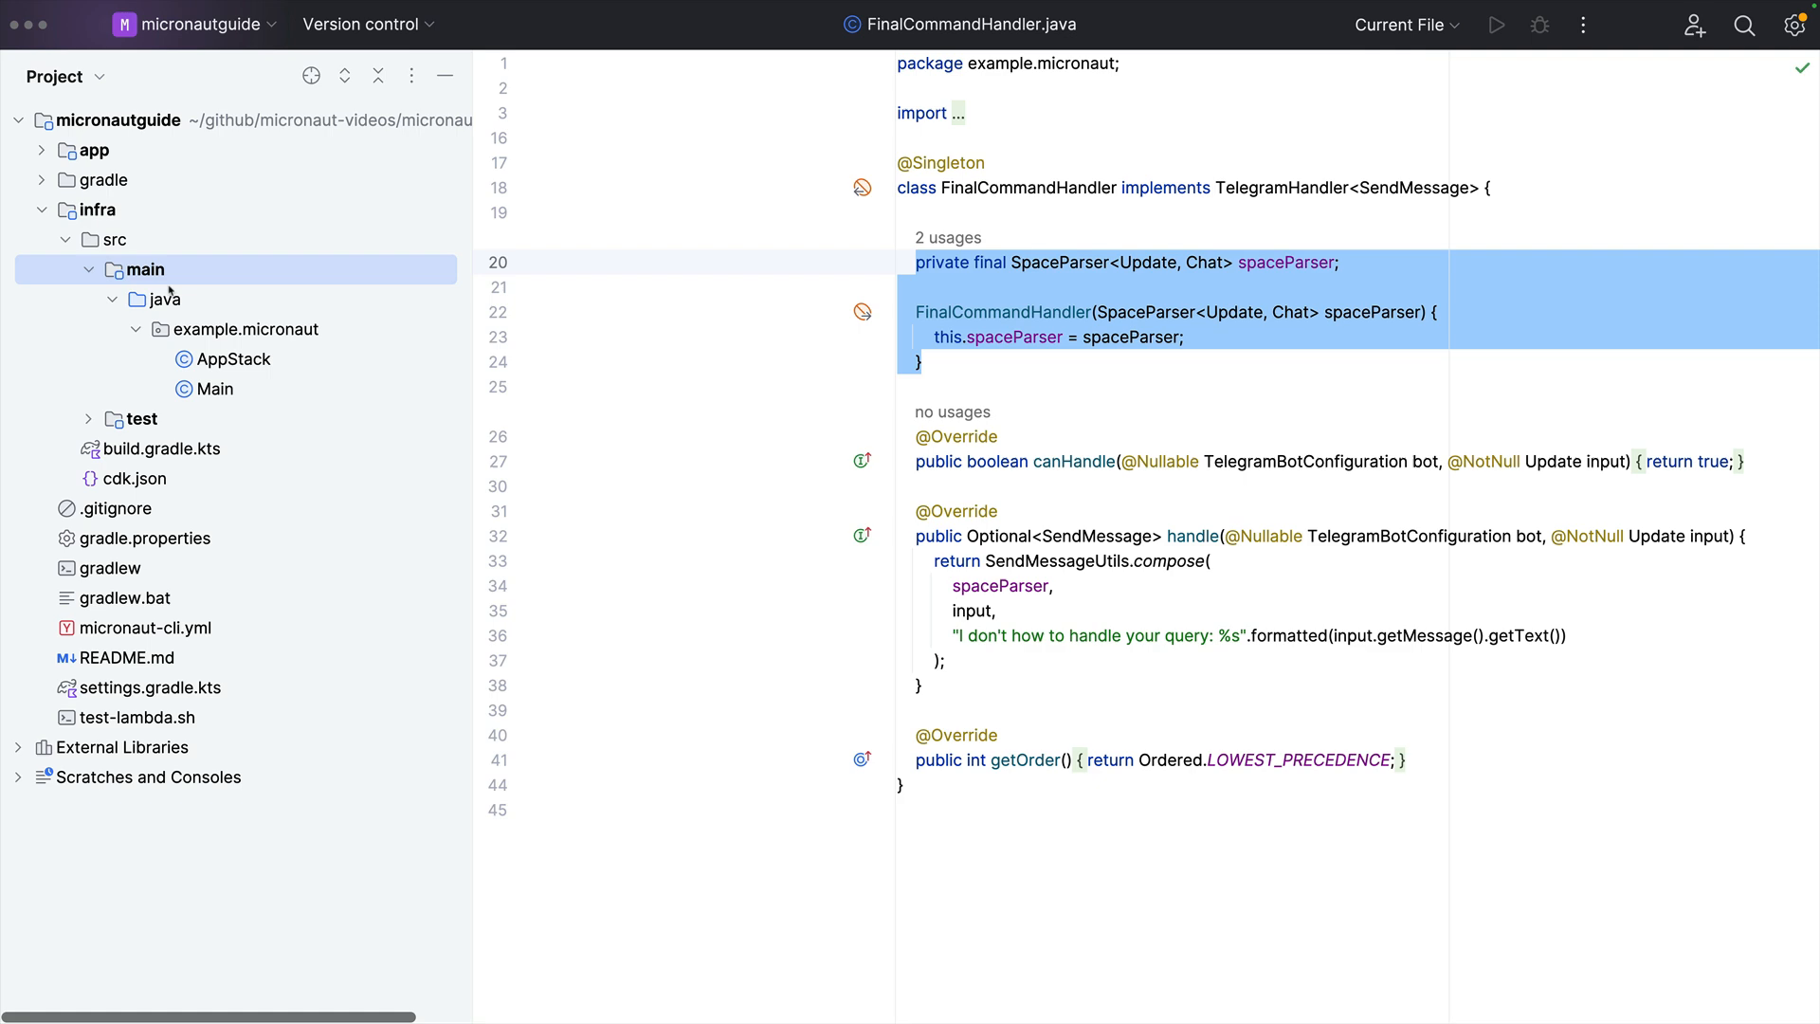
click(233, 359)
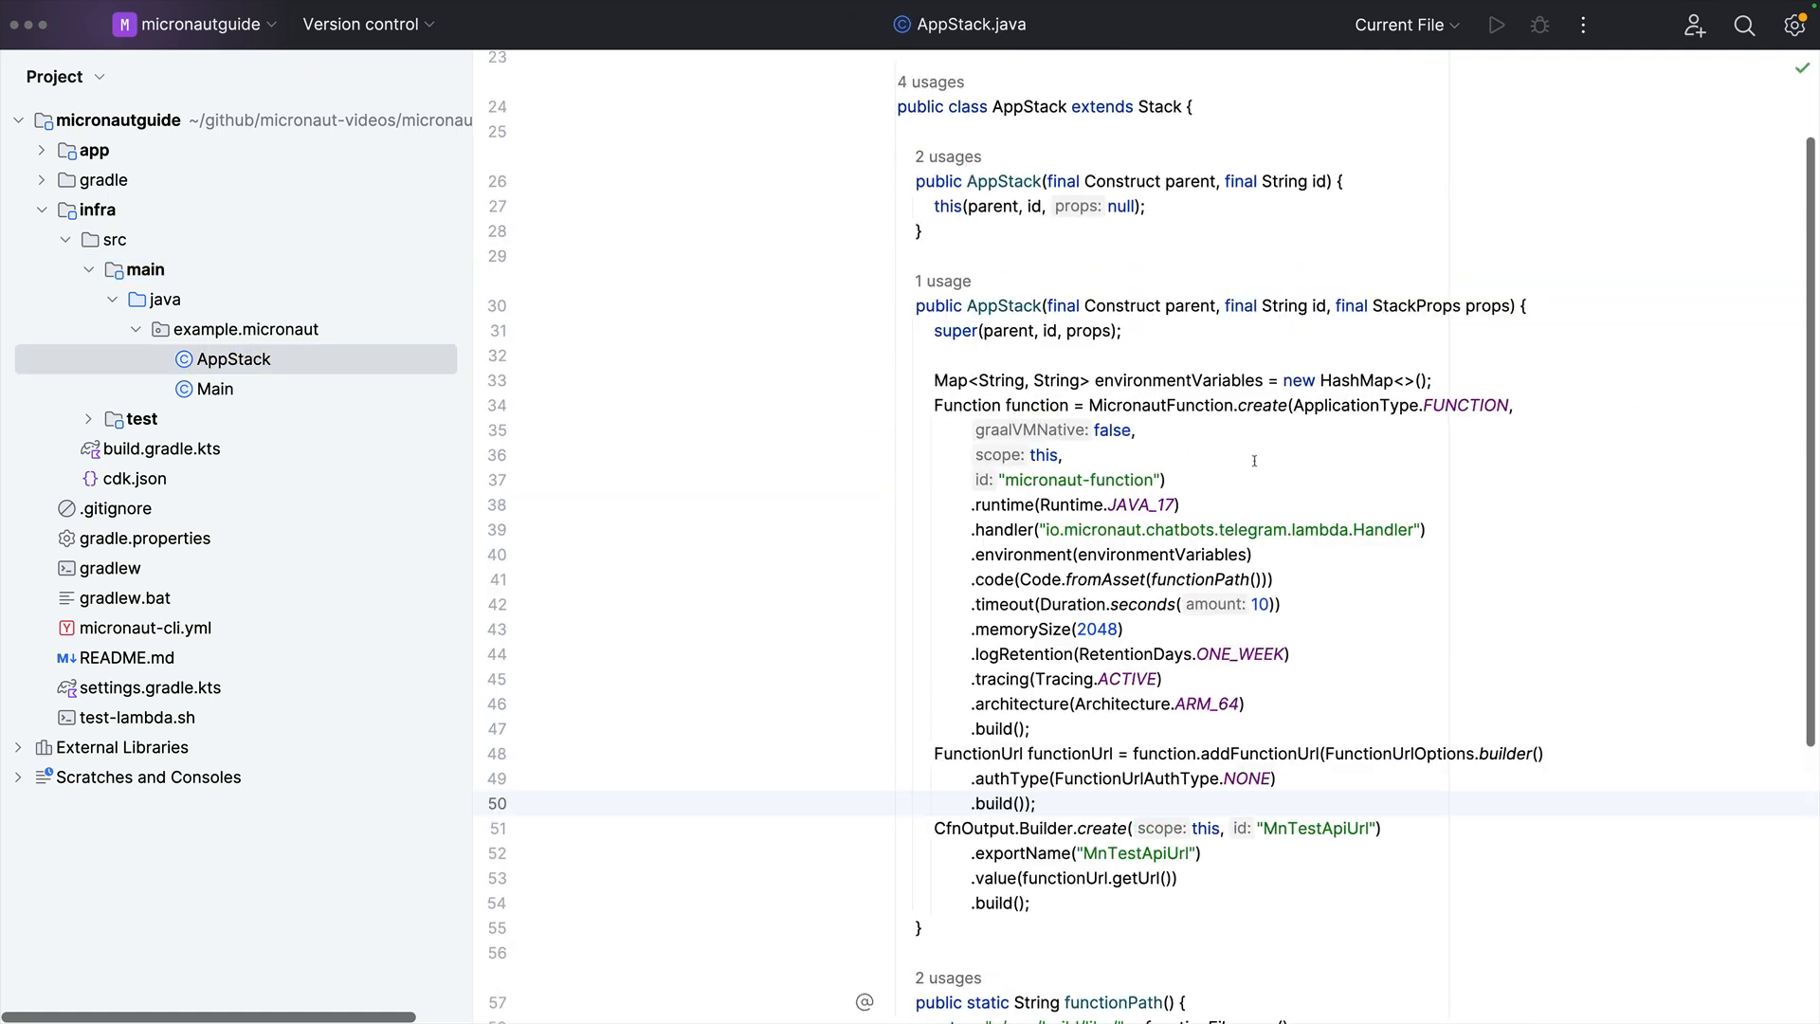
scroll(down, 3)
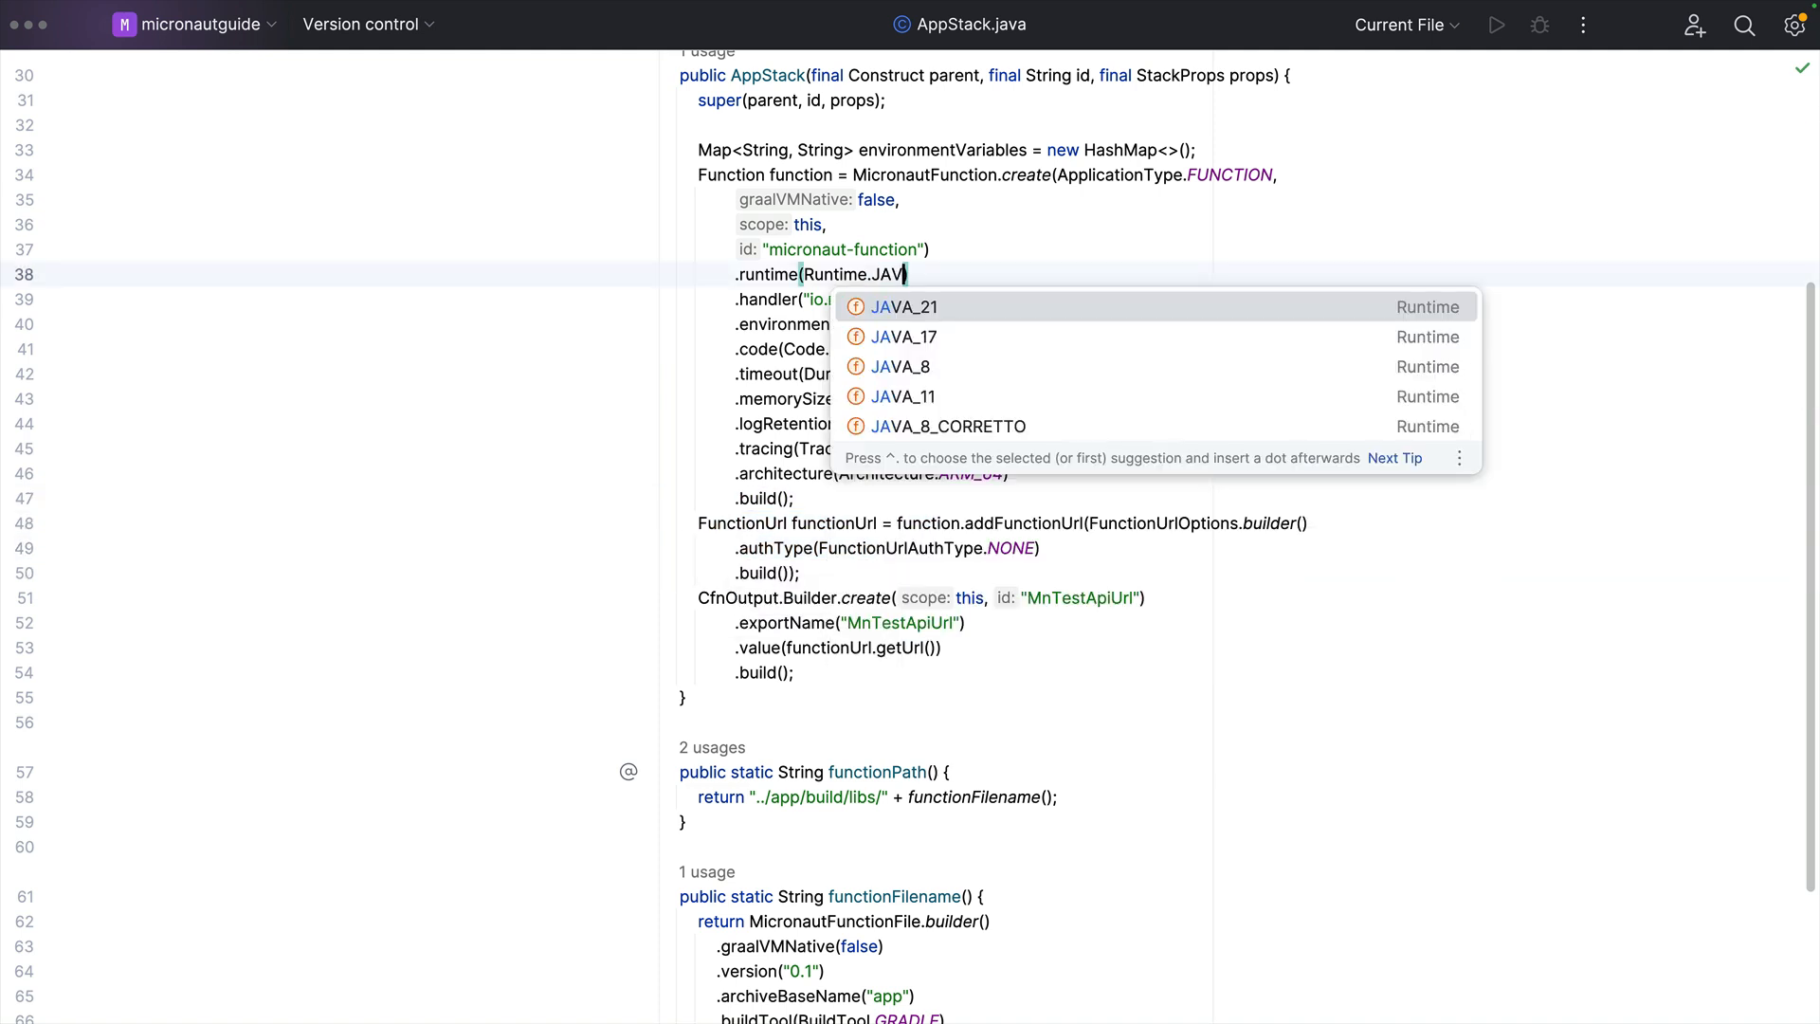
click(903, 307)
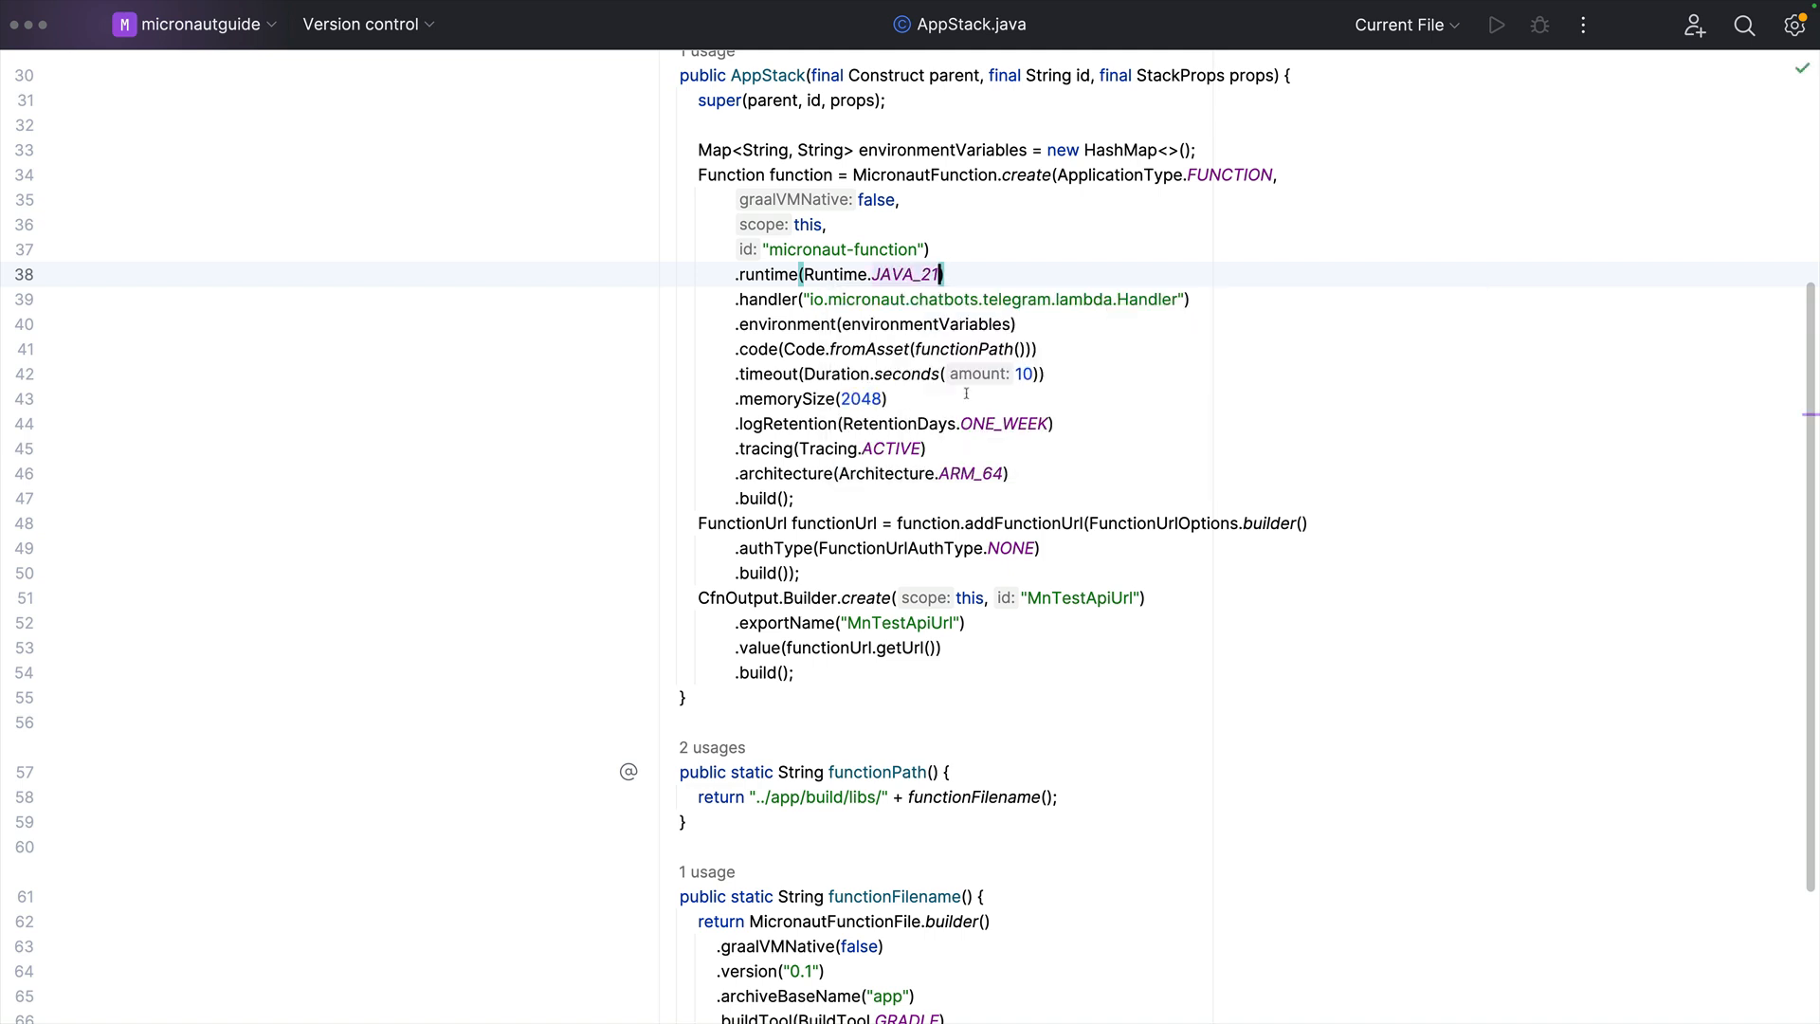
click(1060, 299)
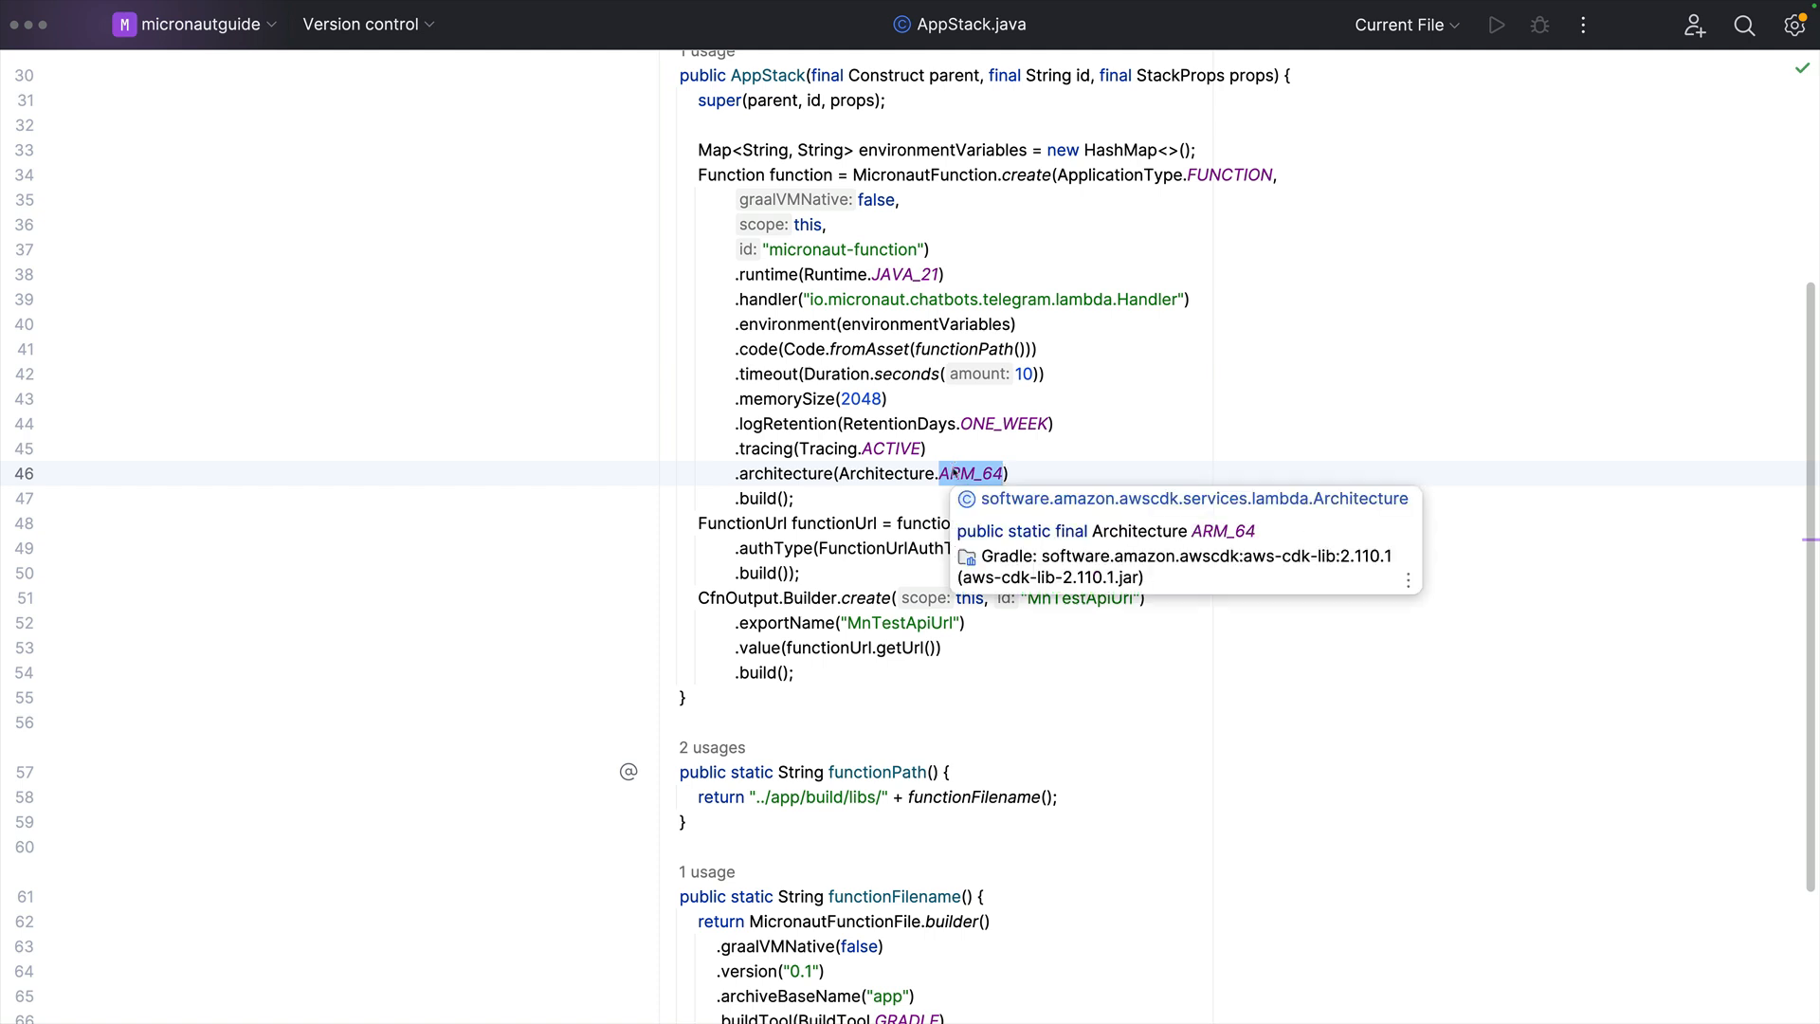
mouse_move(852, 209)
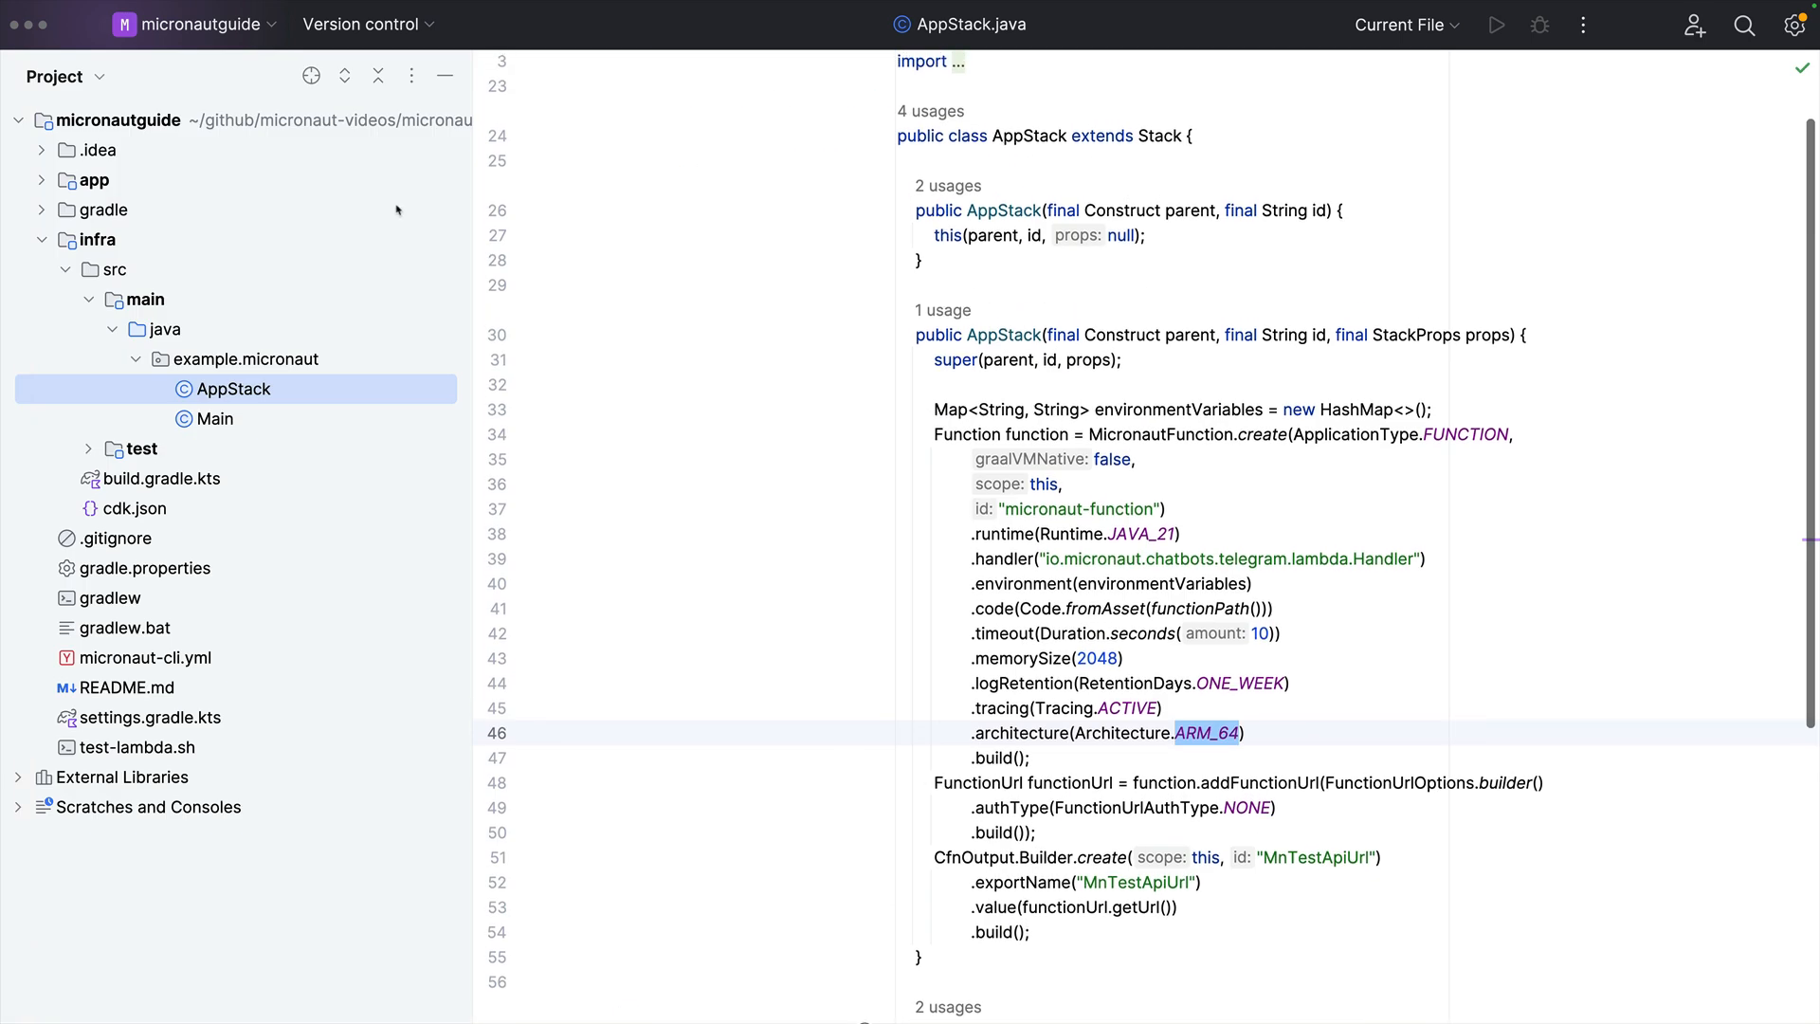
Expand the app module's source tree to review AboutCommandHandler and FinalCommandHandler
click(41, 180)
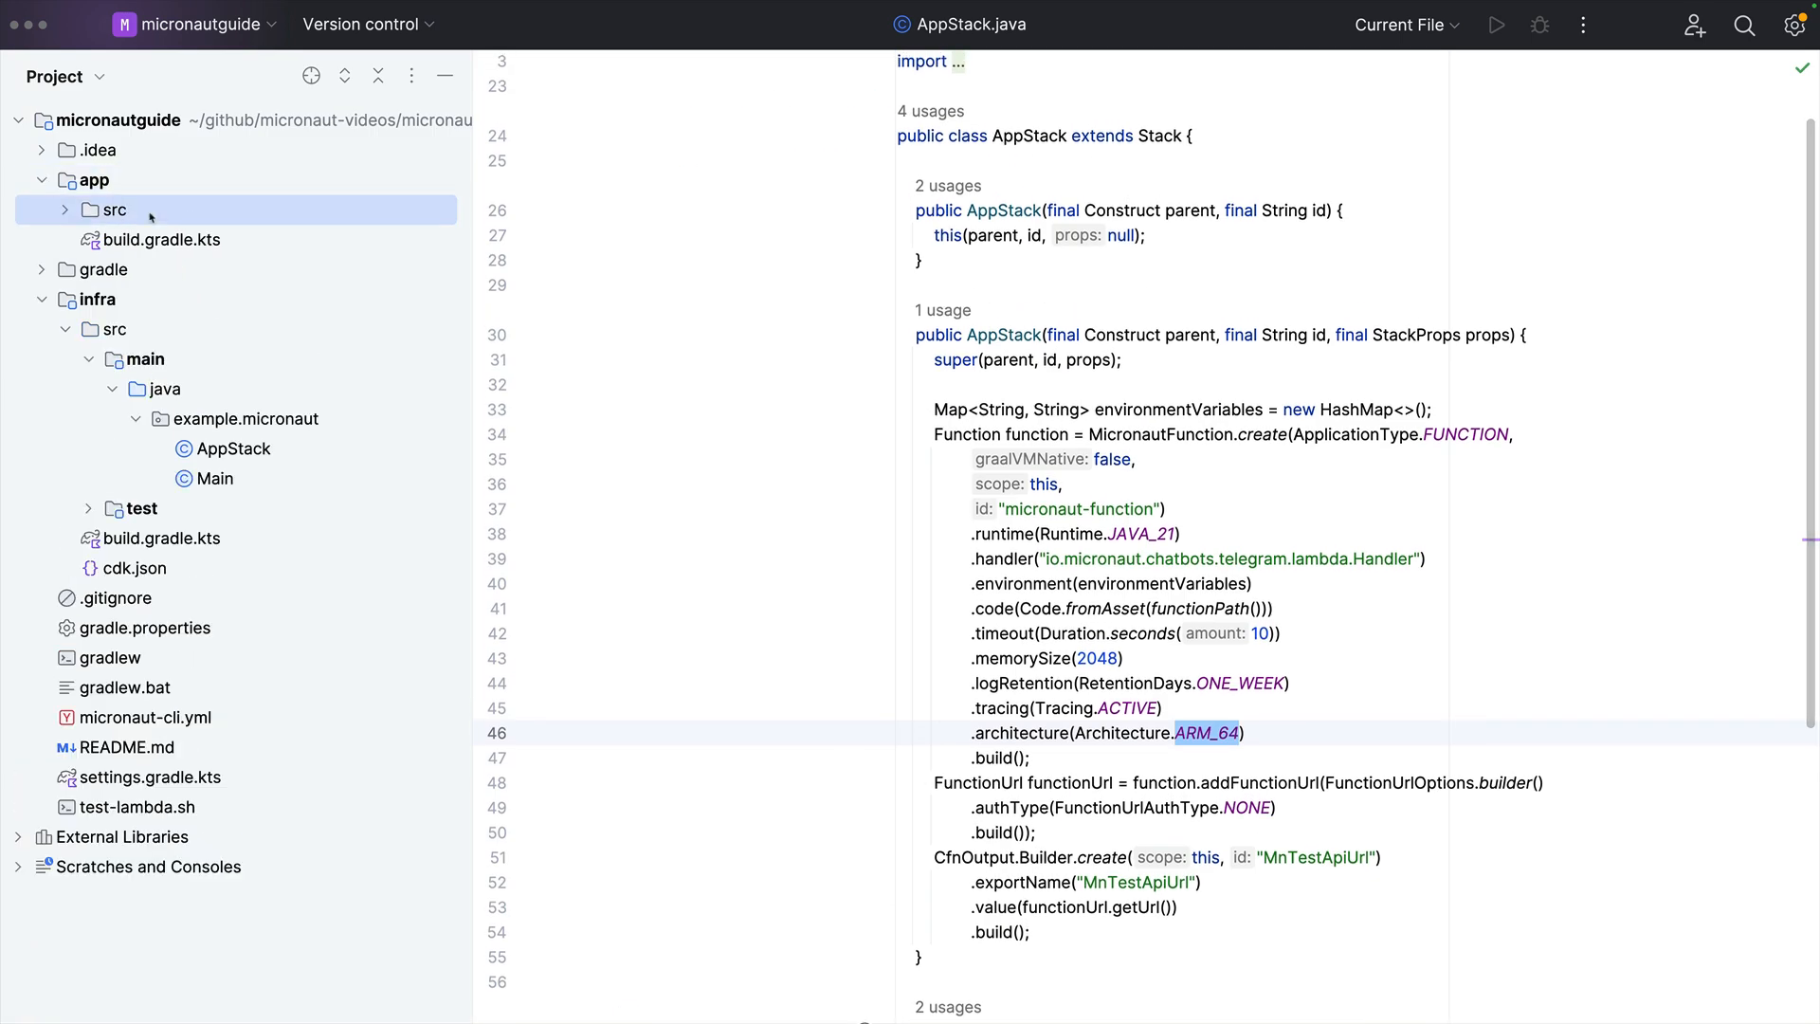
click(106, 209)
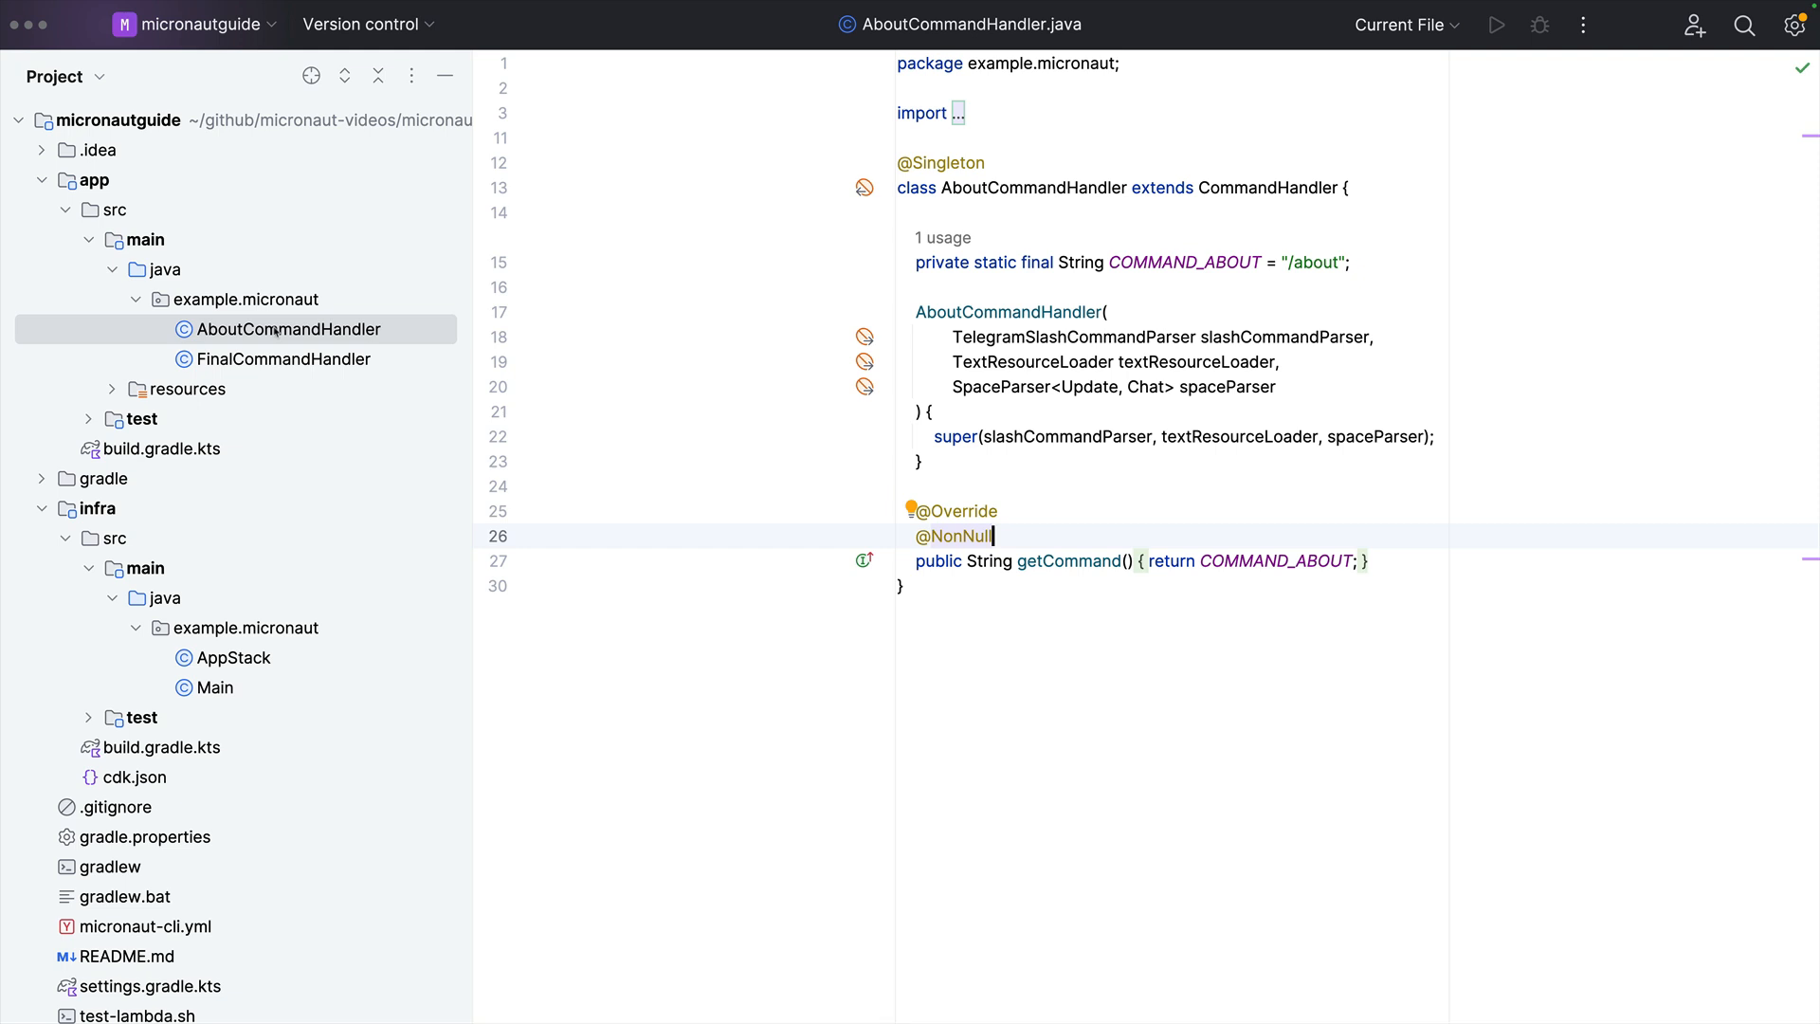
click(283, 358)
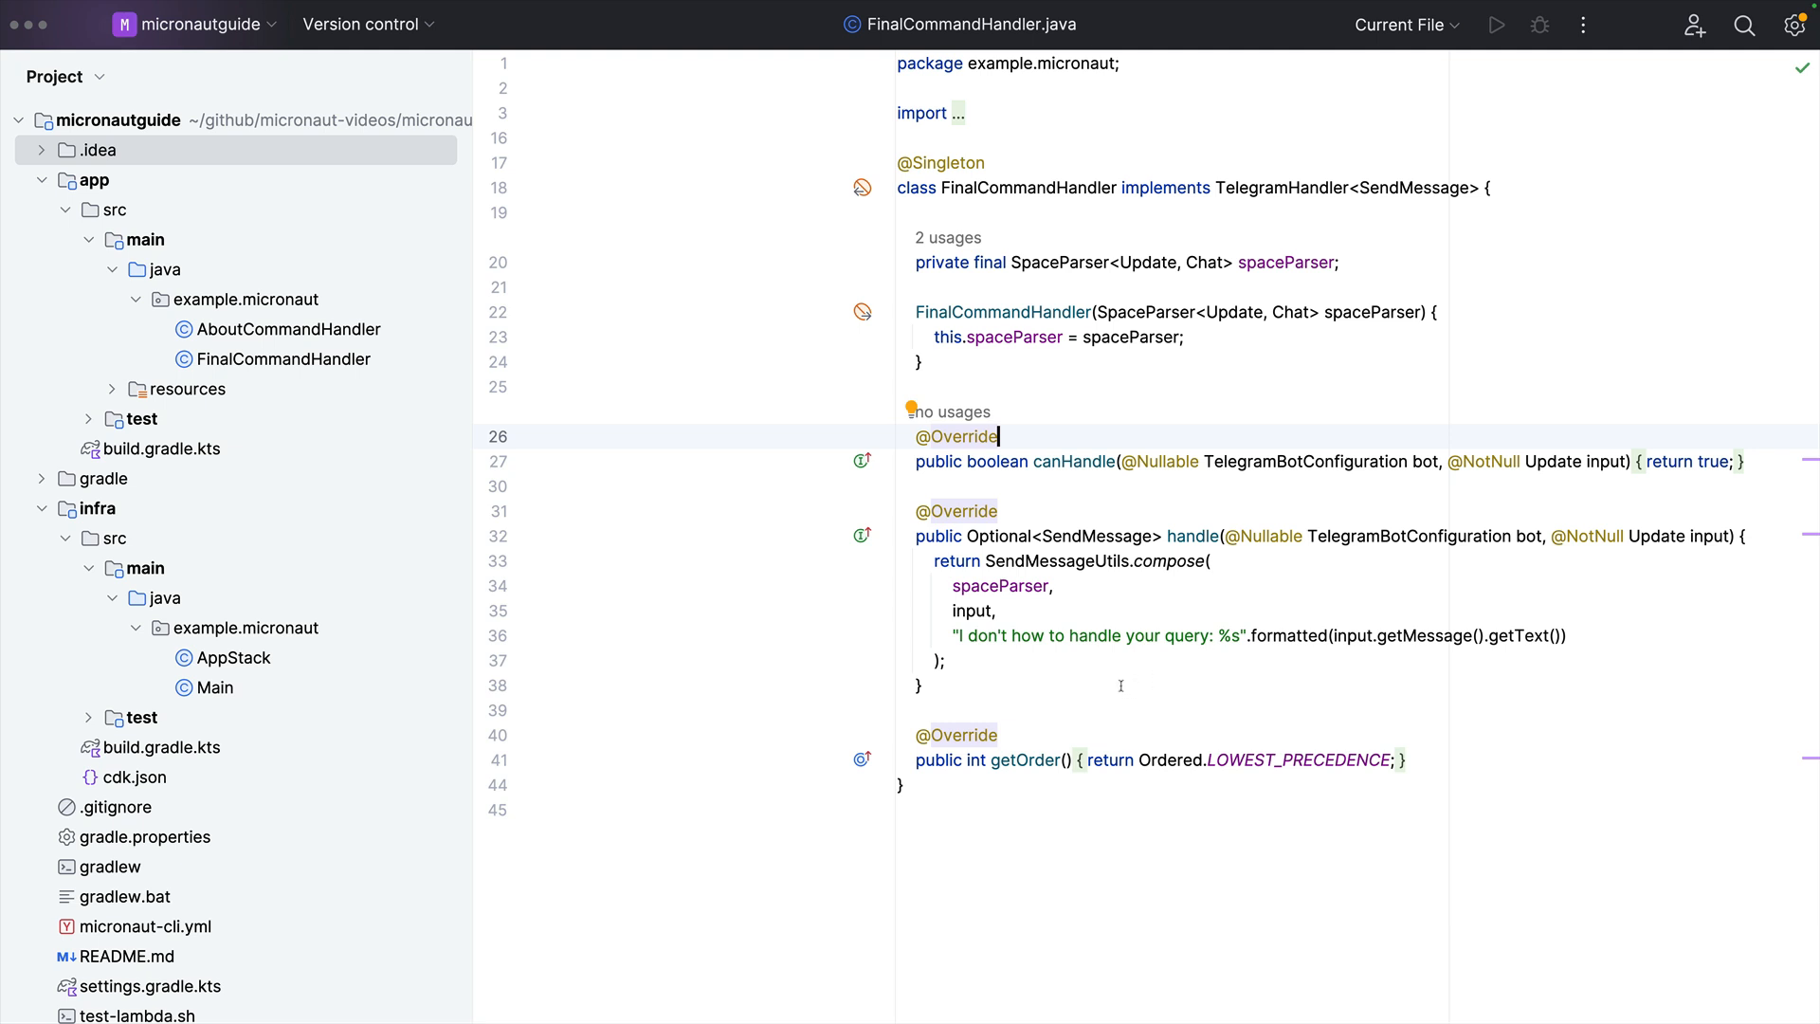
mouse_move(1102, 652)
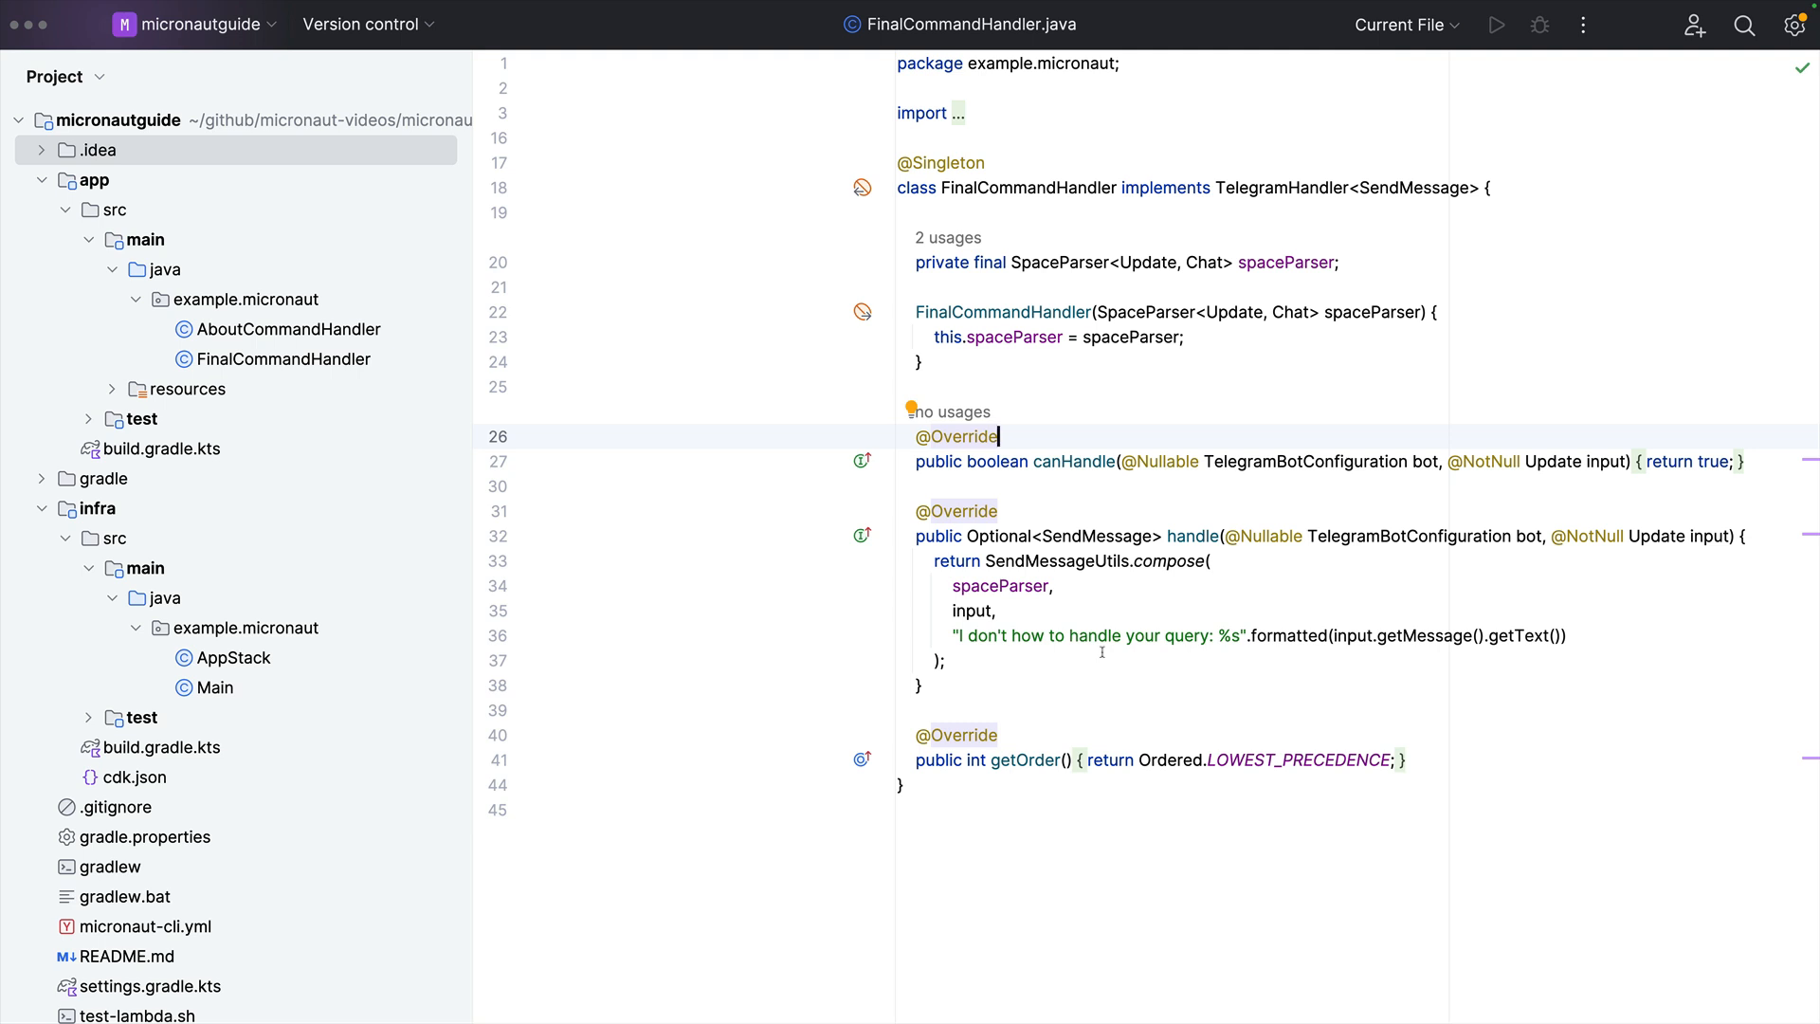
mouse_move(1181, 509)
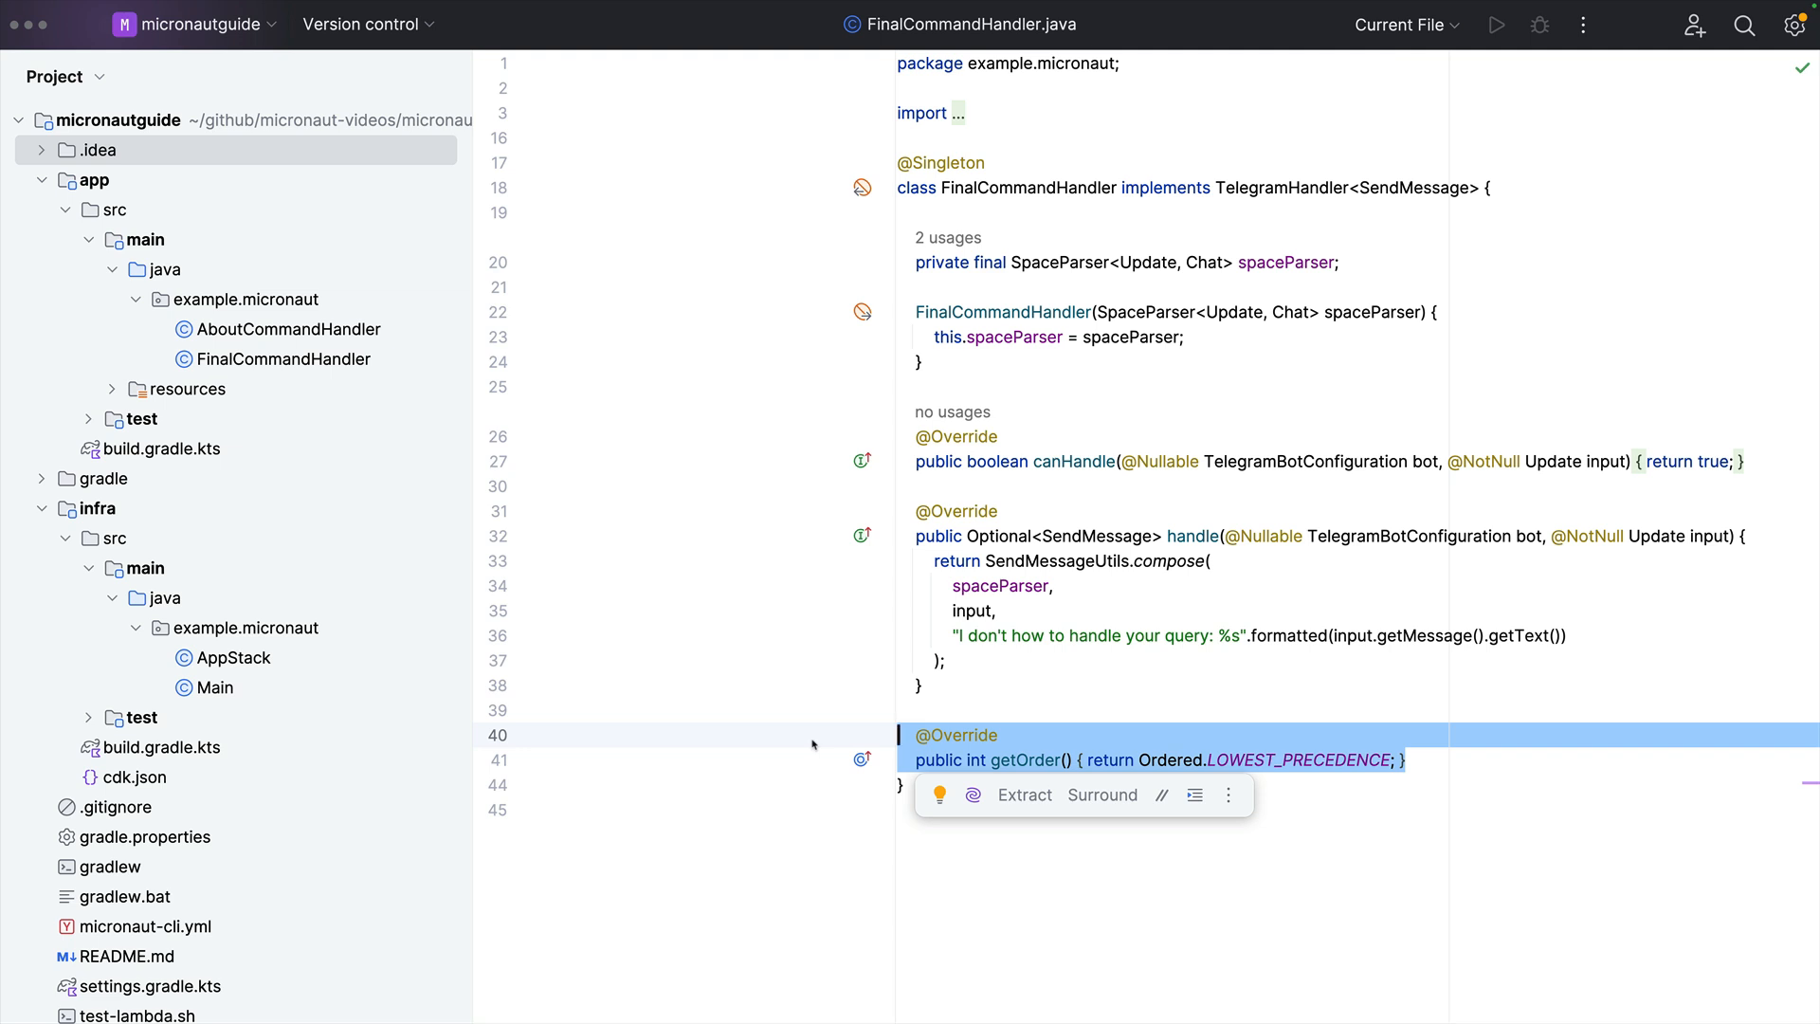
mouse_move(432, 337)
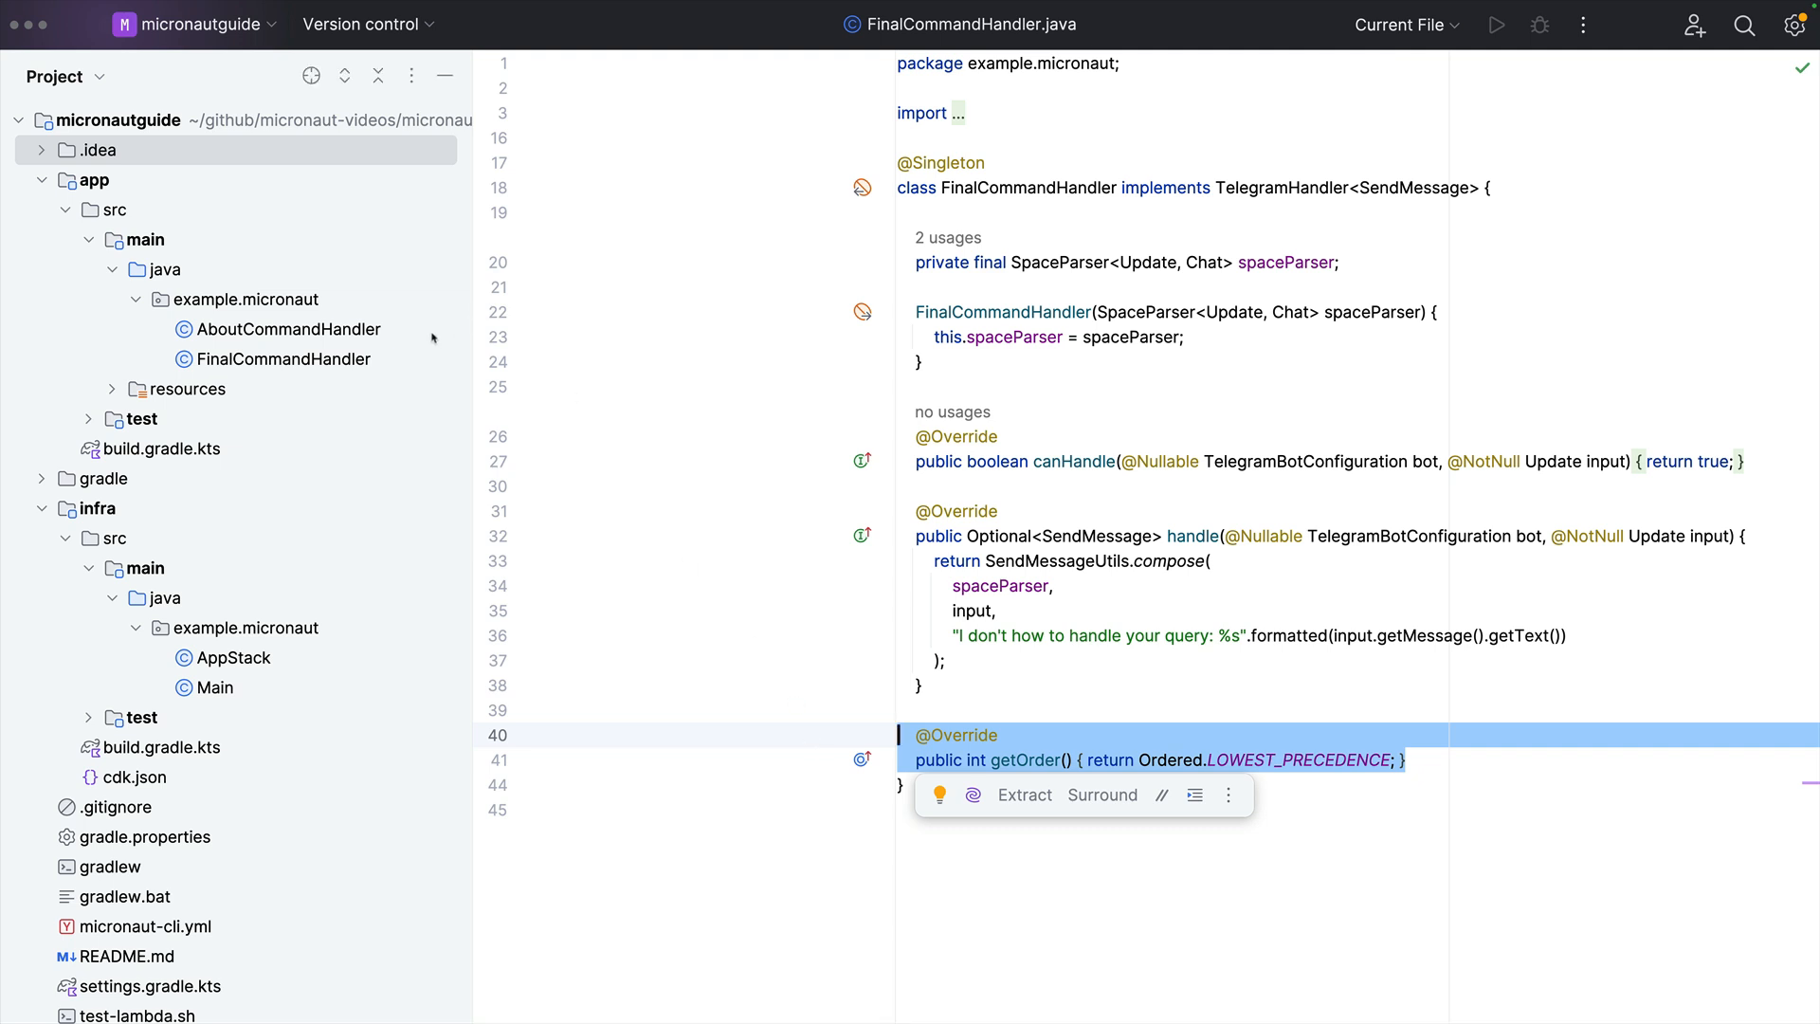
mouse_move(402, 345)
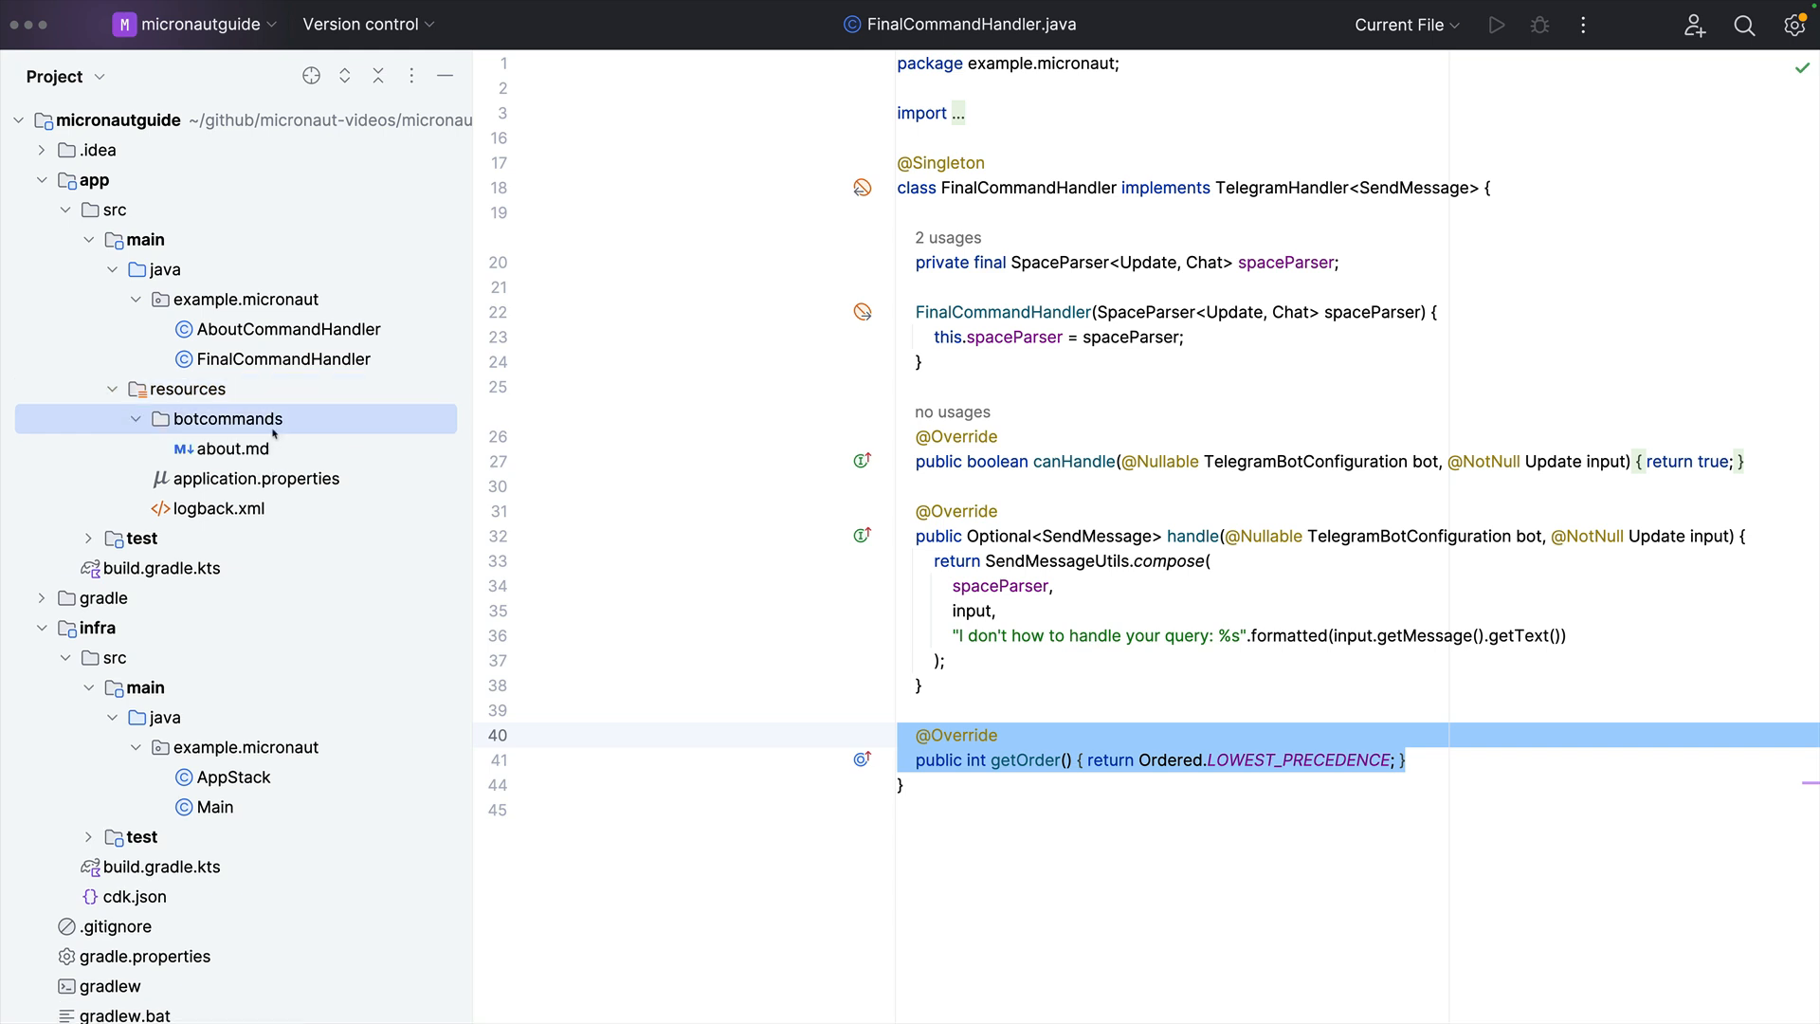
View the about.md reply in botcommands, then return to AboutCommandHandler.java
double_click(231, 448)
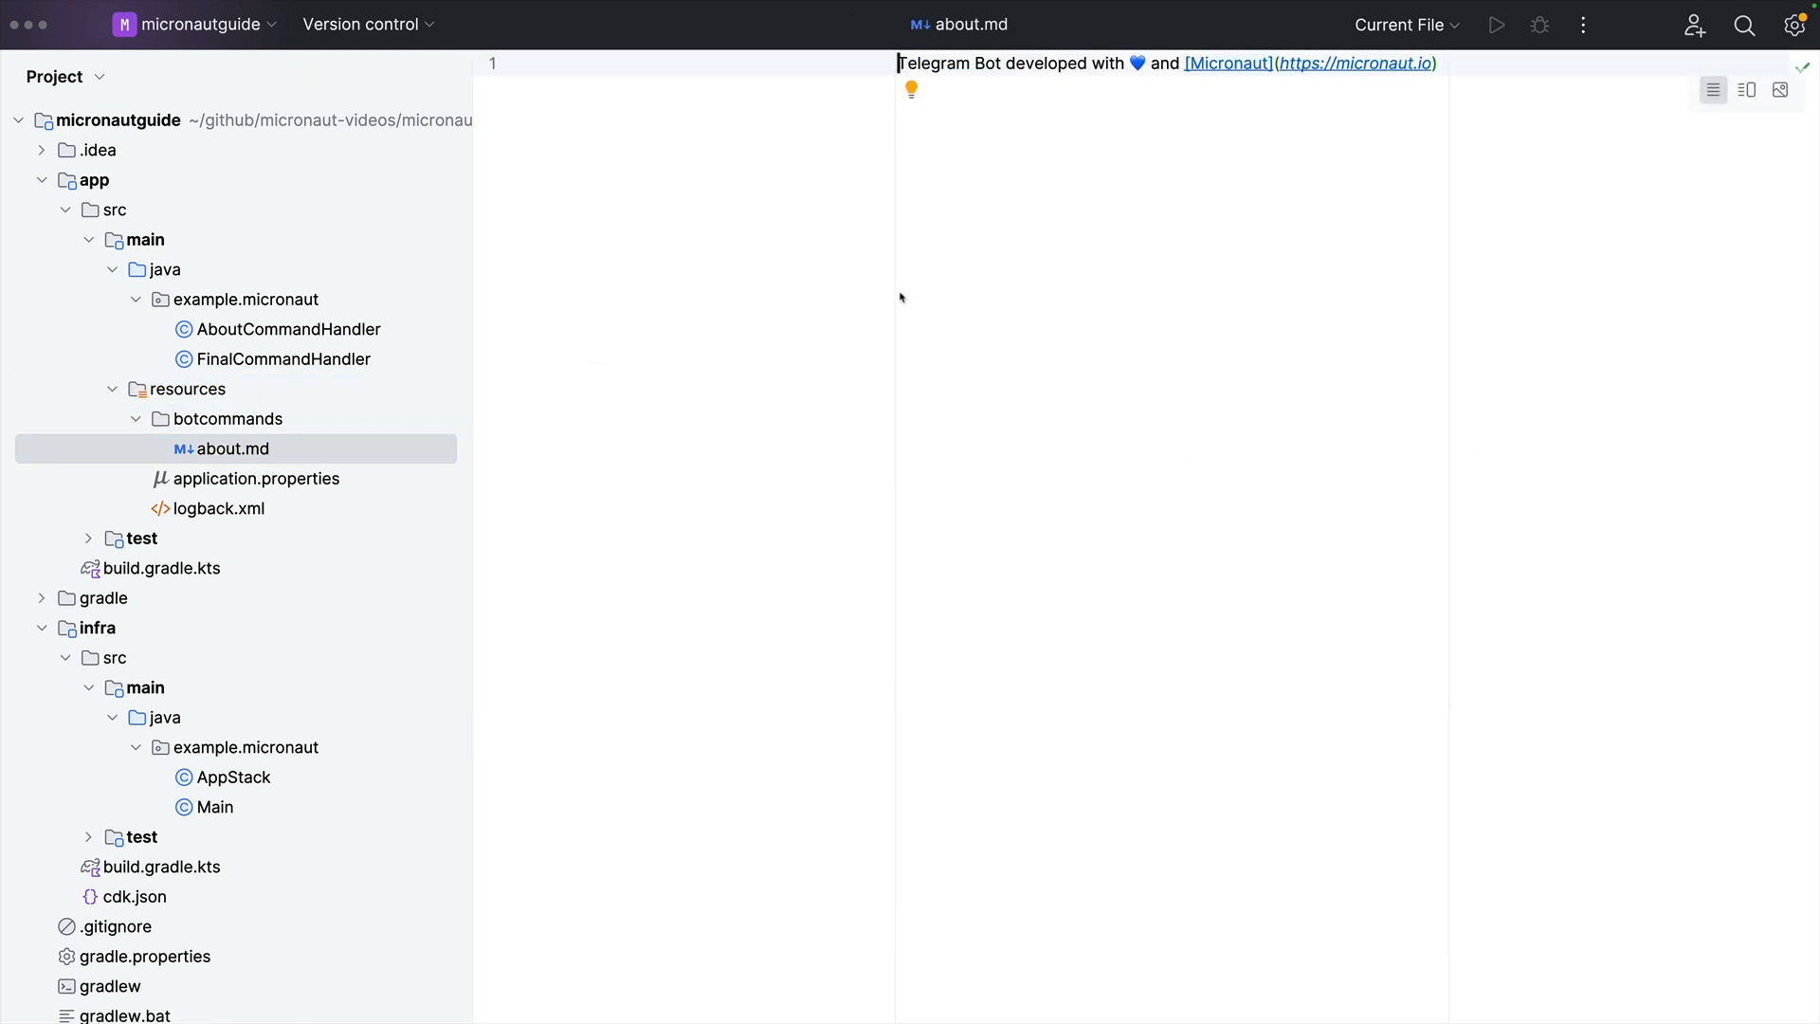
mouse_move(413, 379)
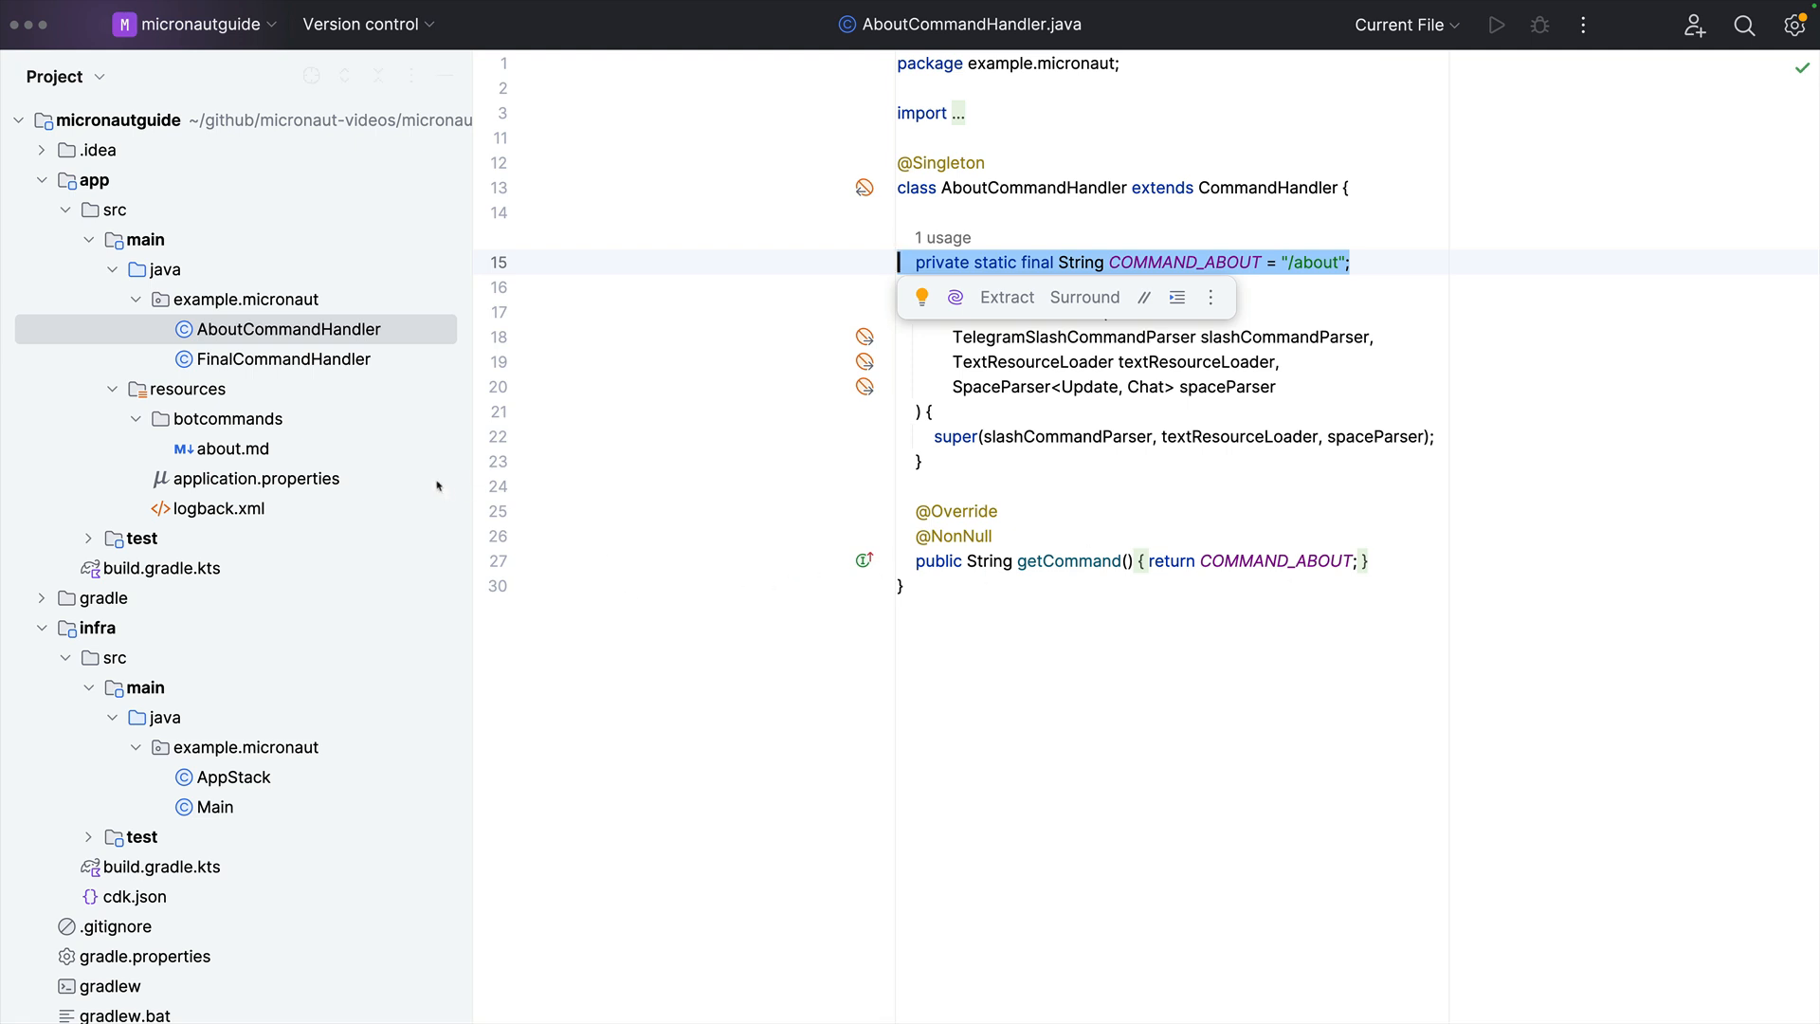
click(256, 479)
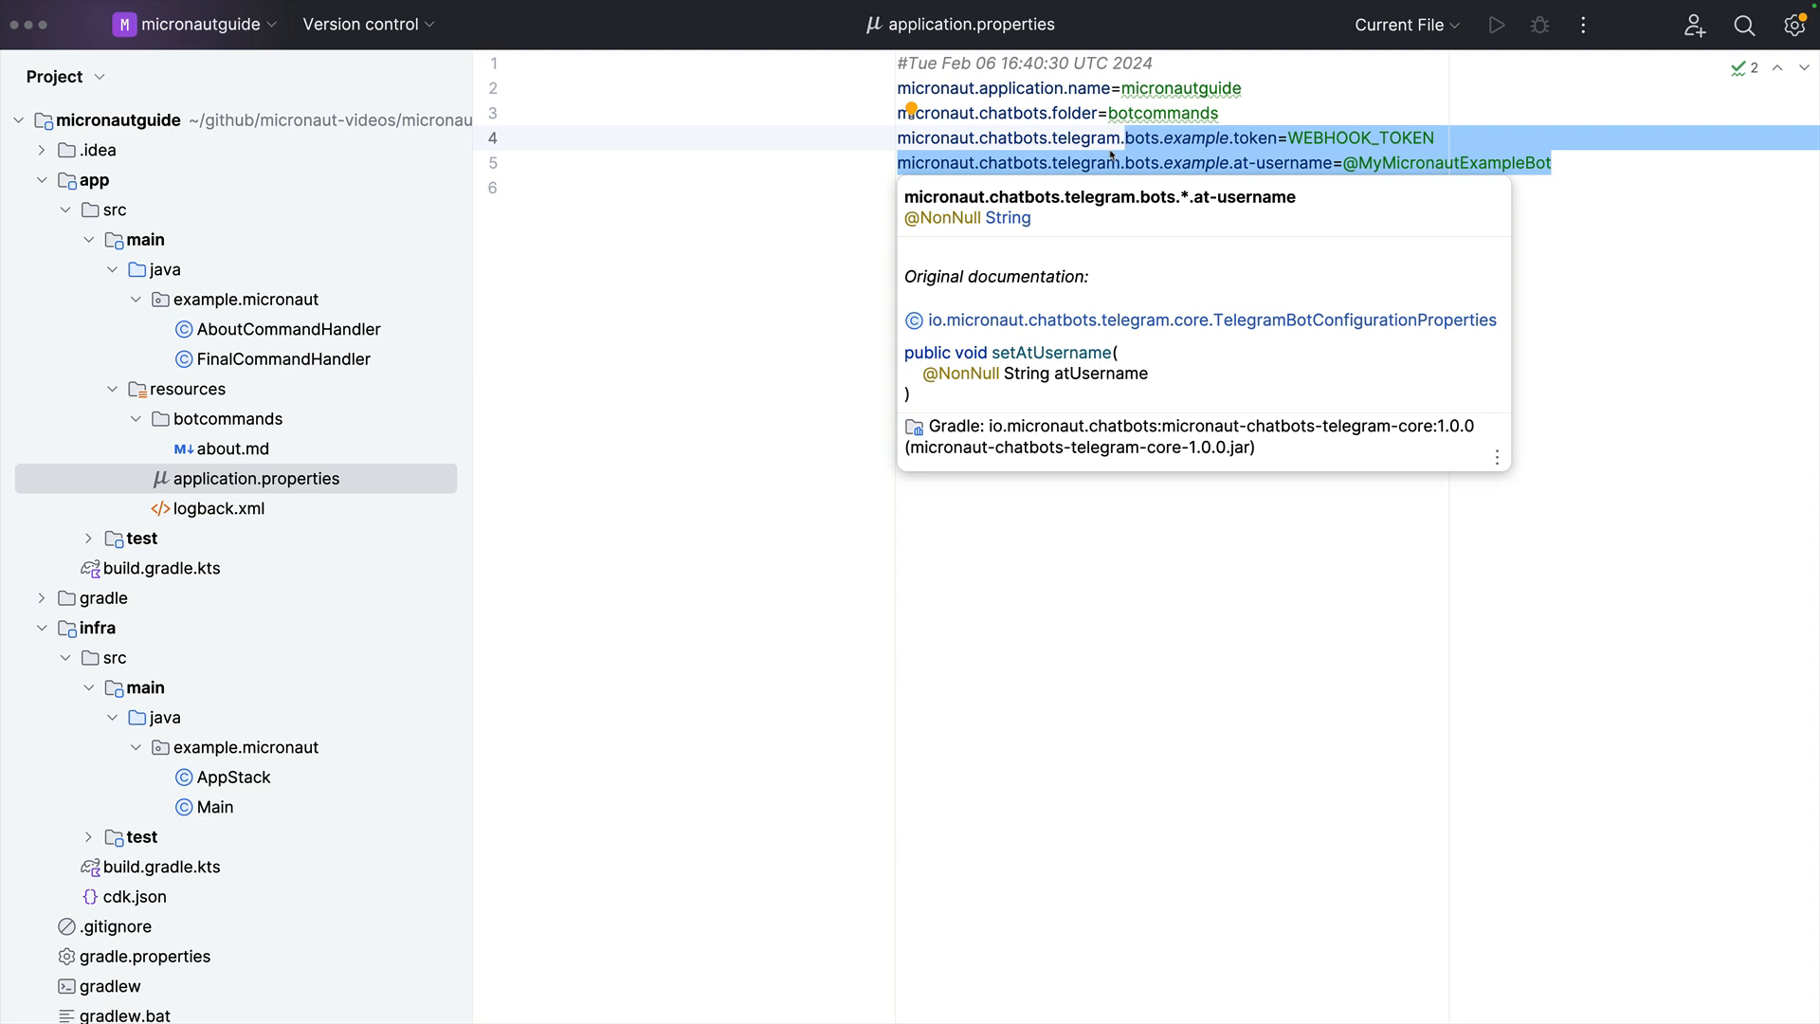
mouse_move(876, 126)
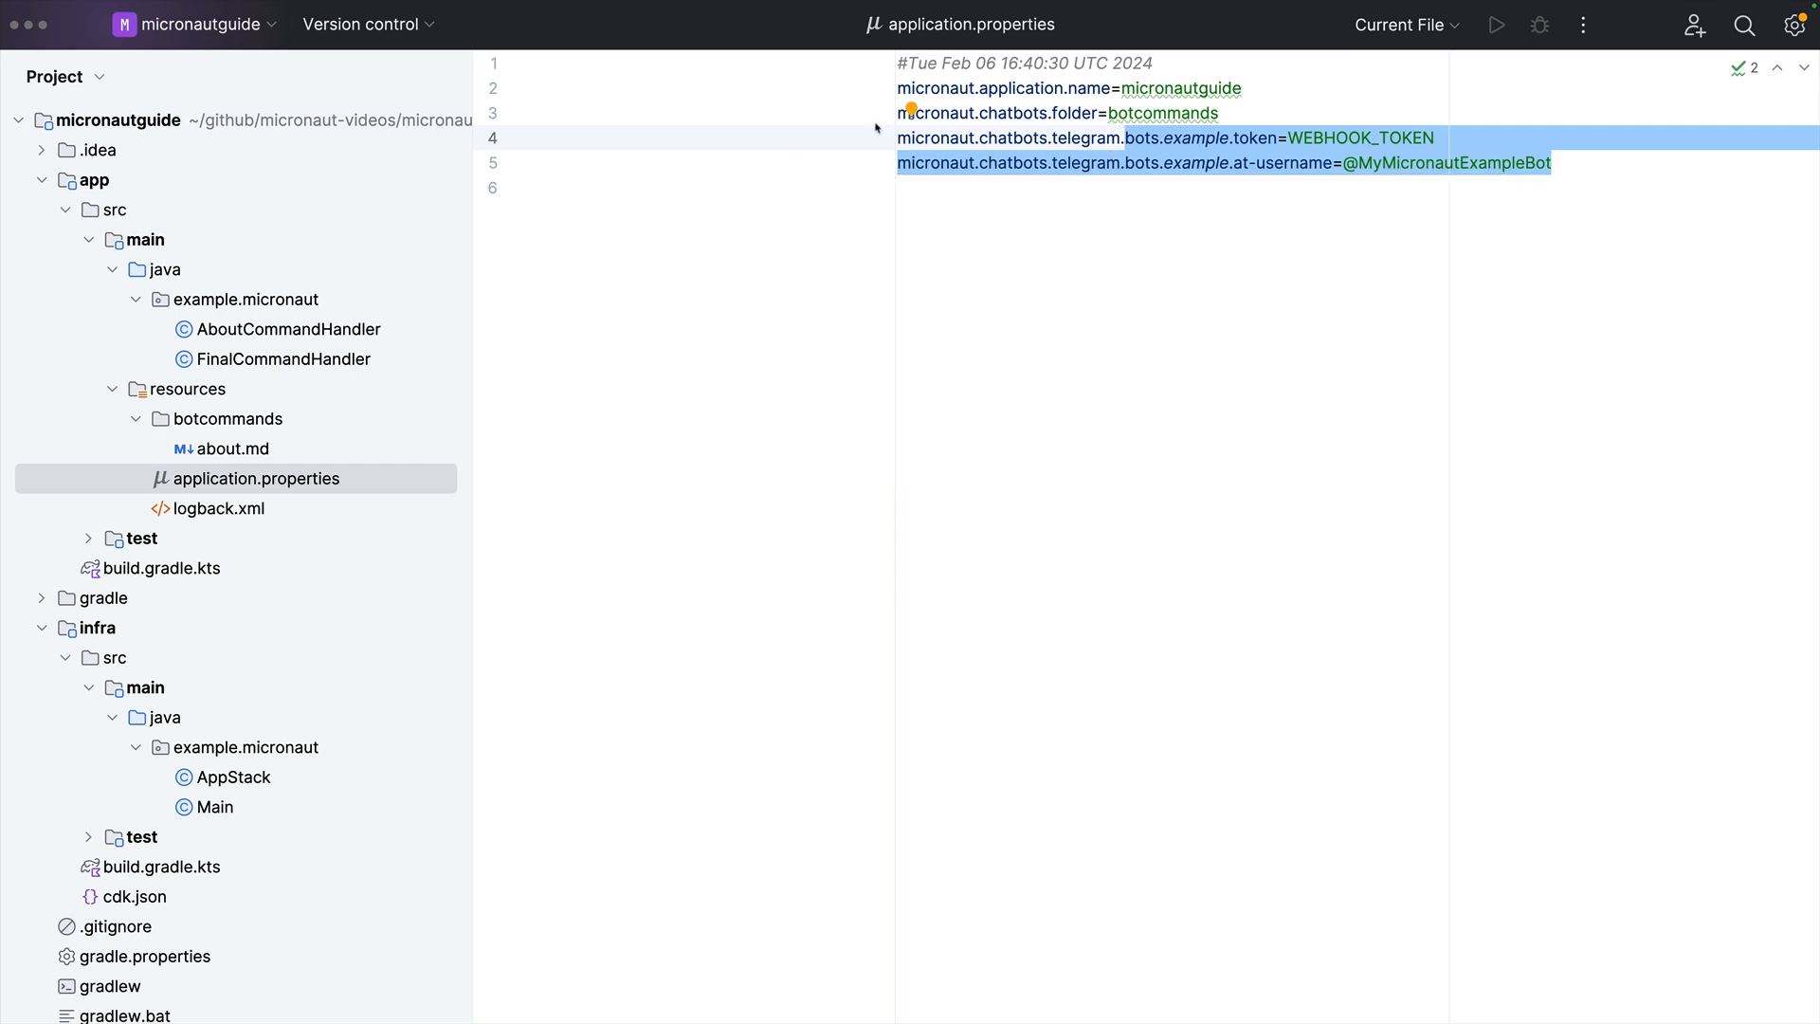
Open README.md and follow its Micronaut ChatBot Documentation link
click(110, 886)
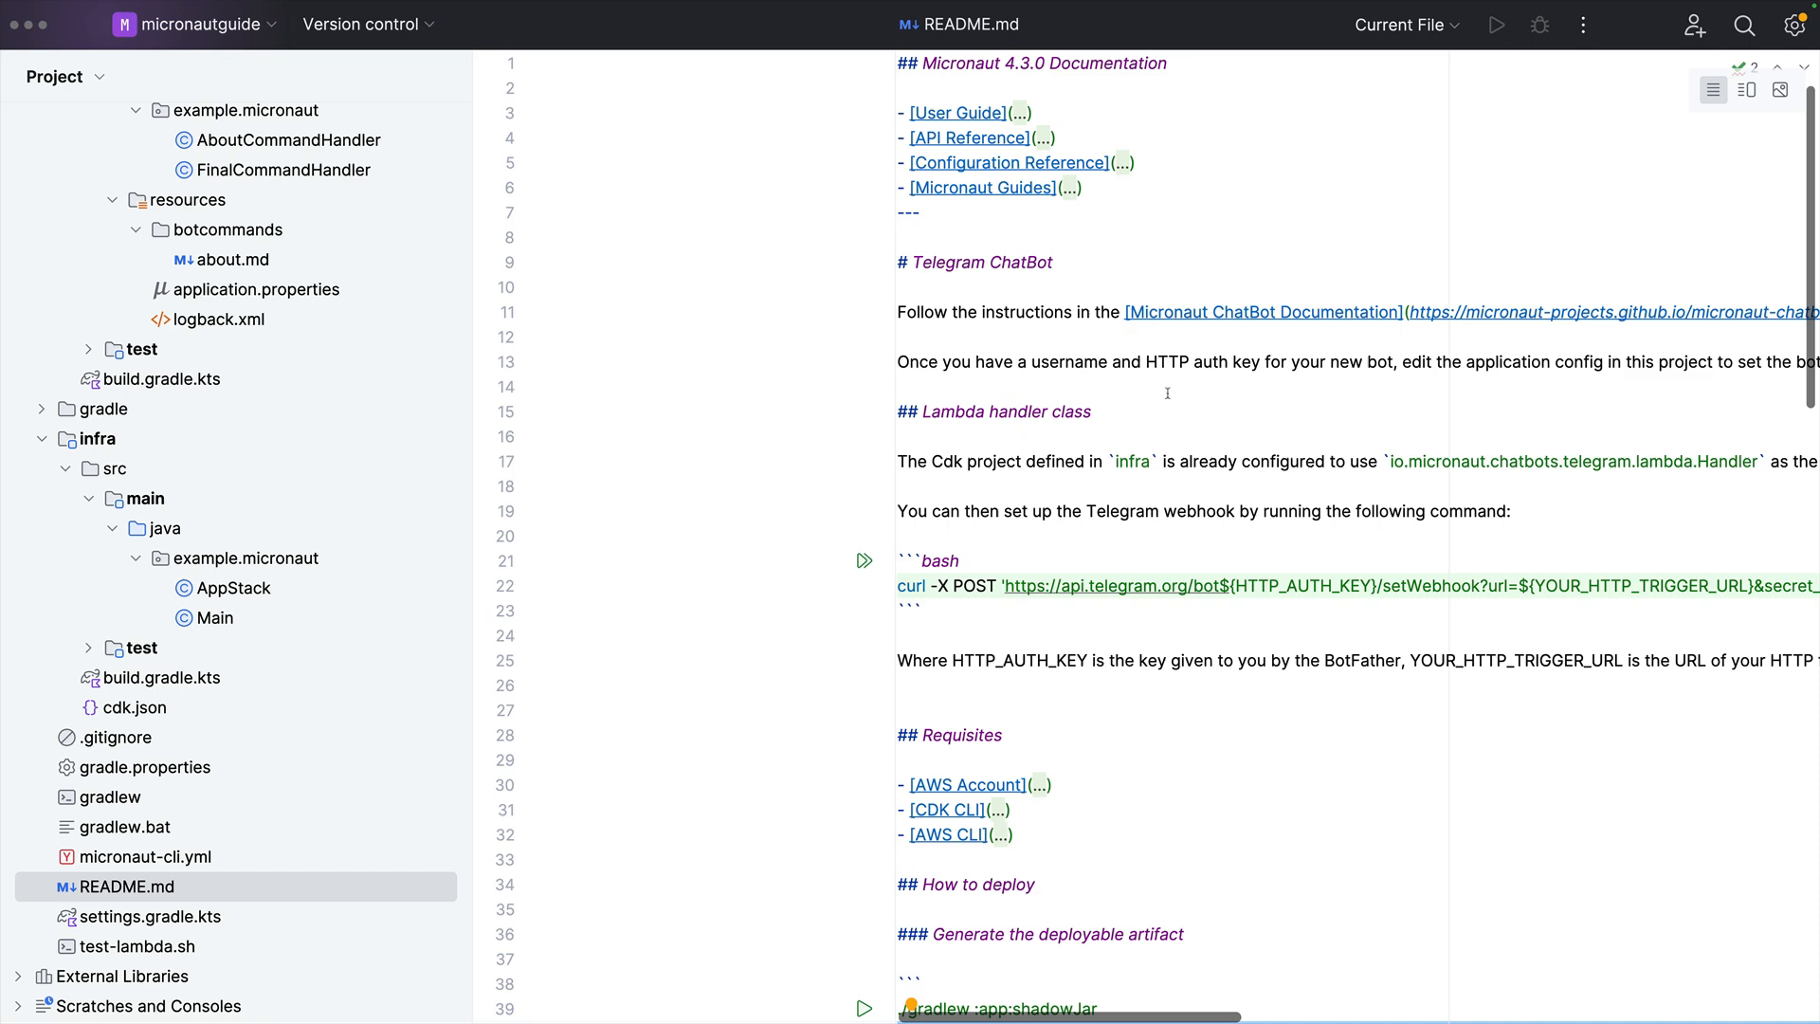
mouse_move(1085, 312)
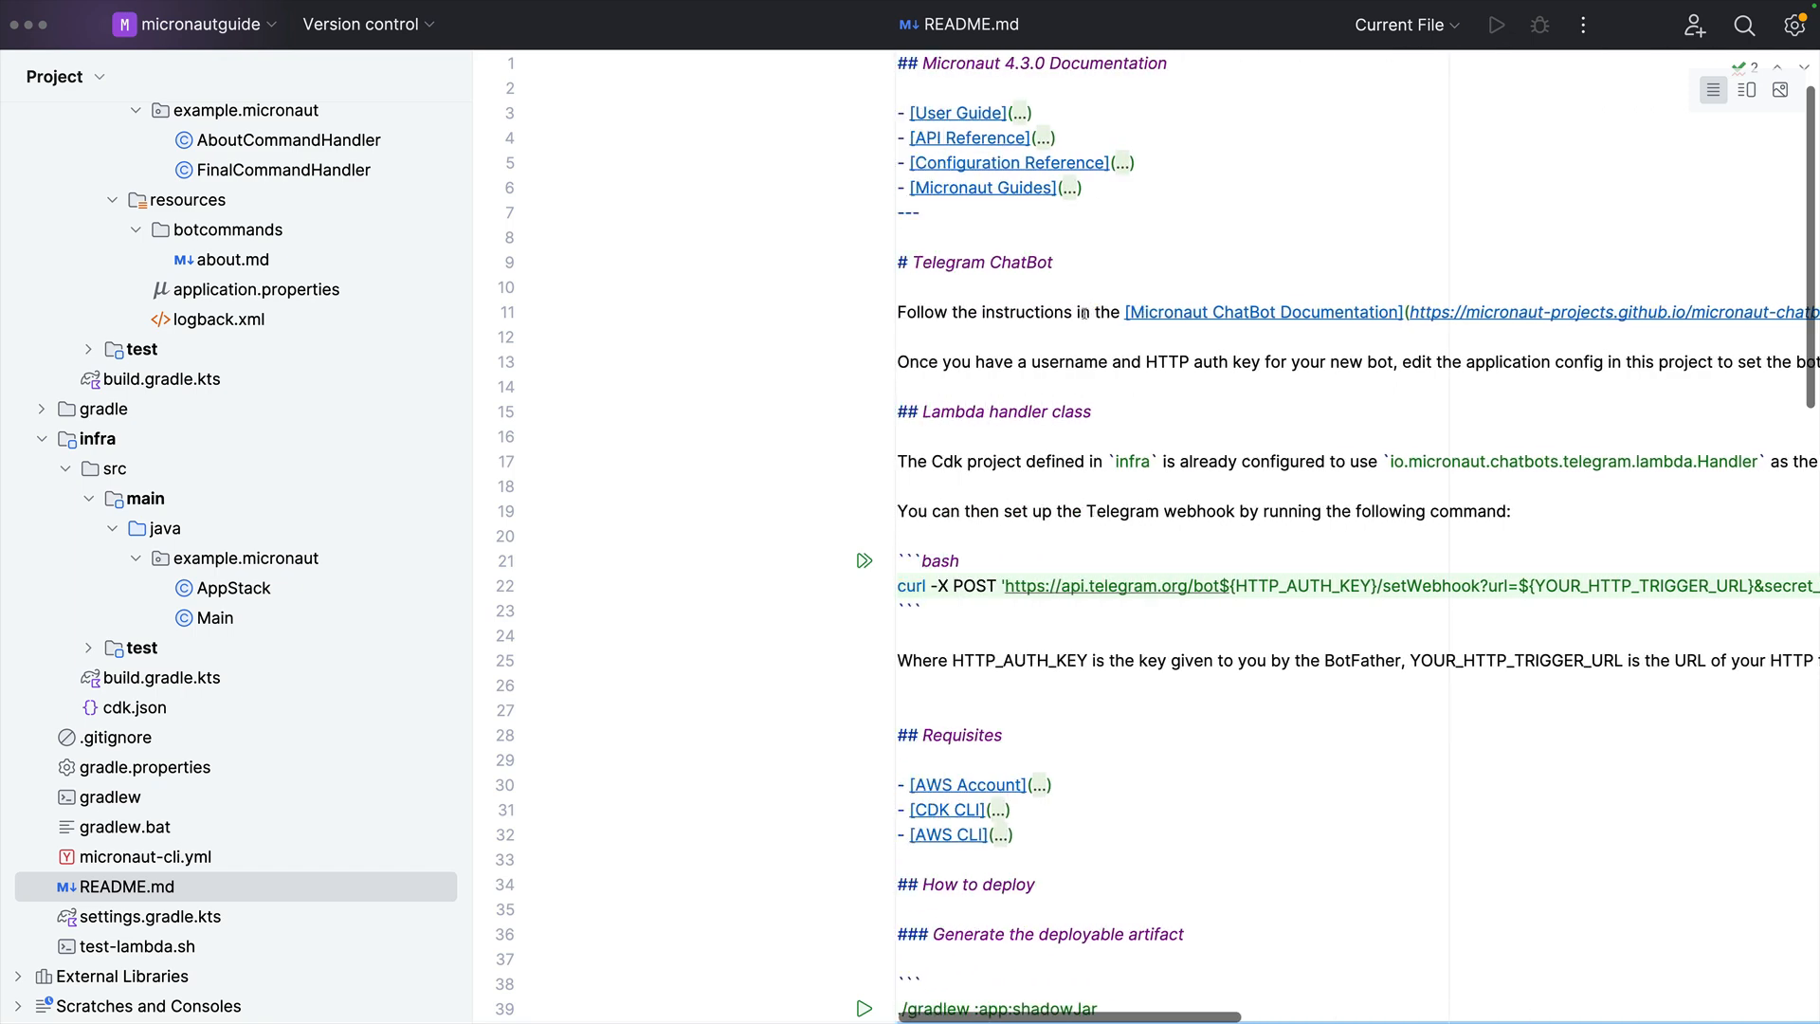
click(1264, 312)
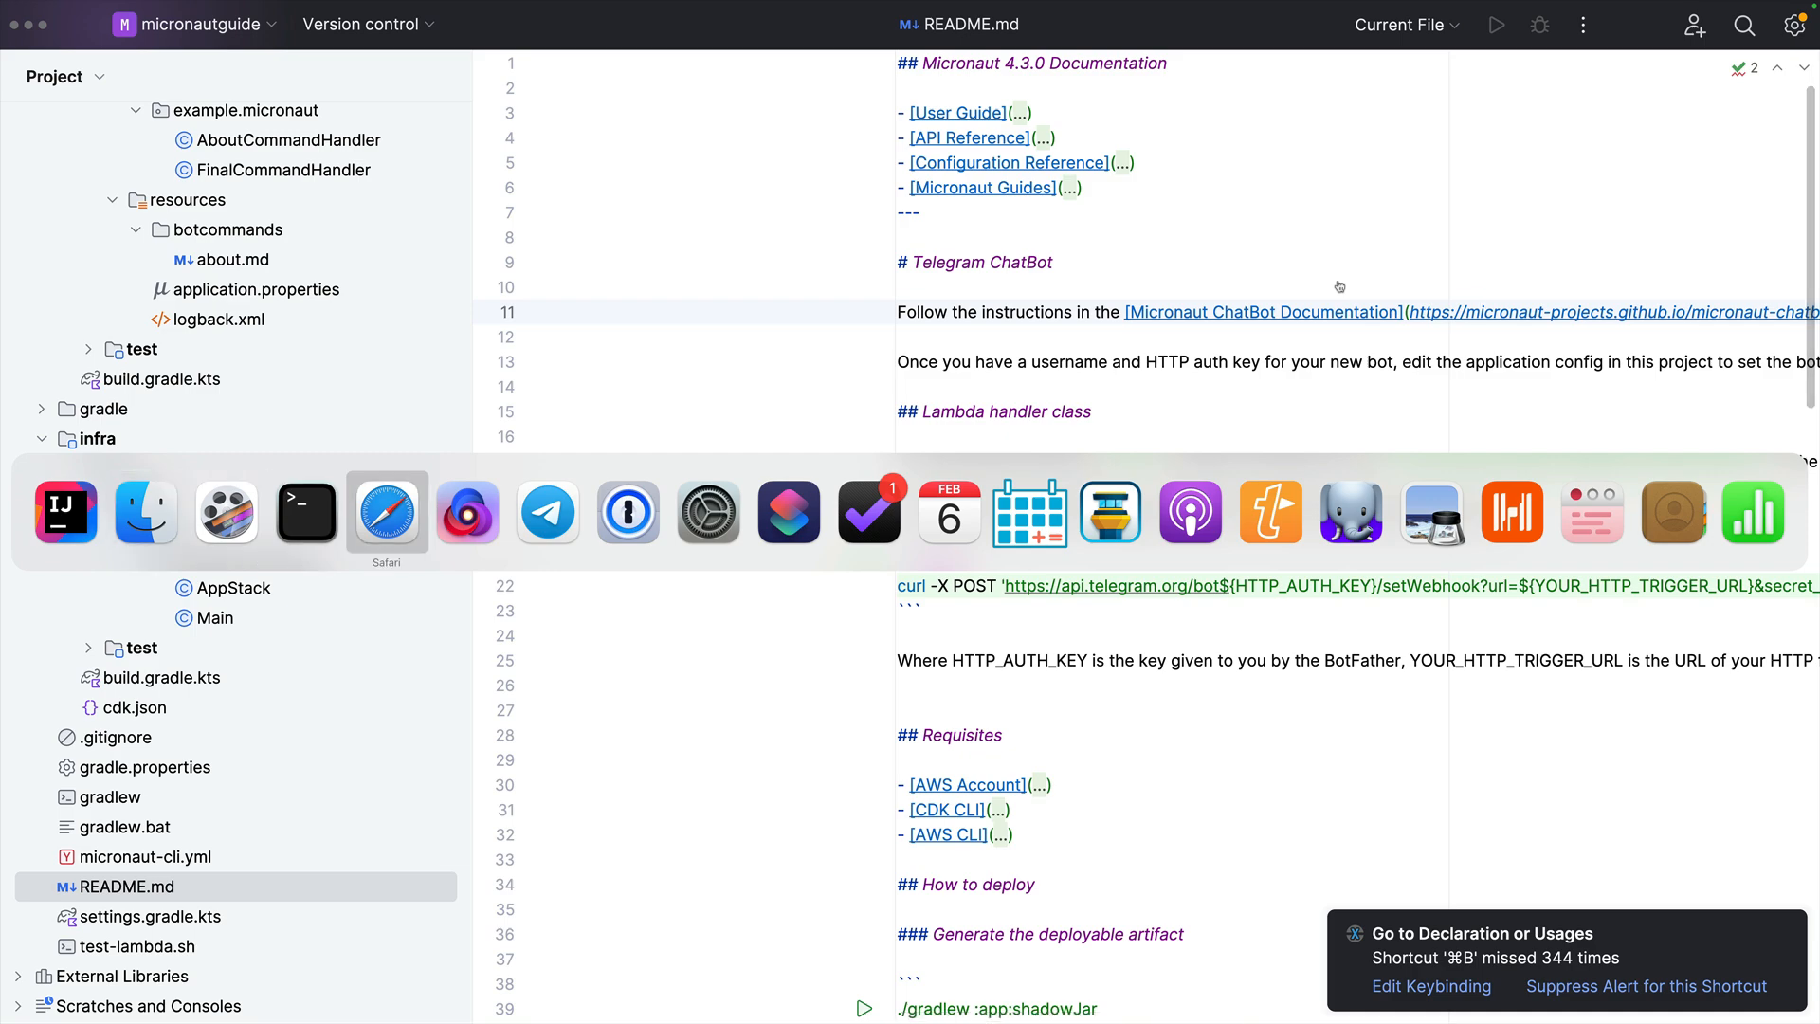
Read the Telegram section (3.1–3.3) of the Micronaut Chatbots guide in Safari
click(386, 512)
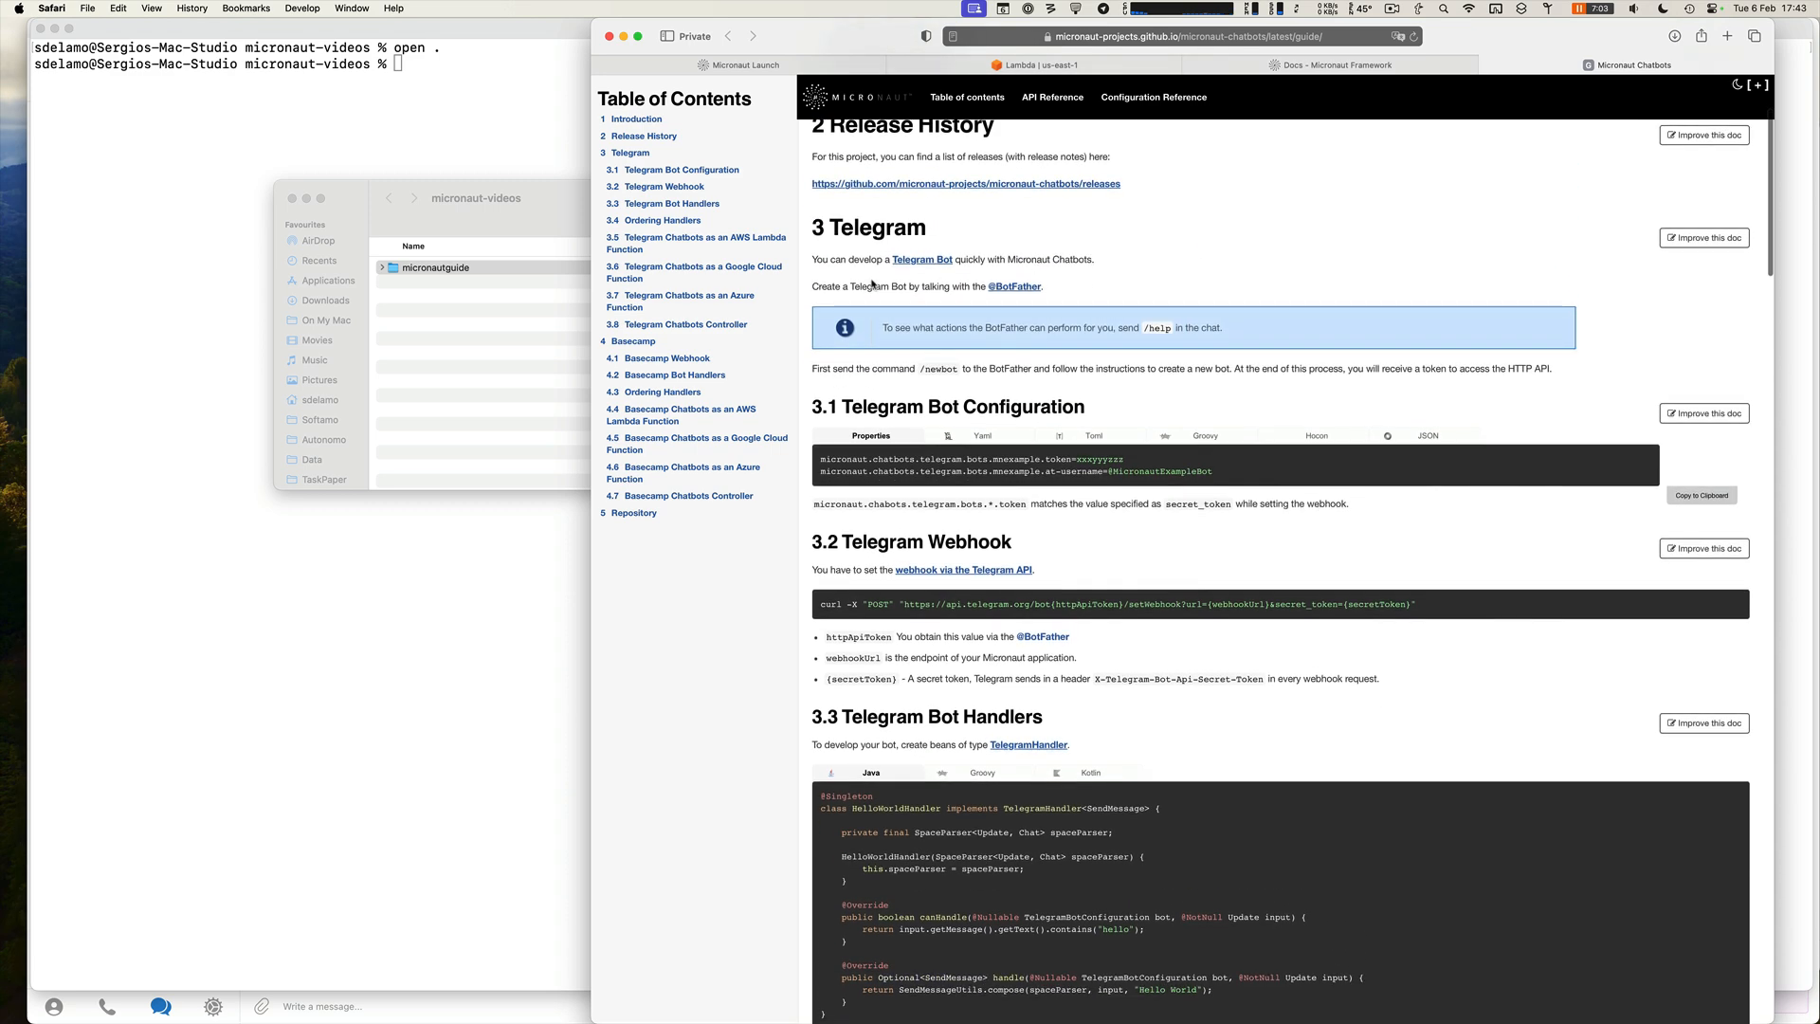
mouse_move(941, 263)
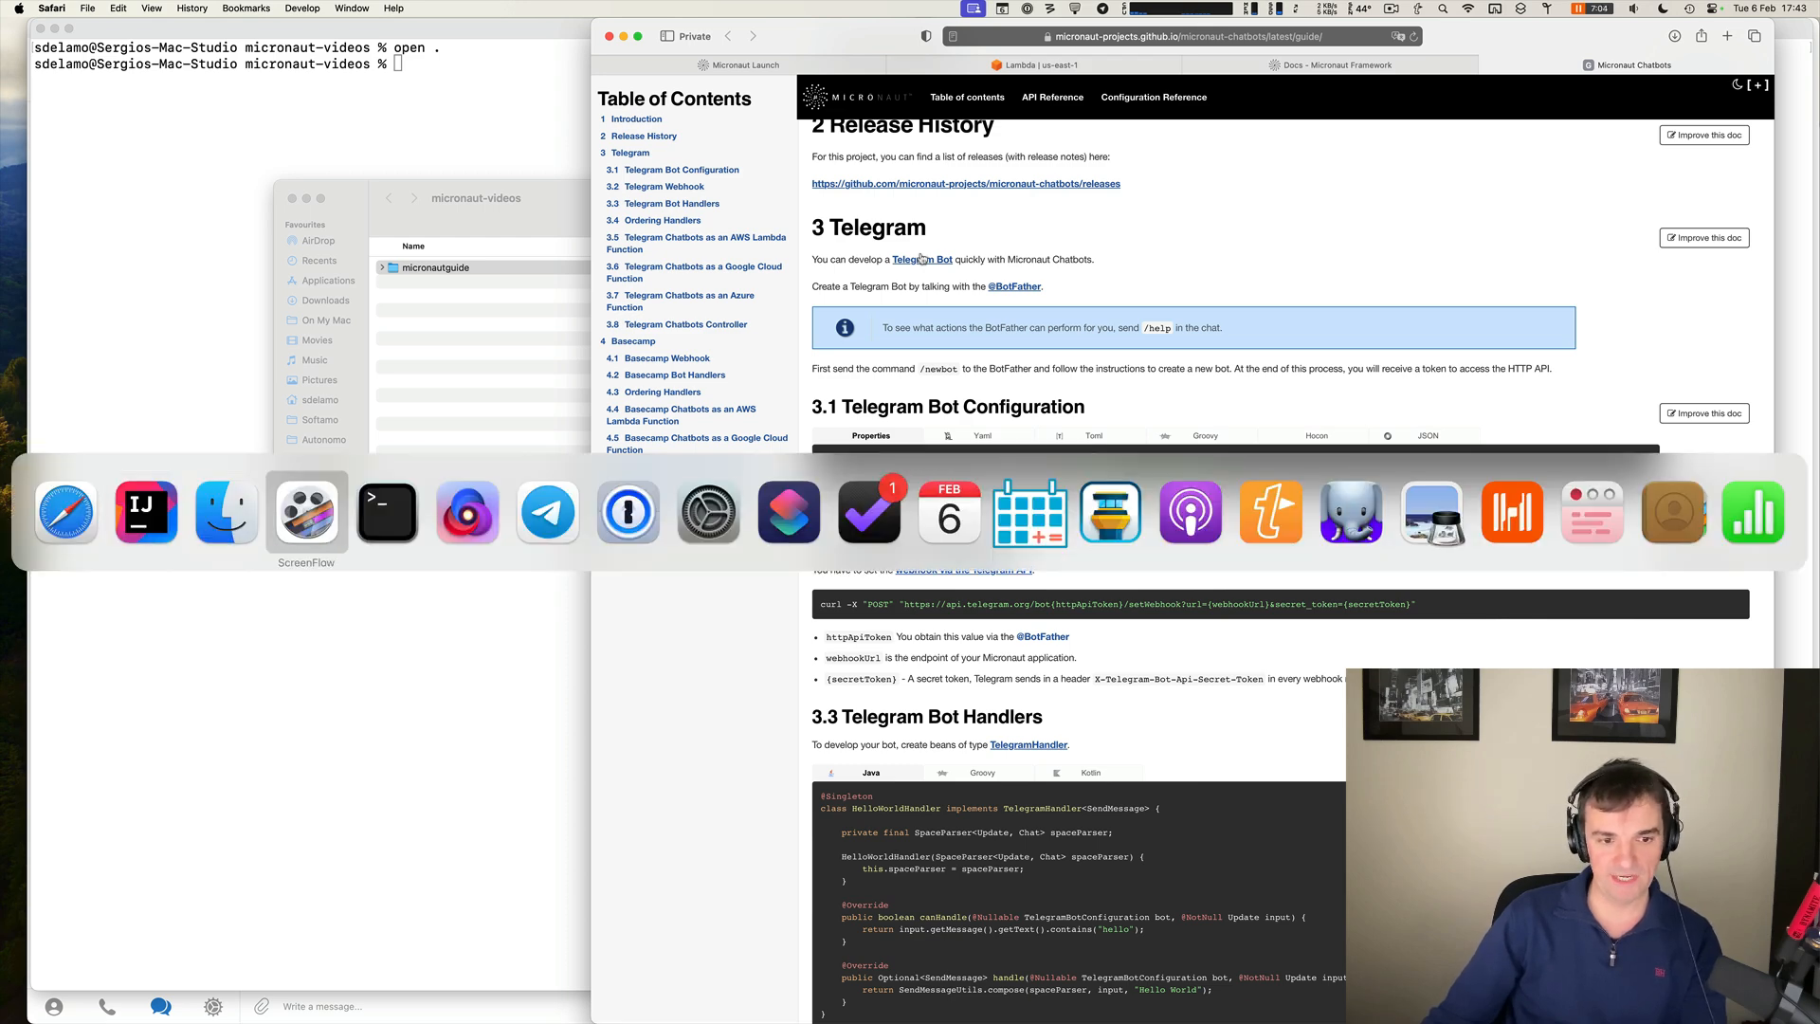
click(547, 511)
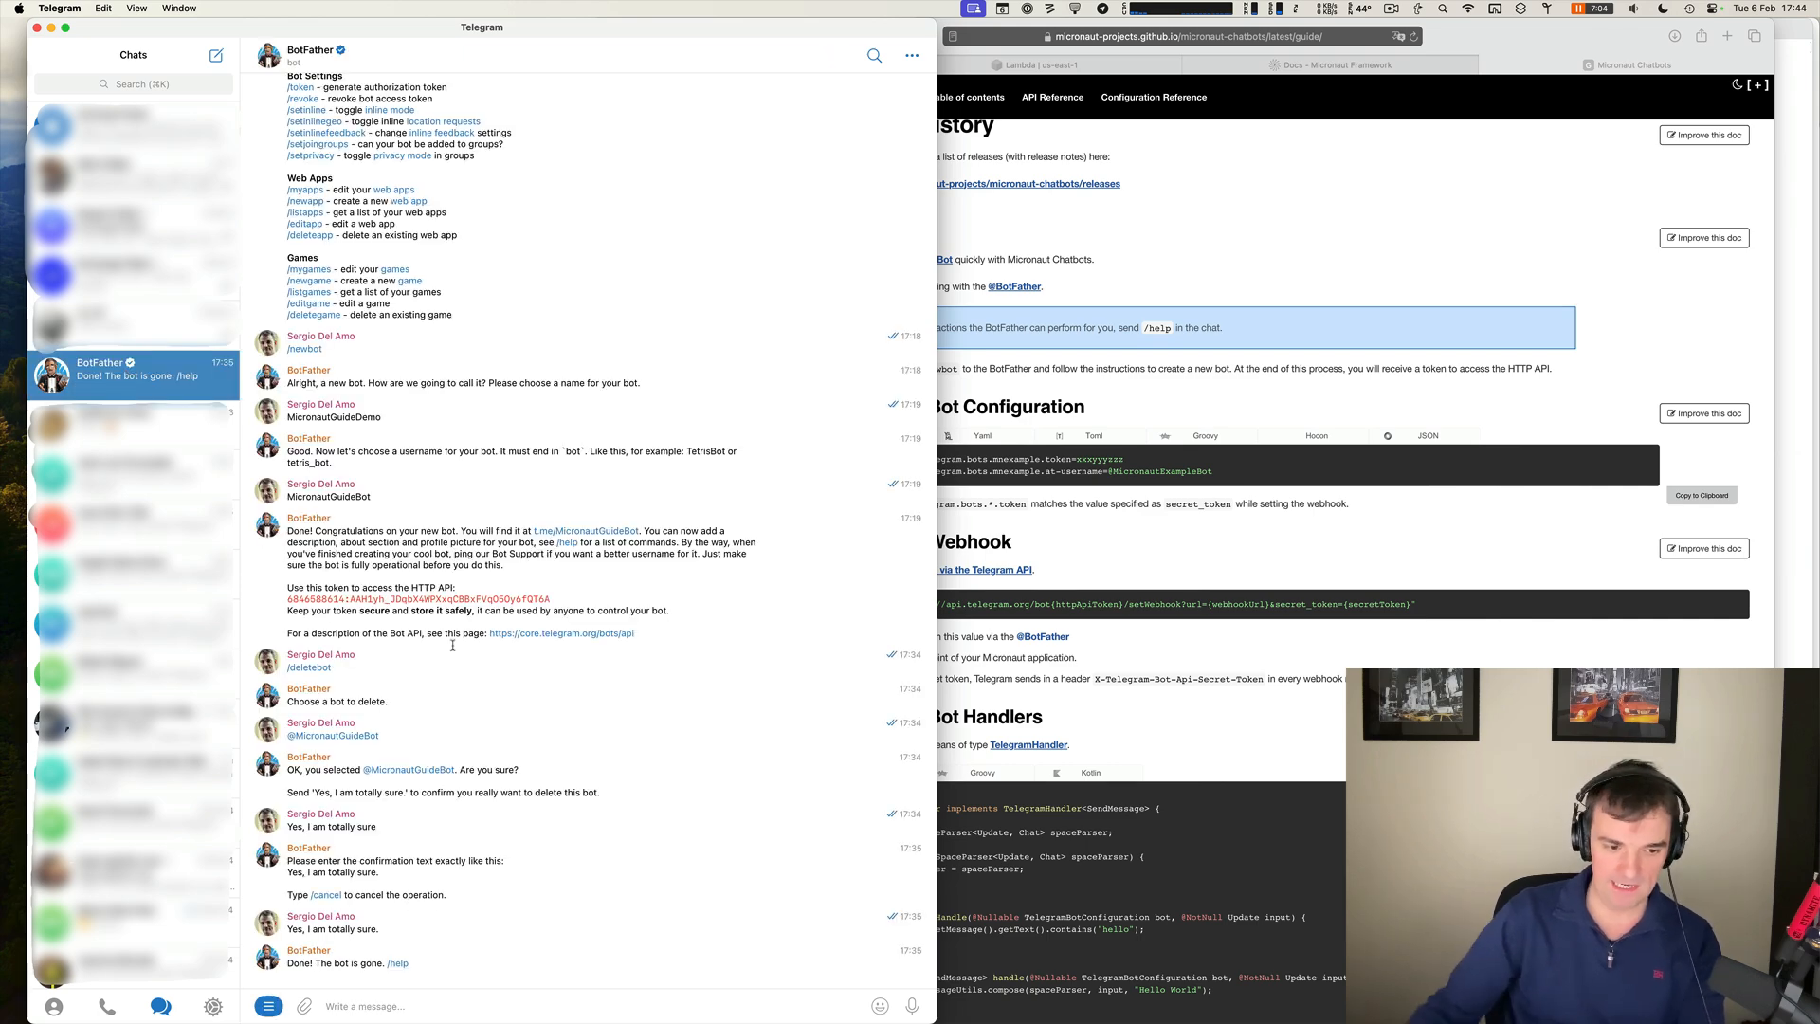
Send /help and /newbot to BotFather, name the bot MicronautChatbotsDemo, and begin its username
text(/ehlp)
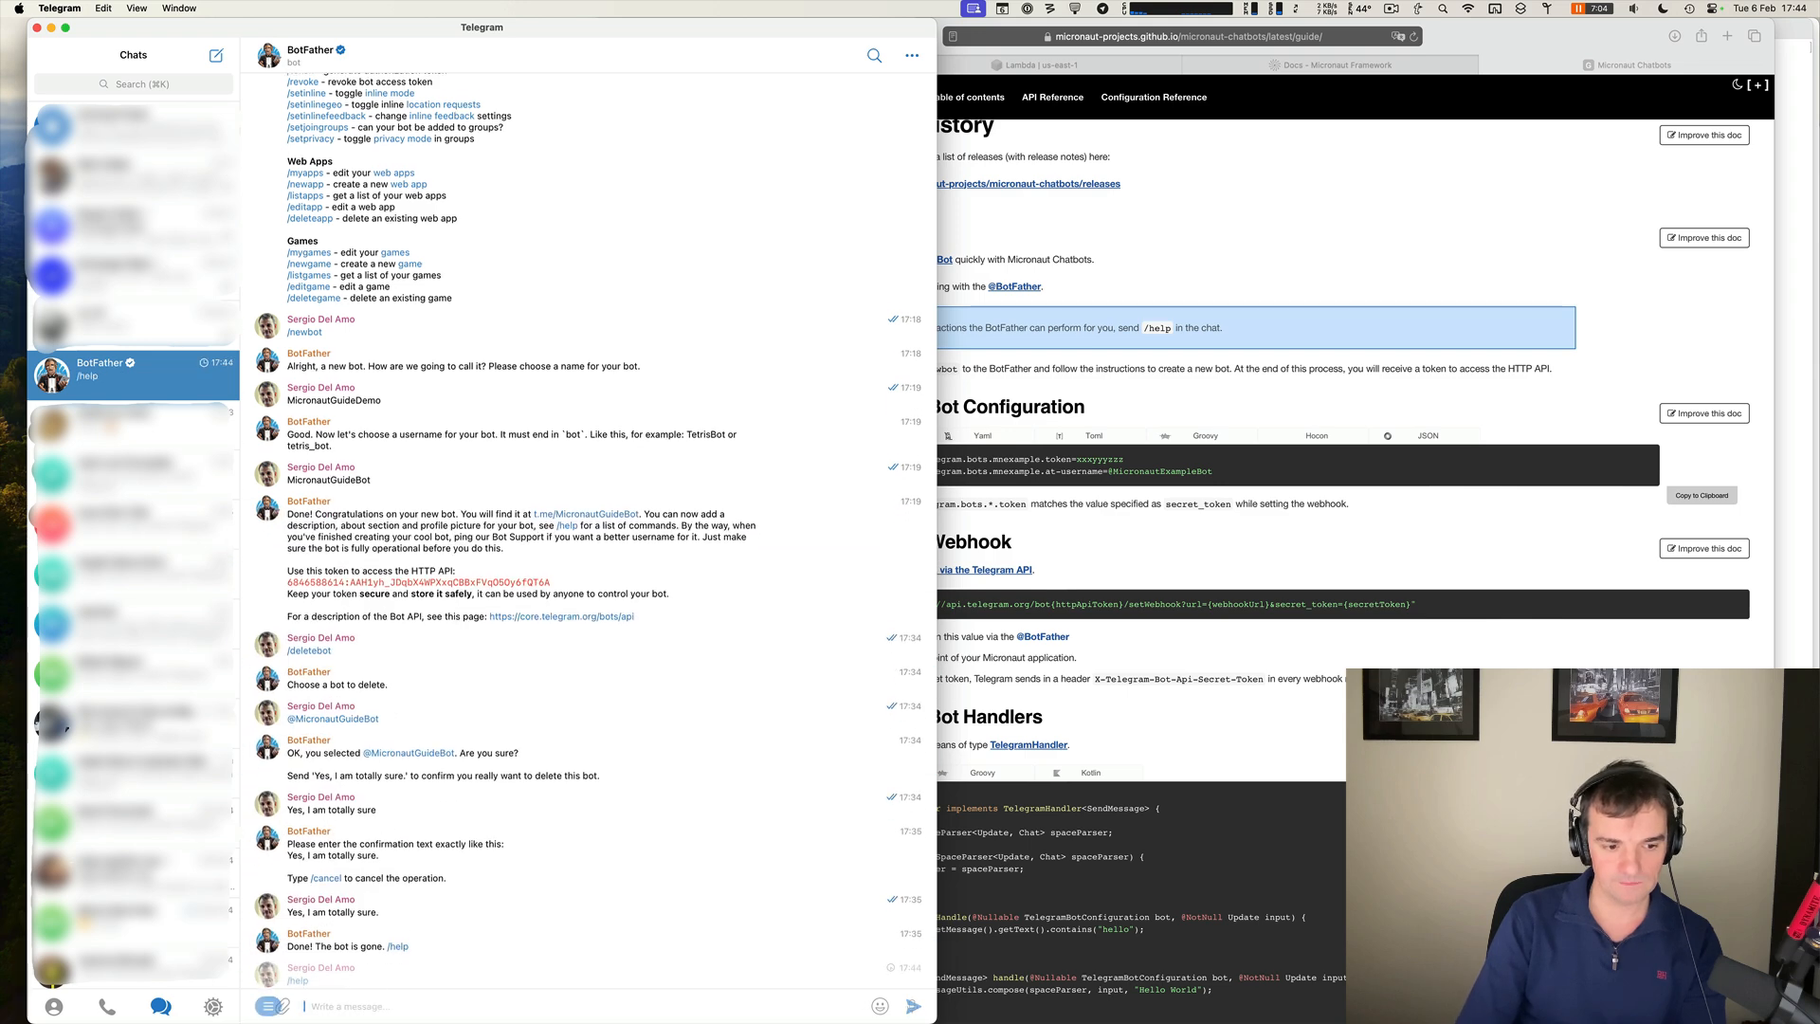
text(/ne)
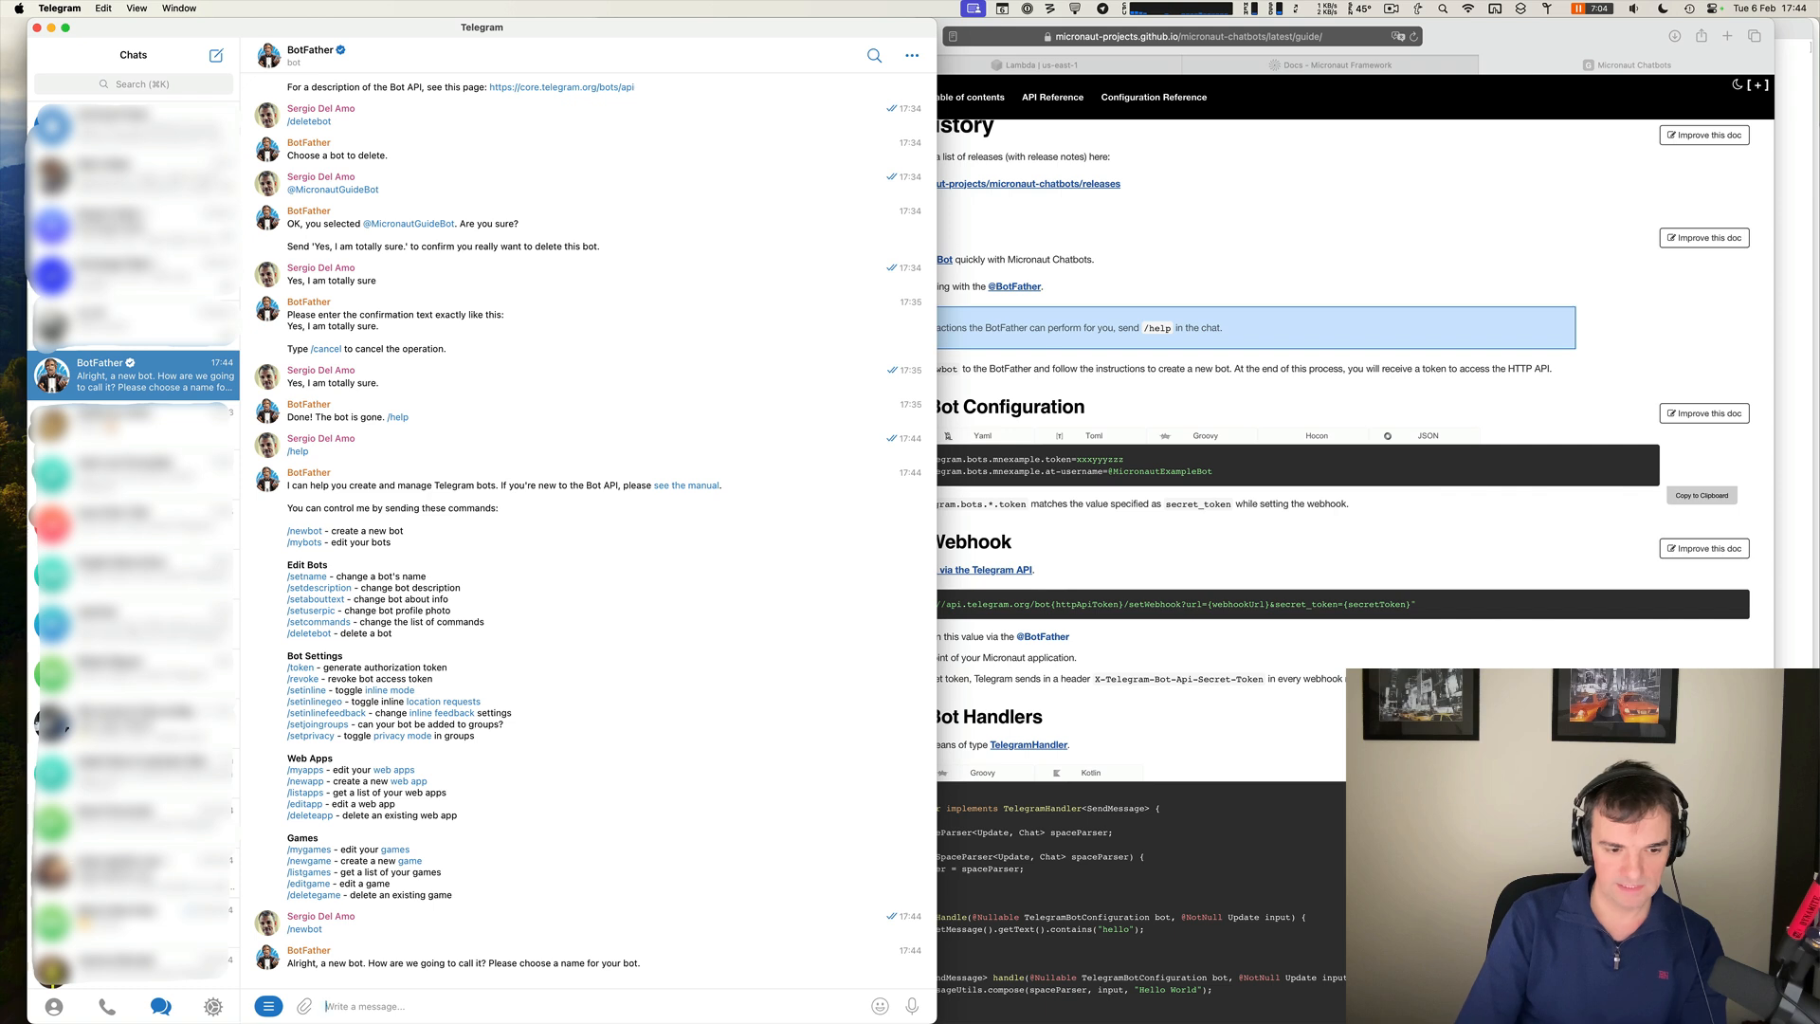
text(Micronaut)
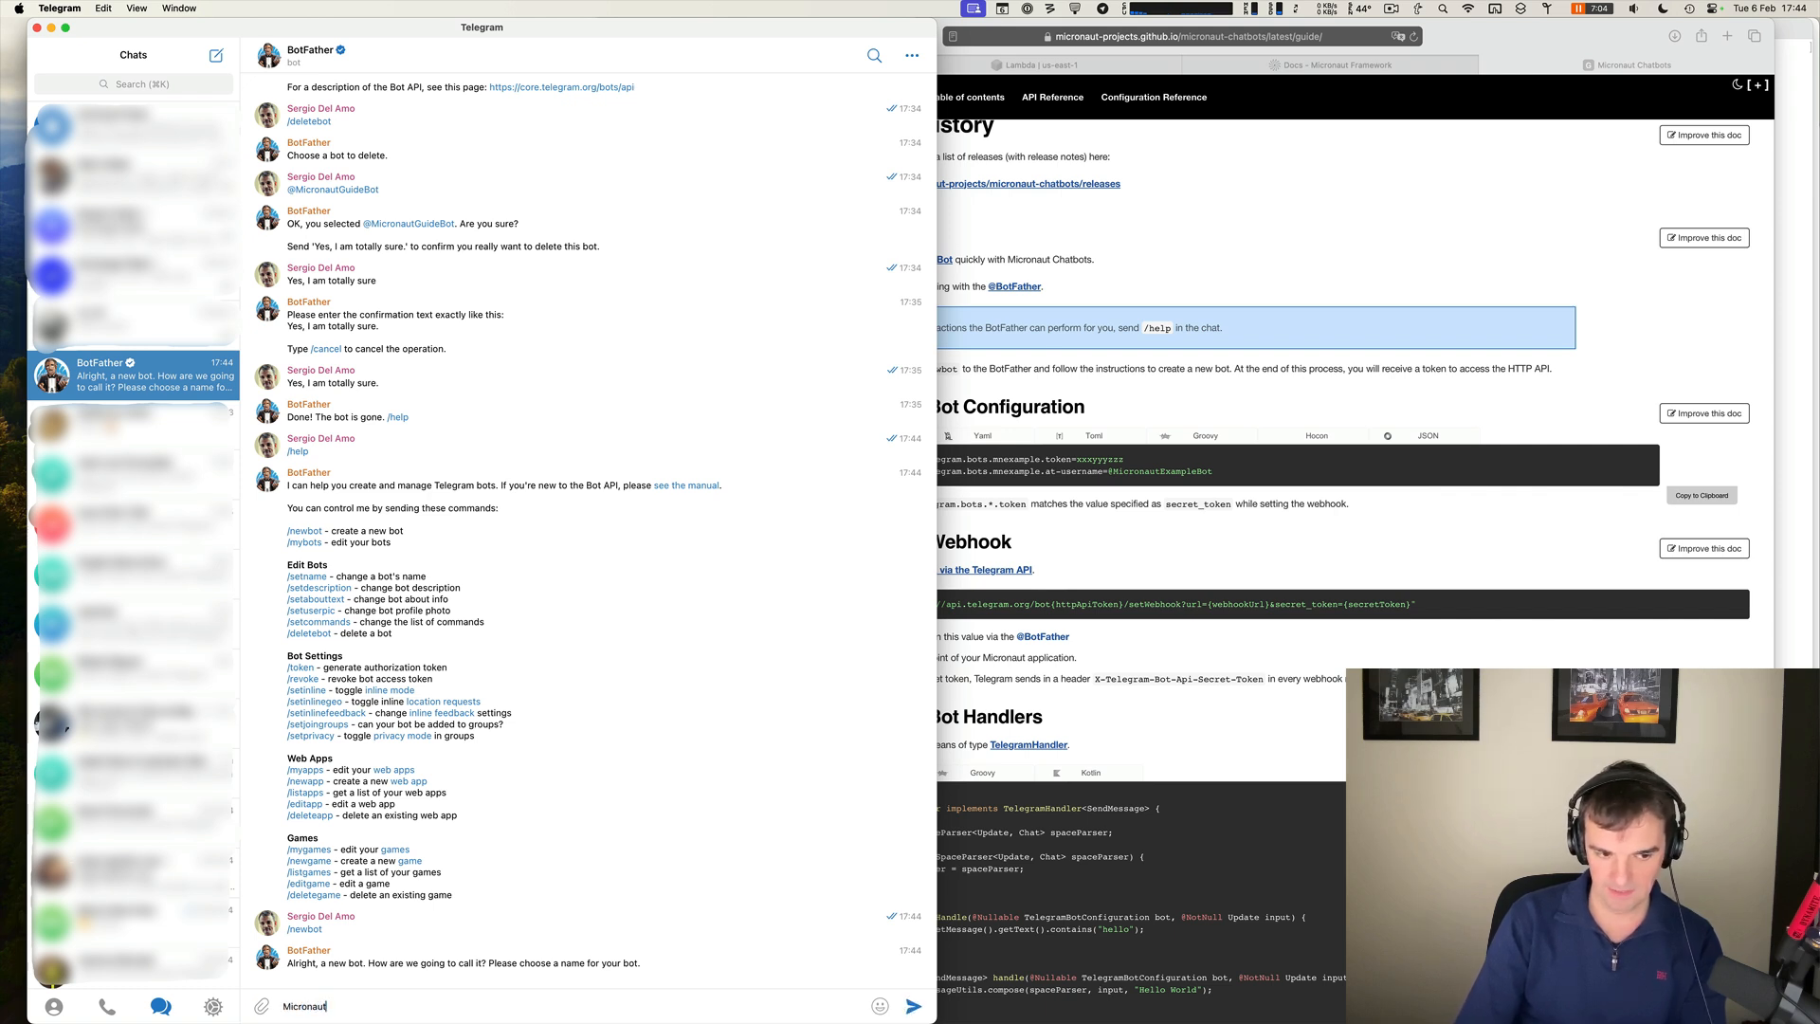
text(Chatbots)
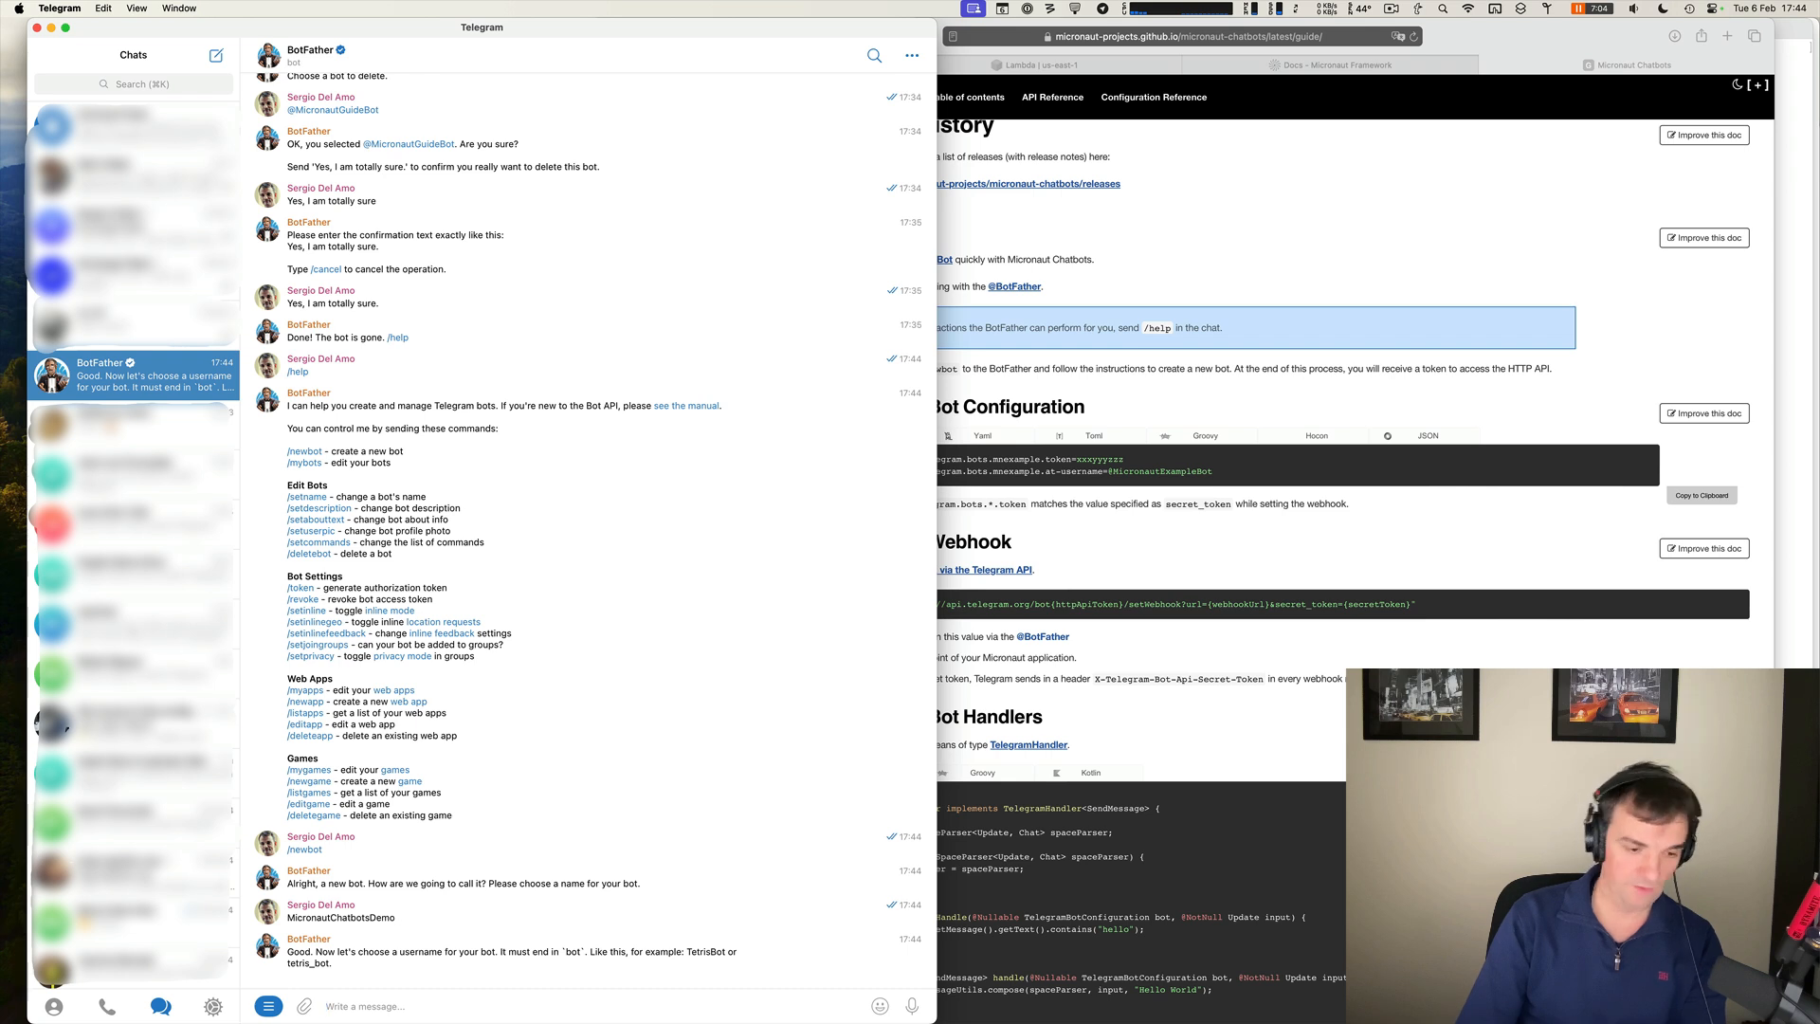
text(MicronautC)
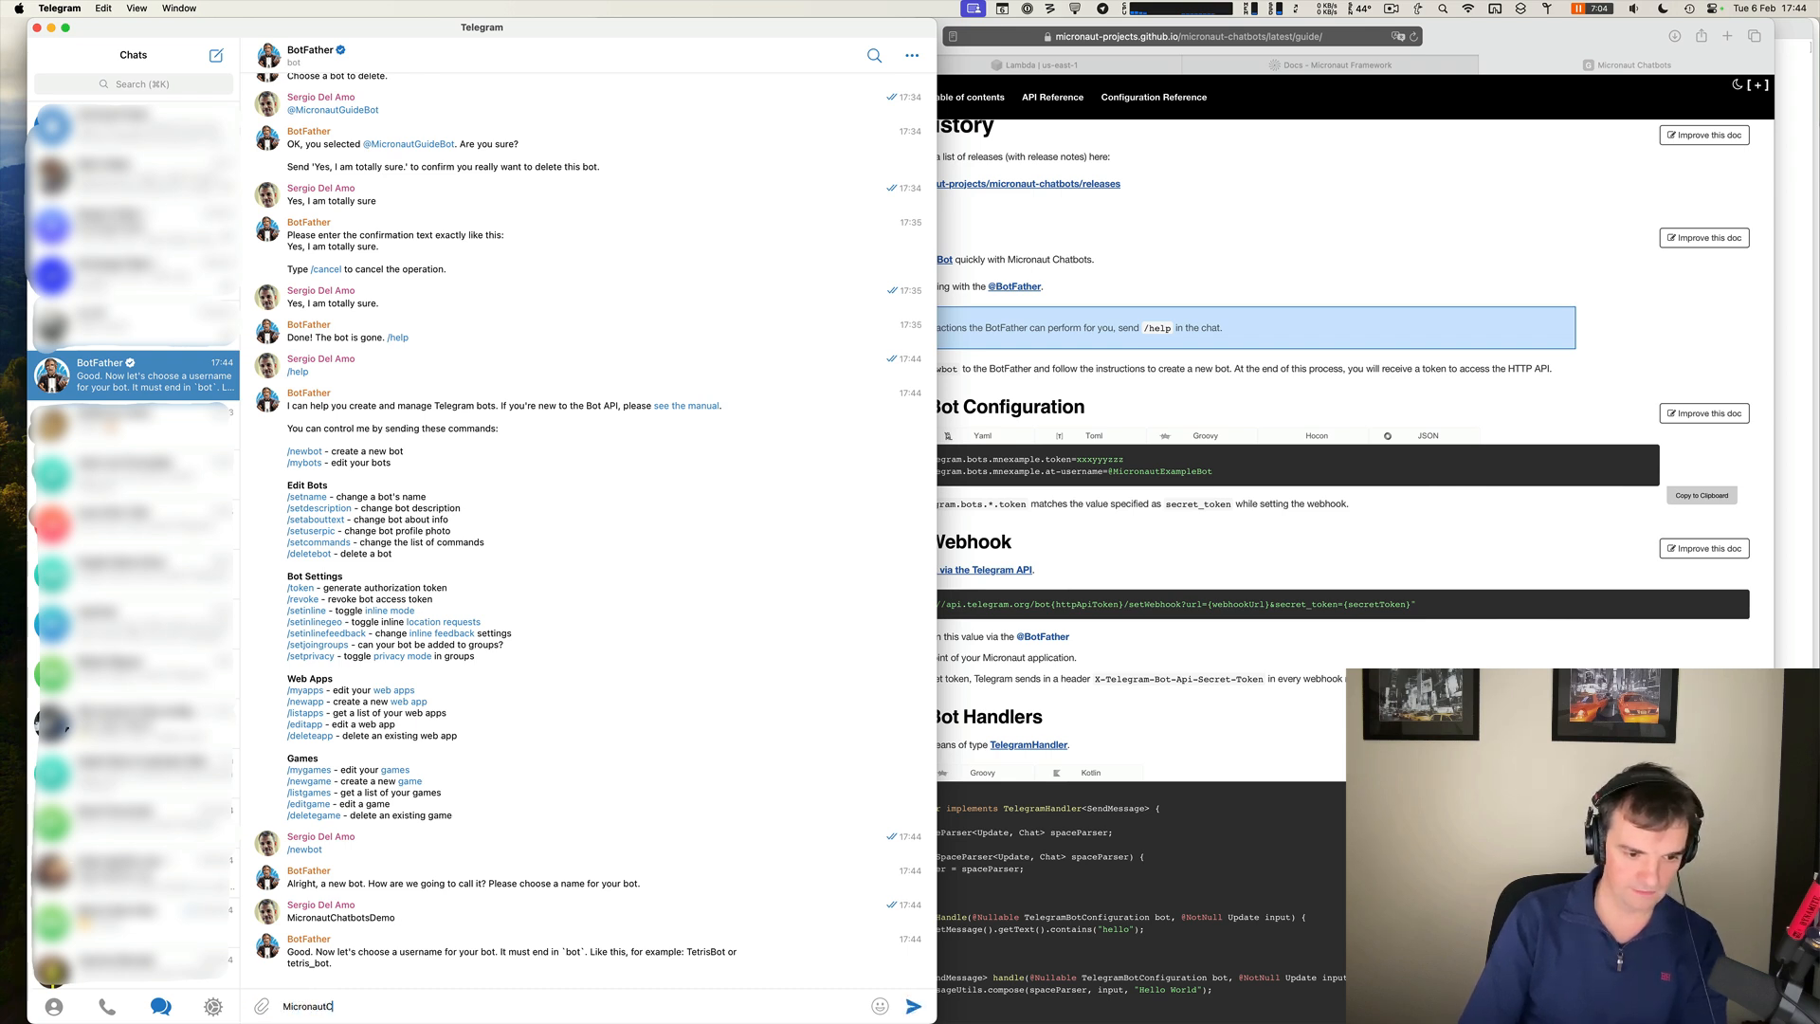
text(ChatbotsDemoB)
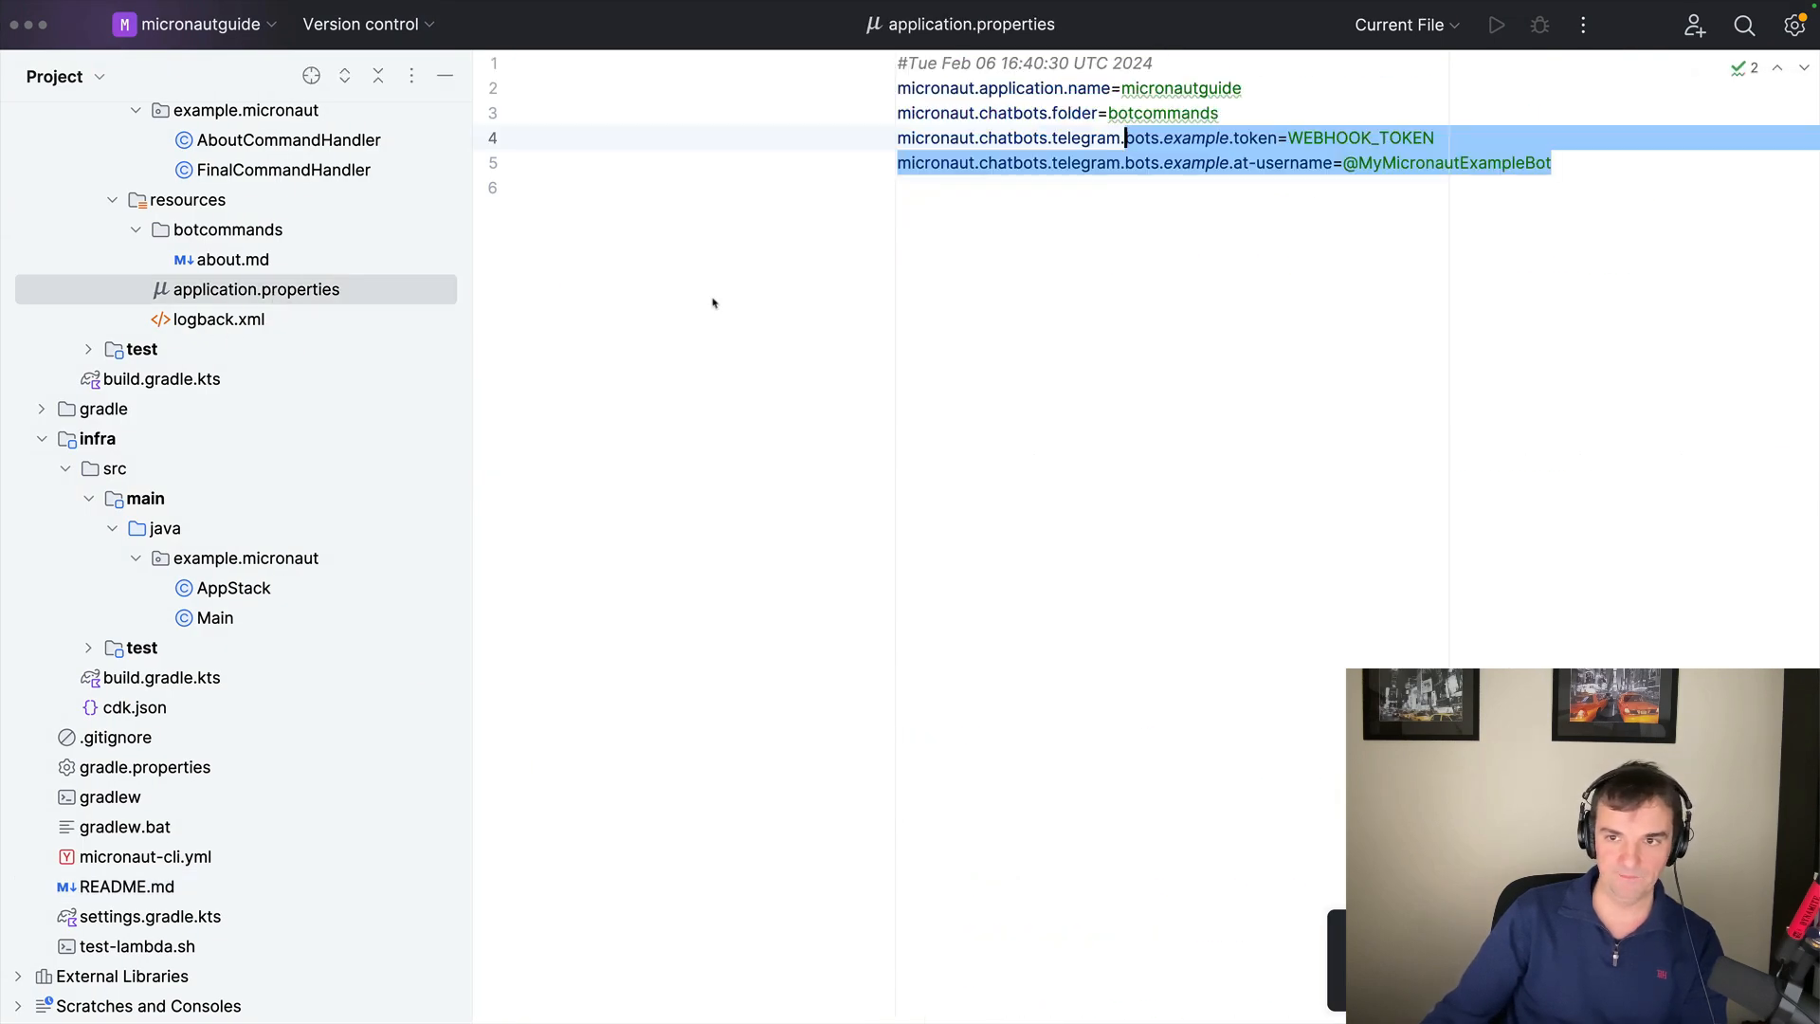
Set the at-username value in application.properties to MicronautChatbotsDemoBot
text(MicronautChatbotsDemoBot)
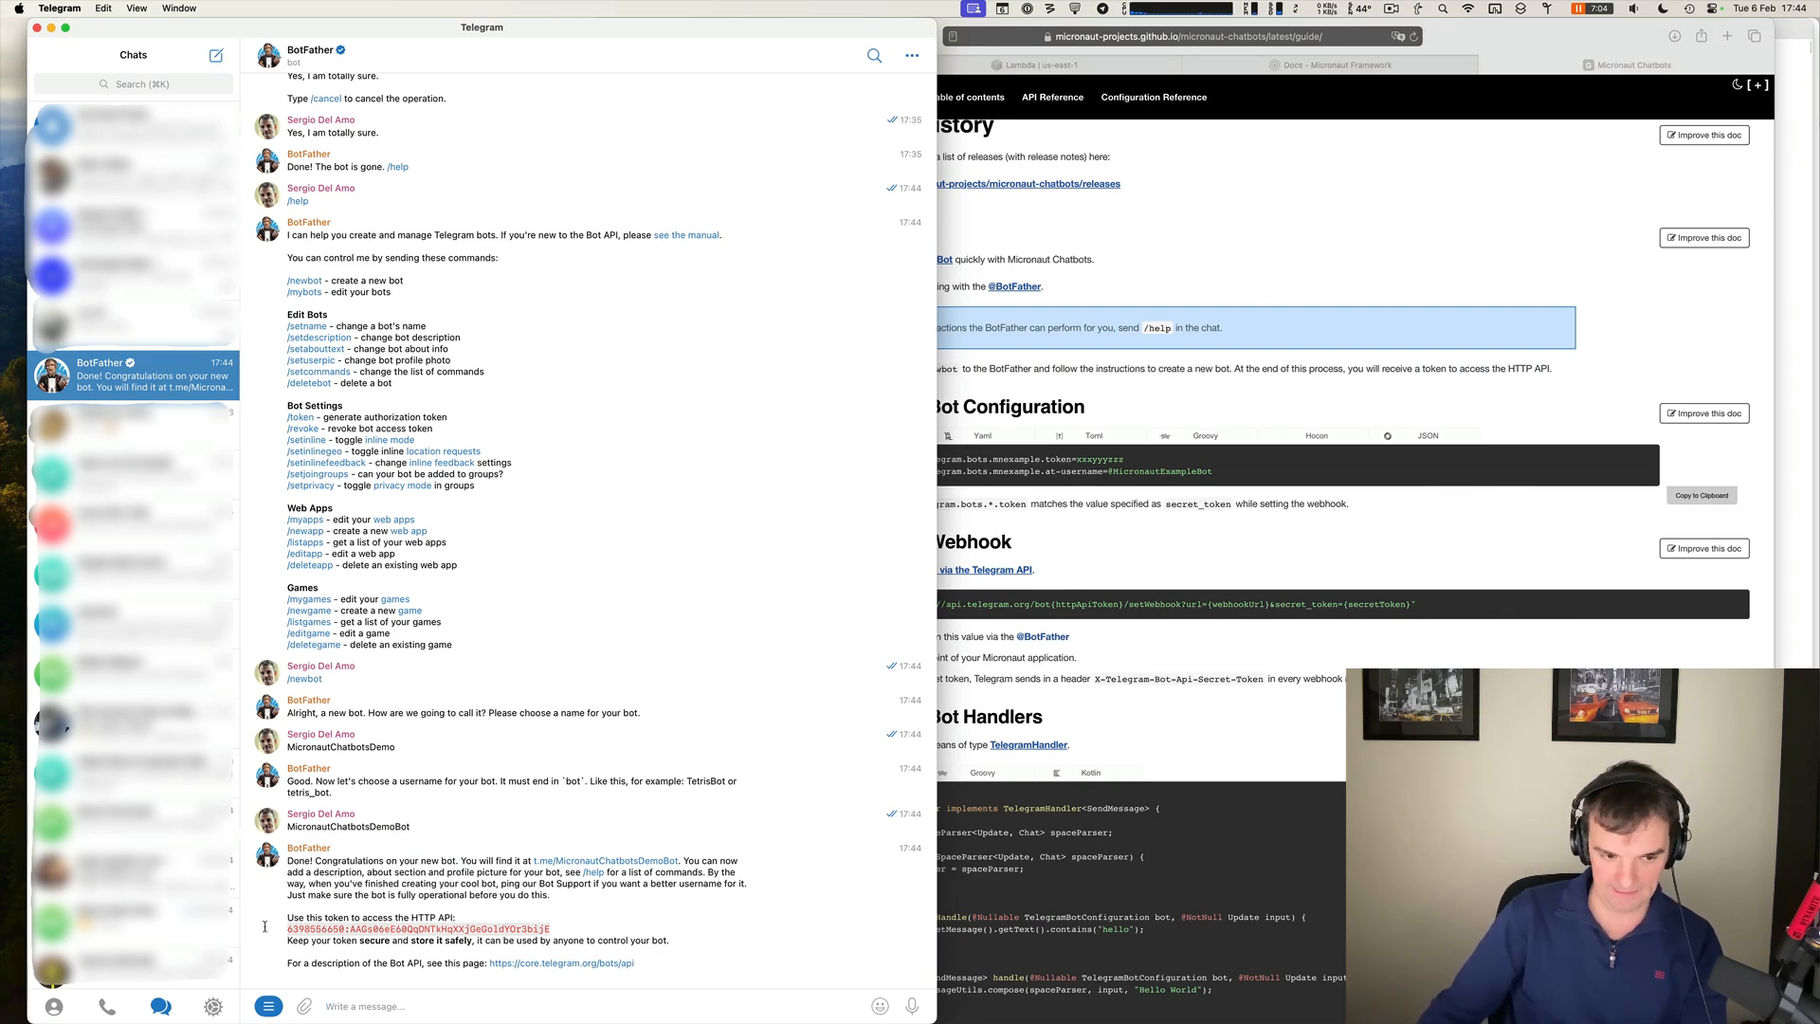
Select and copy the HTTP API token BotFather issued for MicronautChatbotsDemoBot
double_click(402, 928)
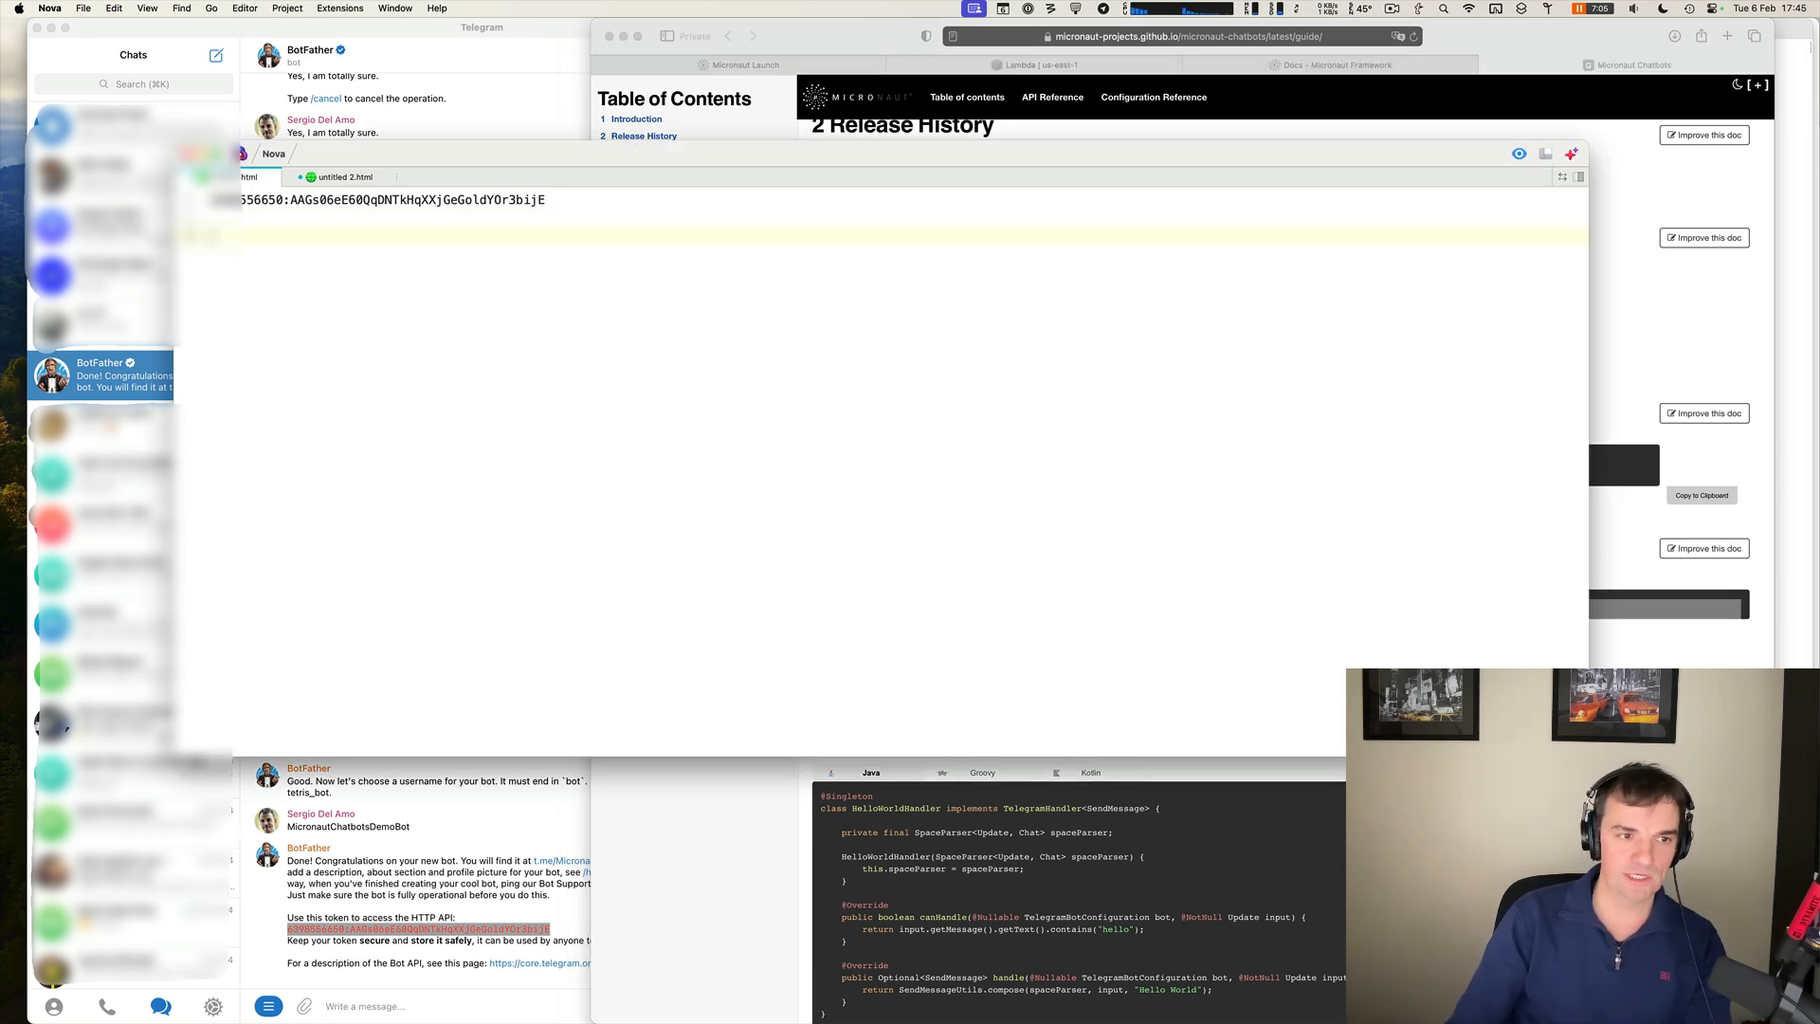
text(-X "POST" "https://api.telegram.org/bot{httpApiToken}/setWebhook?url={webhookUrl}&secret_token={secretToken}")
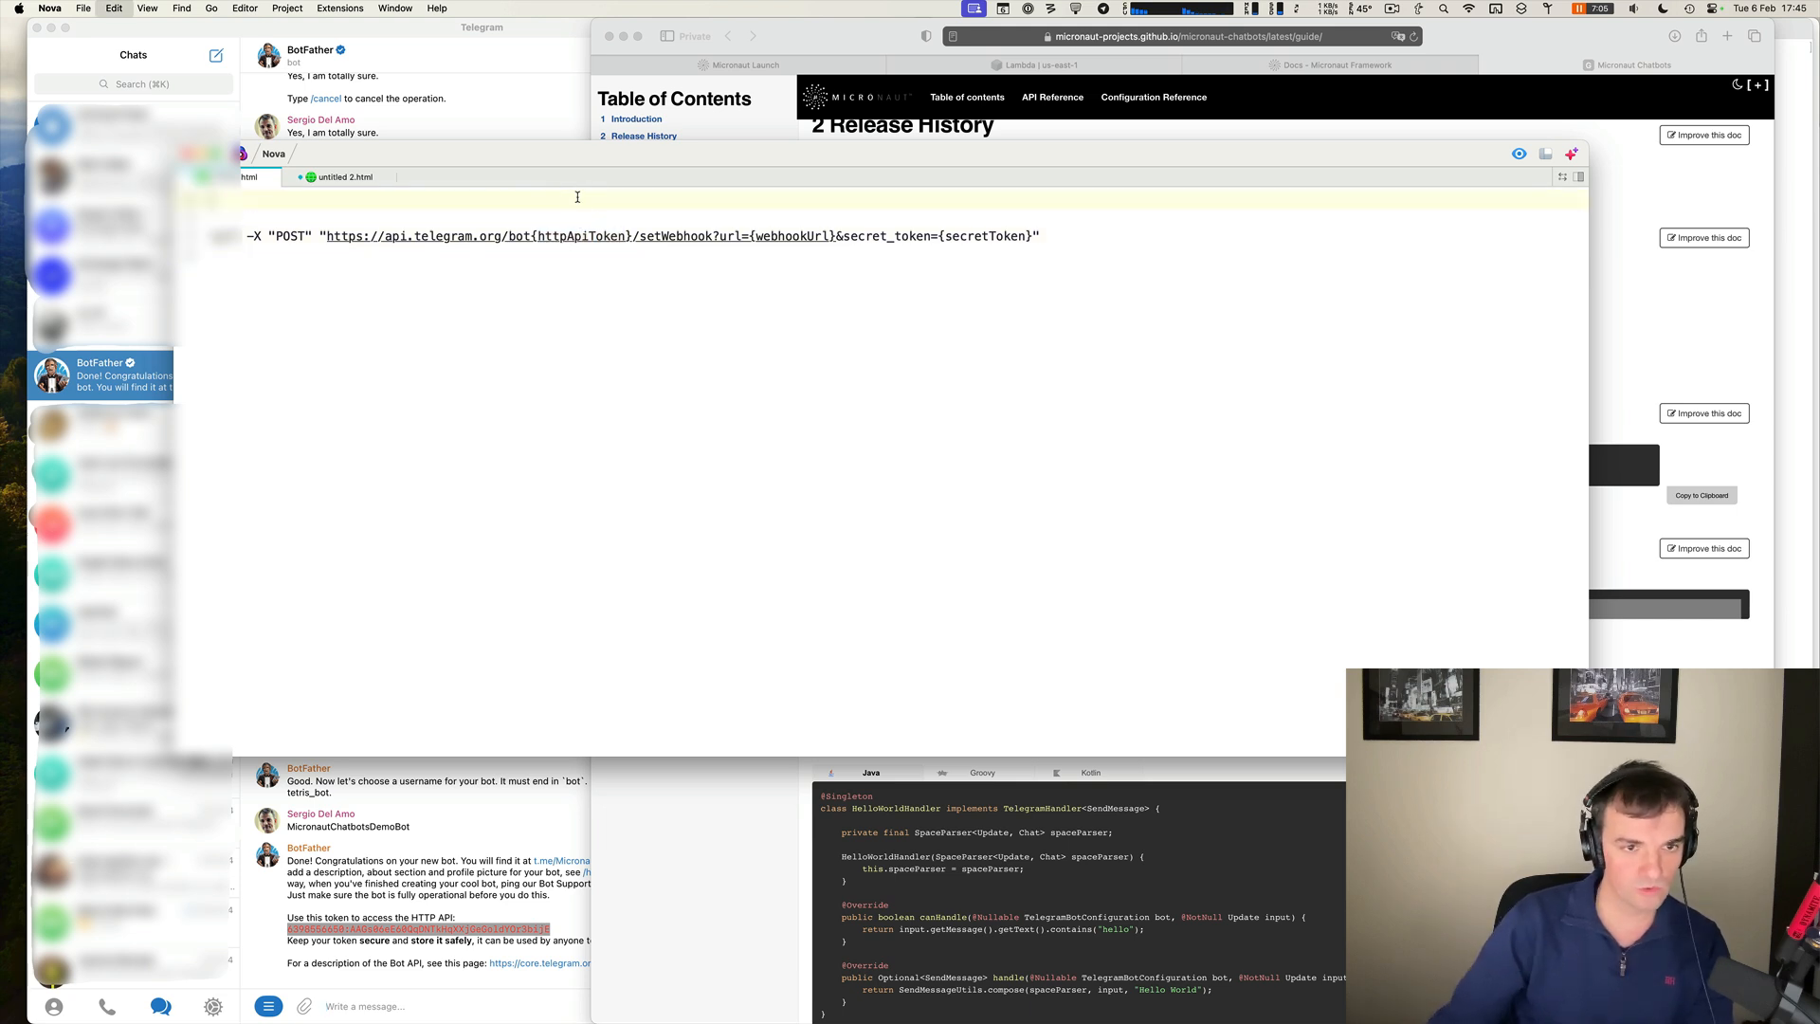
double_click(580, 236)
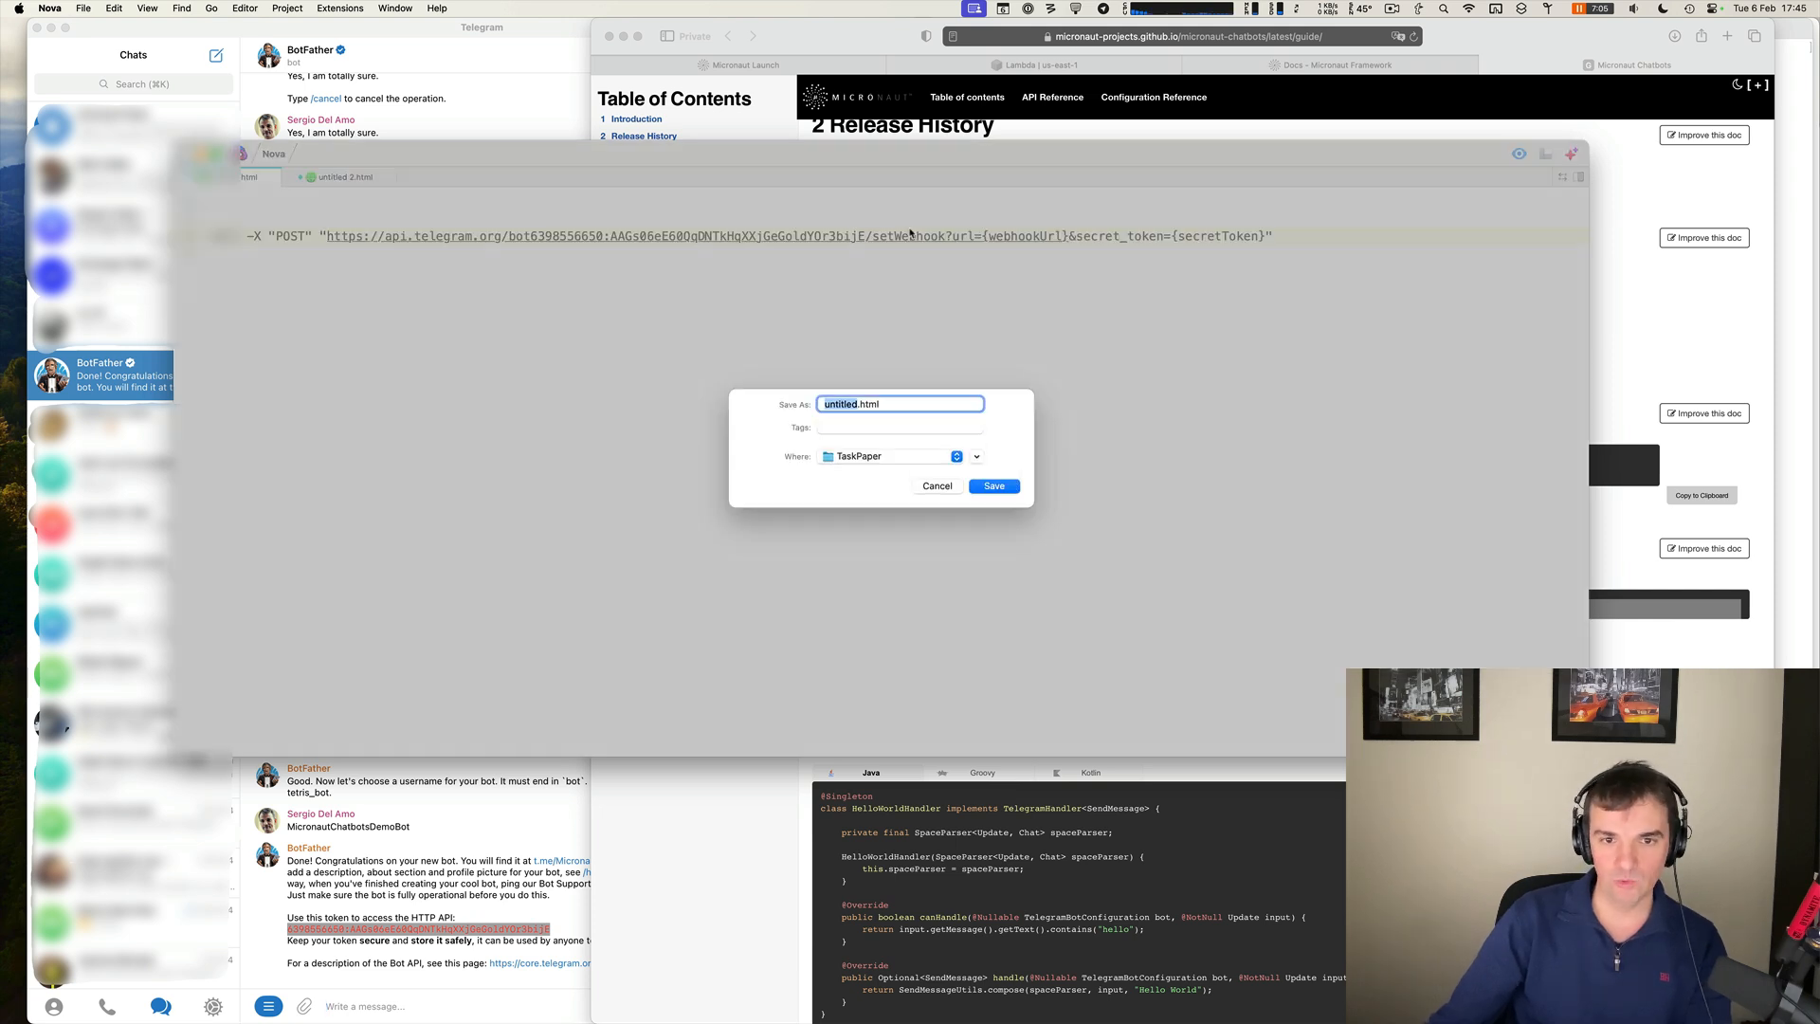
click(936, 485)
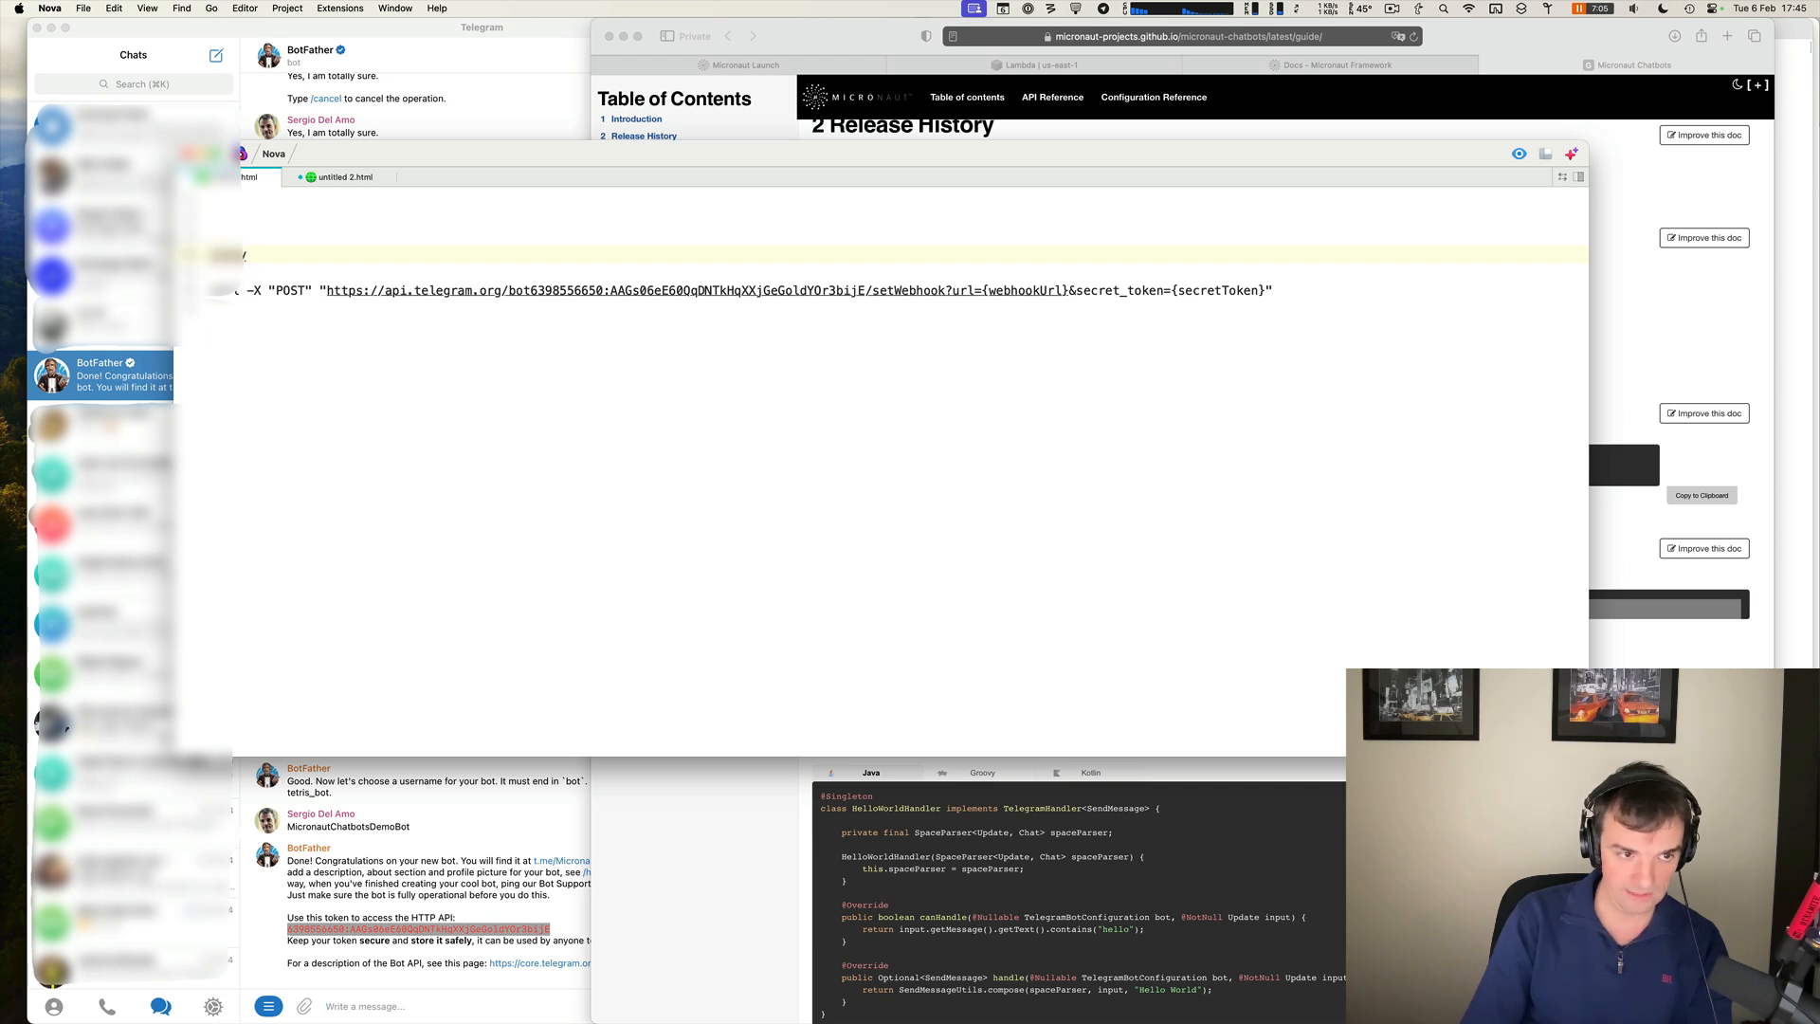
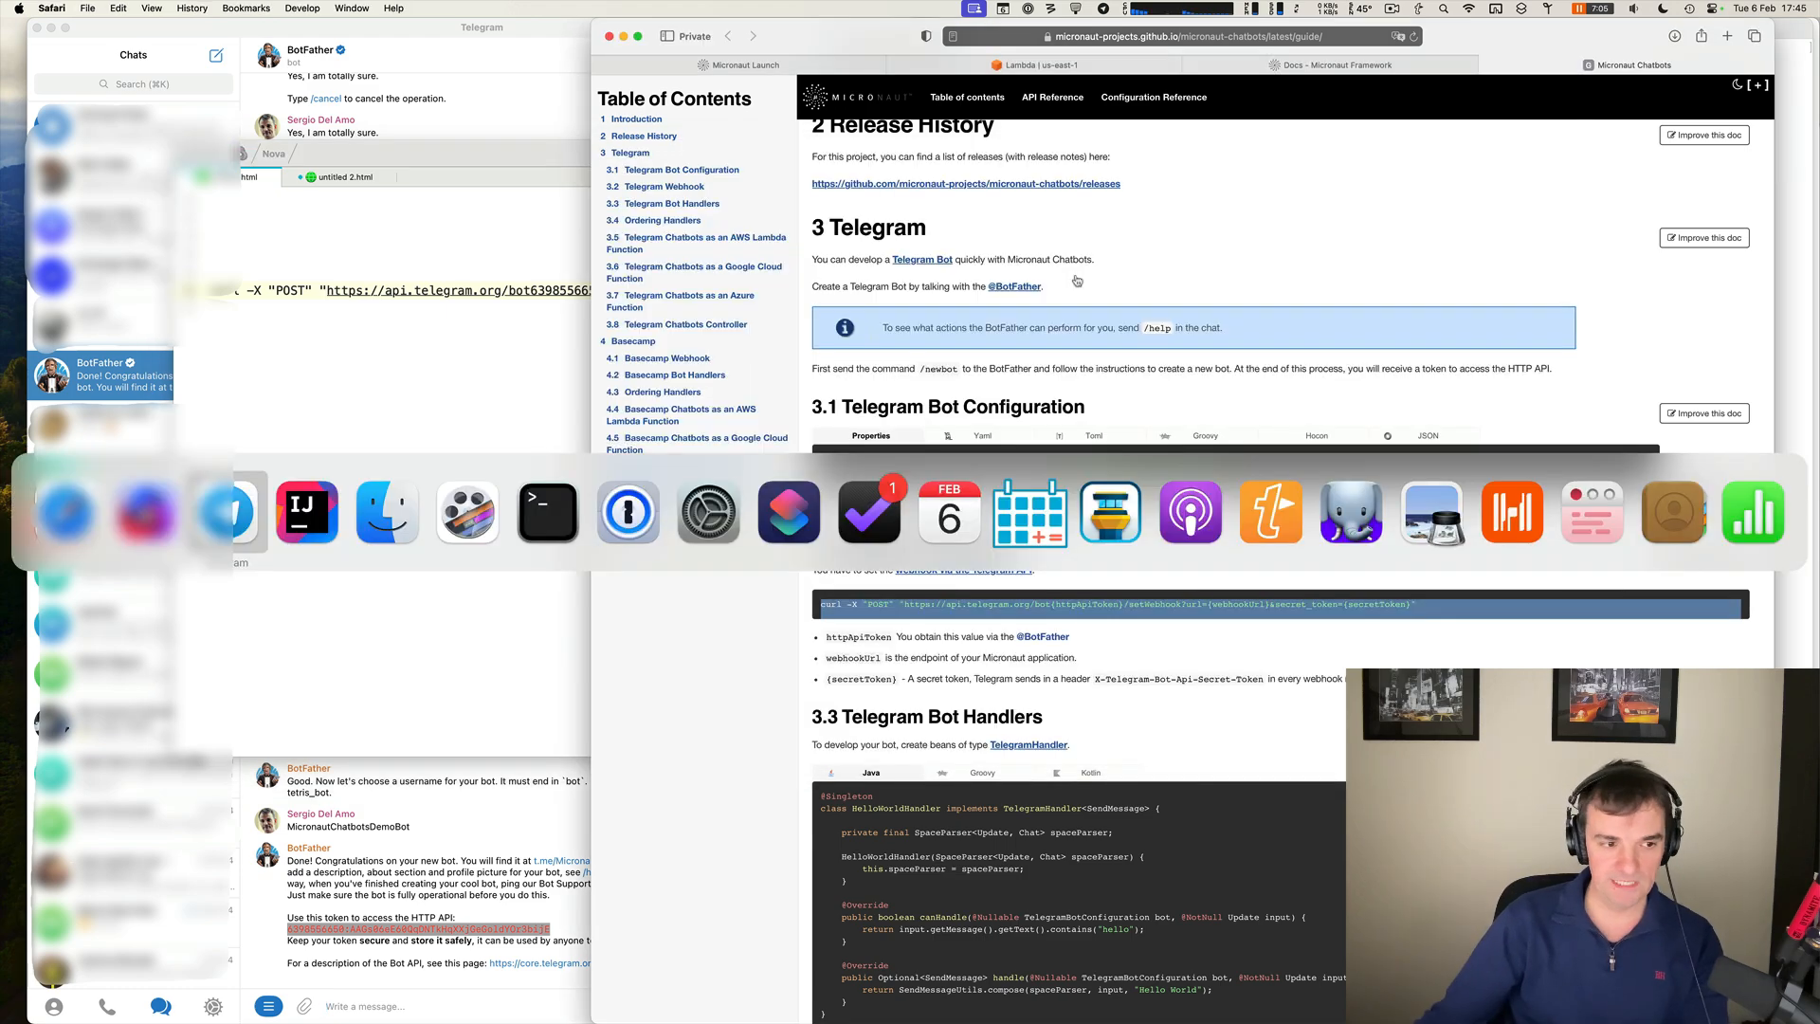
Leave the Safari Micronaut Chatbots guide and bring Terminal to the front
click(306, 512)
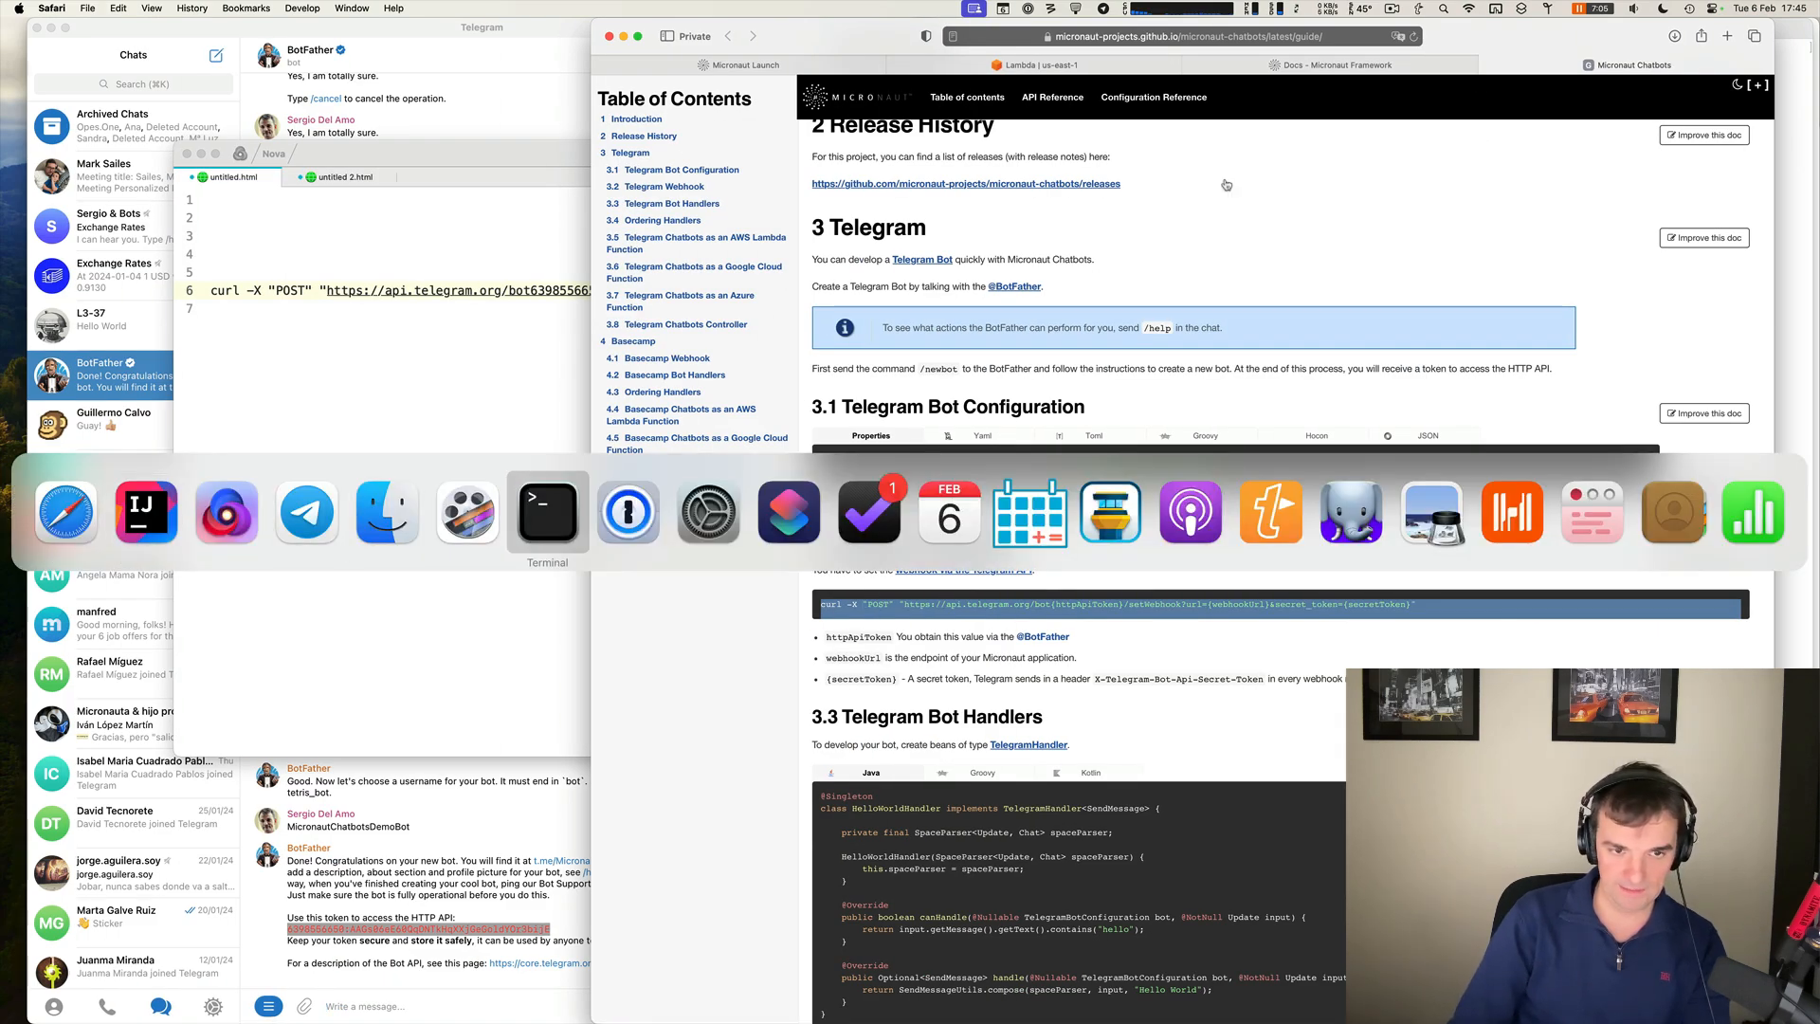
click(547, 512)
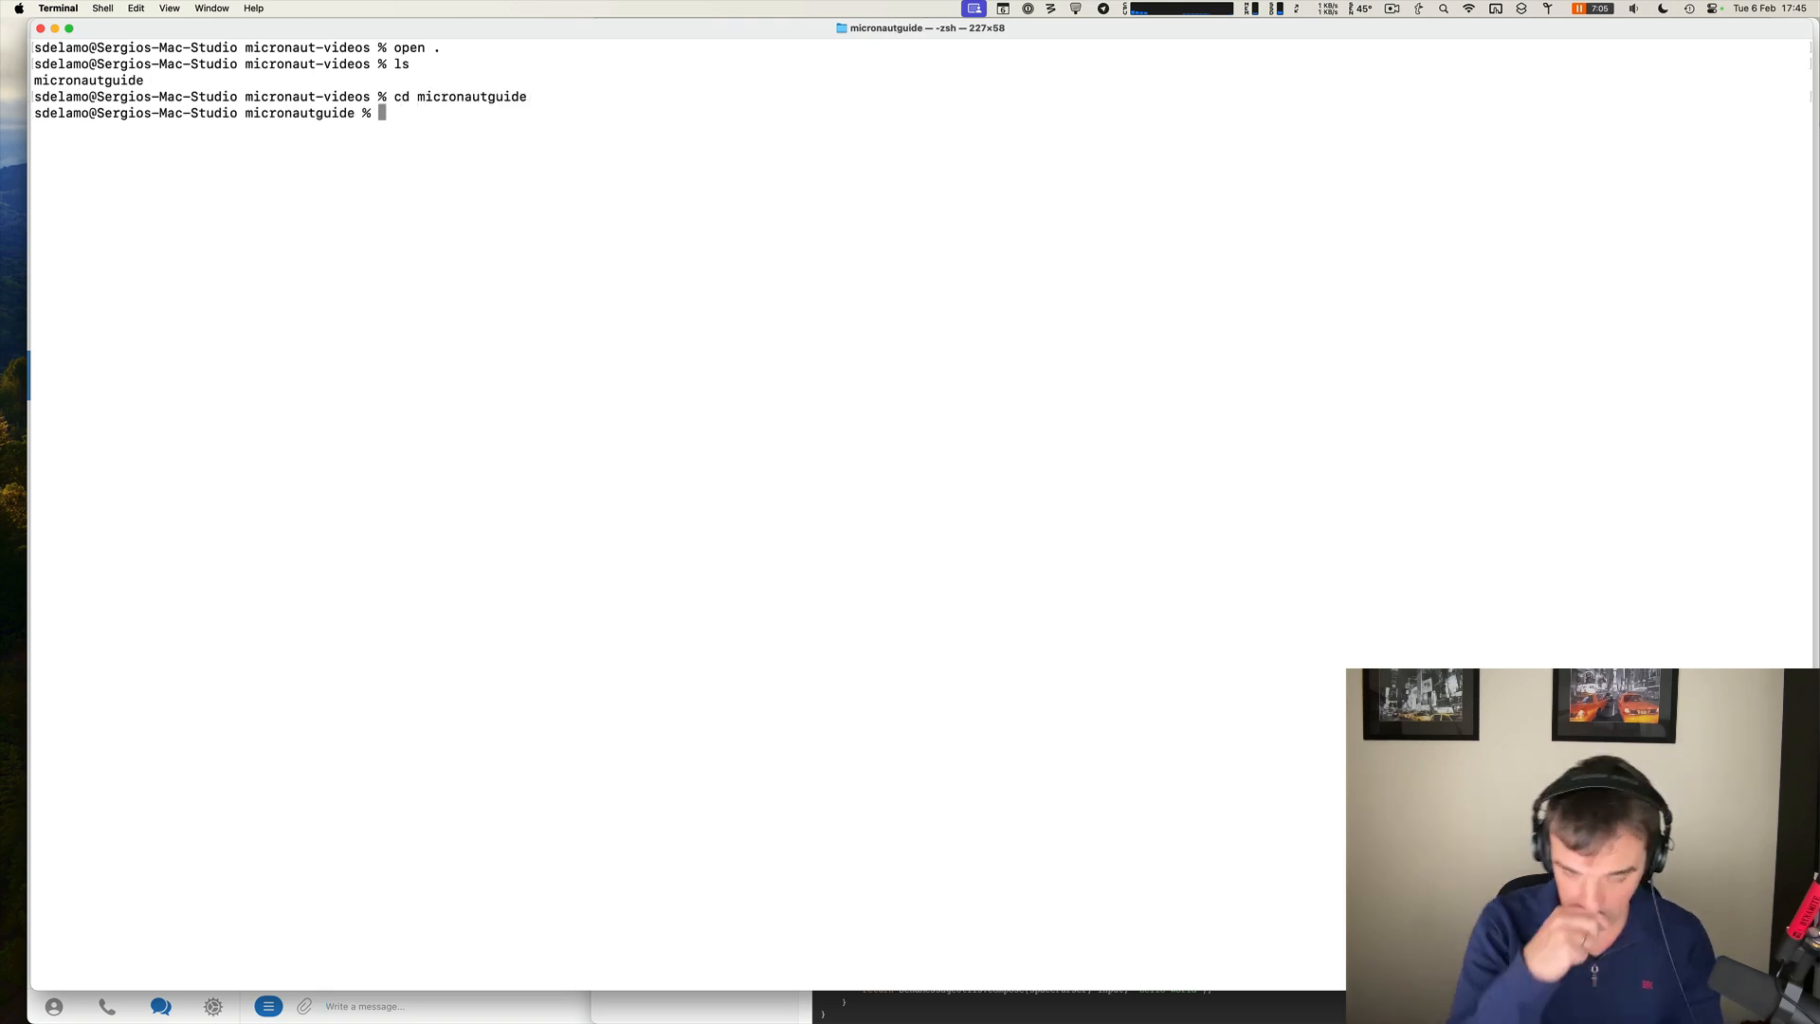
Build with ./gradlew :app:shadowJar, run the tests, and enter cdk deploy in infra
text(./gradlew :app:shadowJar)
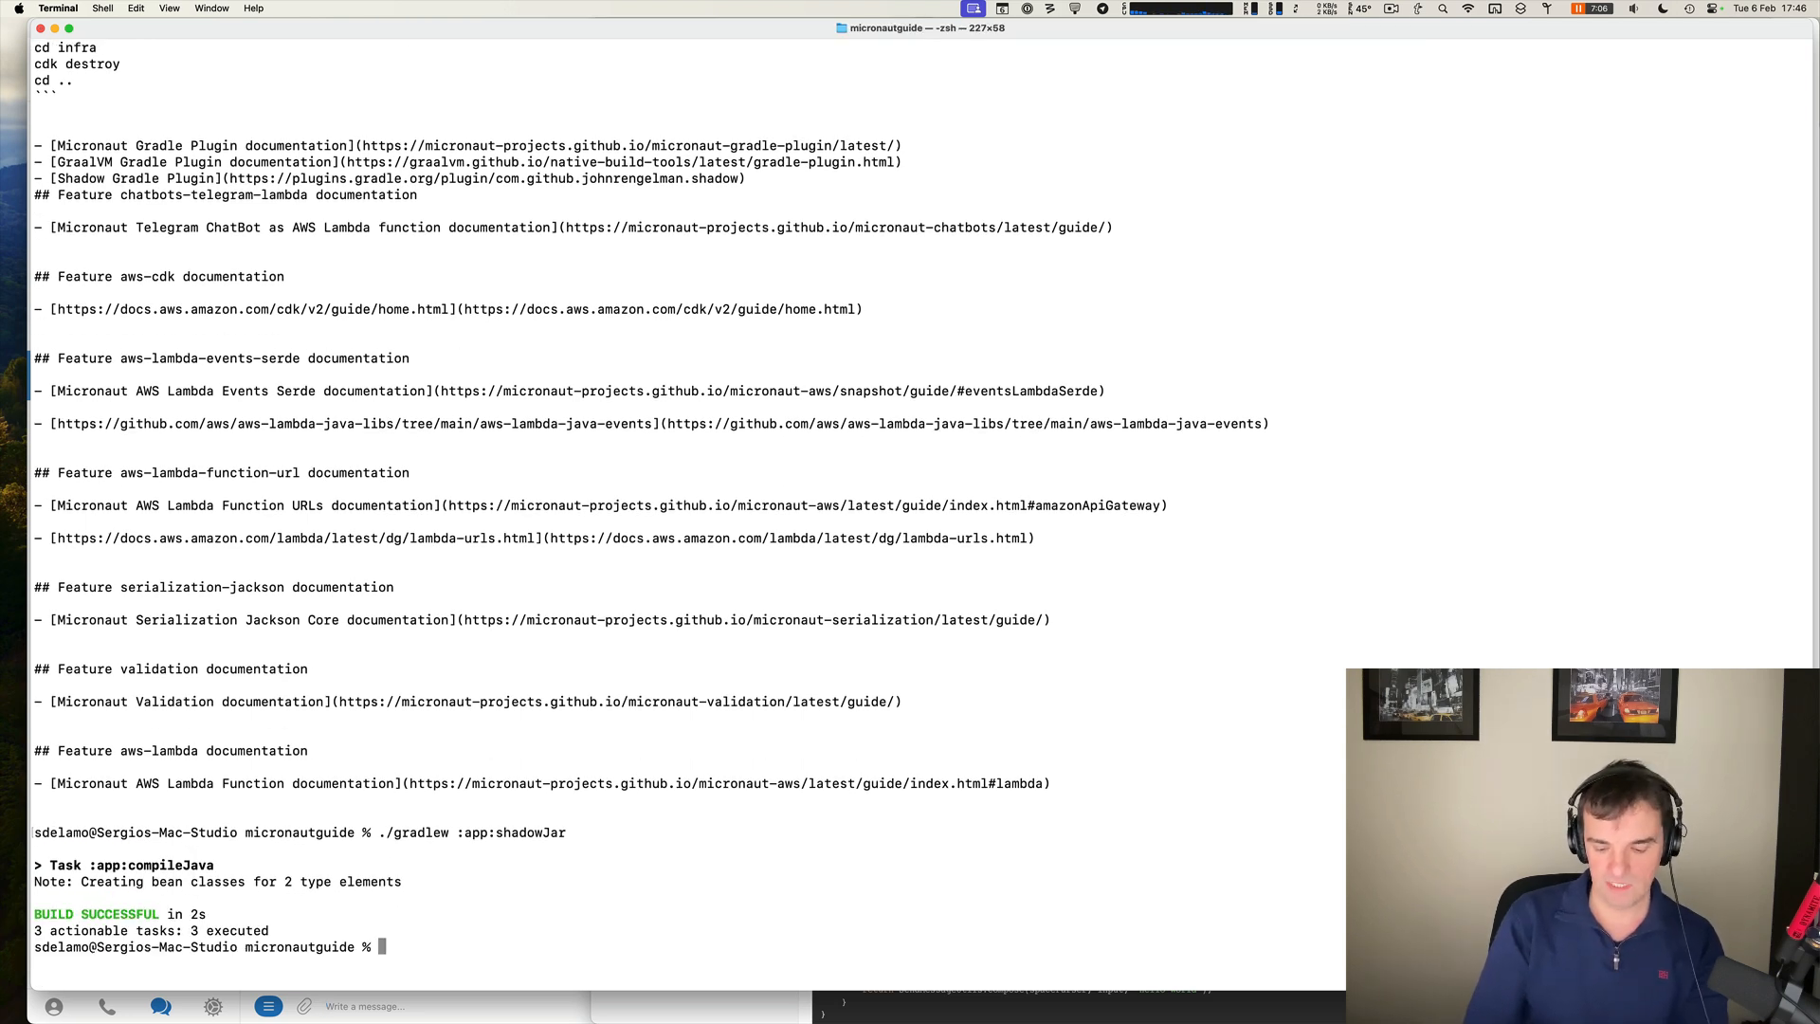
text(./gradlew test)
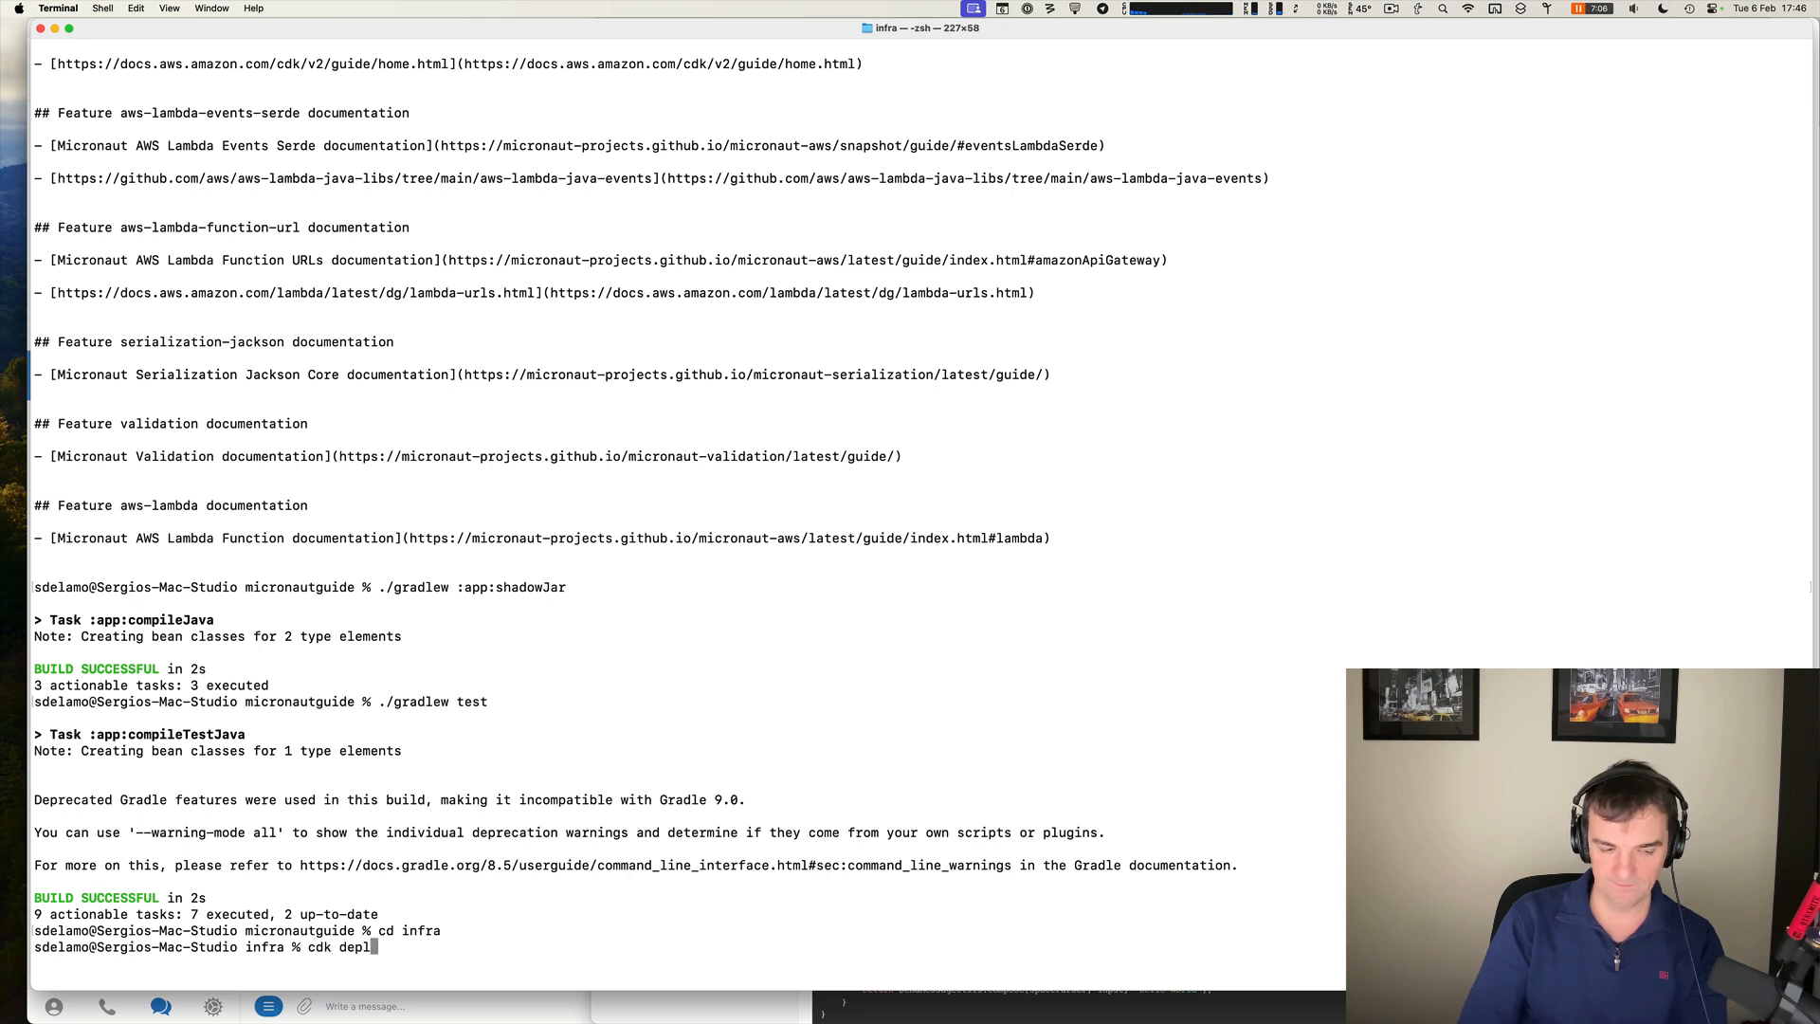
text(oy)
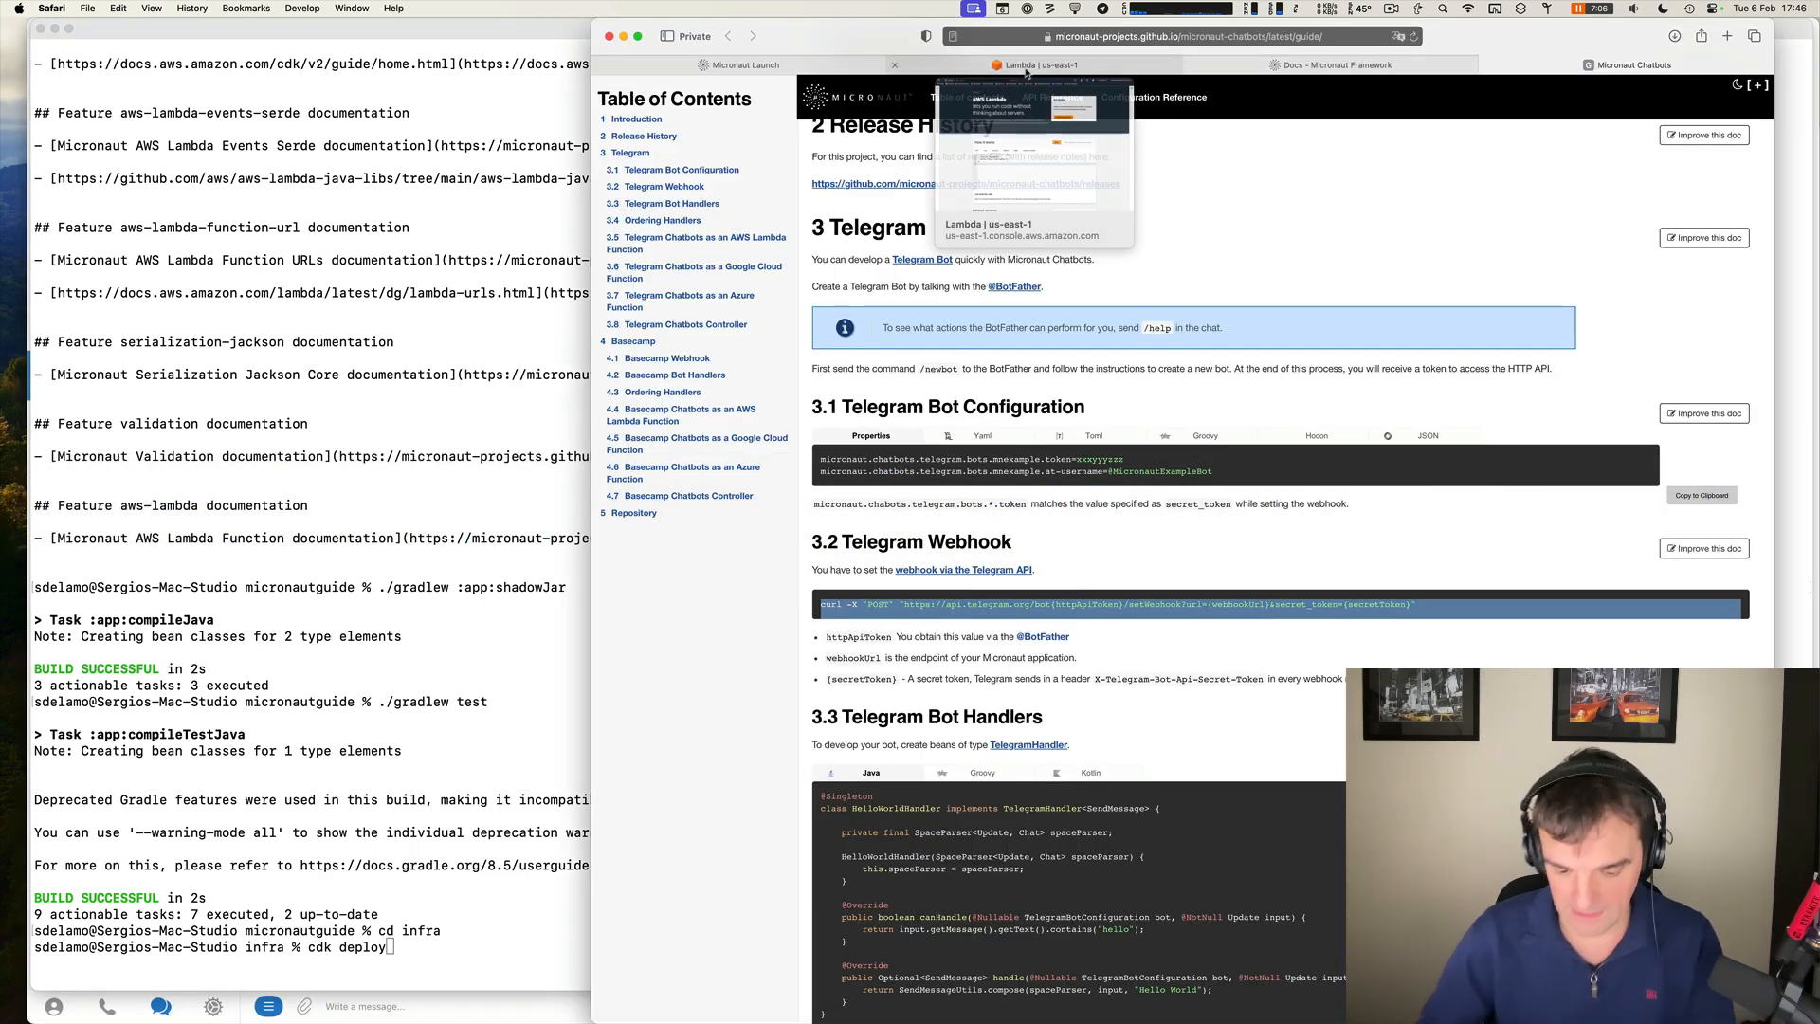
Refresh the Lambda console's Functions list, which still shows no functions
click(1040, 66)
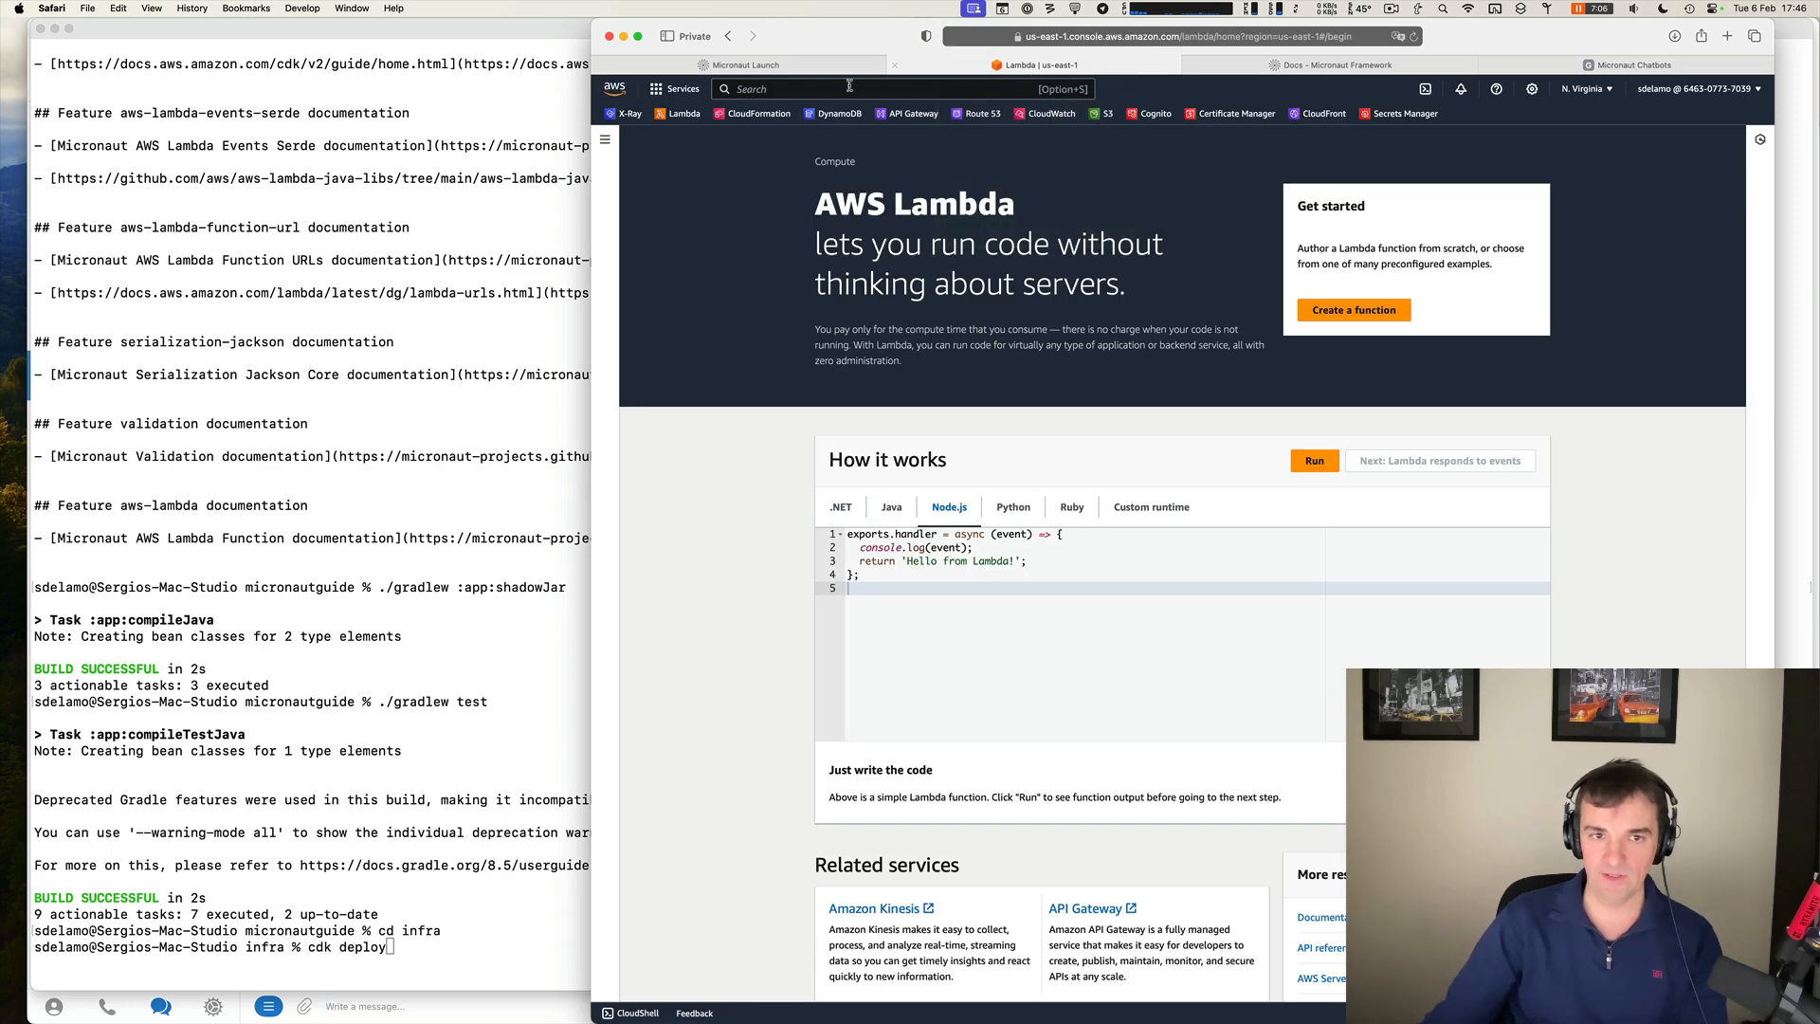
mouse_move(633, 134)
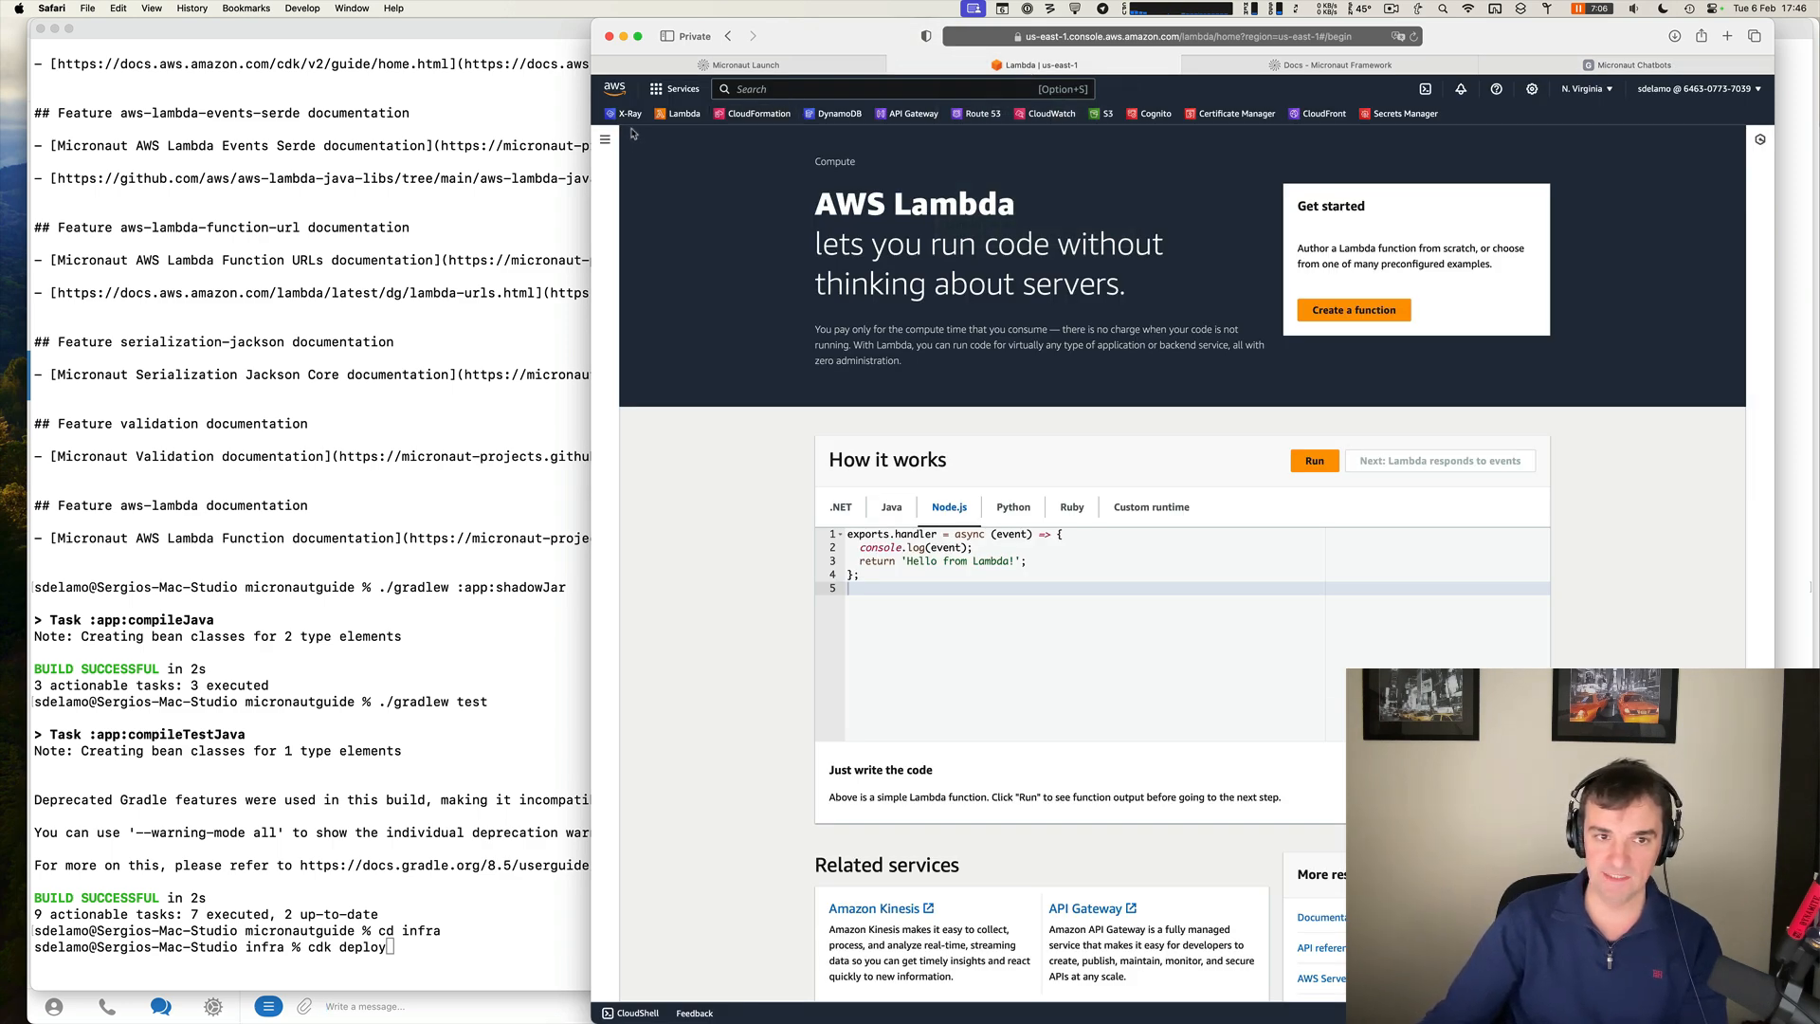
click(604, 139)
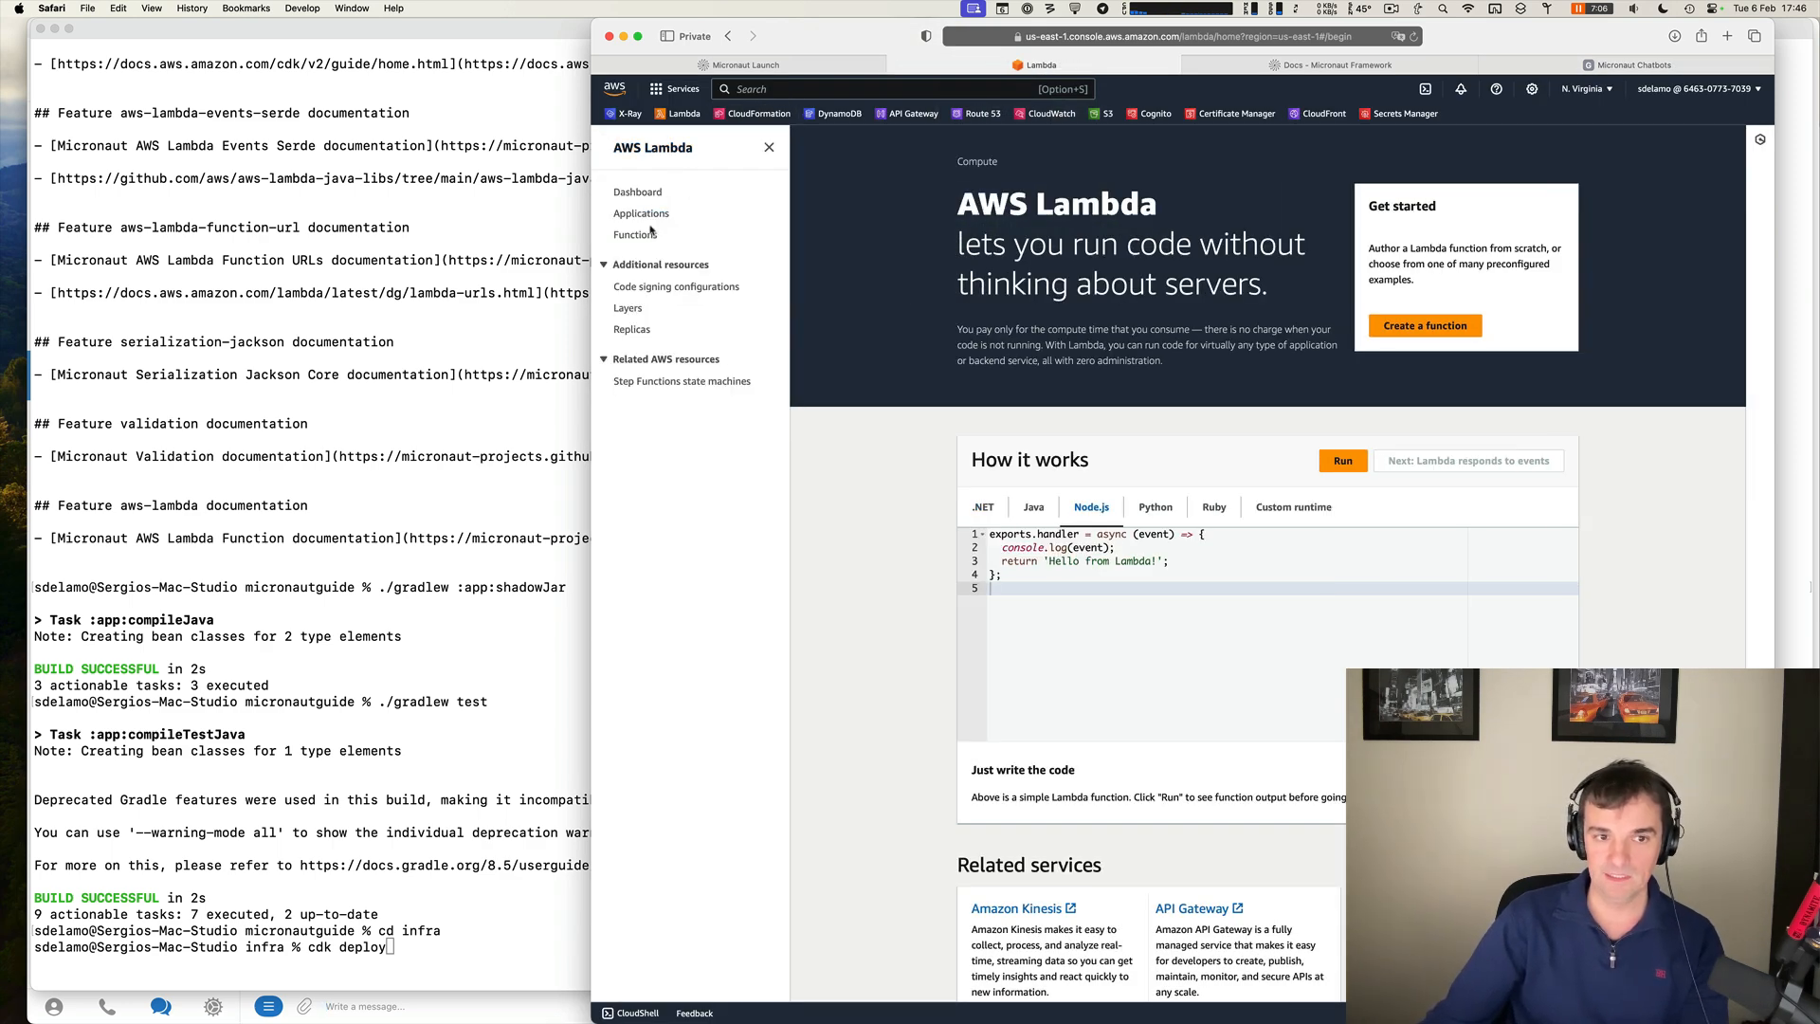
click(635, 234)
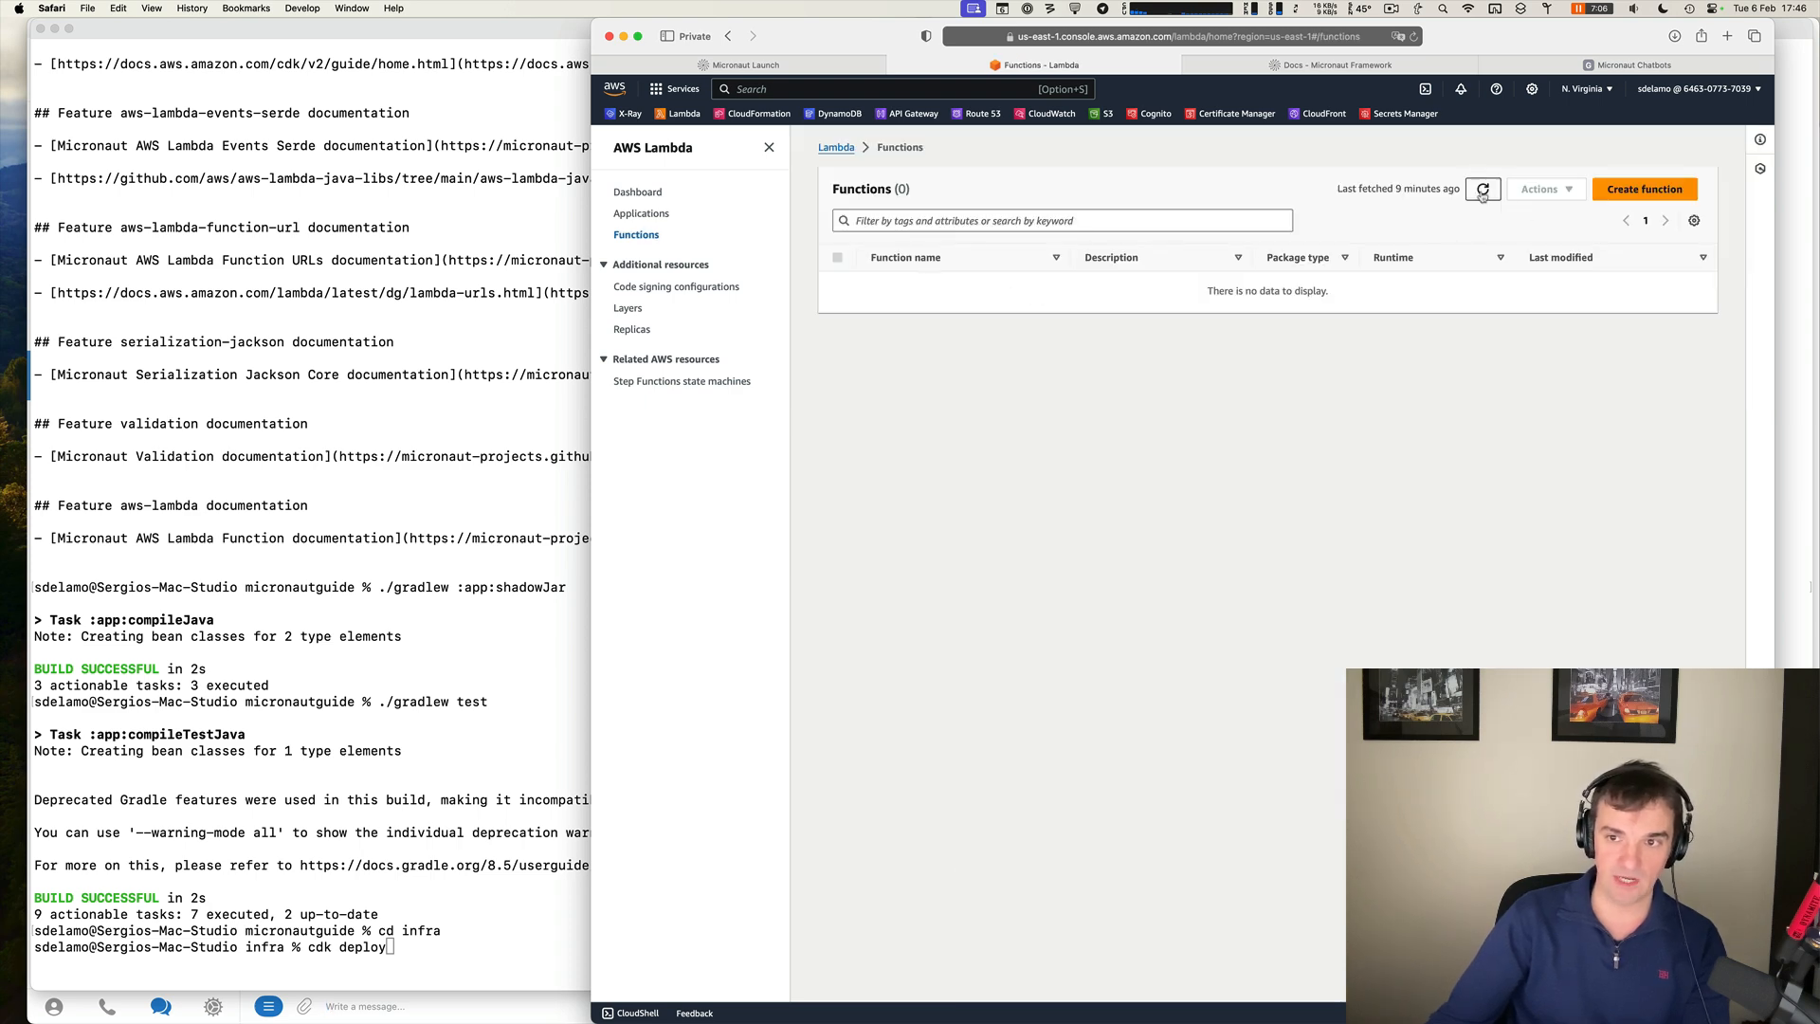
click(1482, 189)
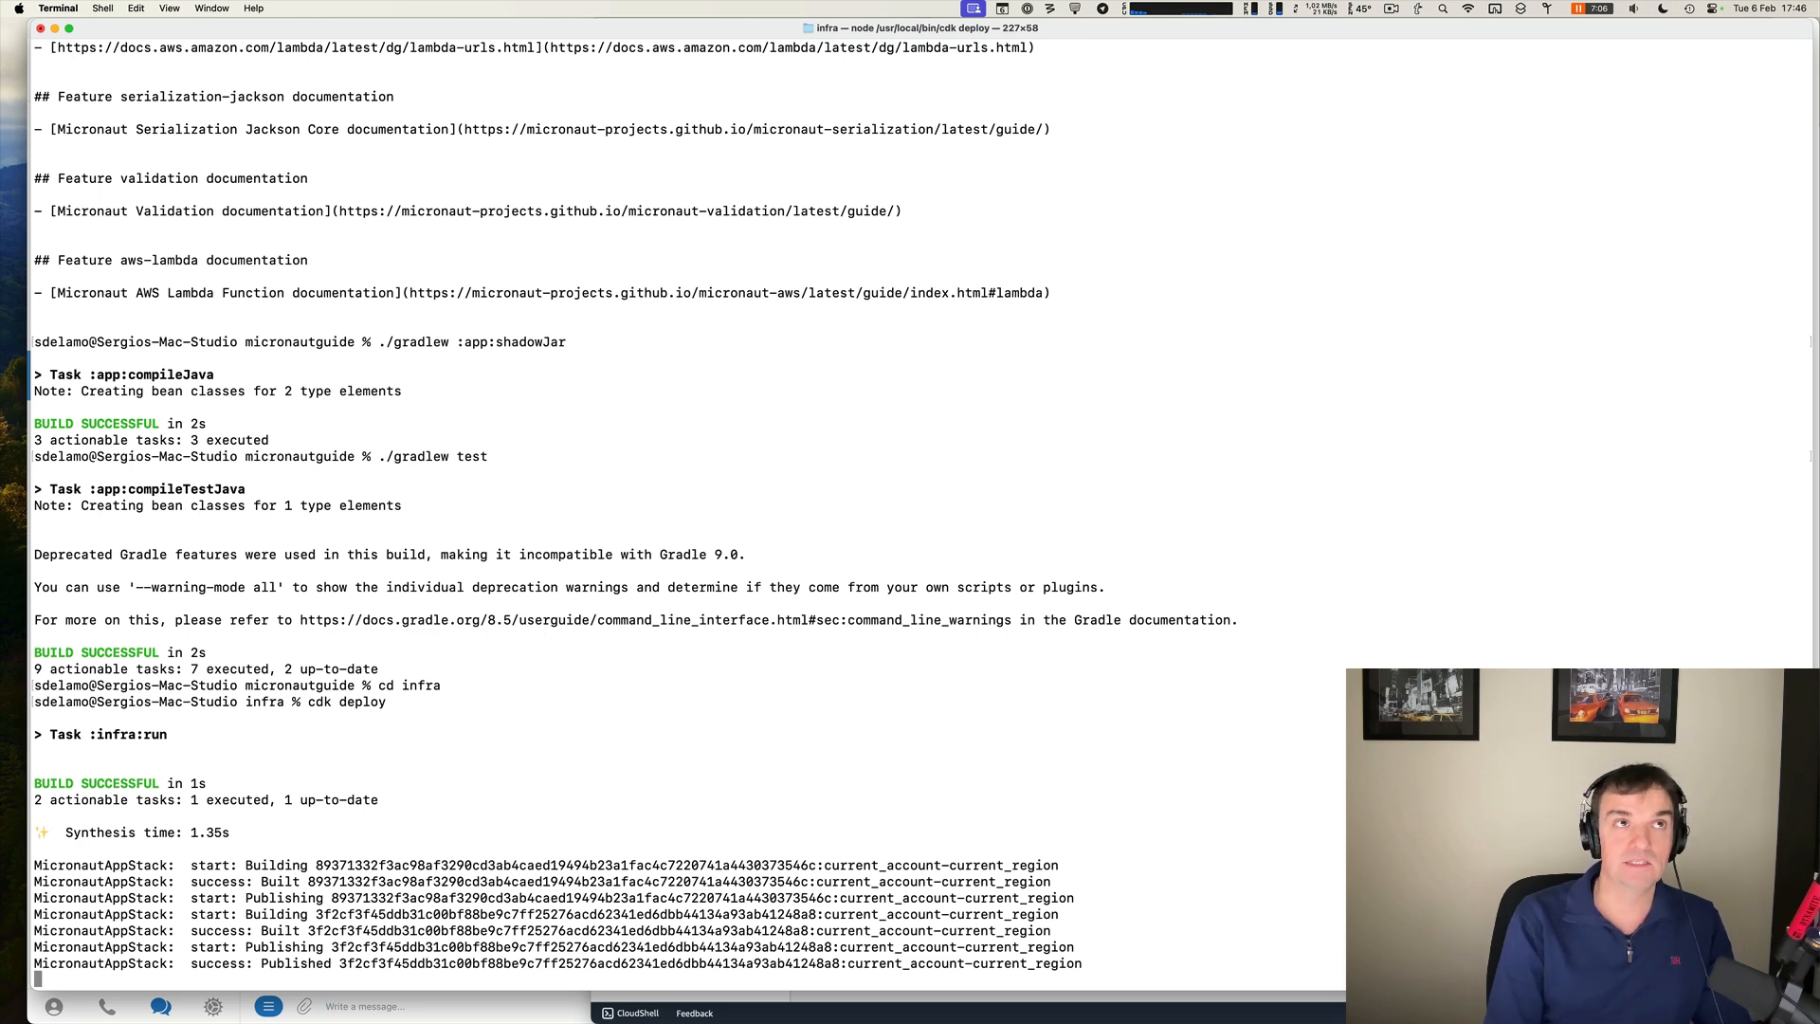
Review the cdk deploy IAM change tables and approve the deployment with y
scroll(down, 3)
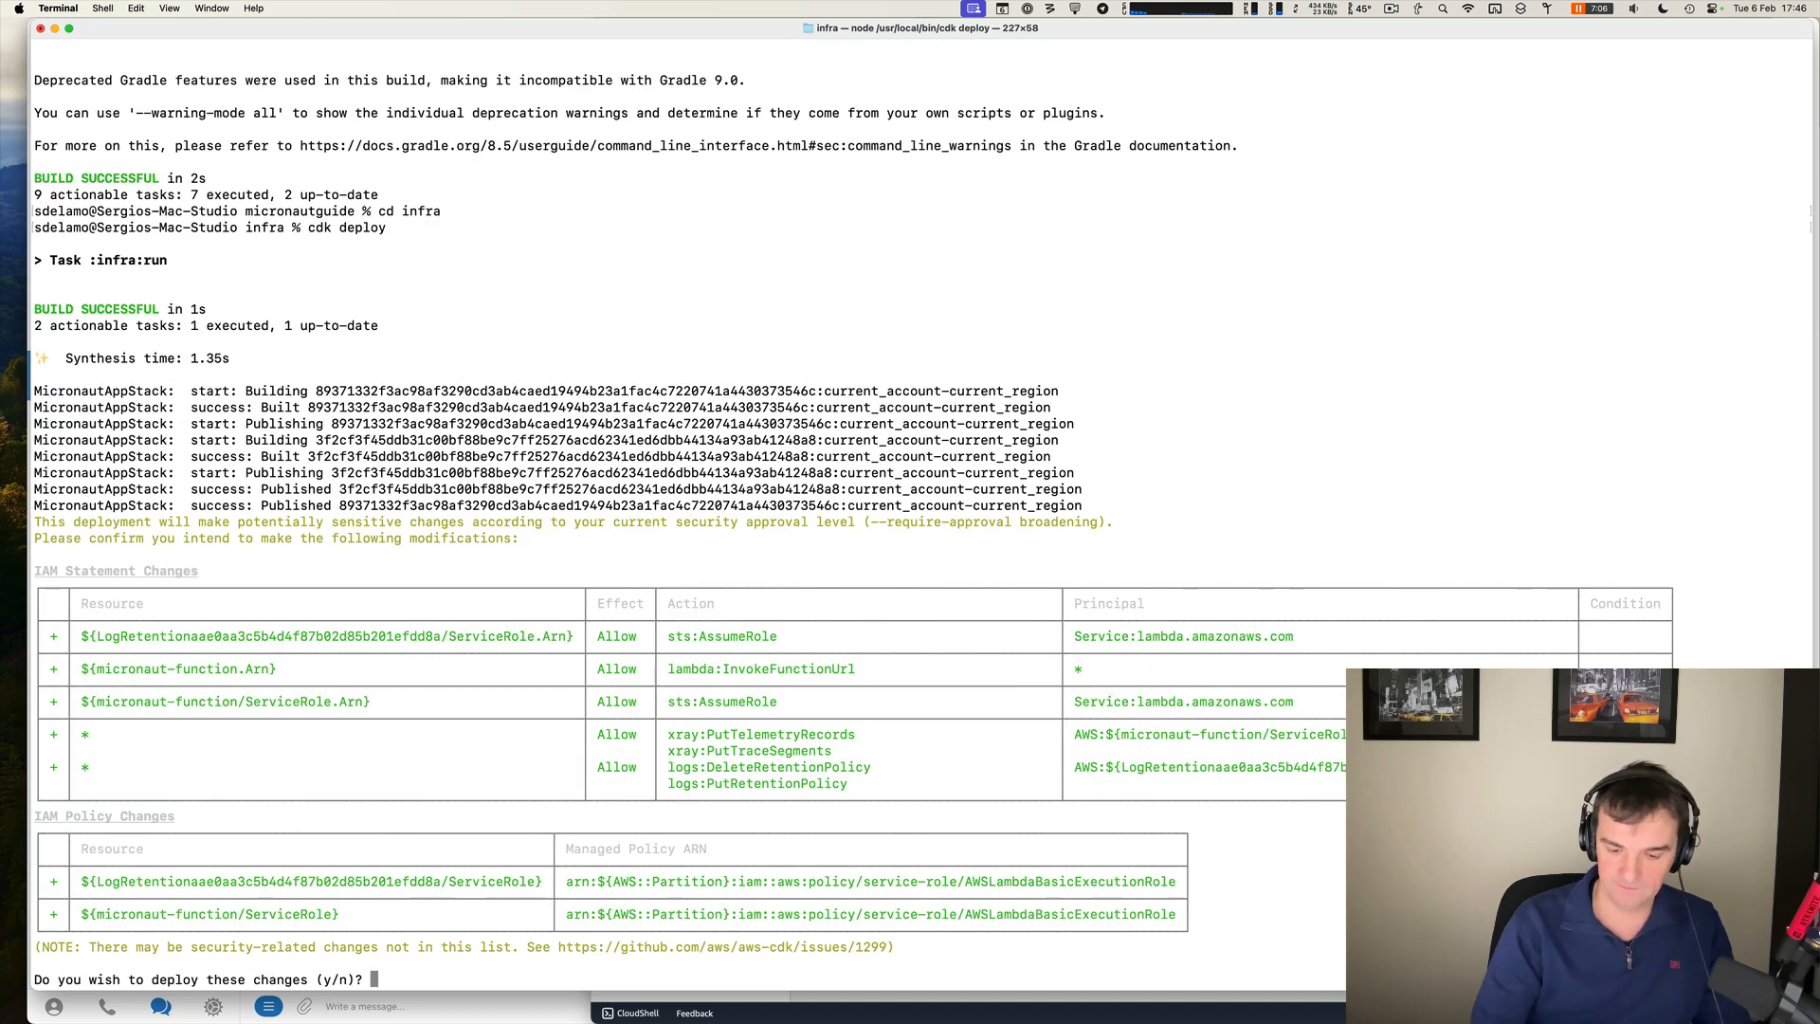
text(y)
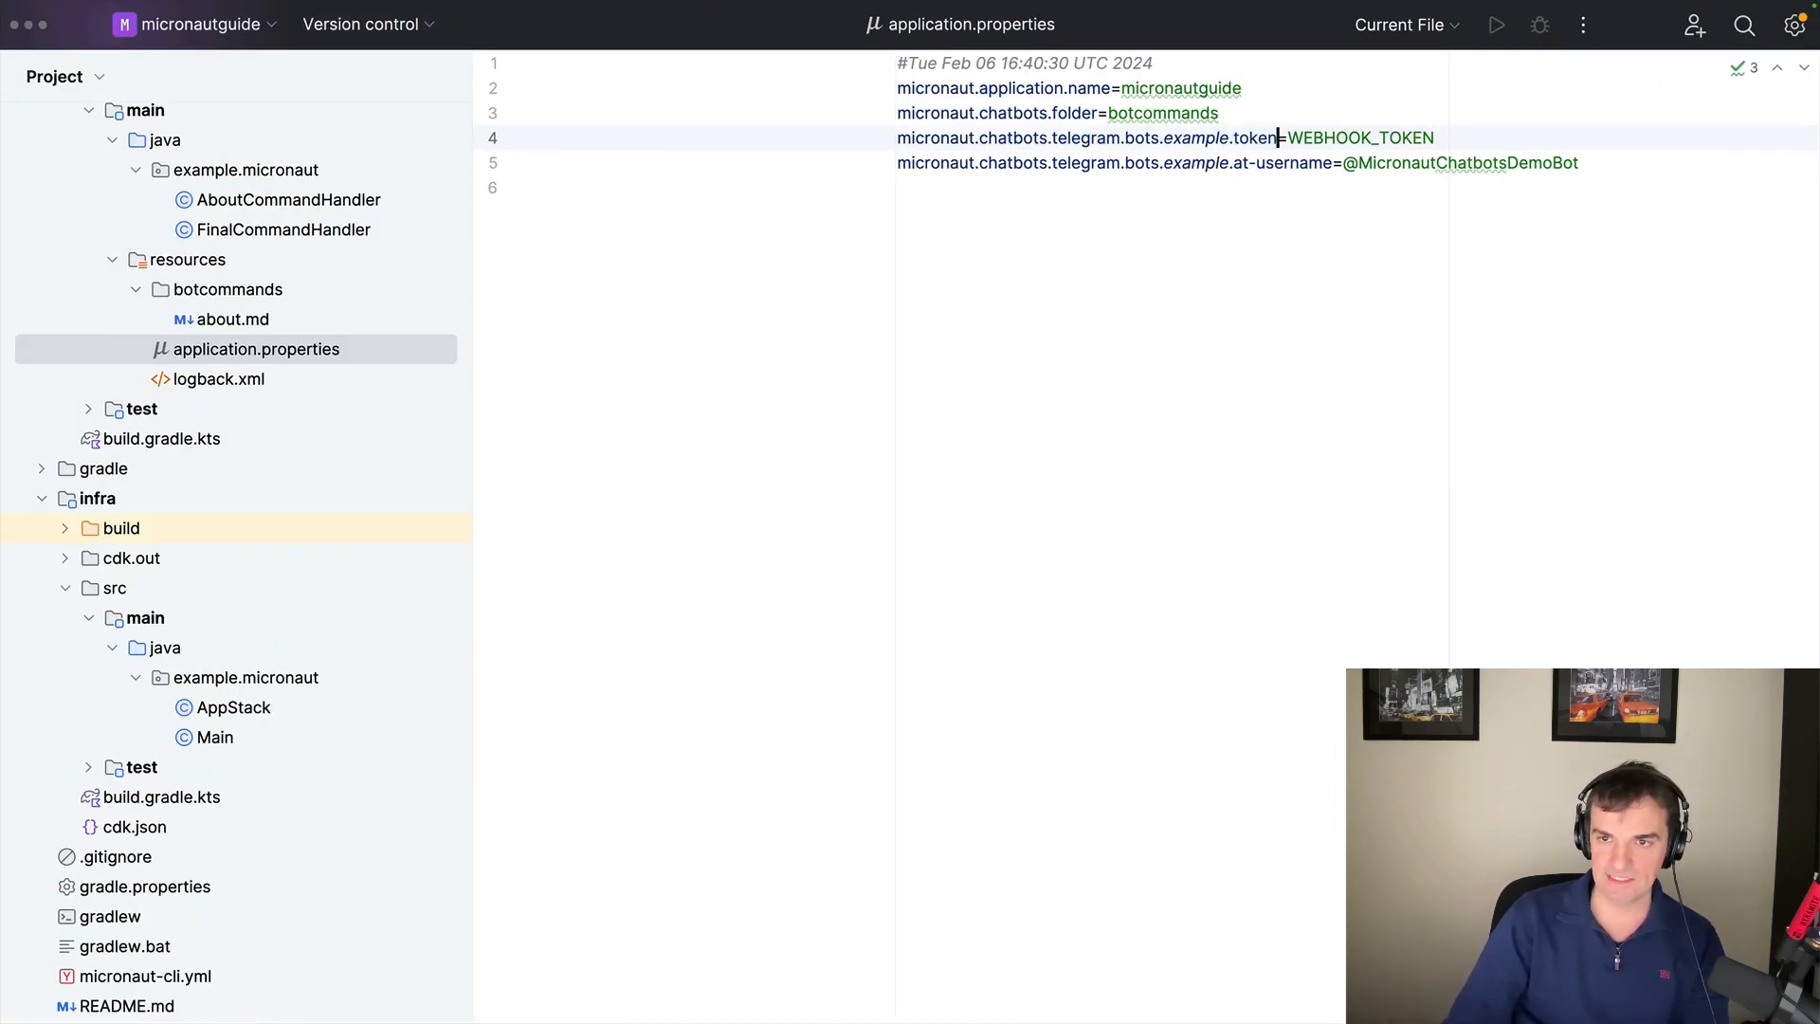
text(micronaut.chatbots.telegram.bots.example.token)
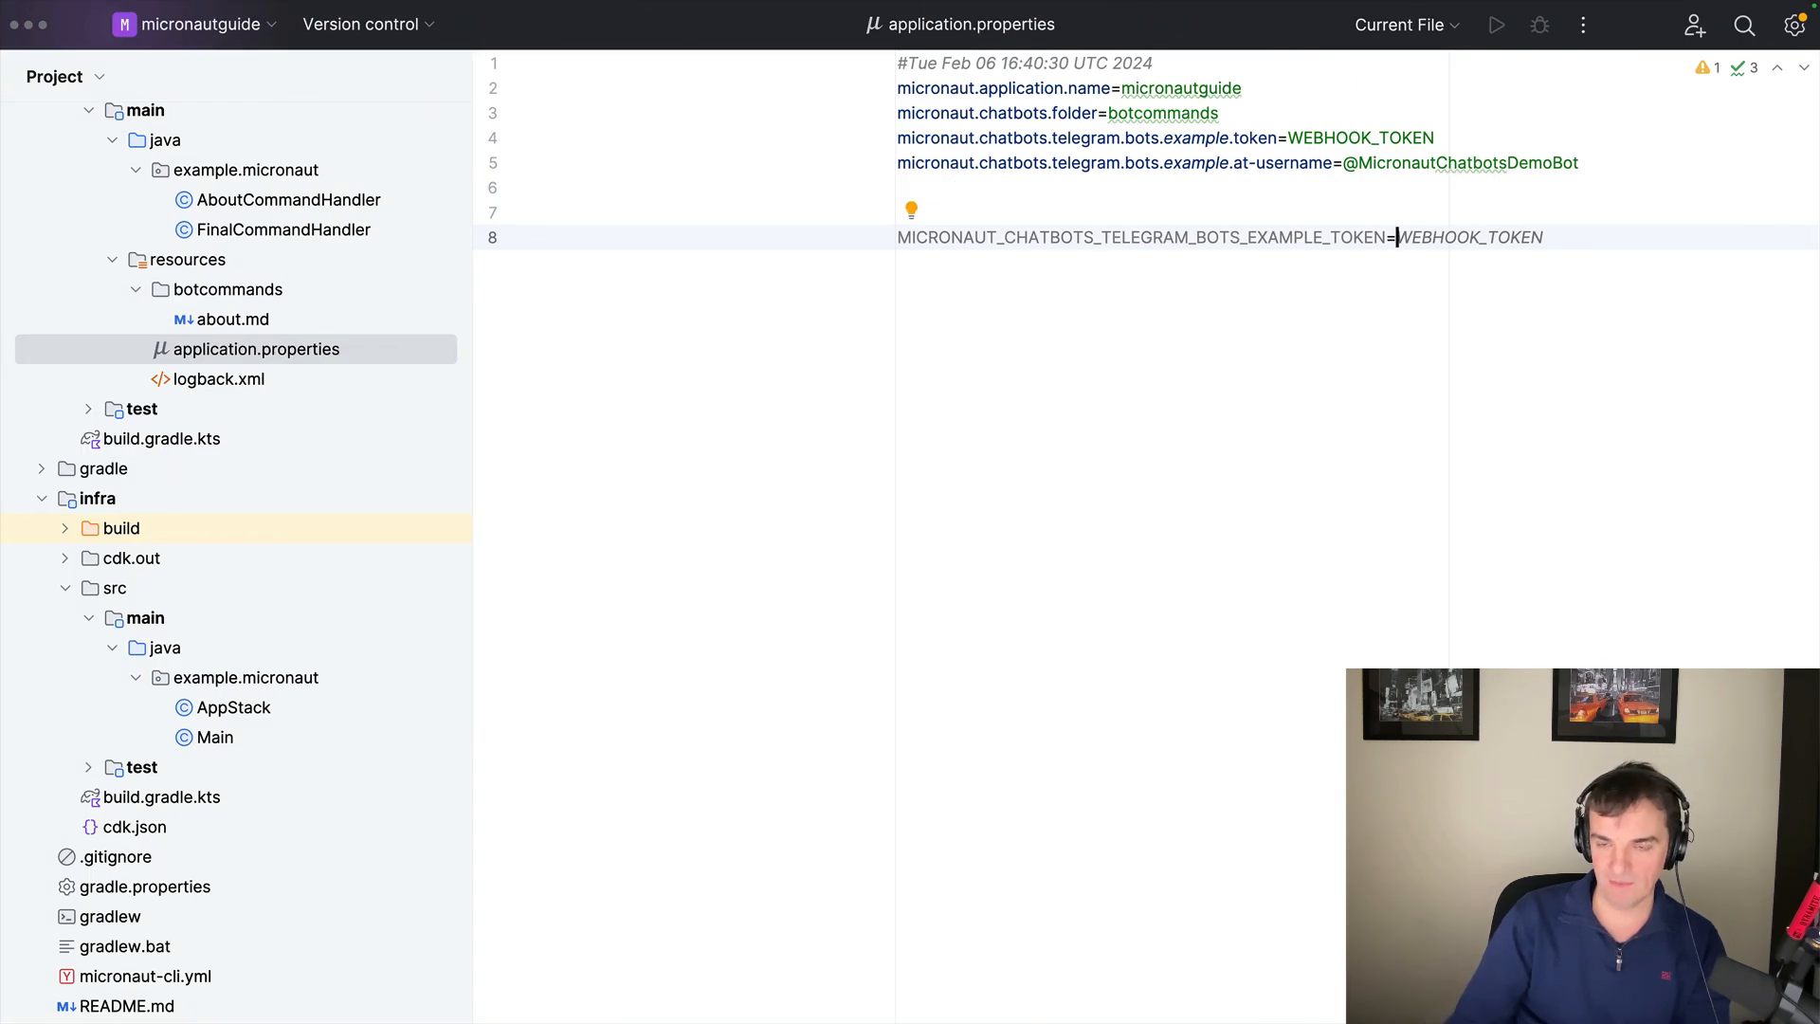
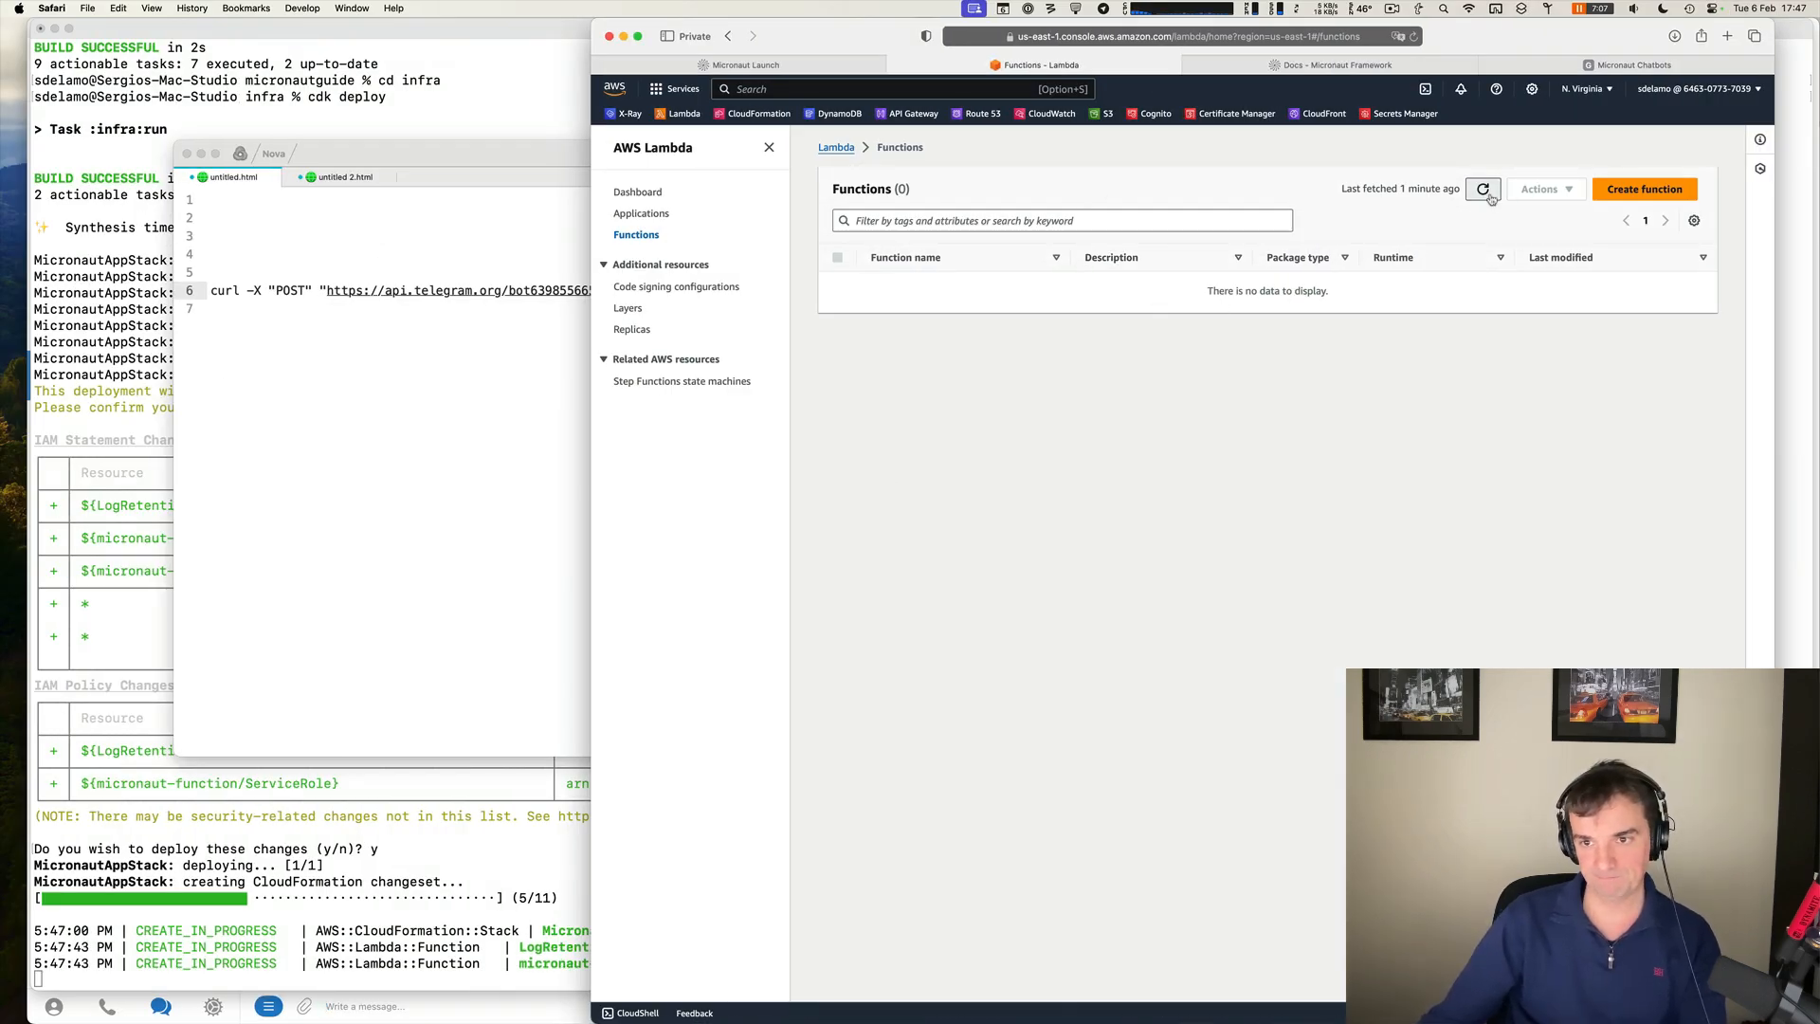
Refresh the Functions list, open MicronautAppStack-micronautfunction, and copy its Function URL
click(1483, 189)
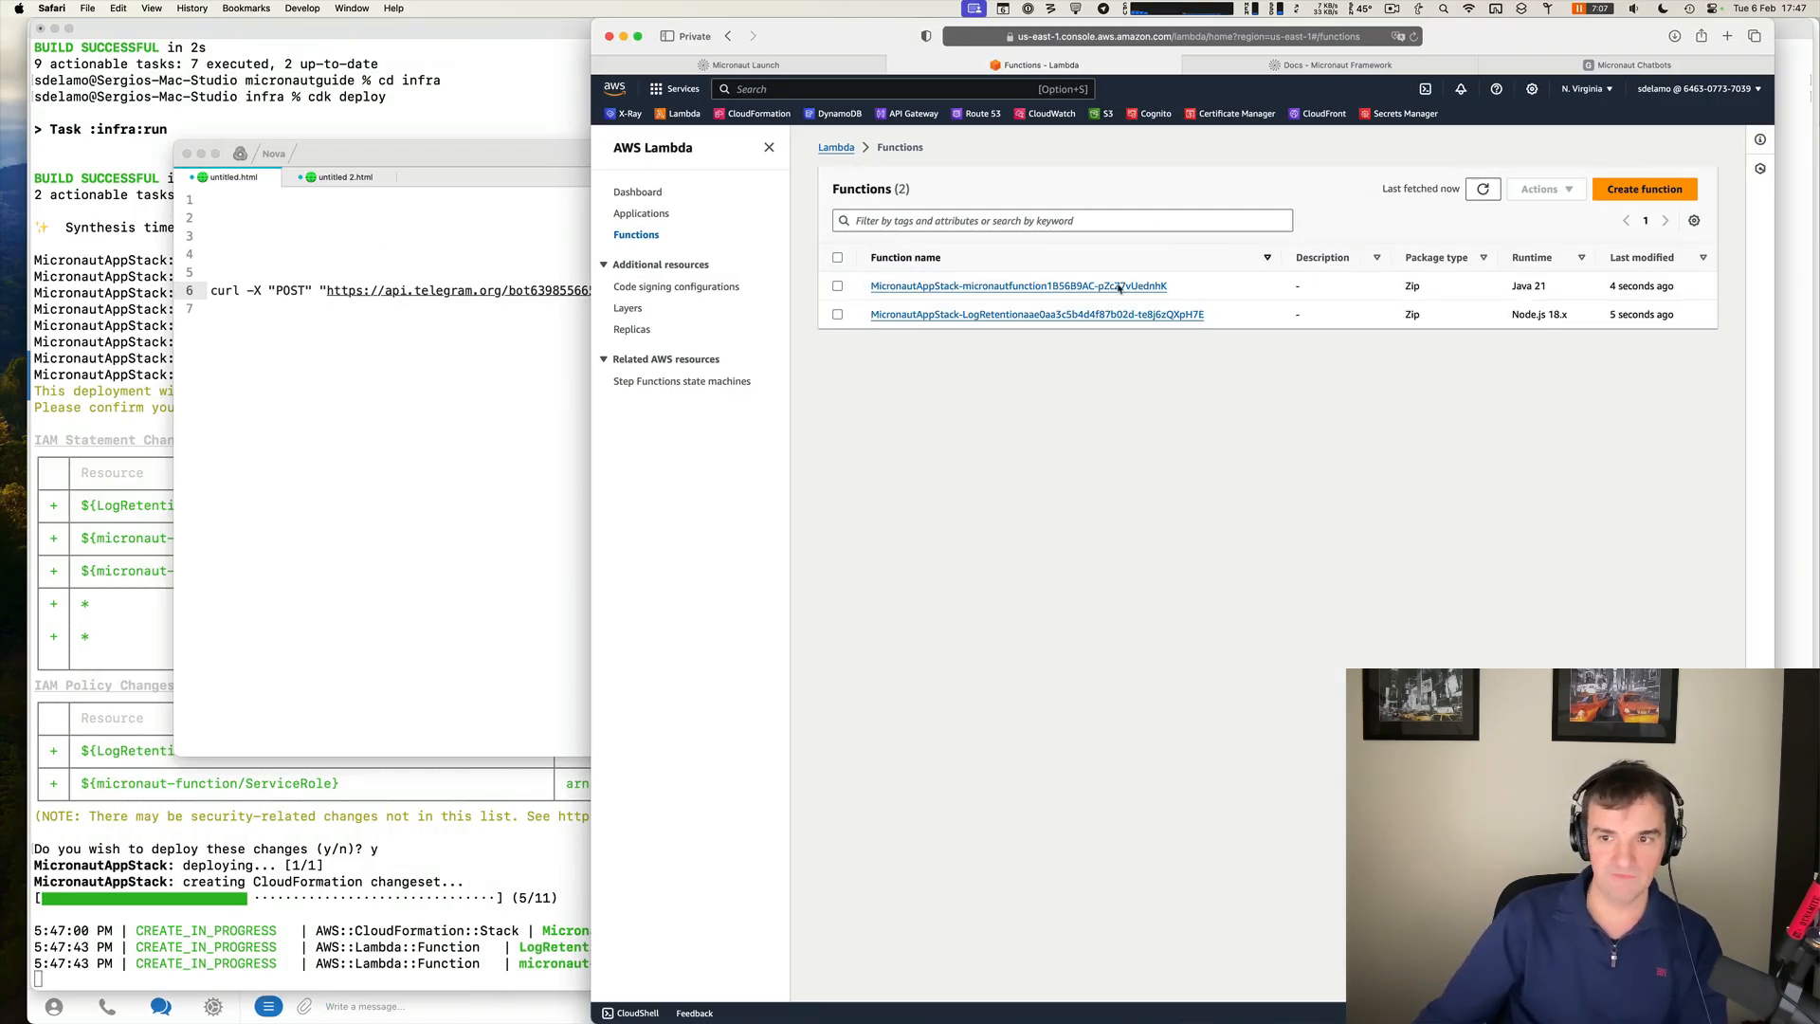
mouse_move(960, 323)
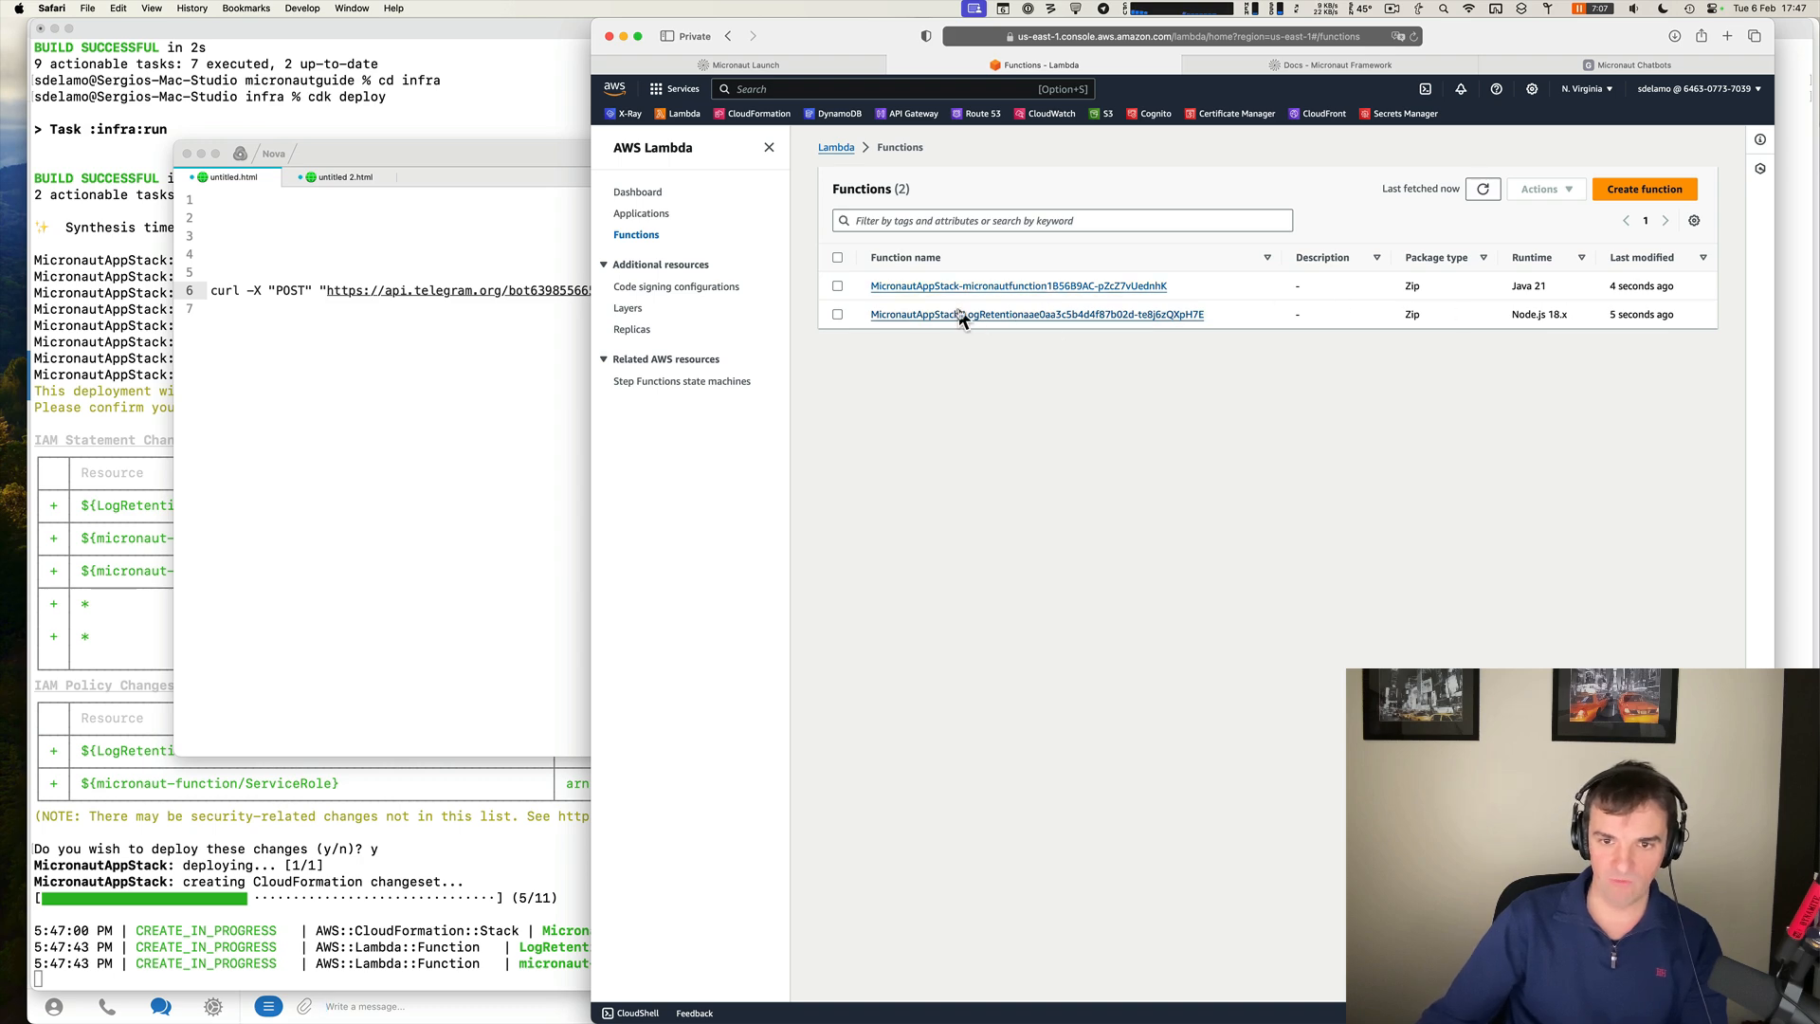
click(1017, 285)
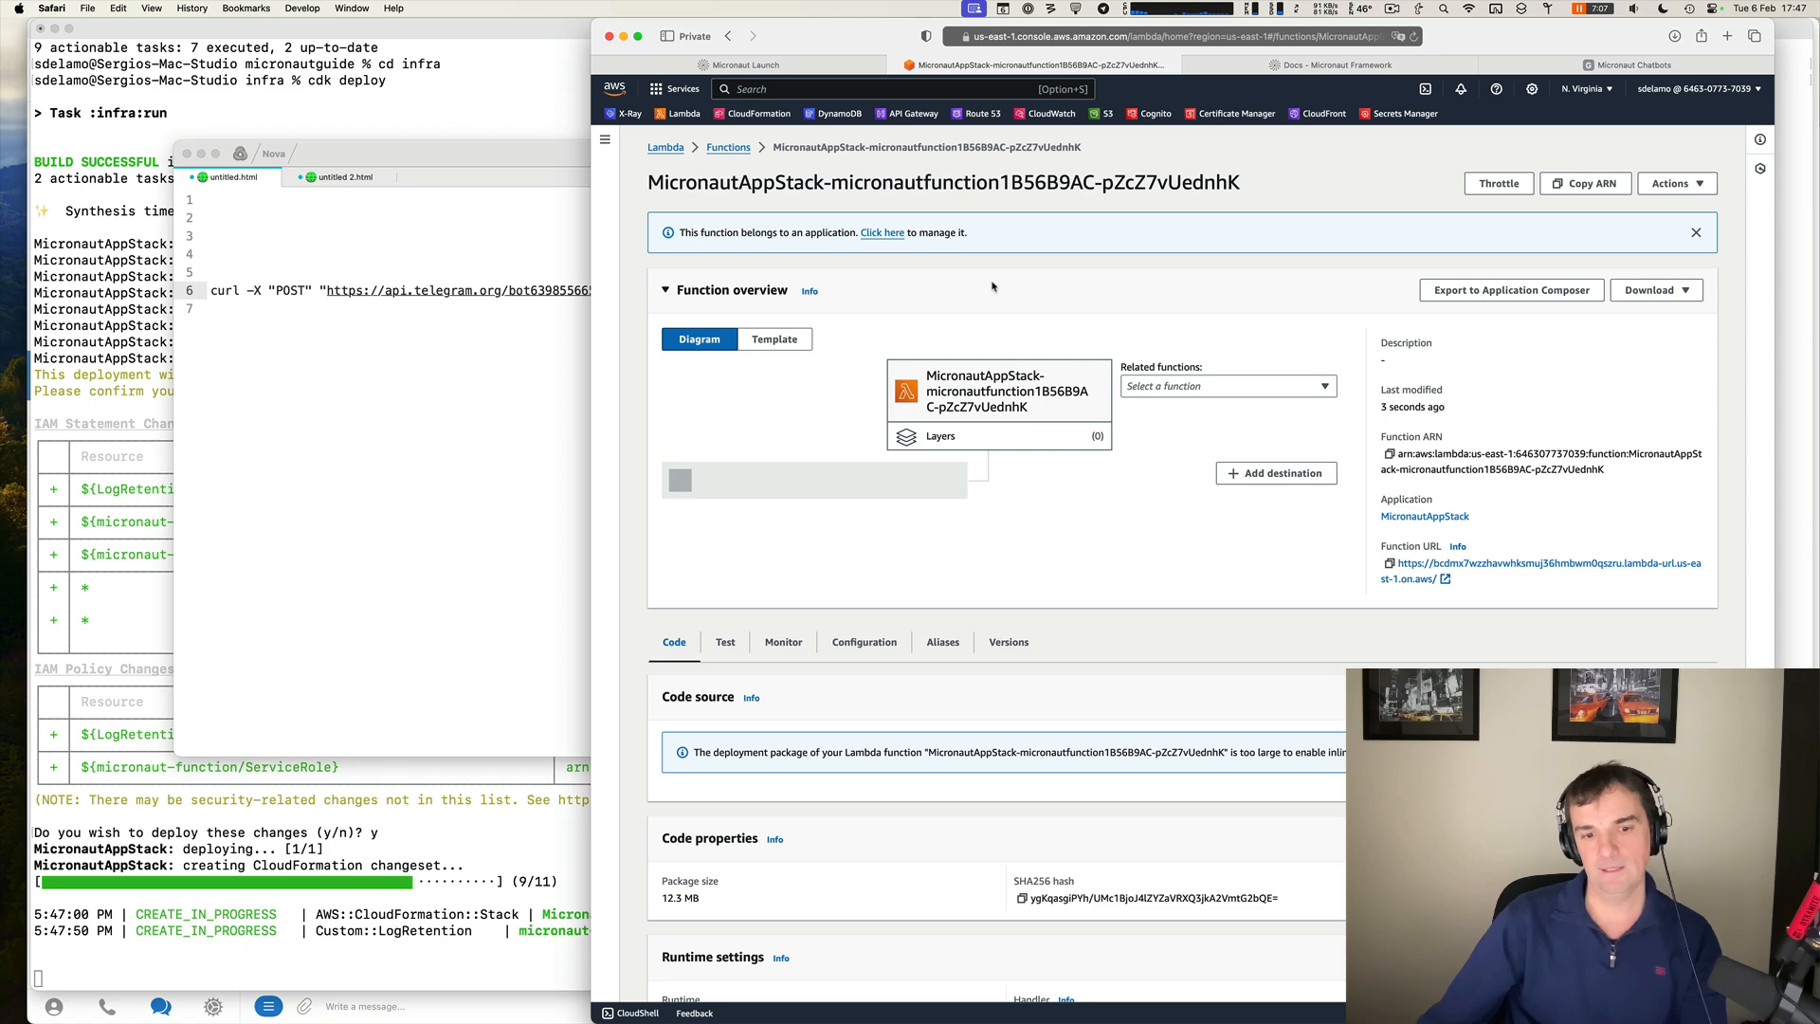
click(864, 642)
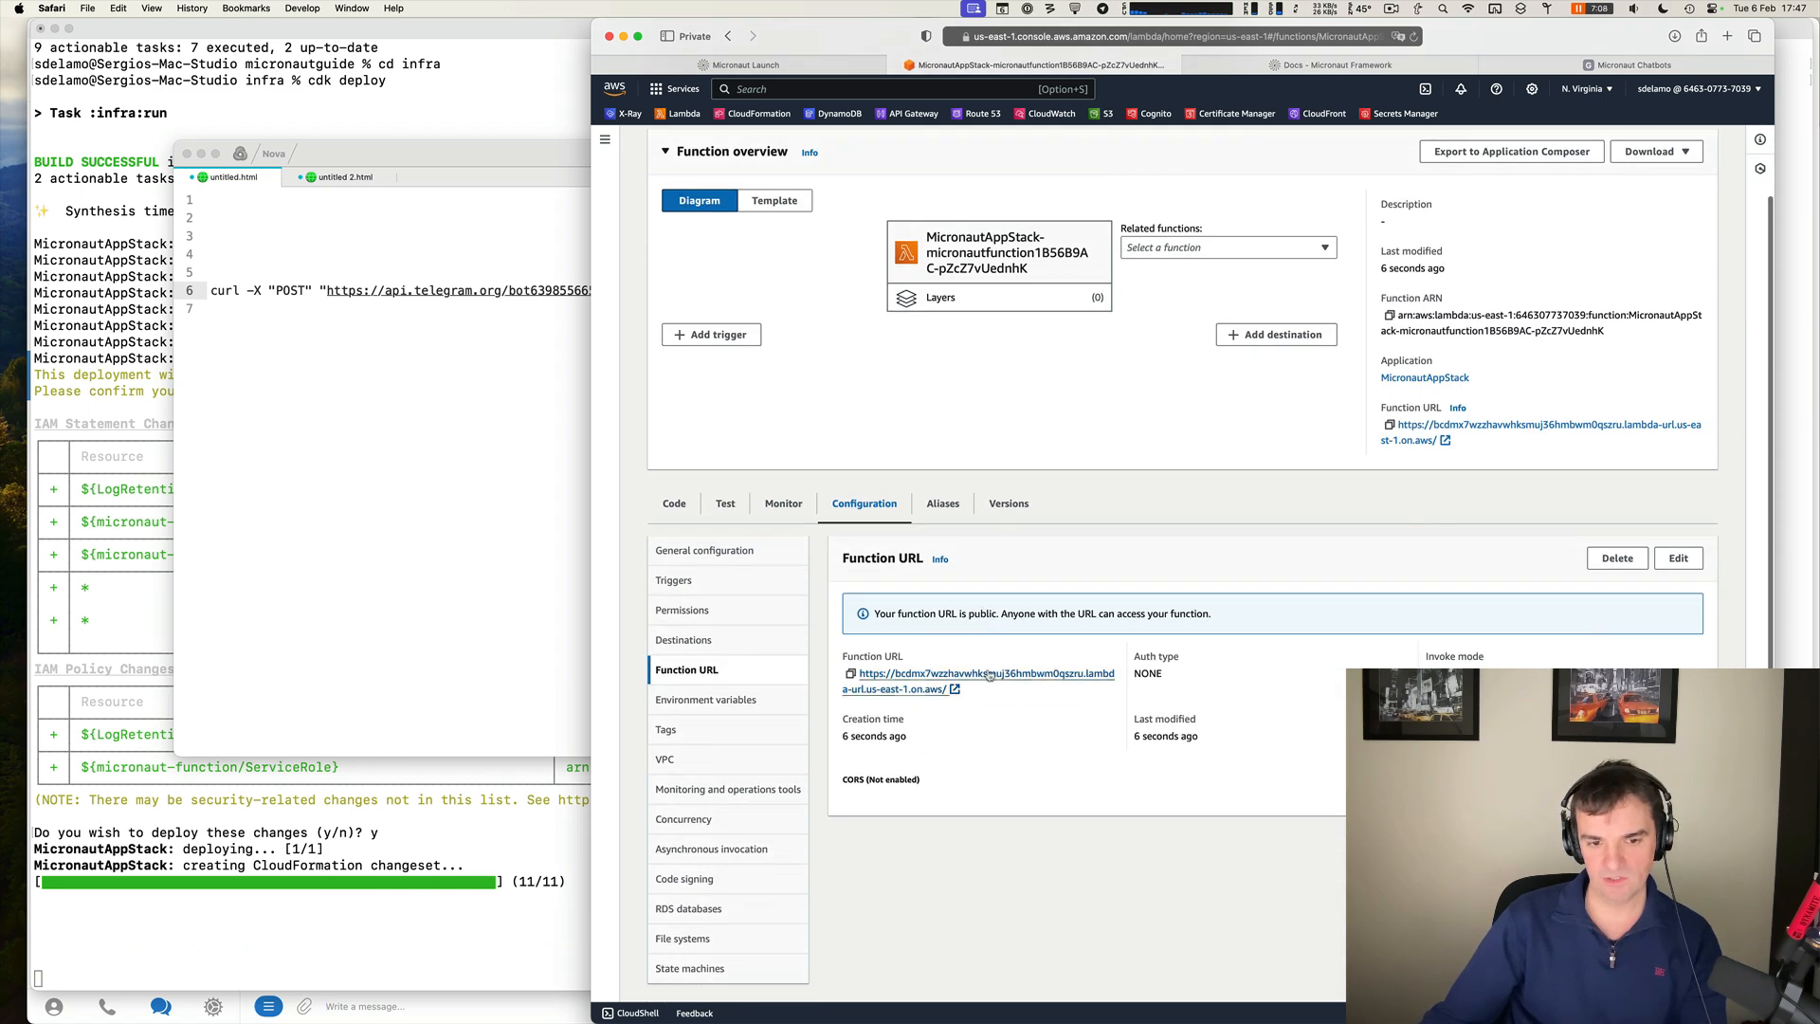
Insert the Lambda function URL into the setWebhook curl command and run it in Terminal
click(850, 673)
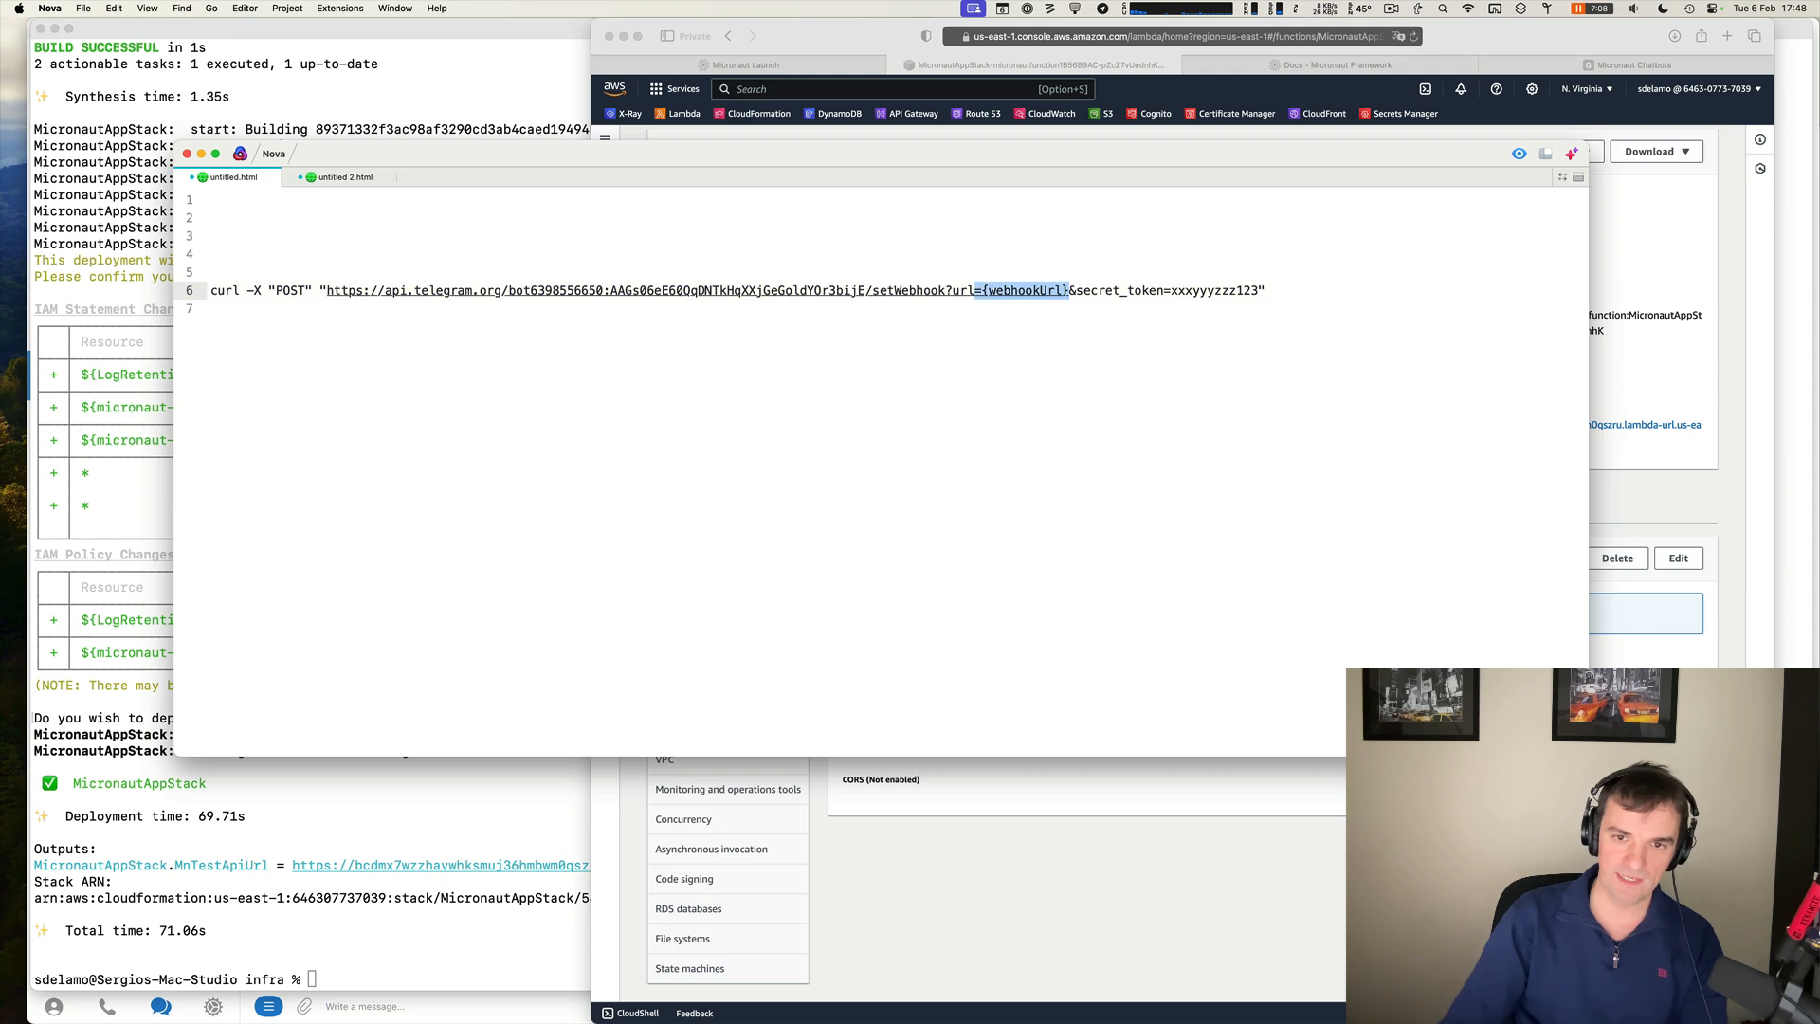
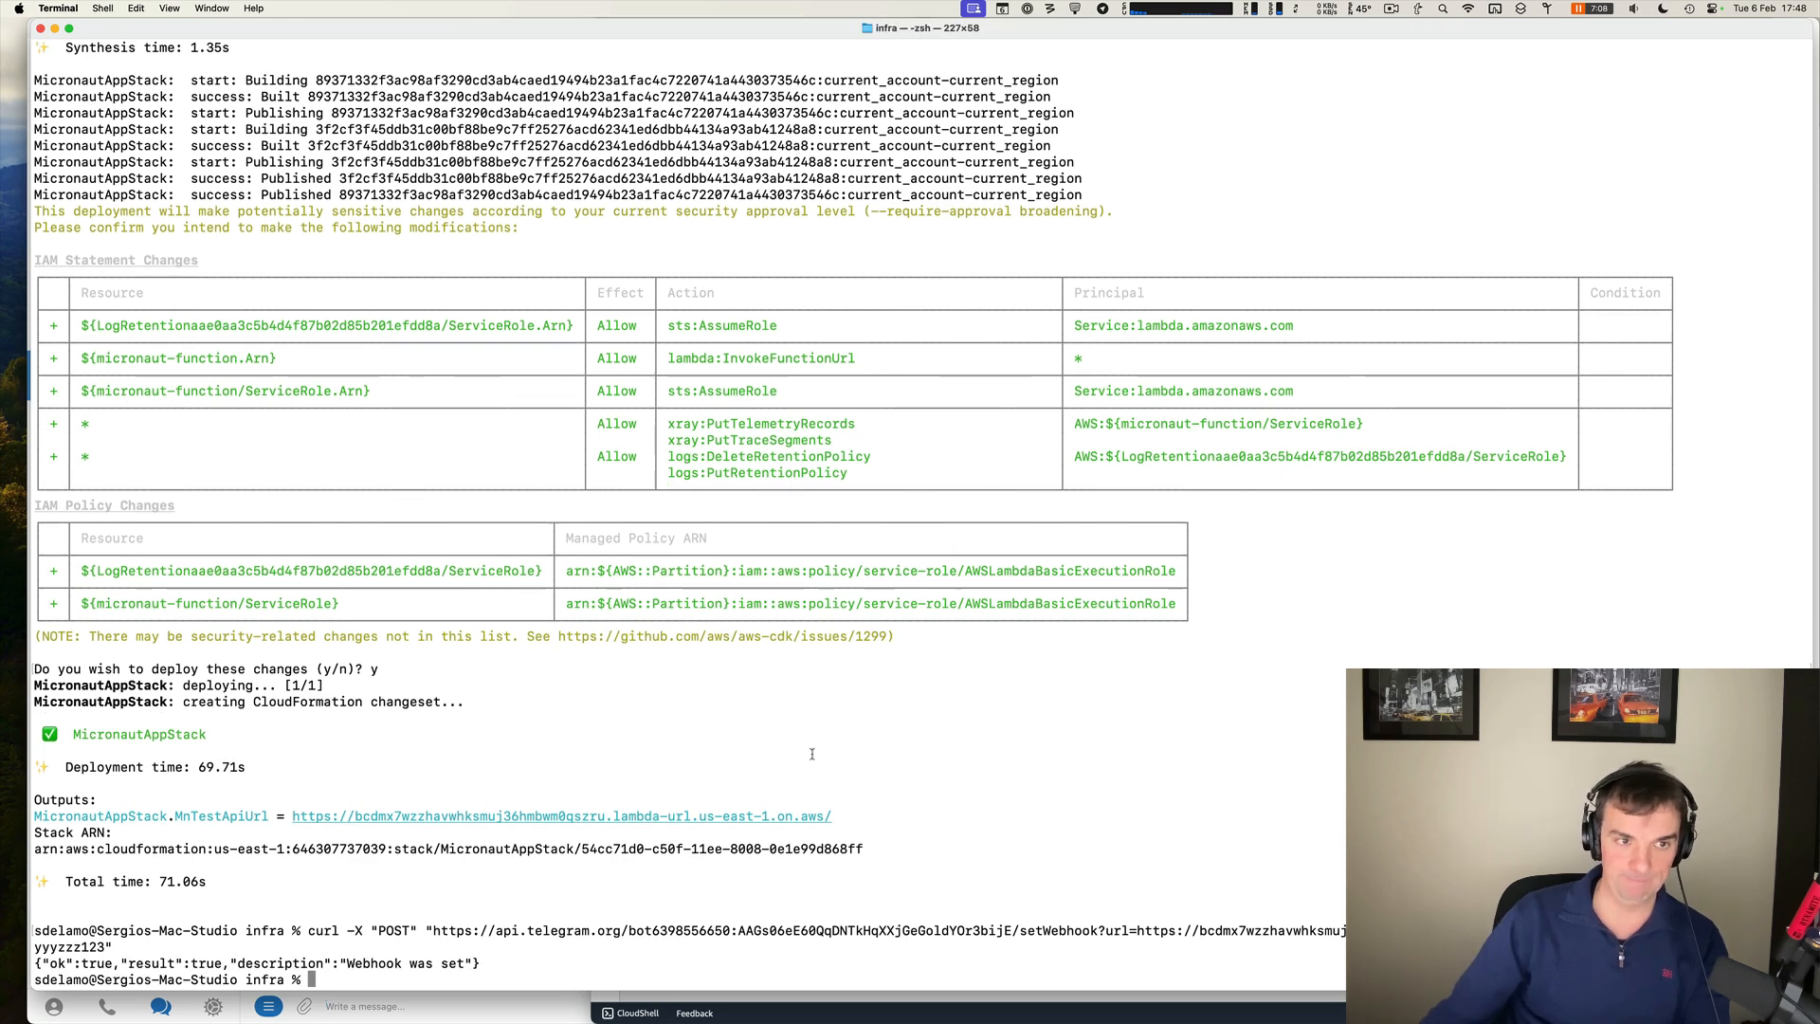
triple_click(256, 963)
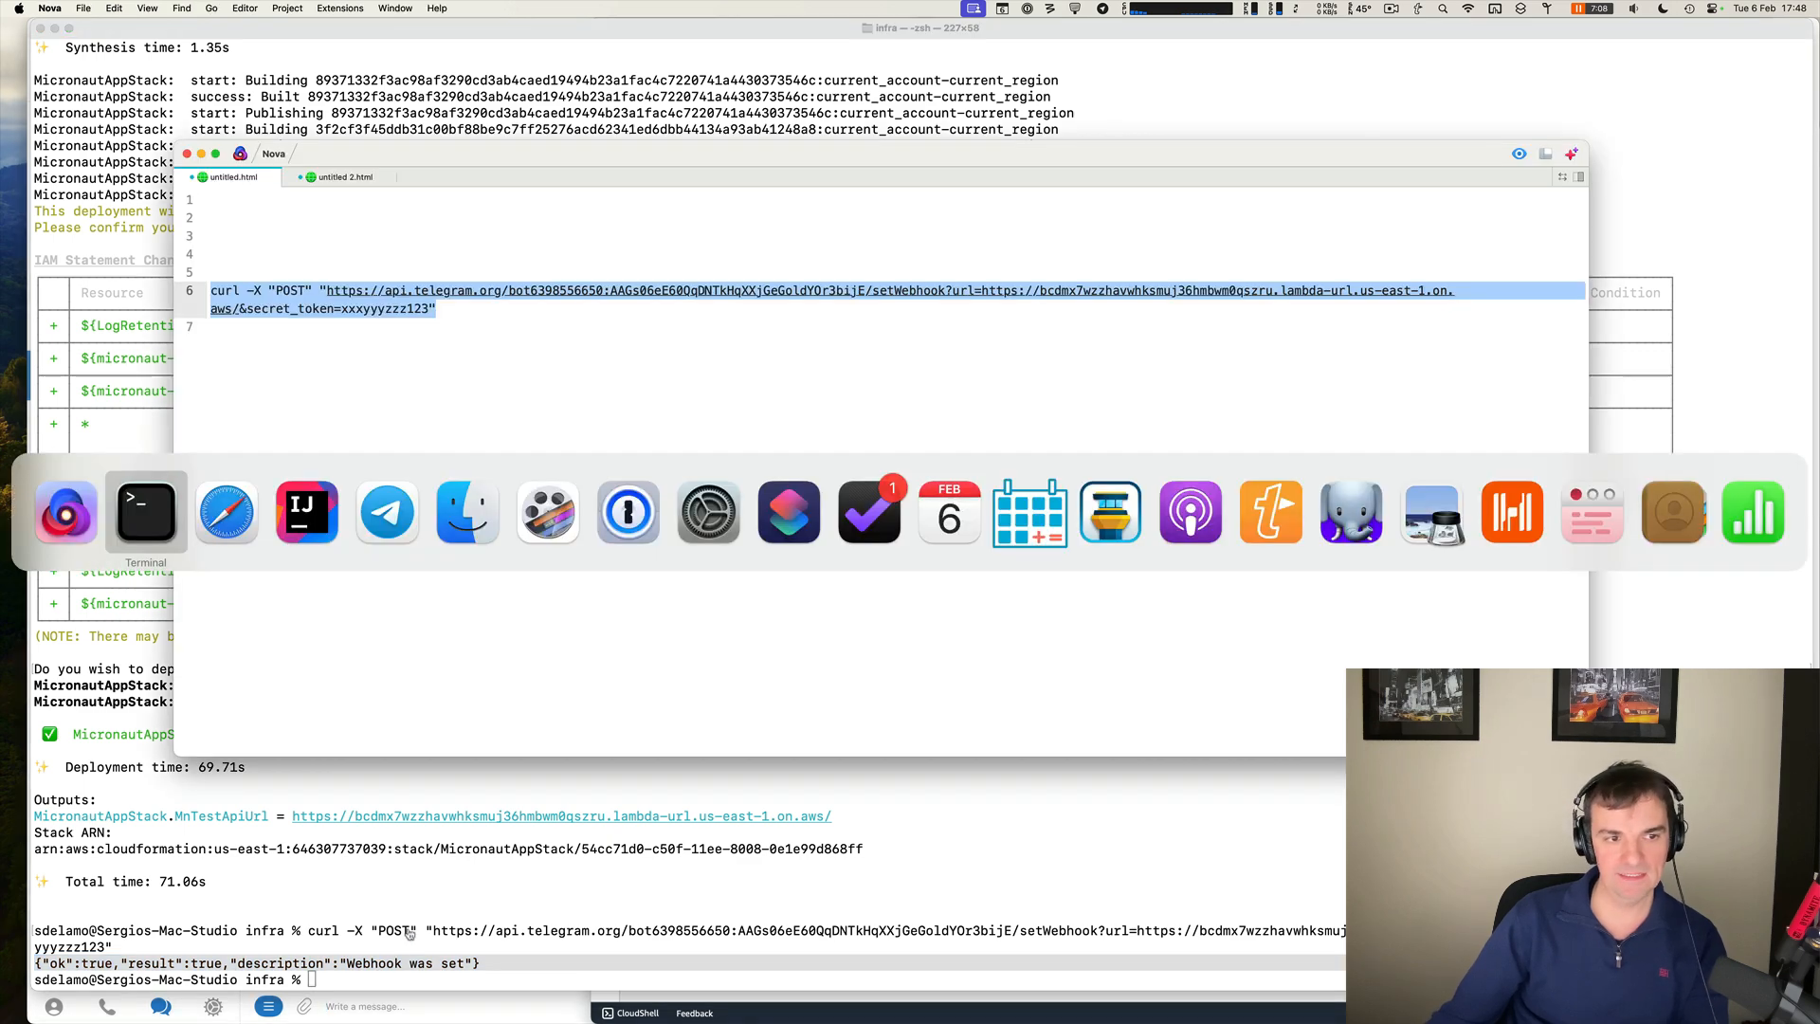
double_click(385, 309)
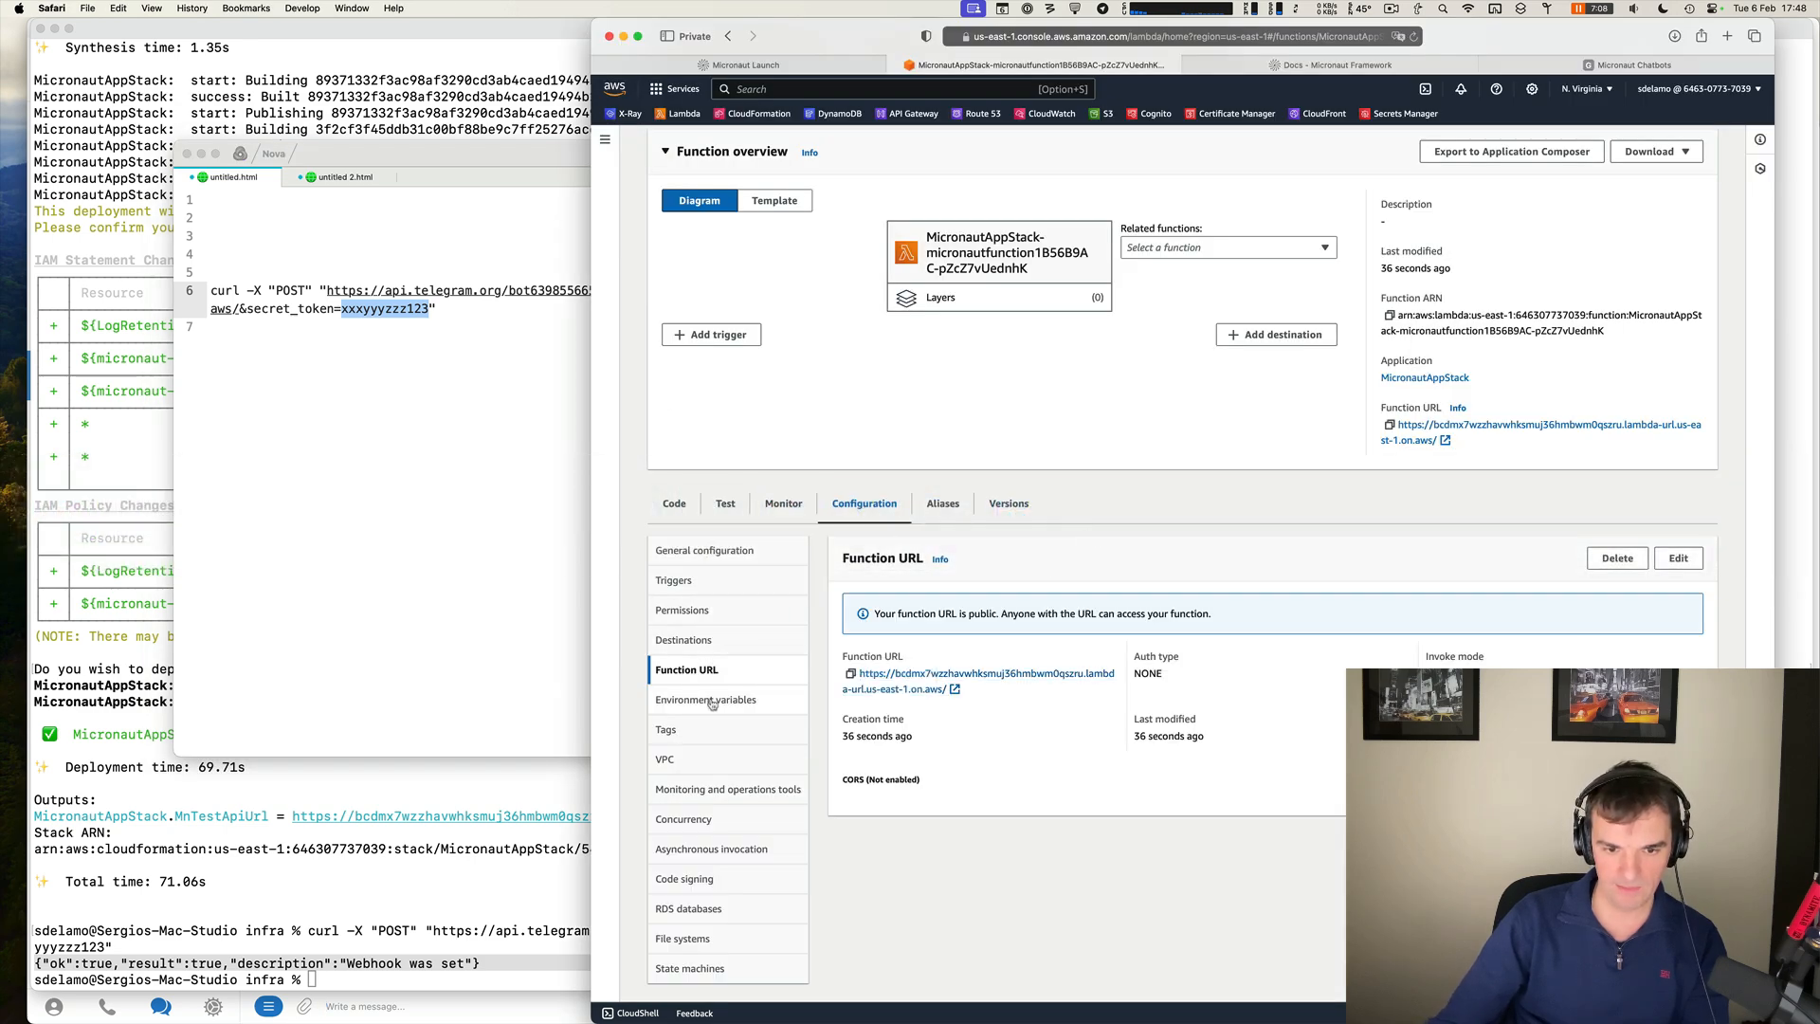
click(706, 700)
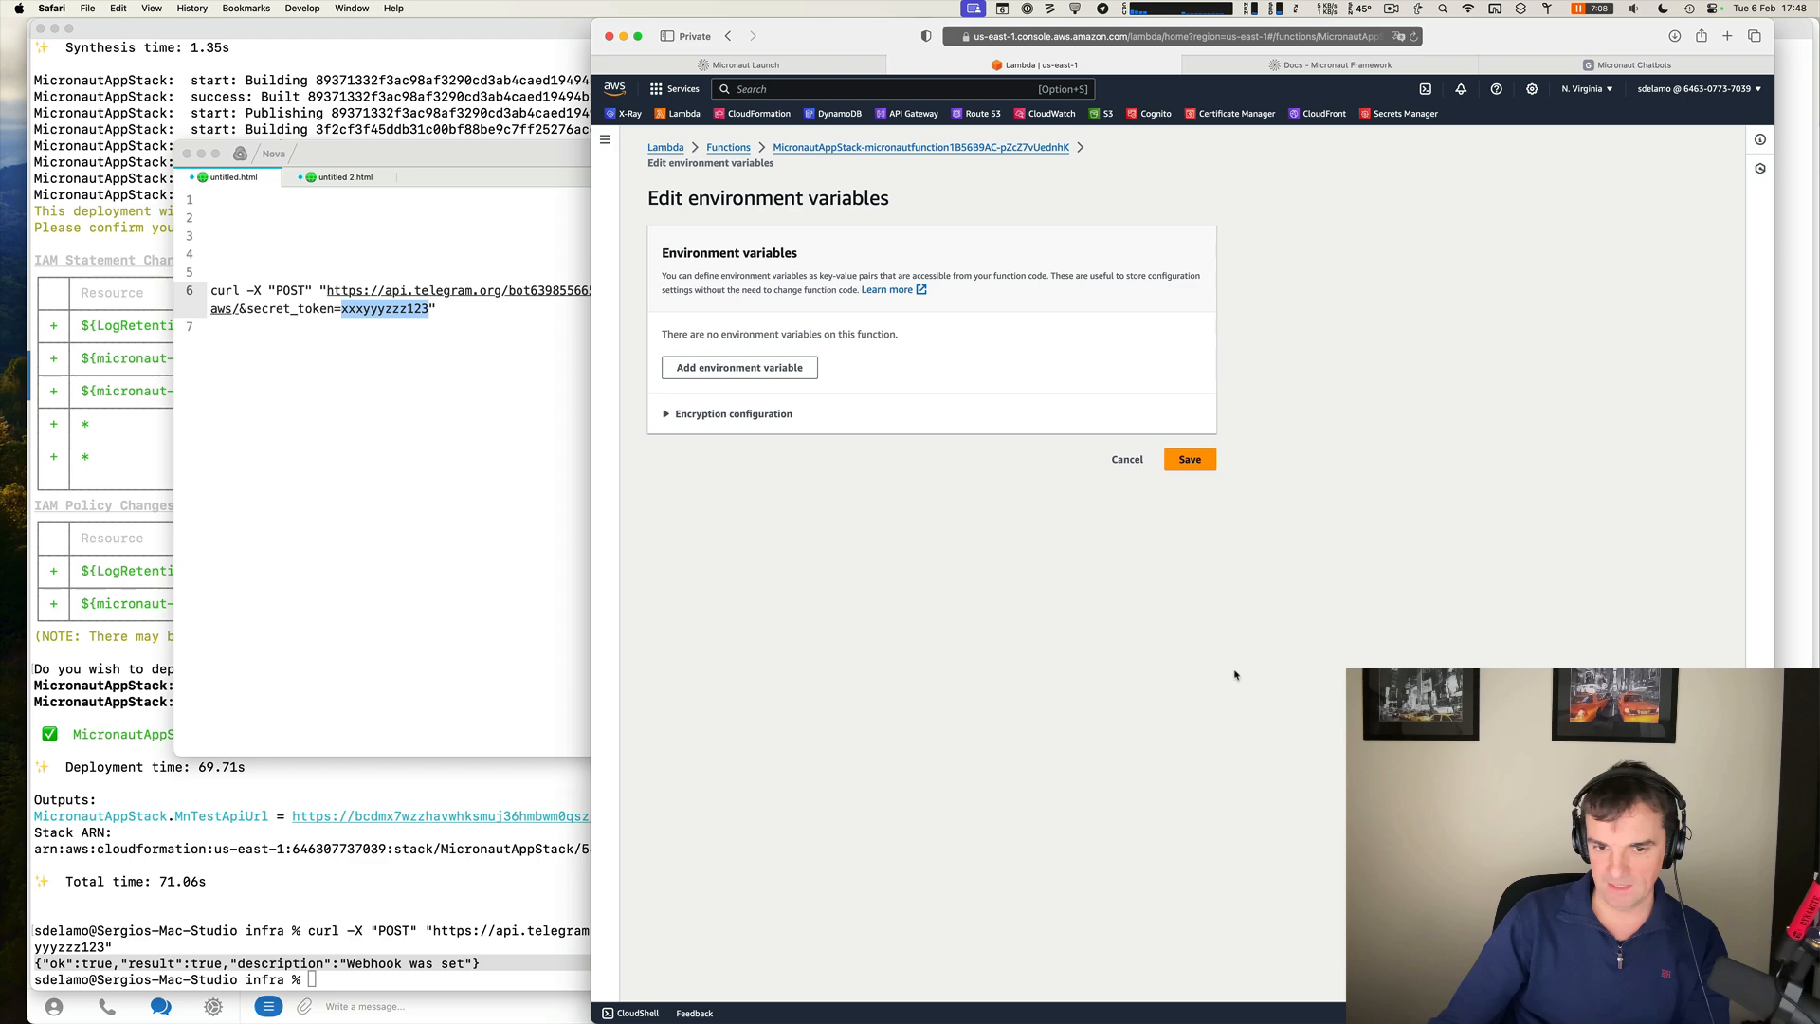
click(739, 367)
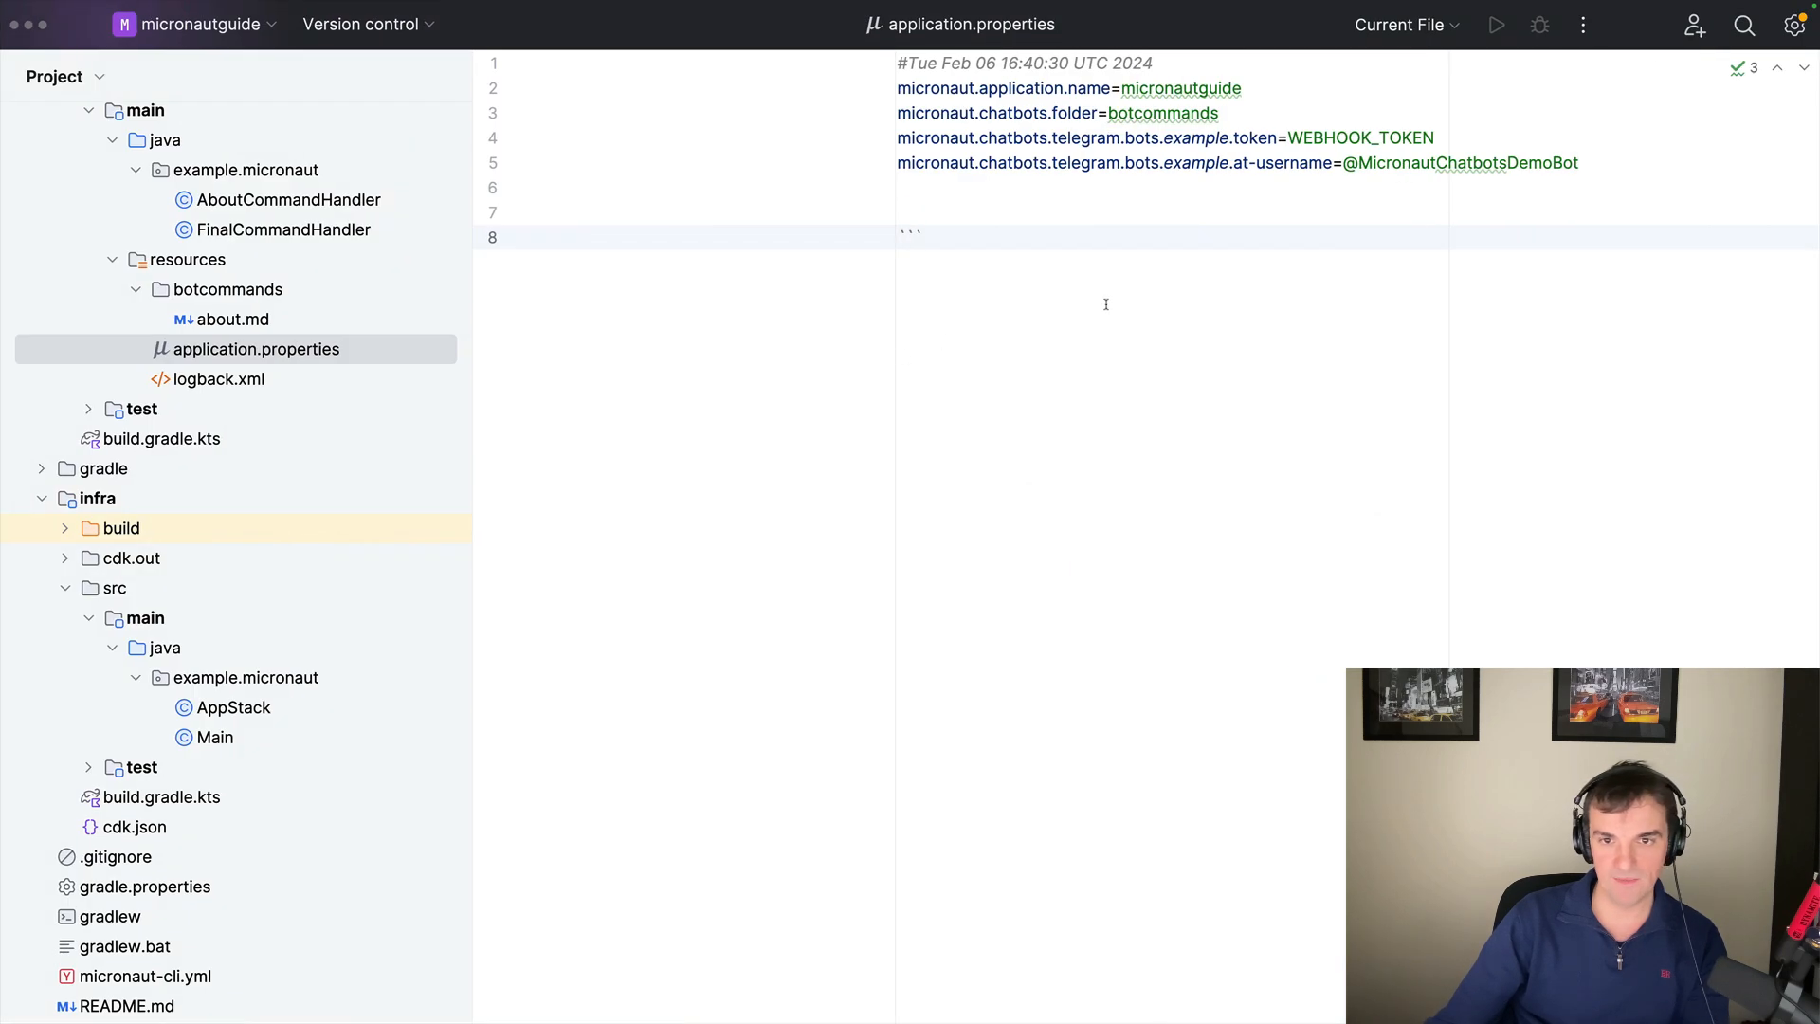
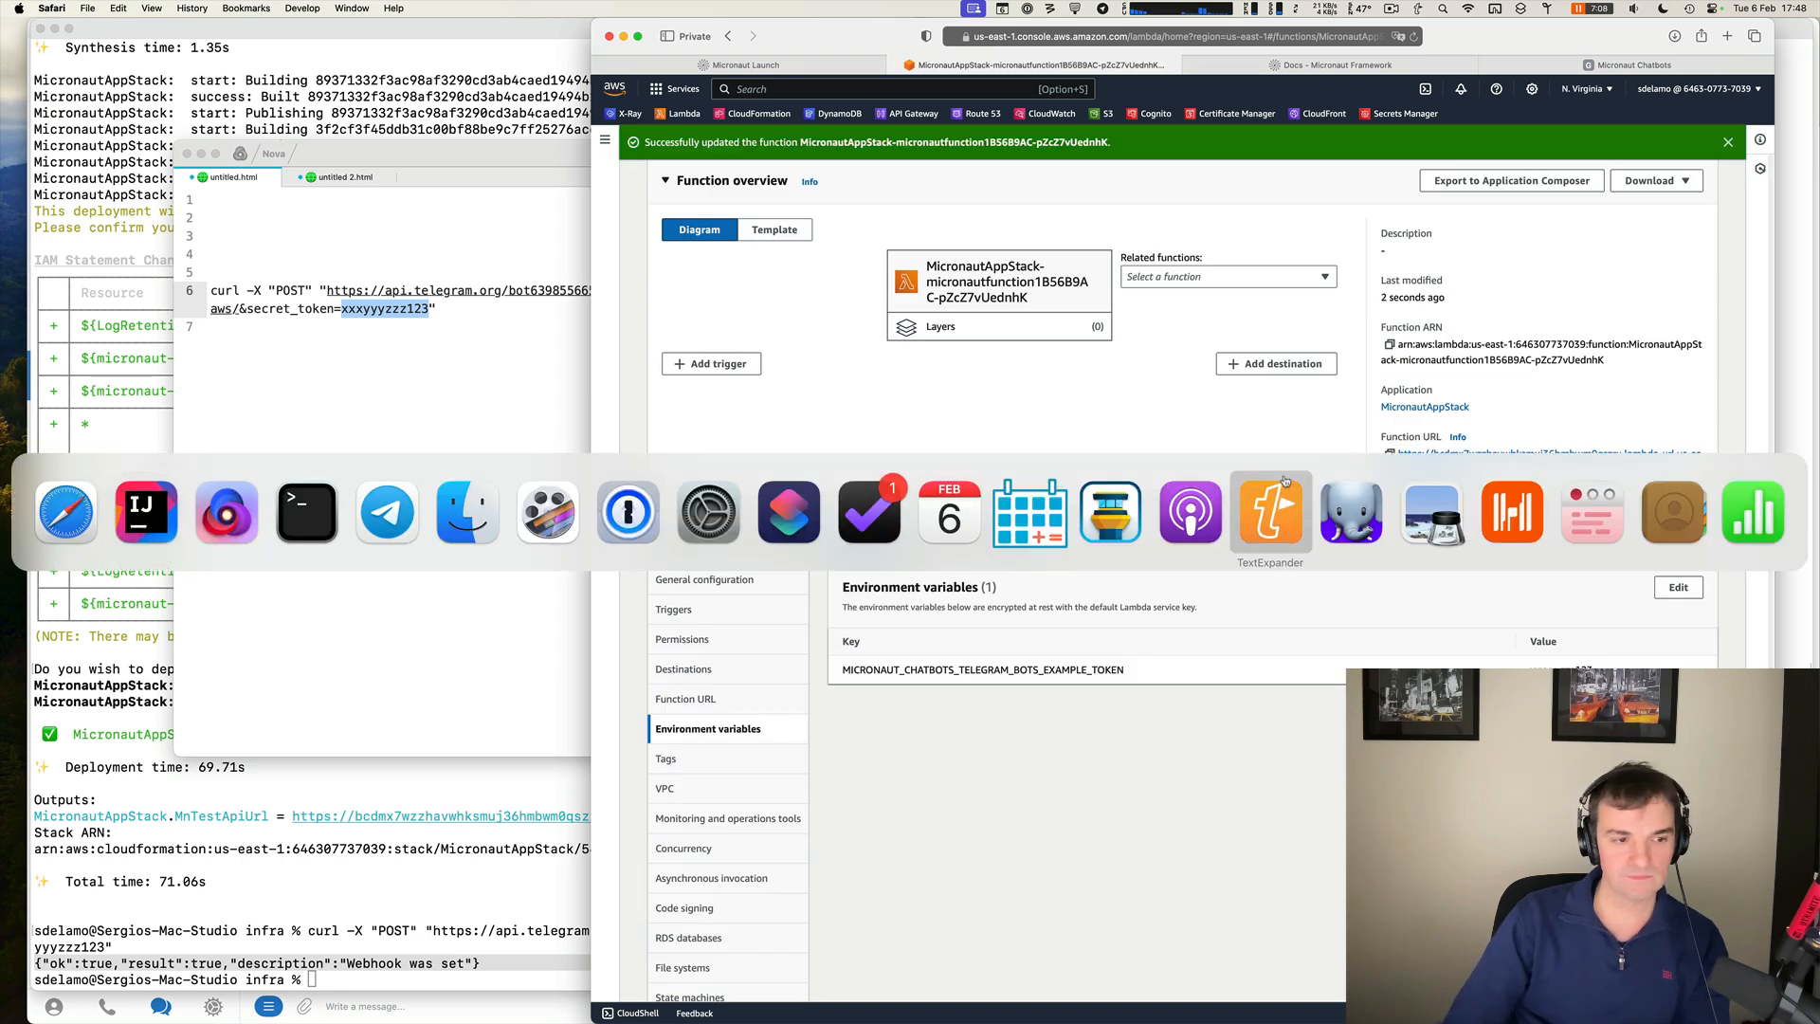
click(146, 512)
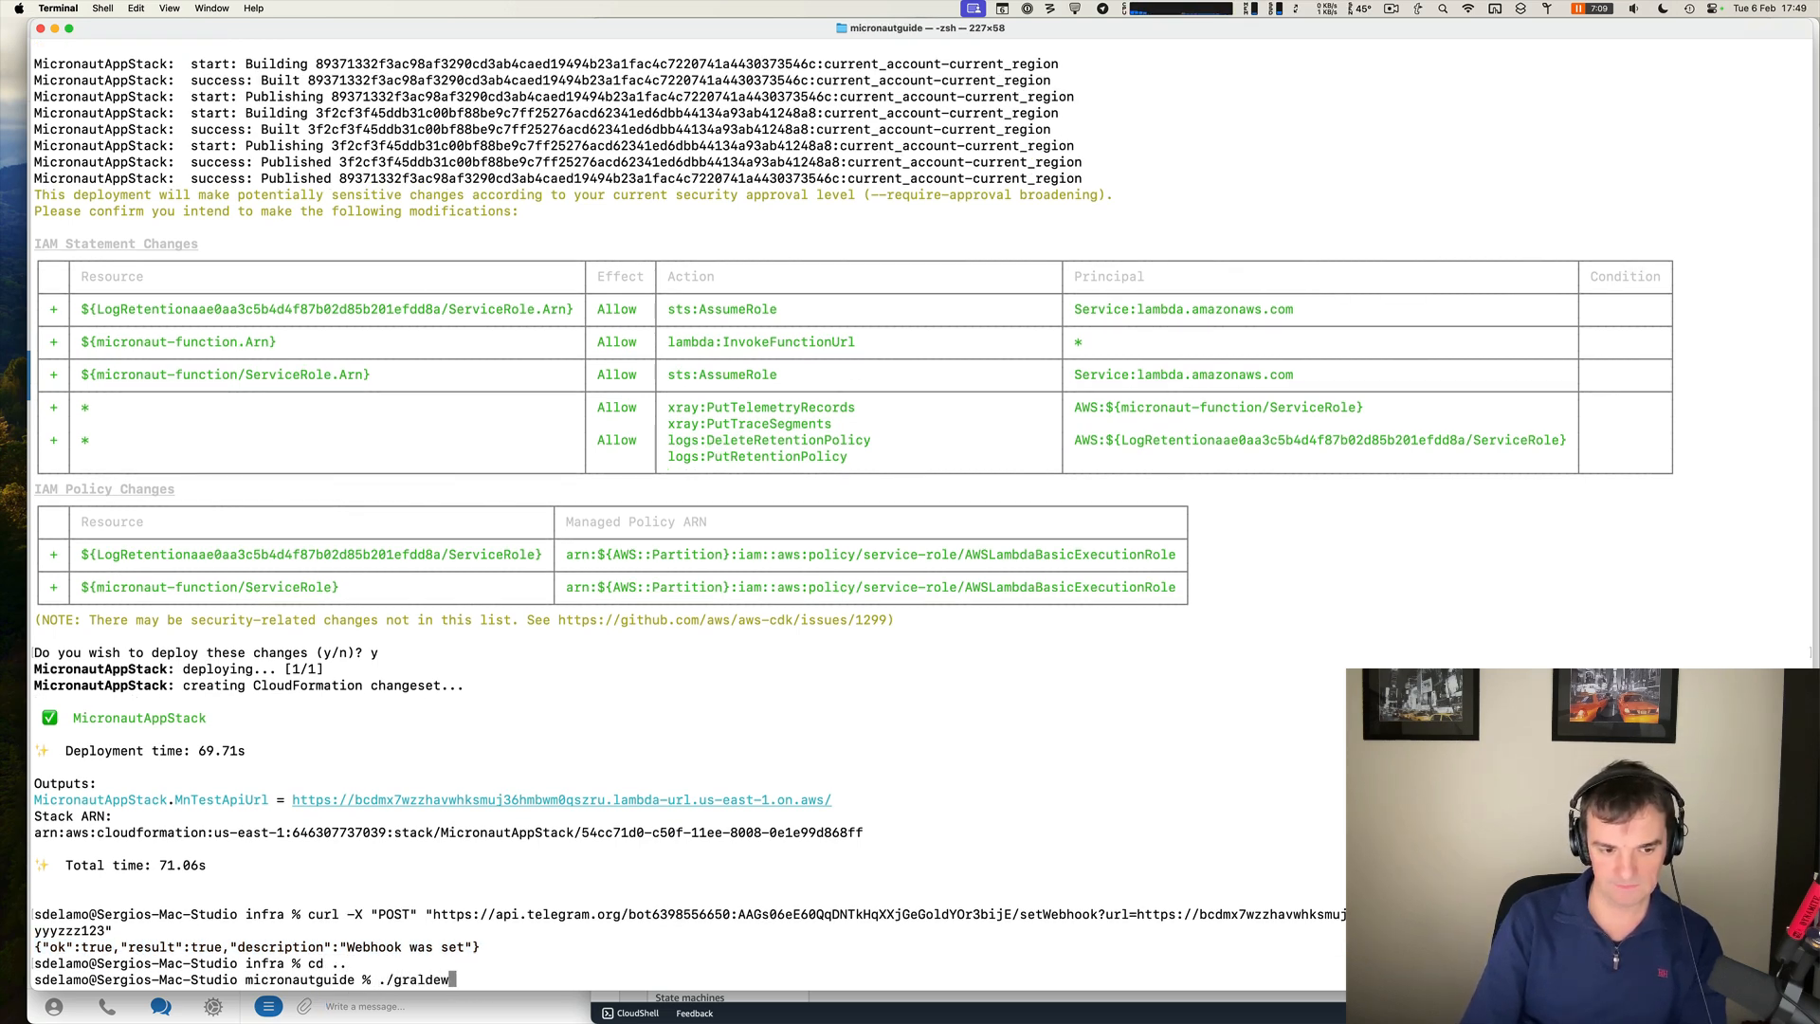
Rebuild with ./gradlew clean :app:shadowJar and rerun cdk deploy from infra
text(clean)
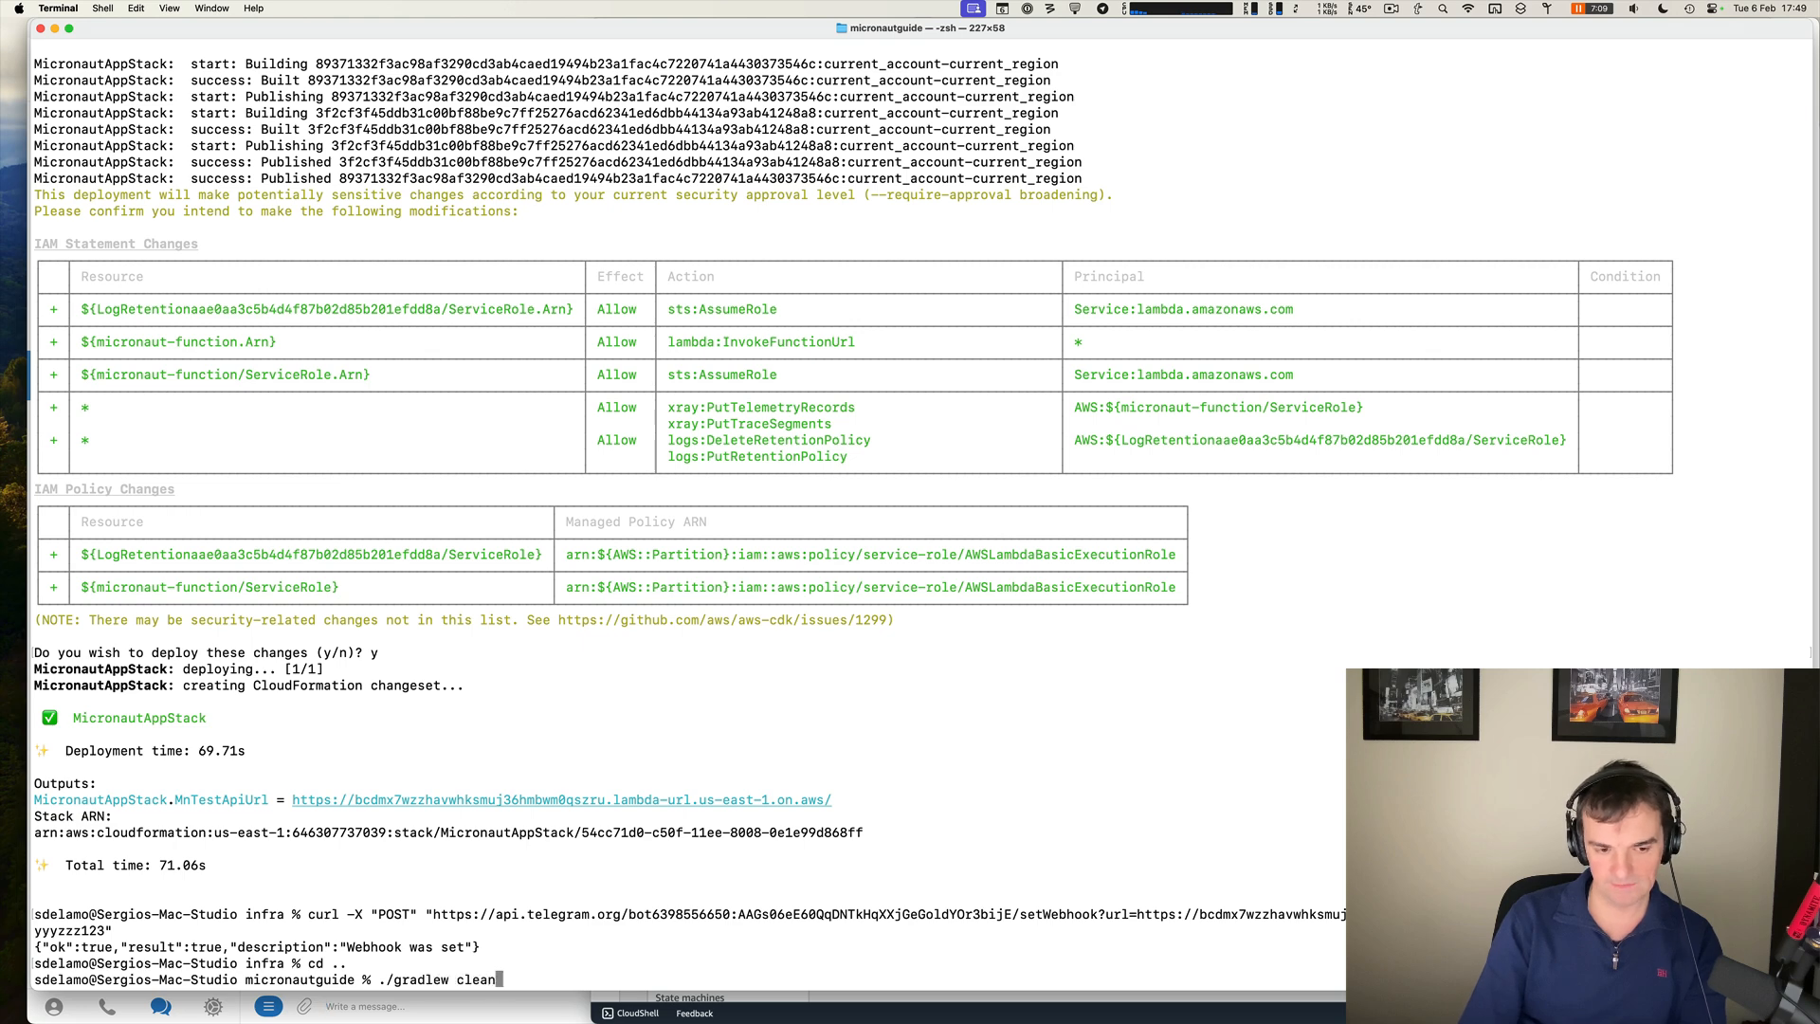
text(:app:sa)
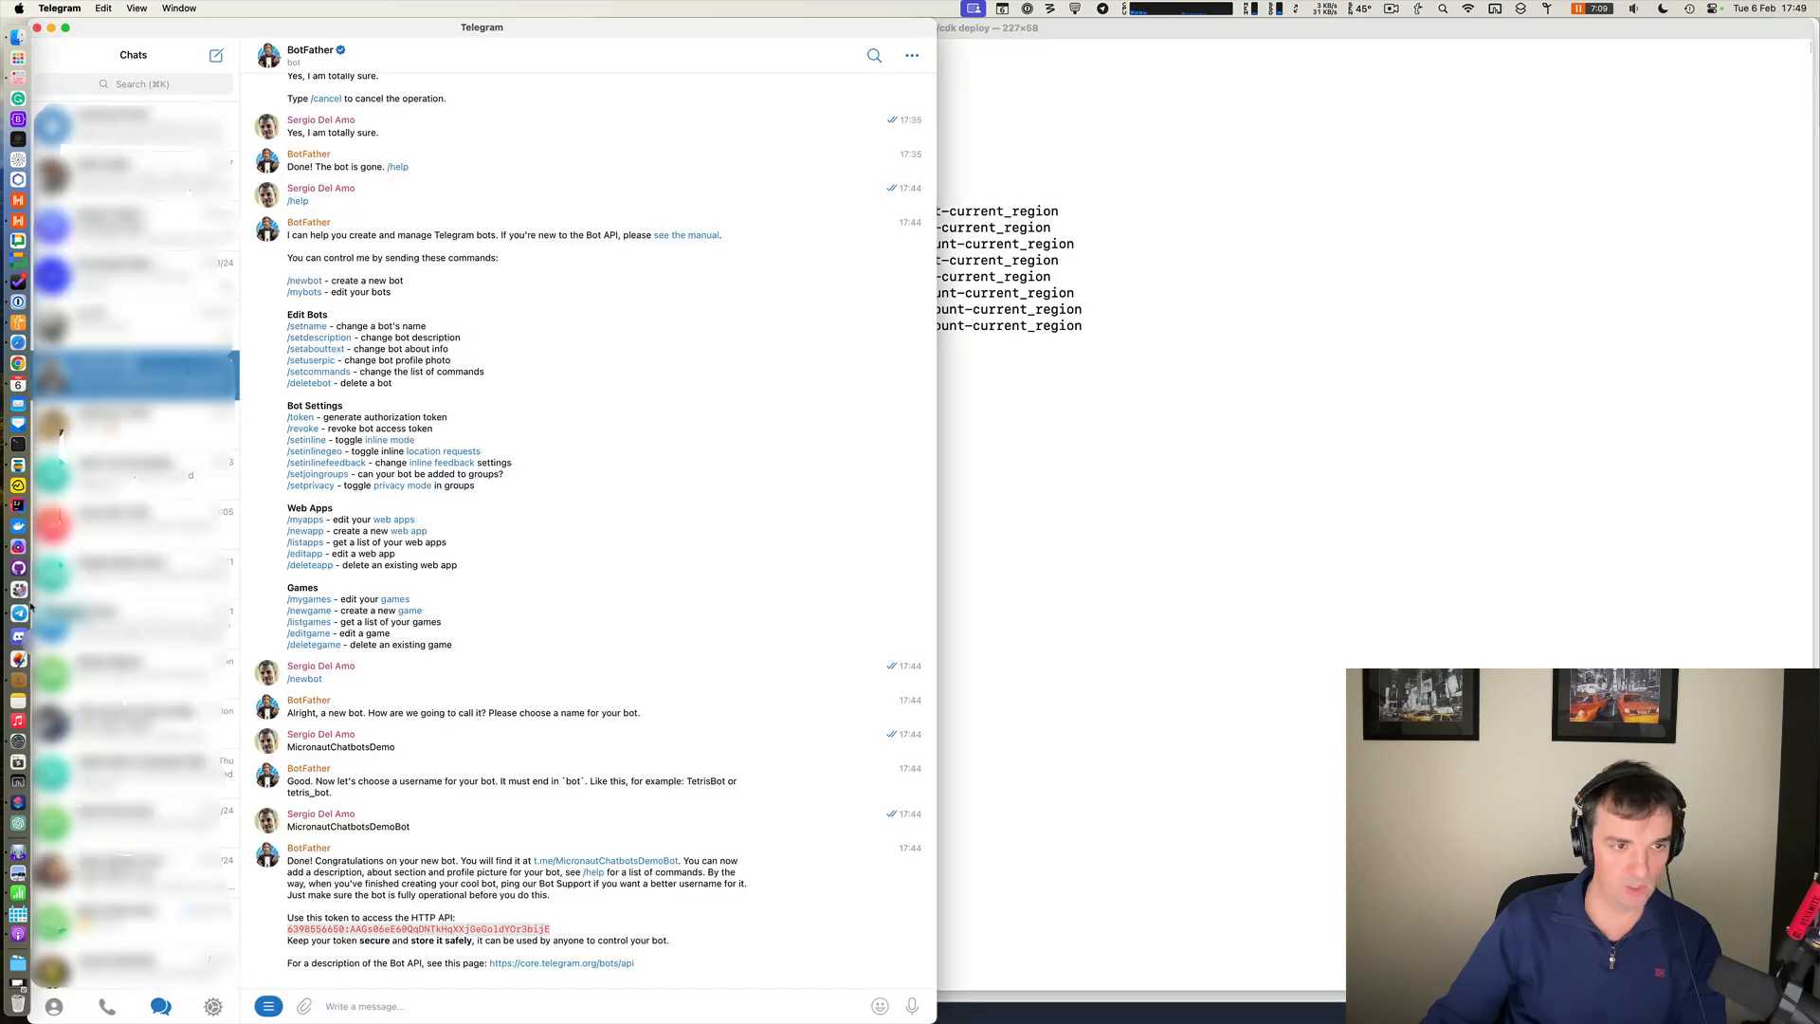
Find the MicronautChatbotsDemo bot by searching 'Micronaut' and start the conversation
click(132, 85)
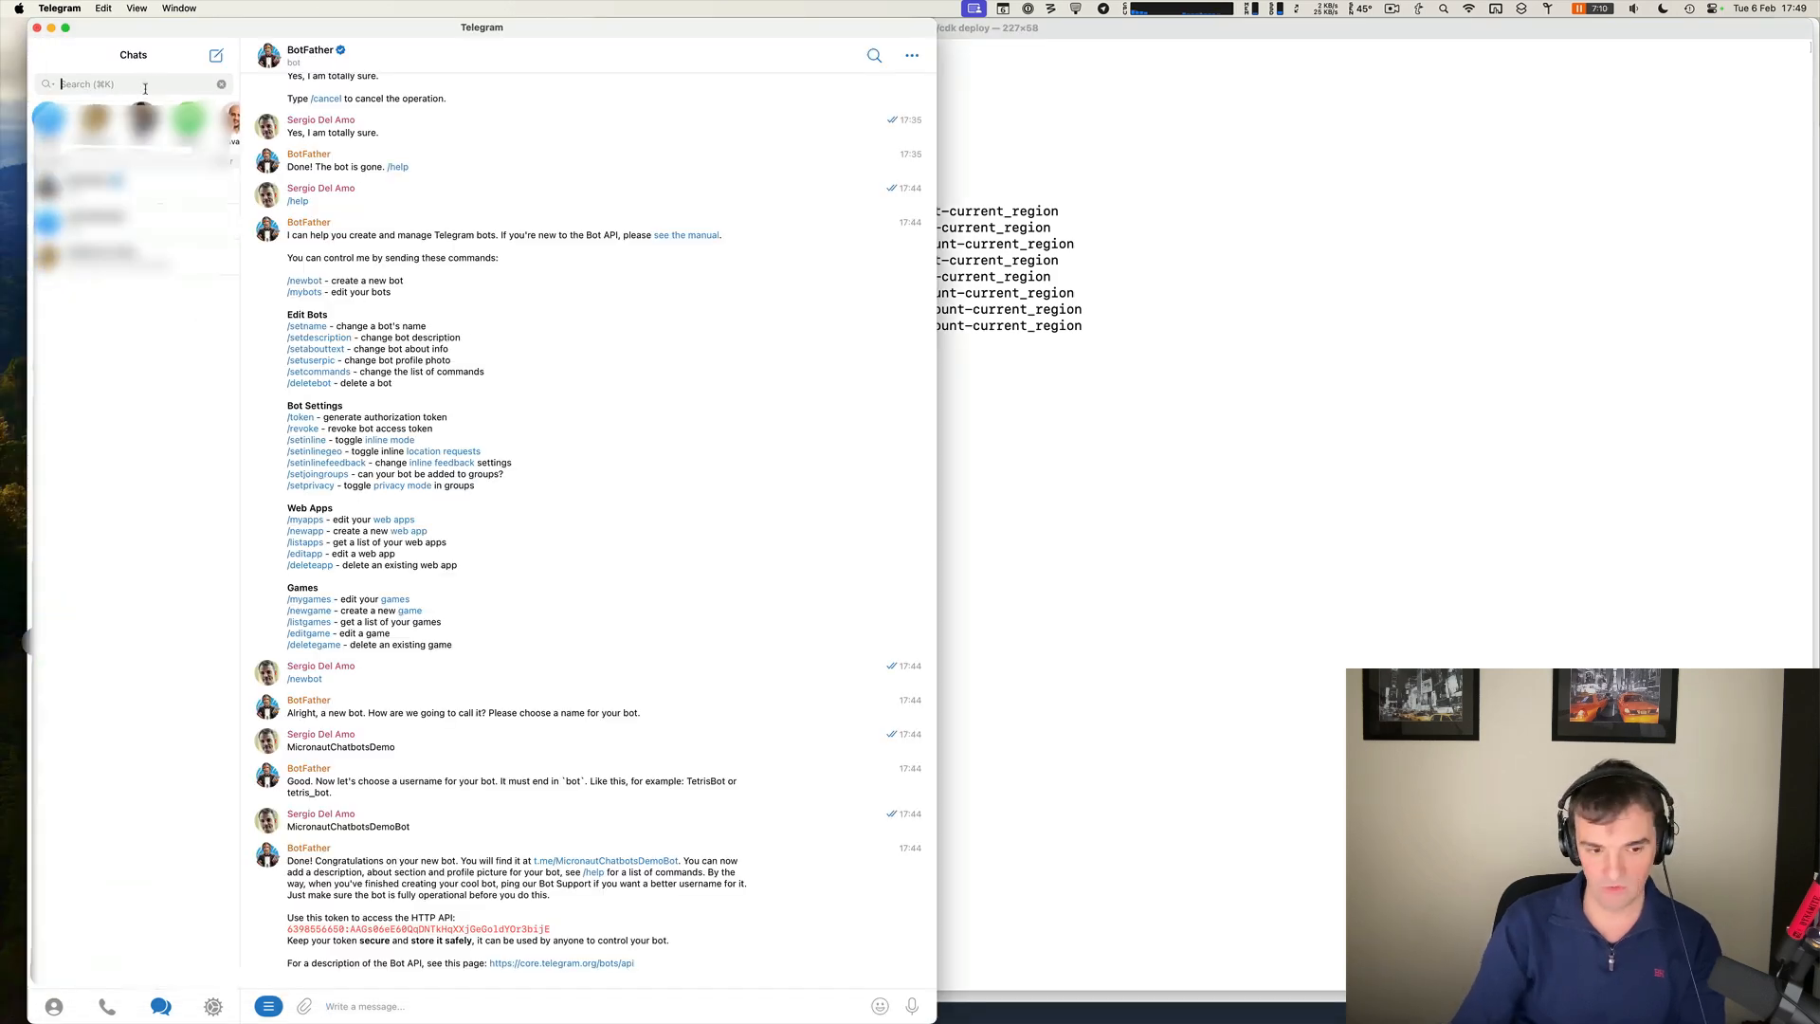
text(MicronautChat)
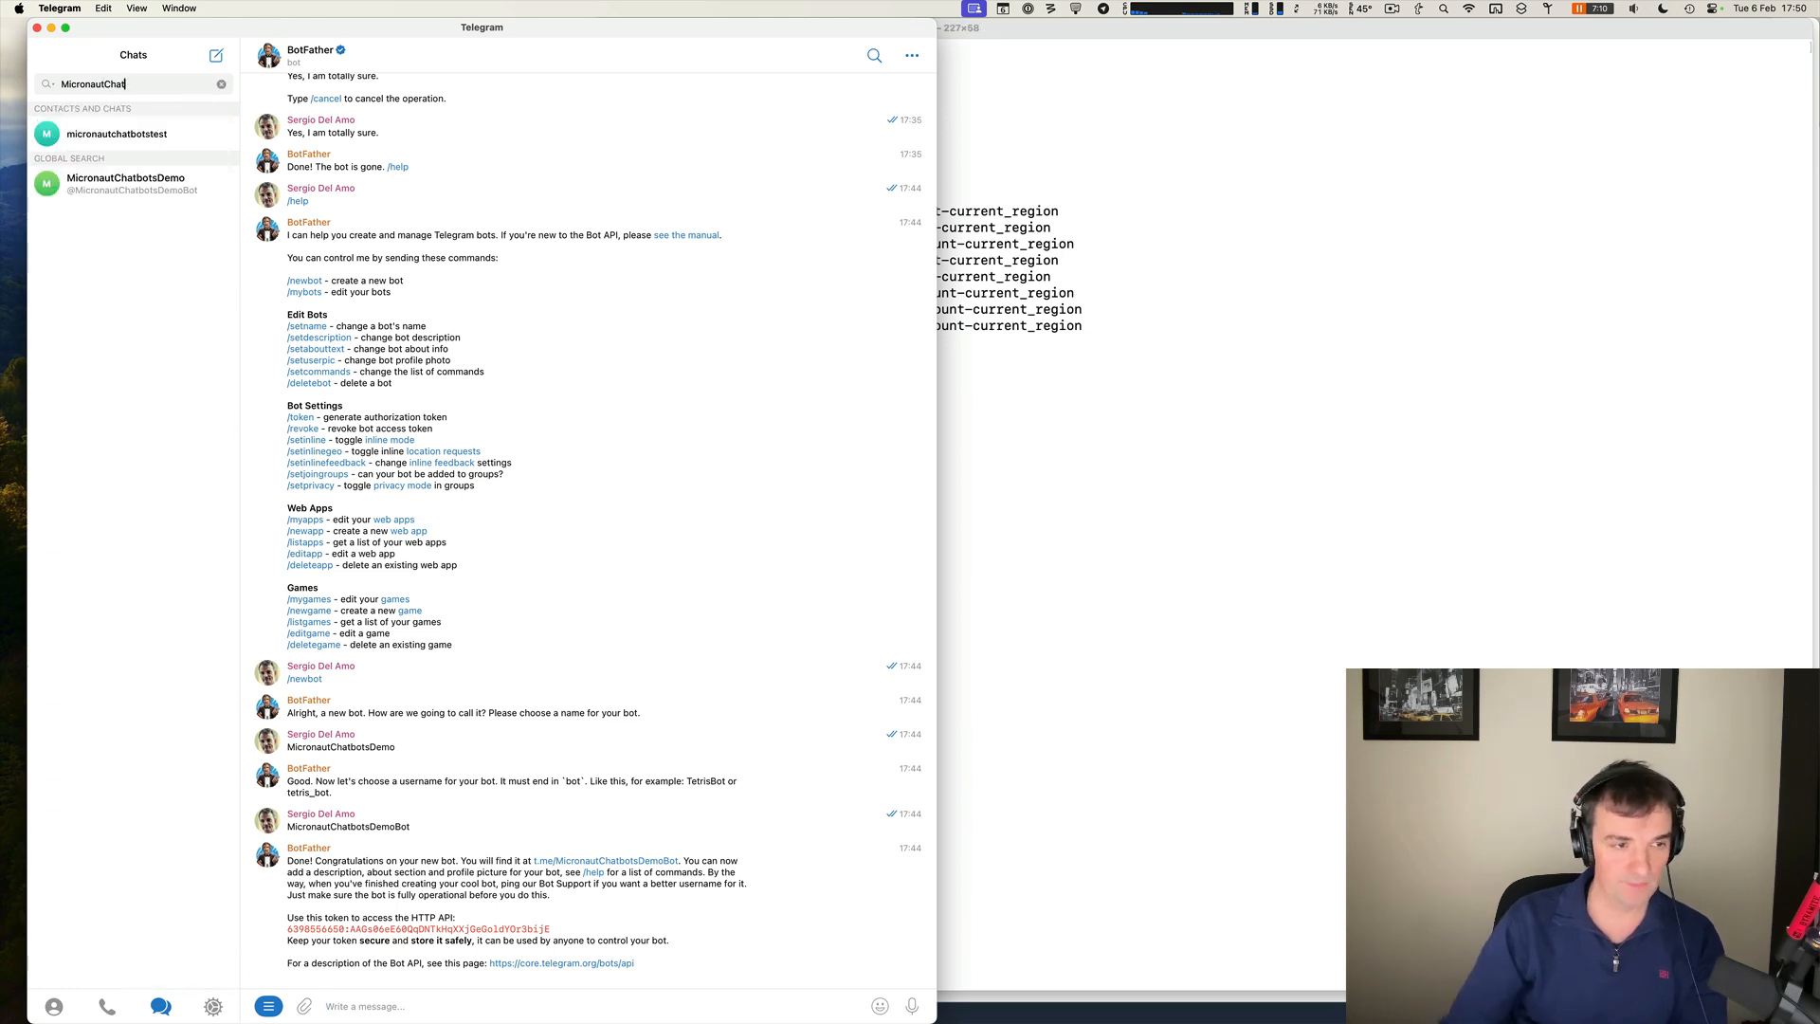
click(124, 183)
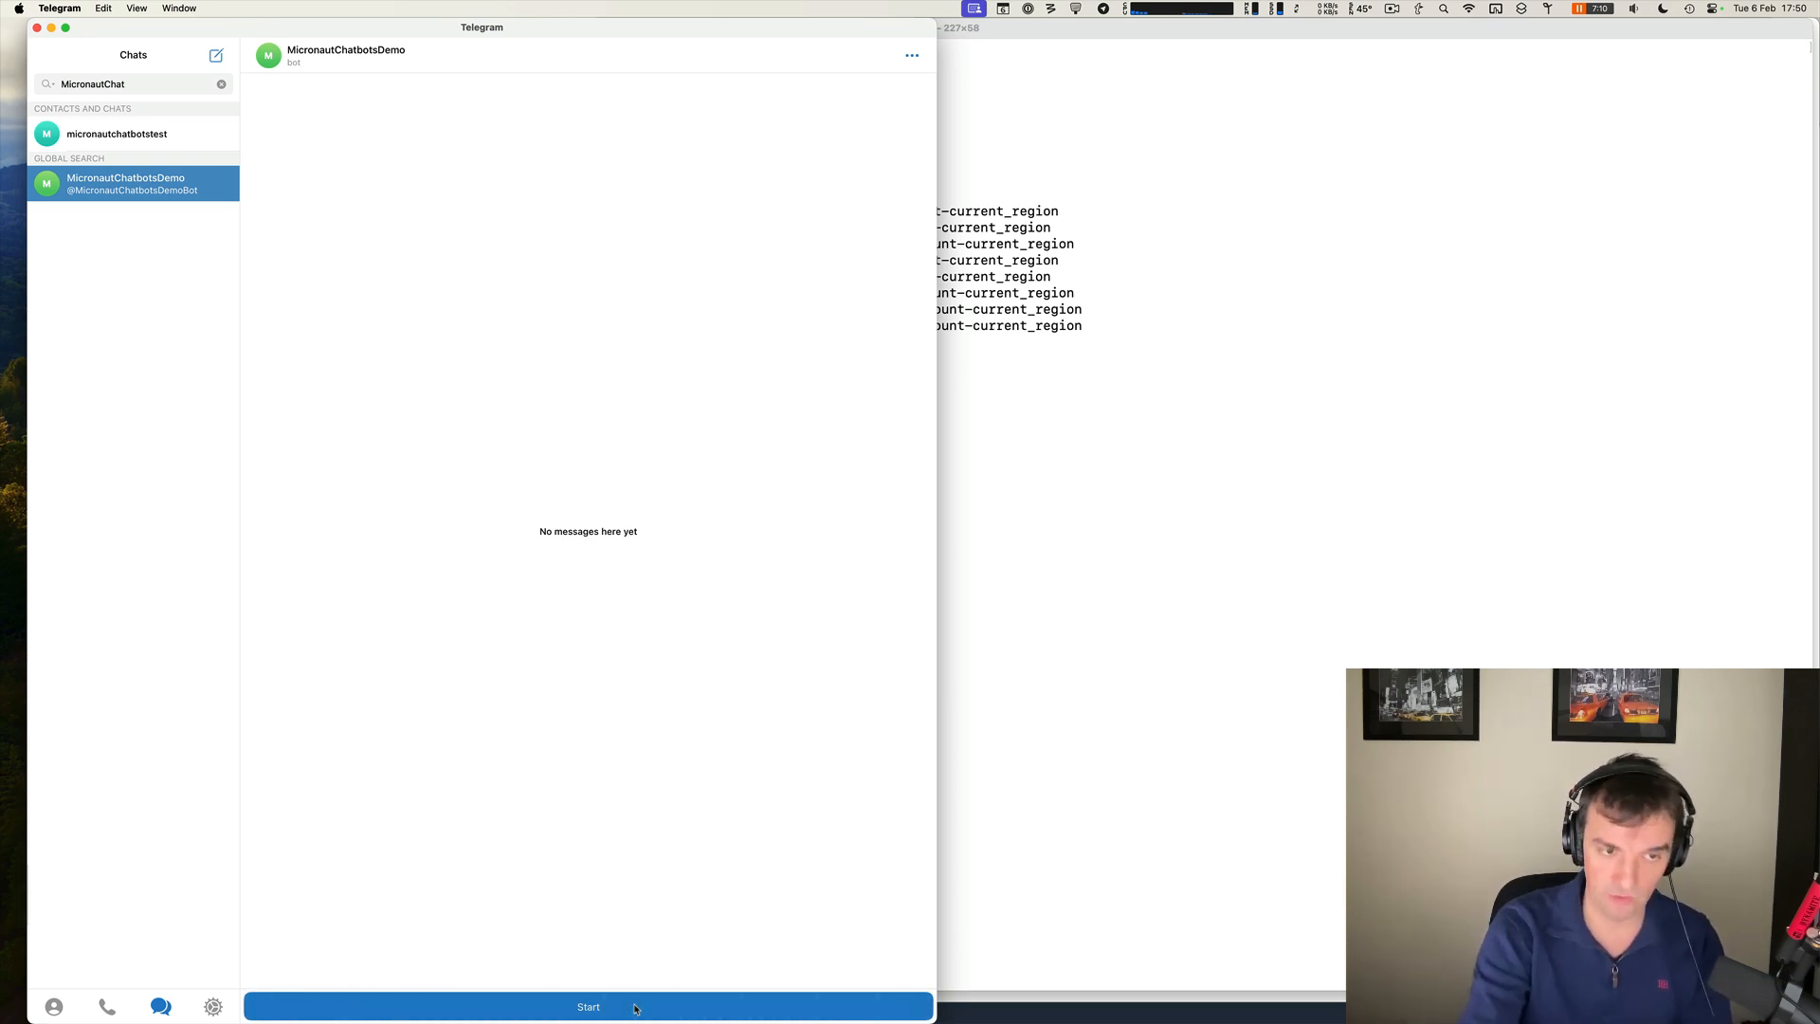
click(587, 1006)
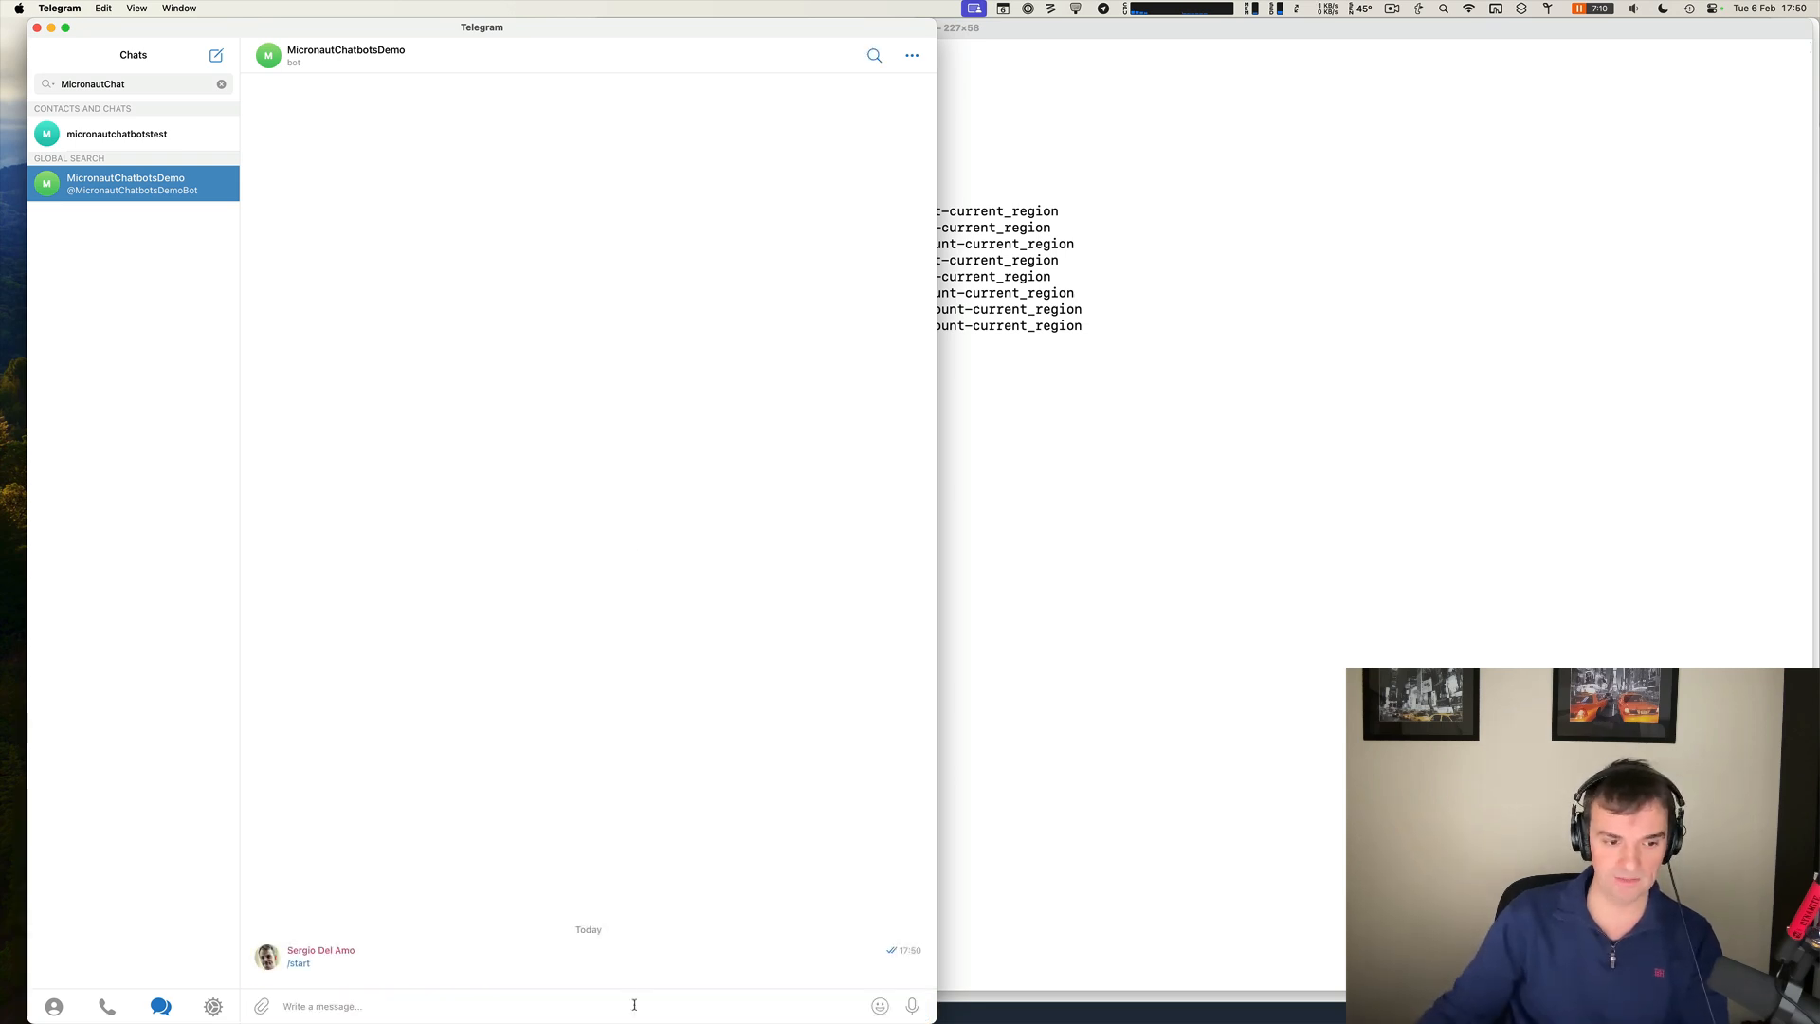
mouse_move(579, 981)
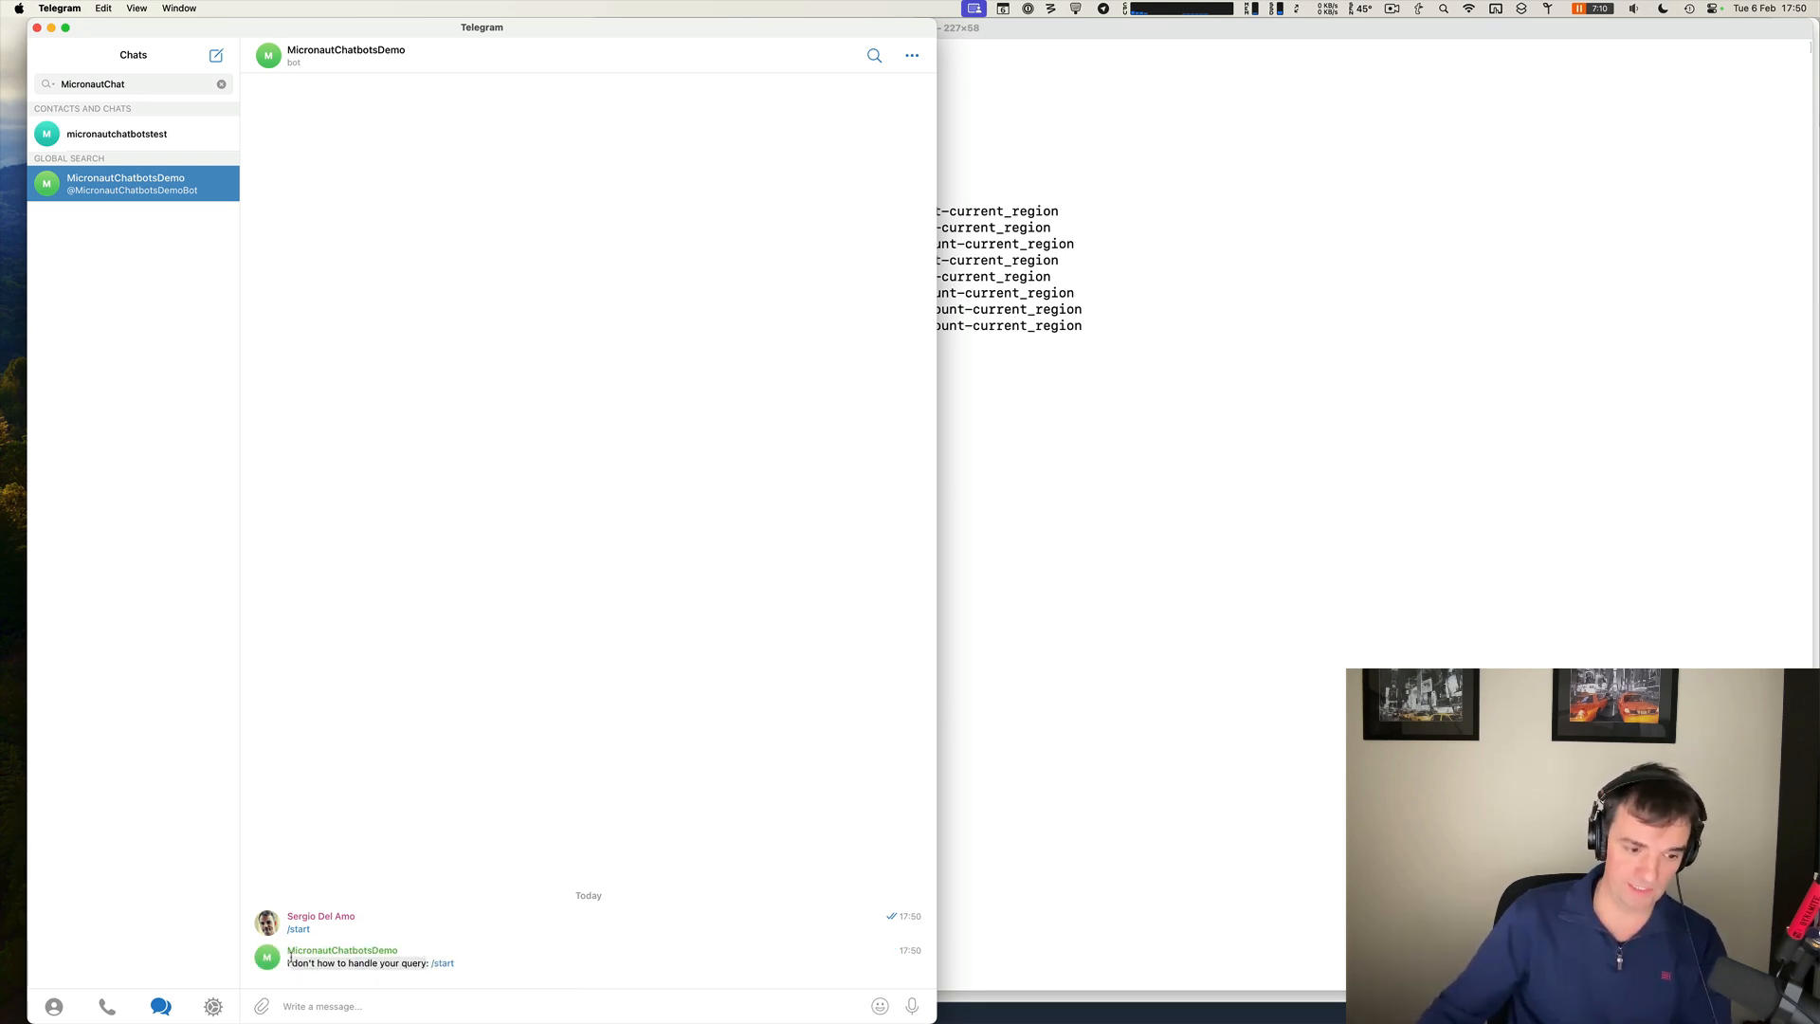
mouse_move(145, 512)
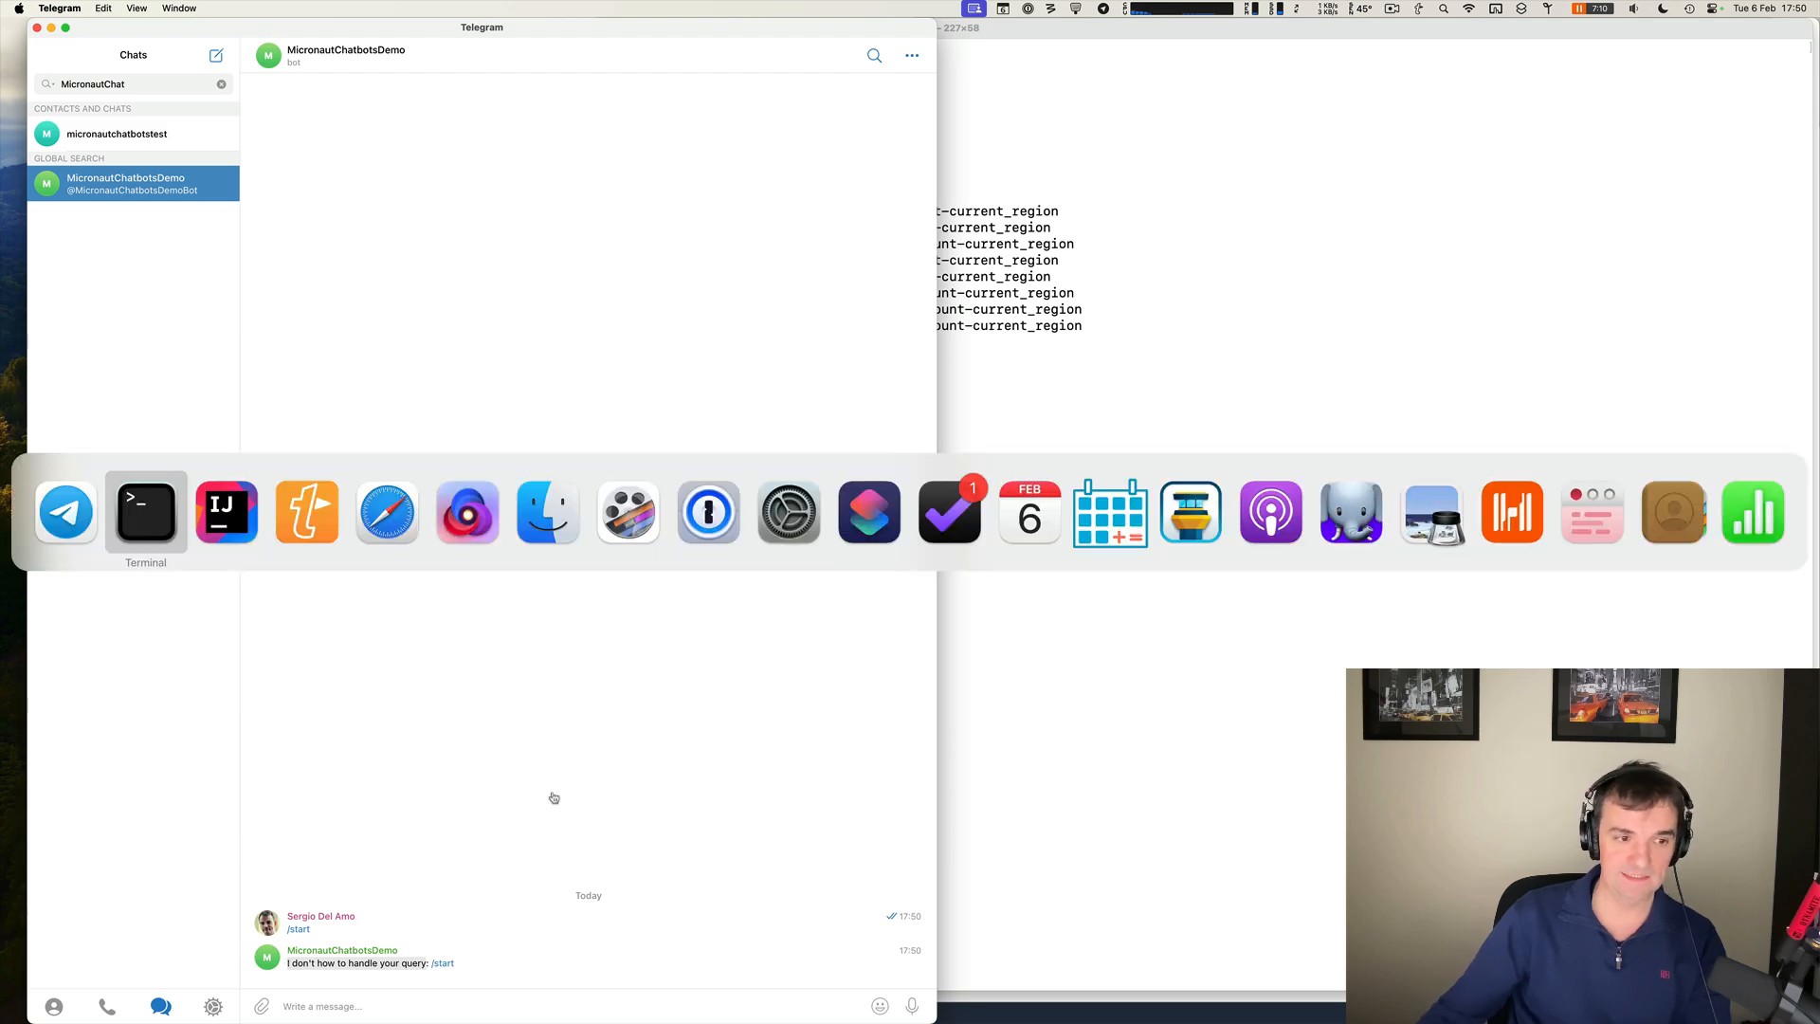
Search the project code, then return to the bot conversation
click(227, 512)
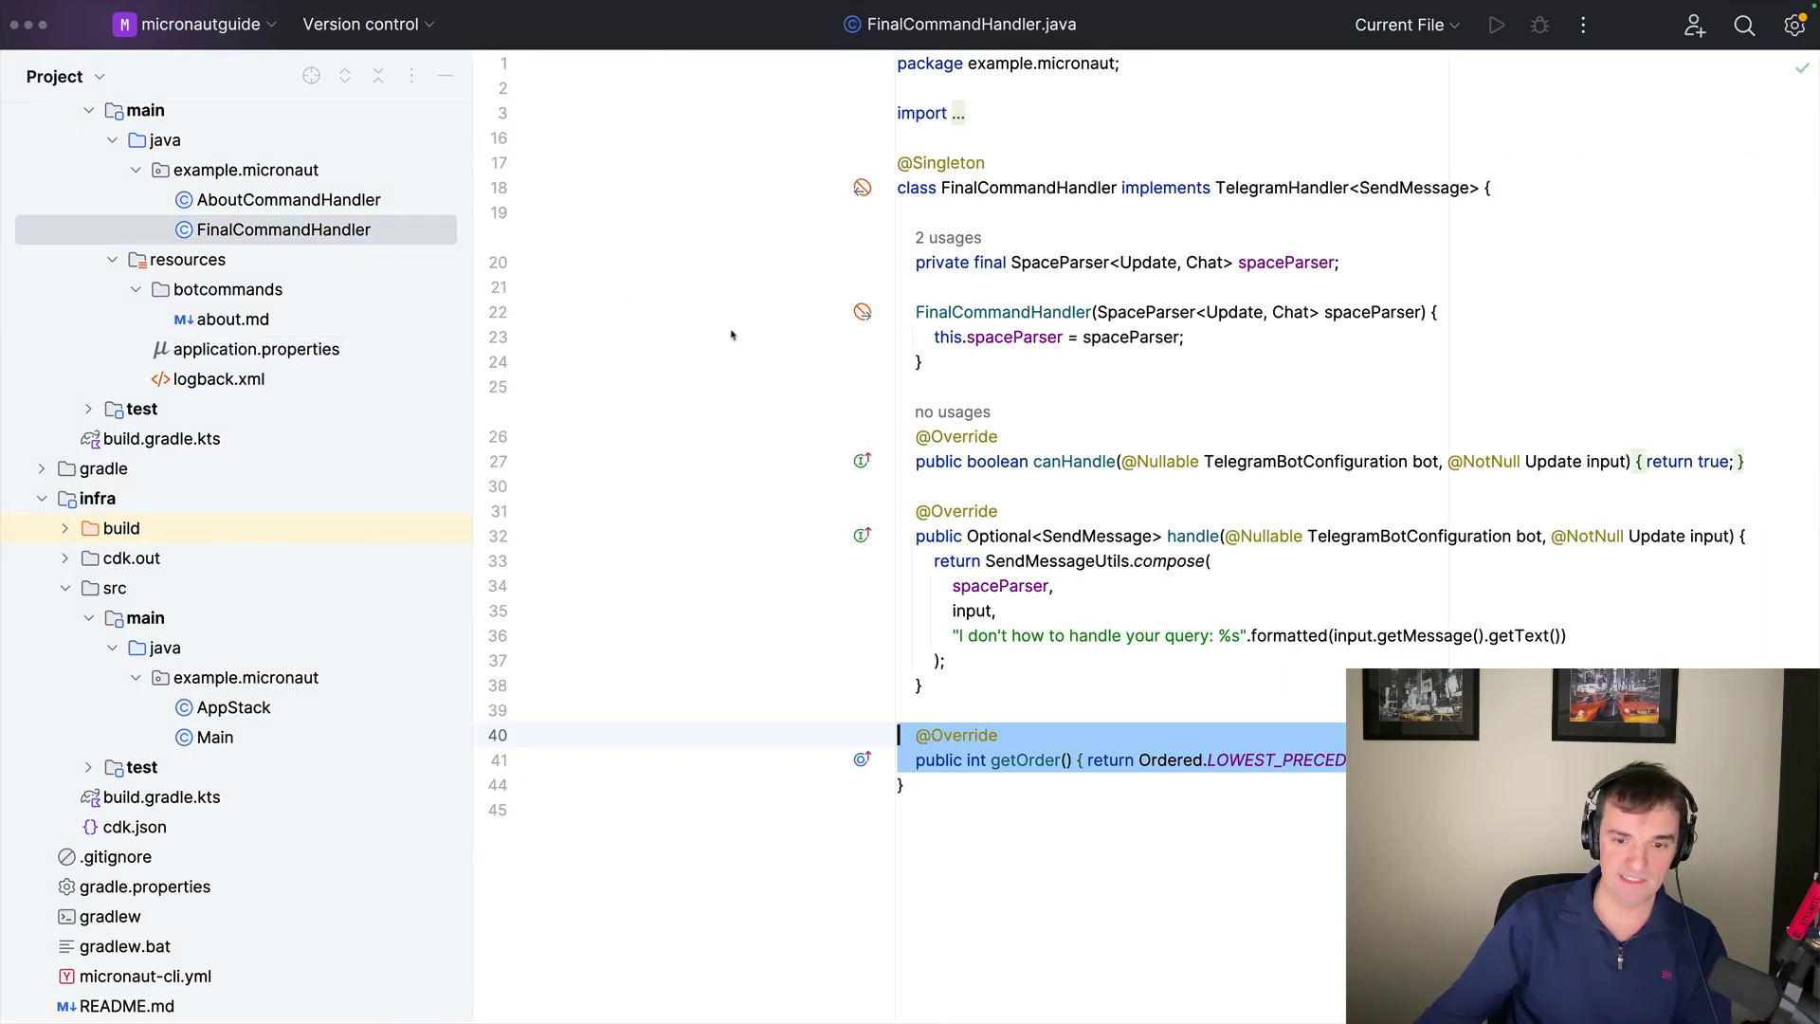
key(Cmd+F)
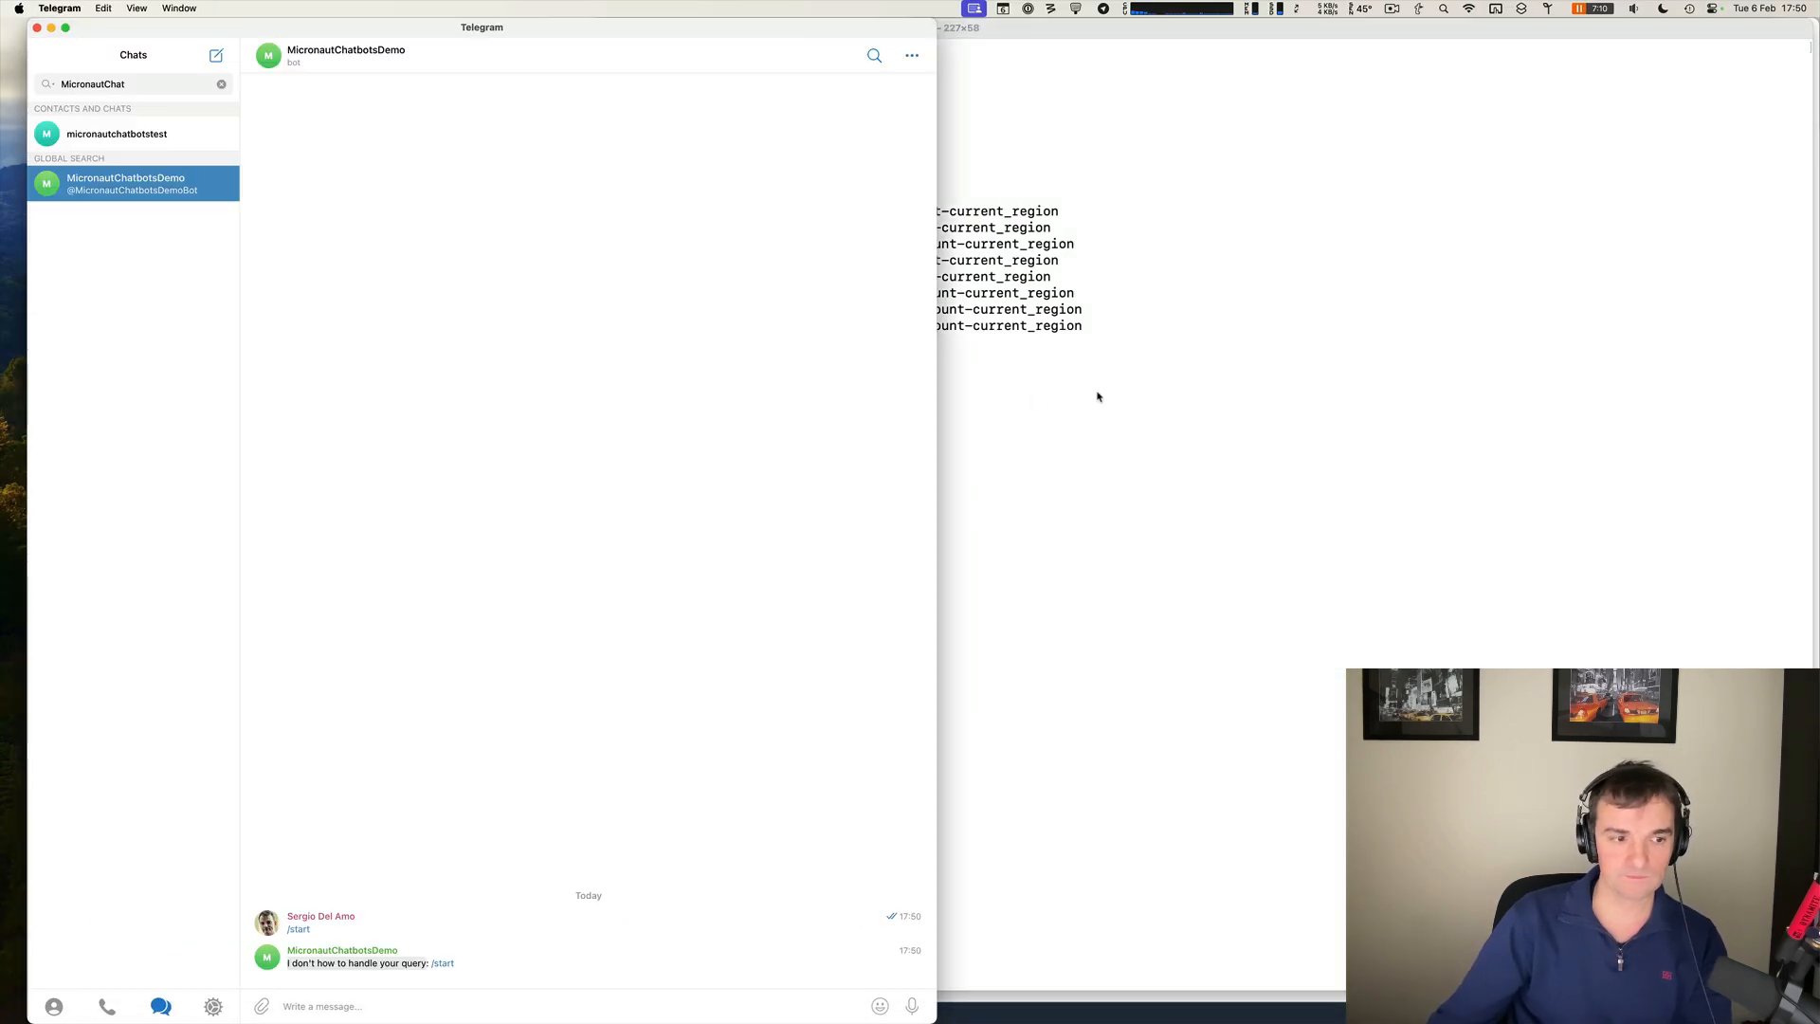
click(502, 1007)
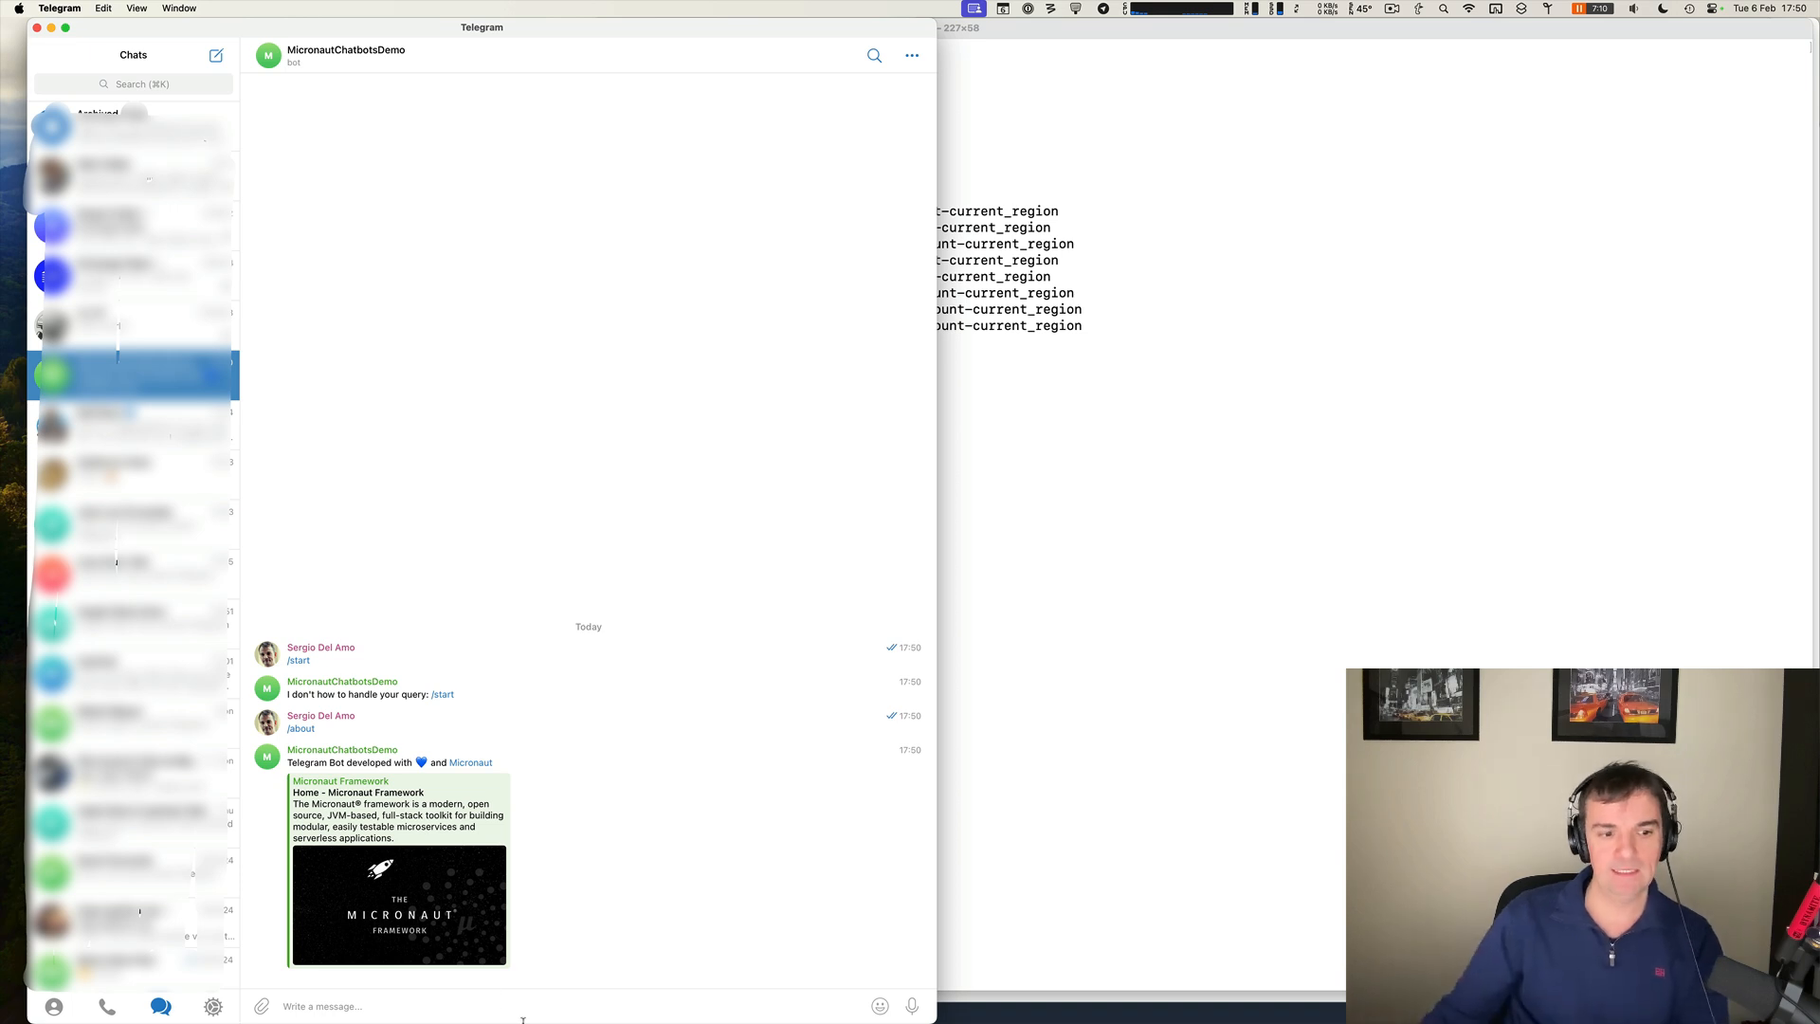
mouse_move(651, 477)
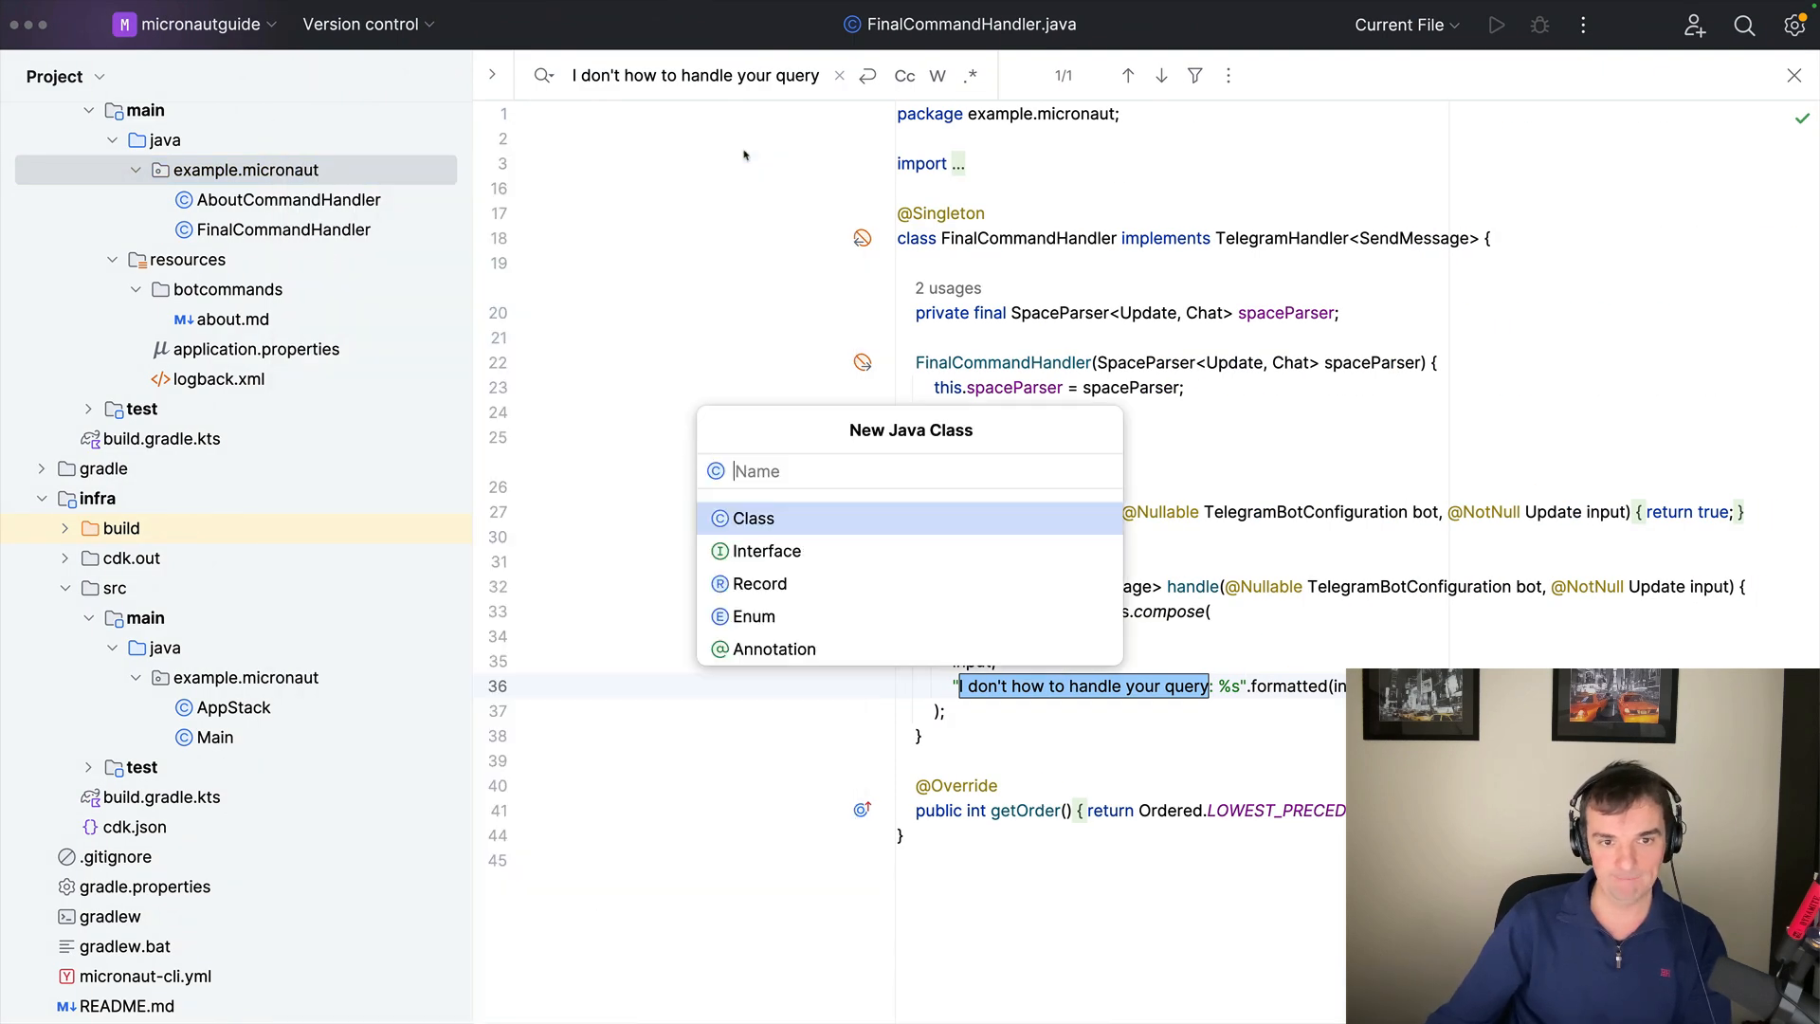
Create the HelloHandler class and inspect the SpaceParser type it uses
text(HelloHandler  implements TelegramHandler<SendMessage> {)
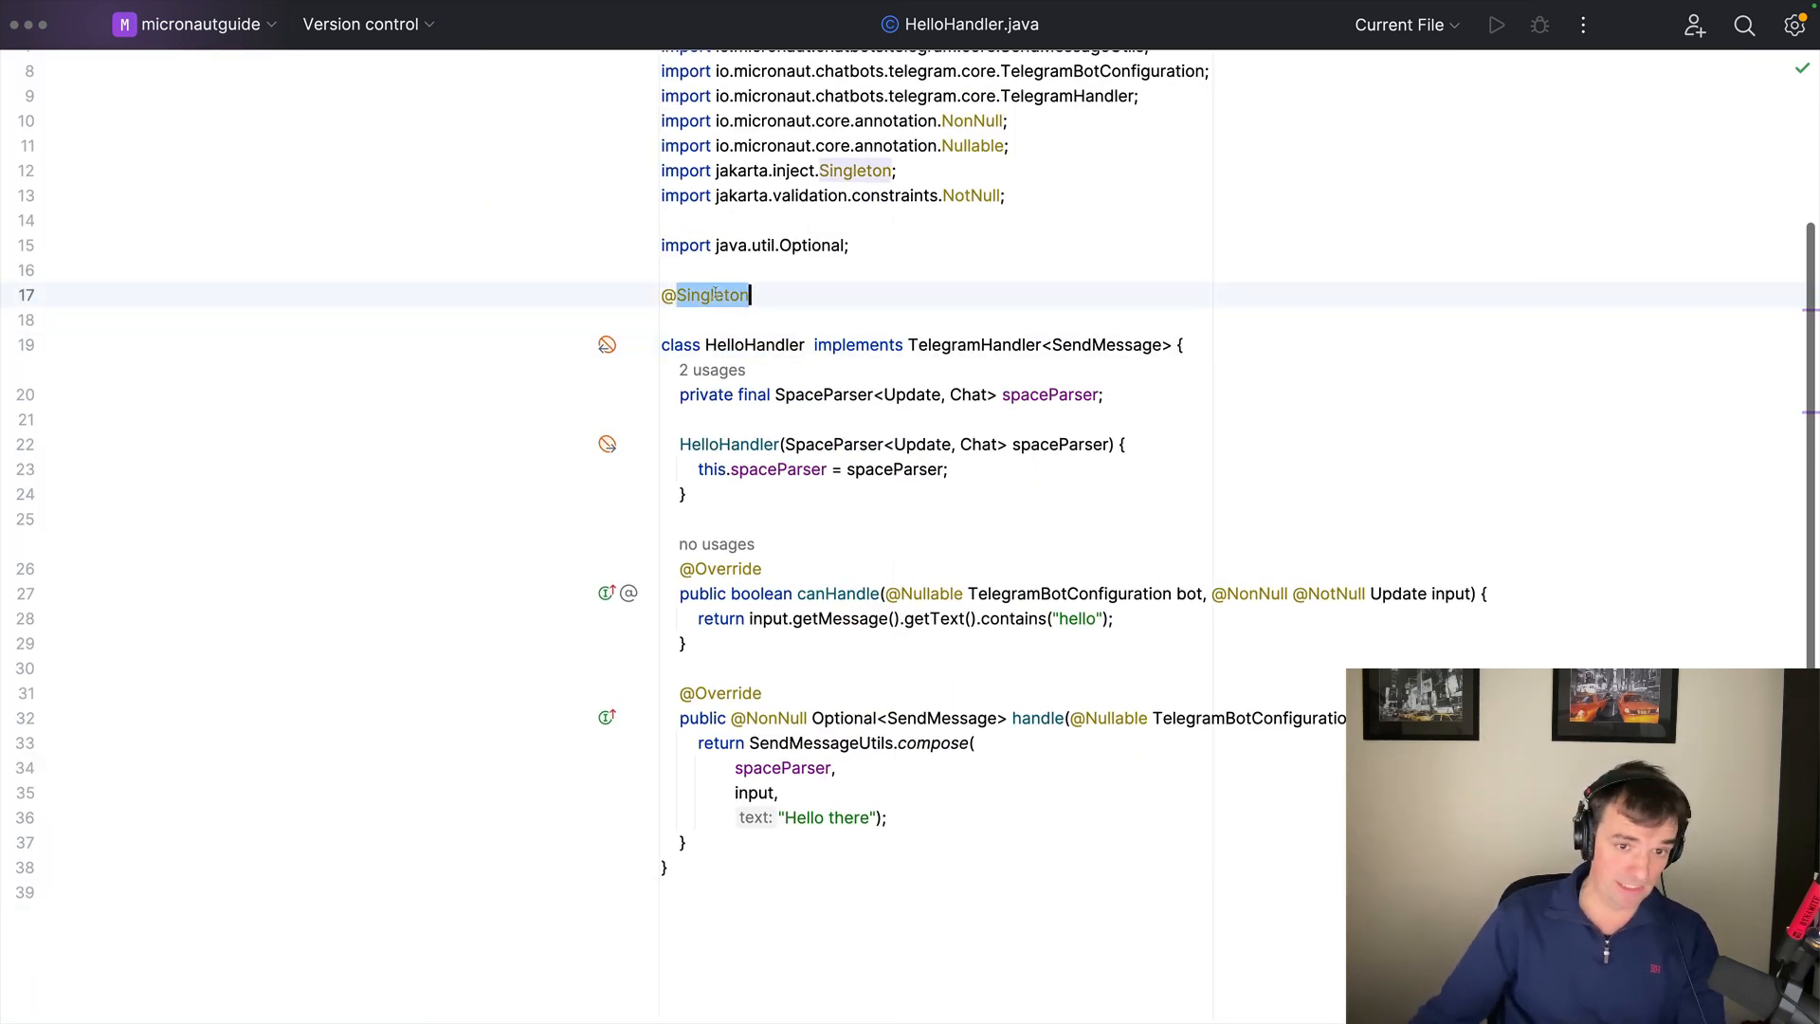
mouse_move(719, 294)
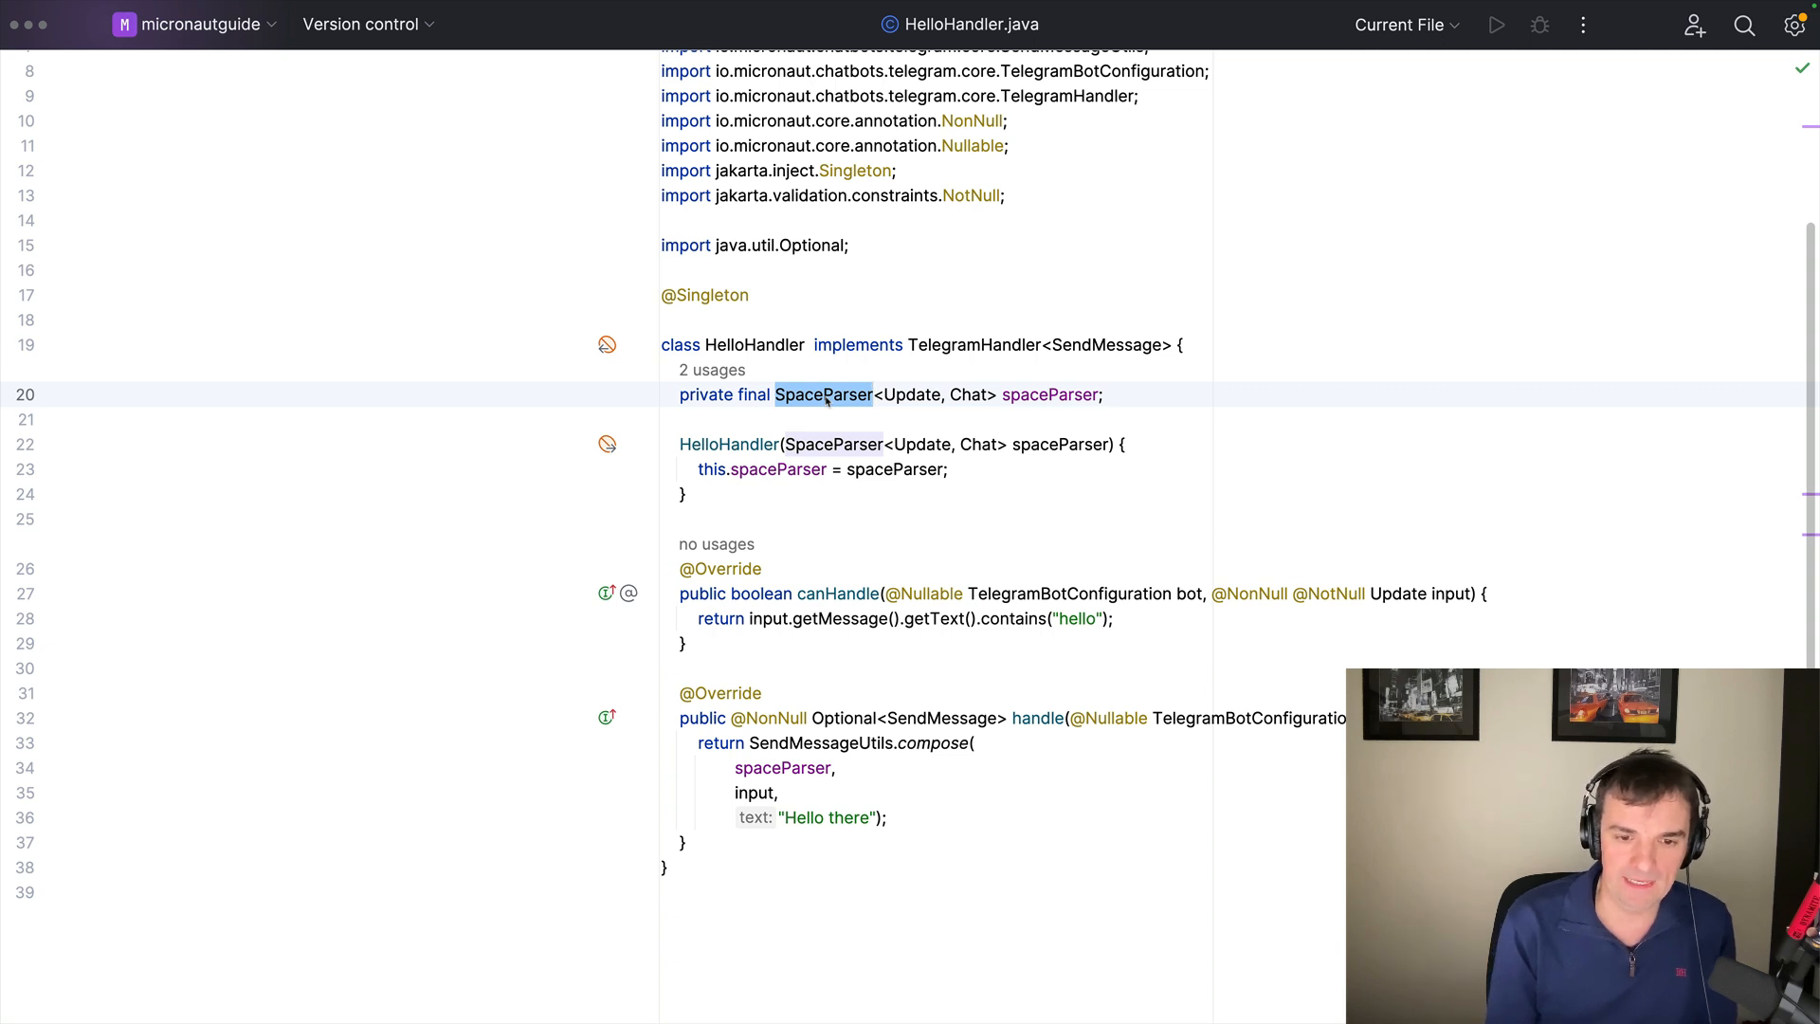
click(851, 618)
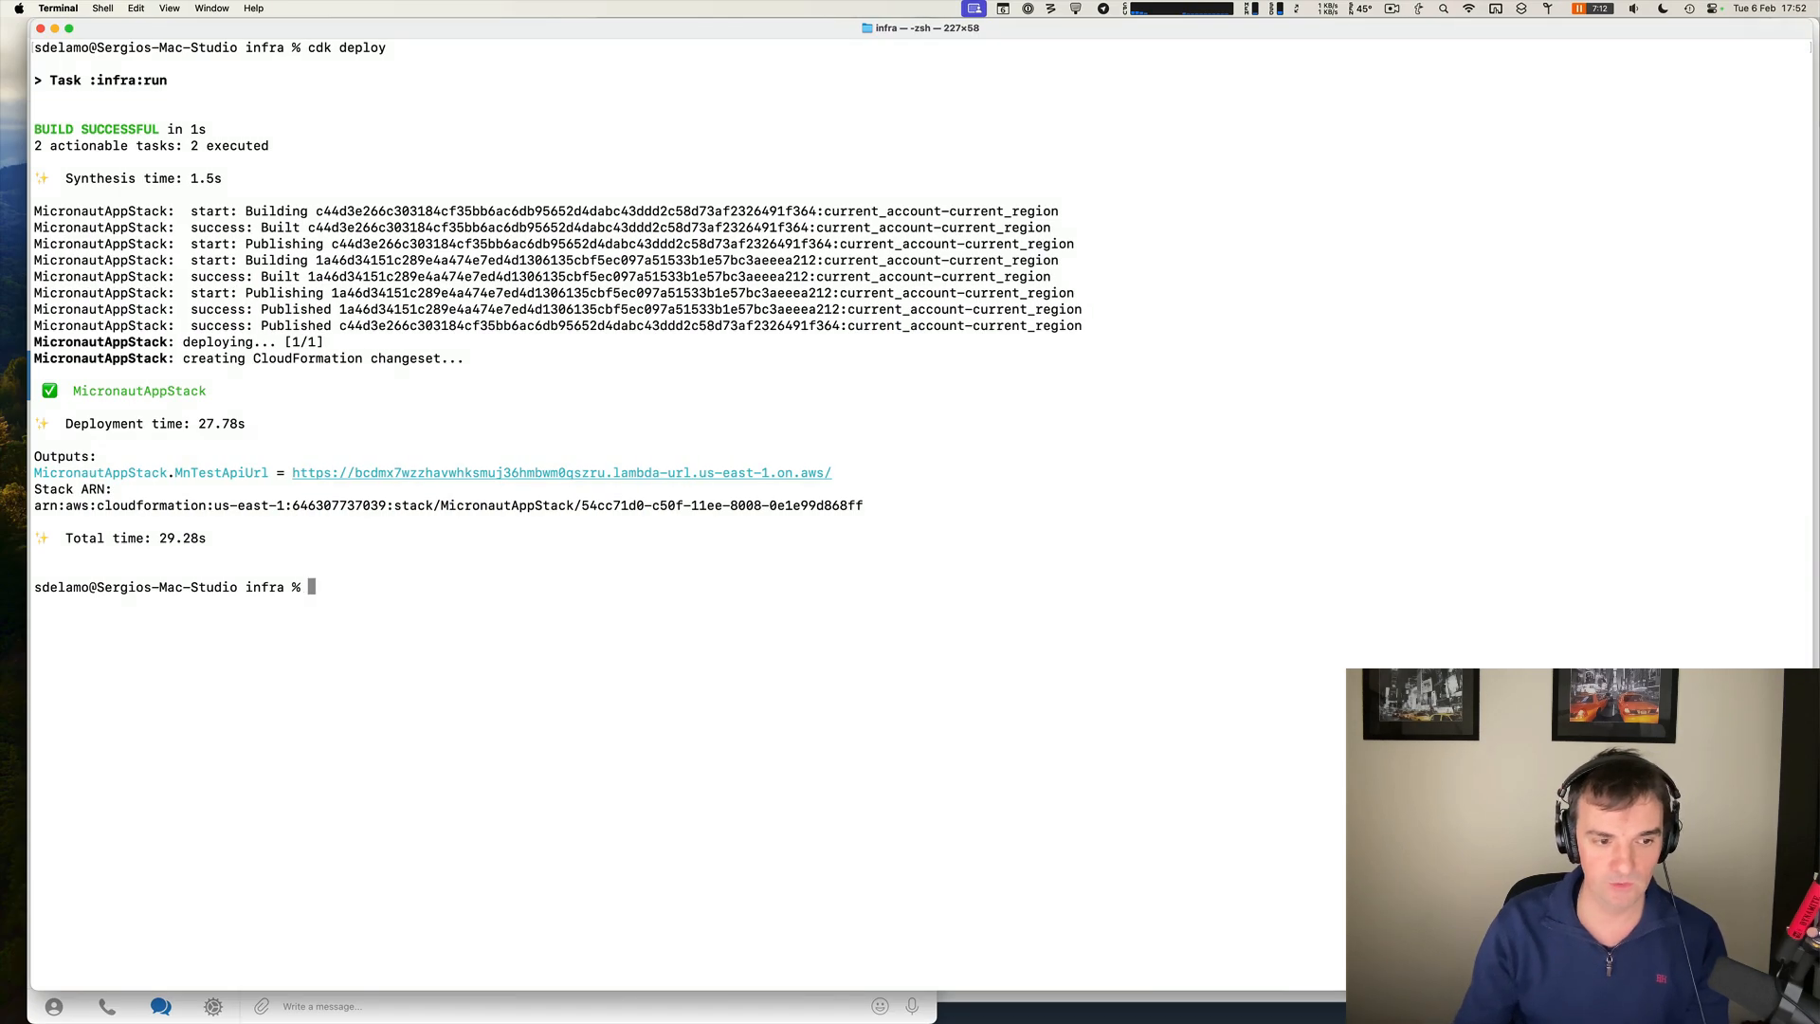
From the parent directory run ./gradlew :app:shadowJar, then cd toward infra
text(cd ../)
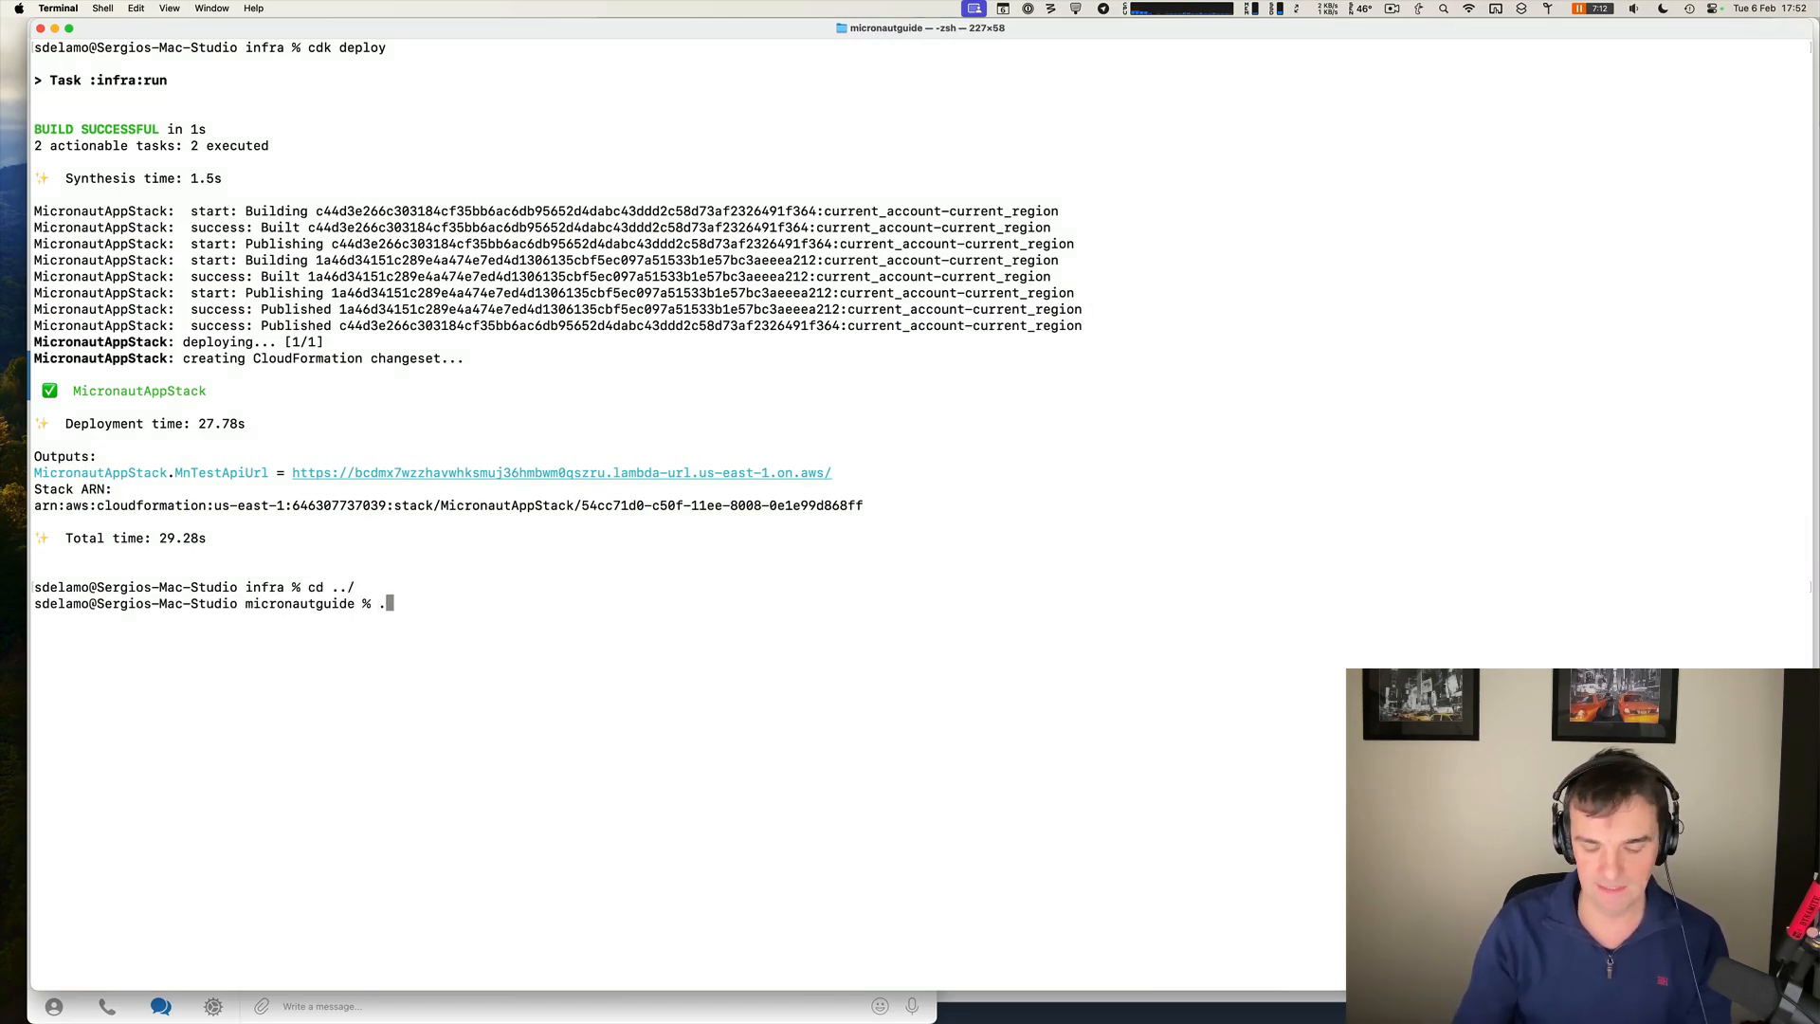
text(/gradlew :a)
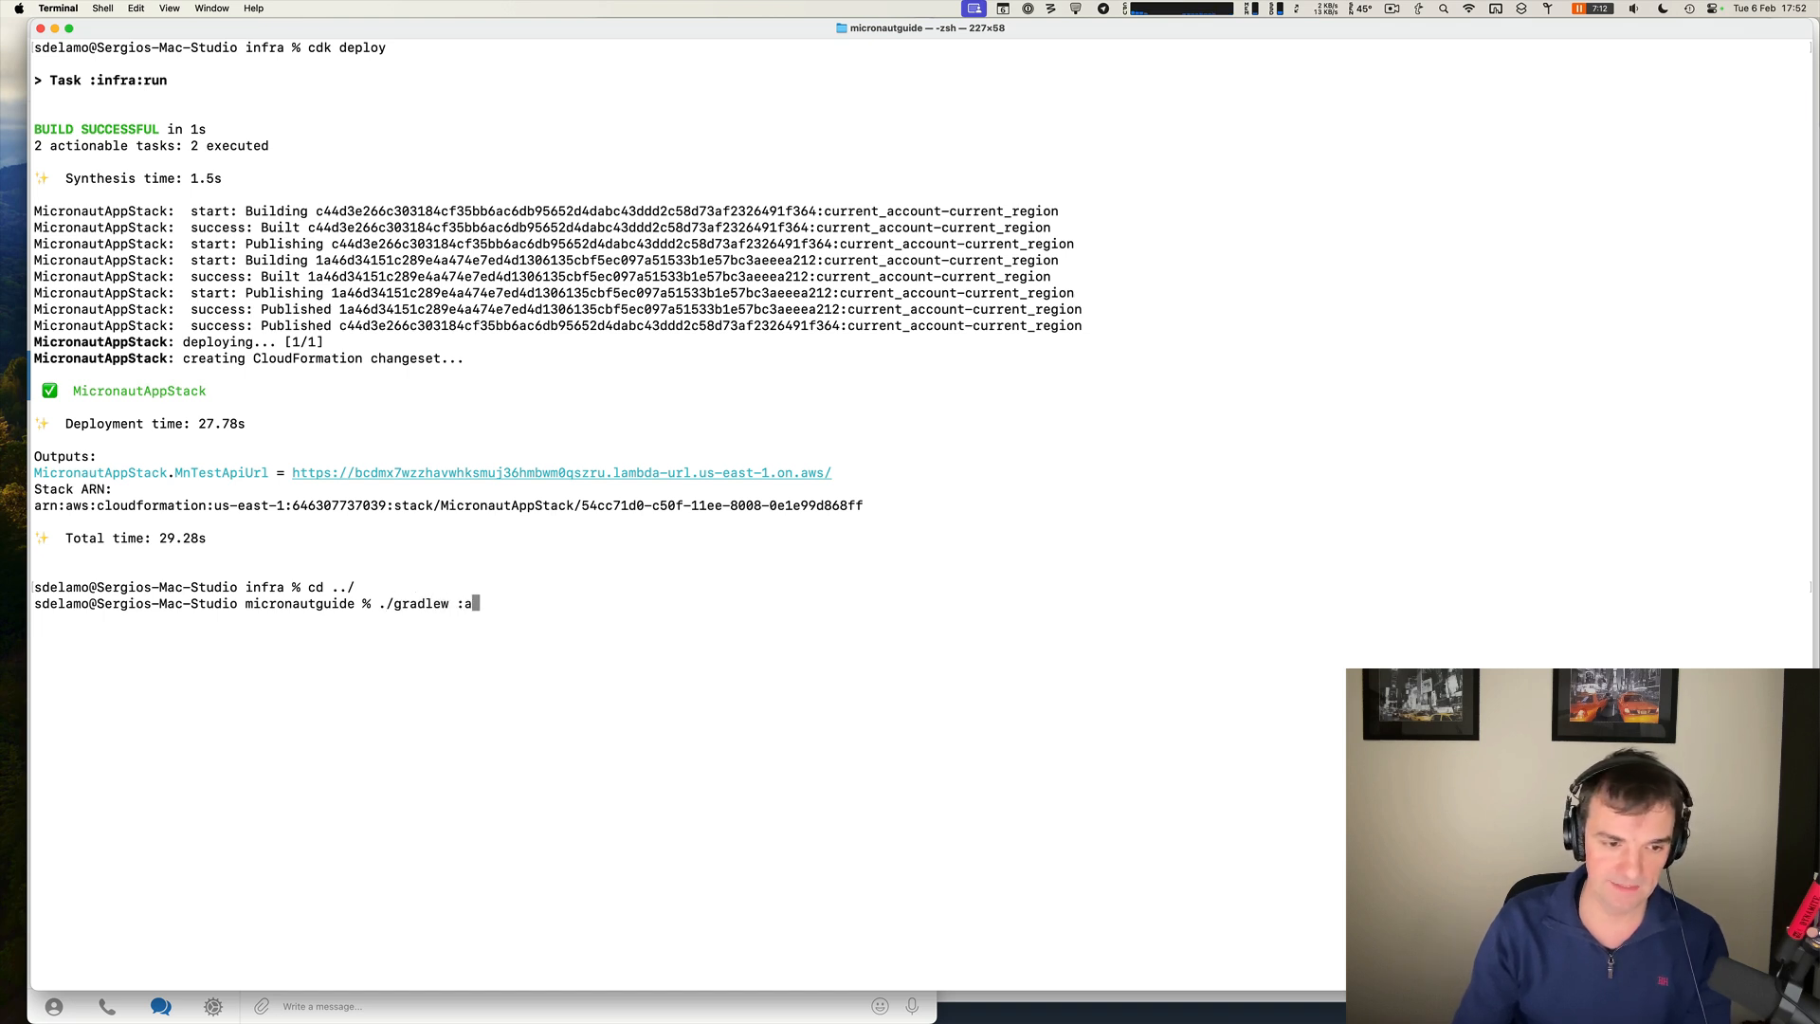
text(pp:shadowJar)
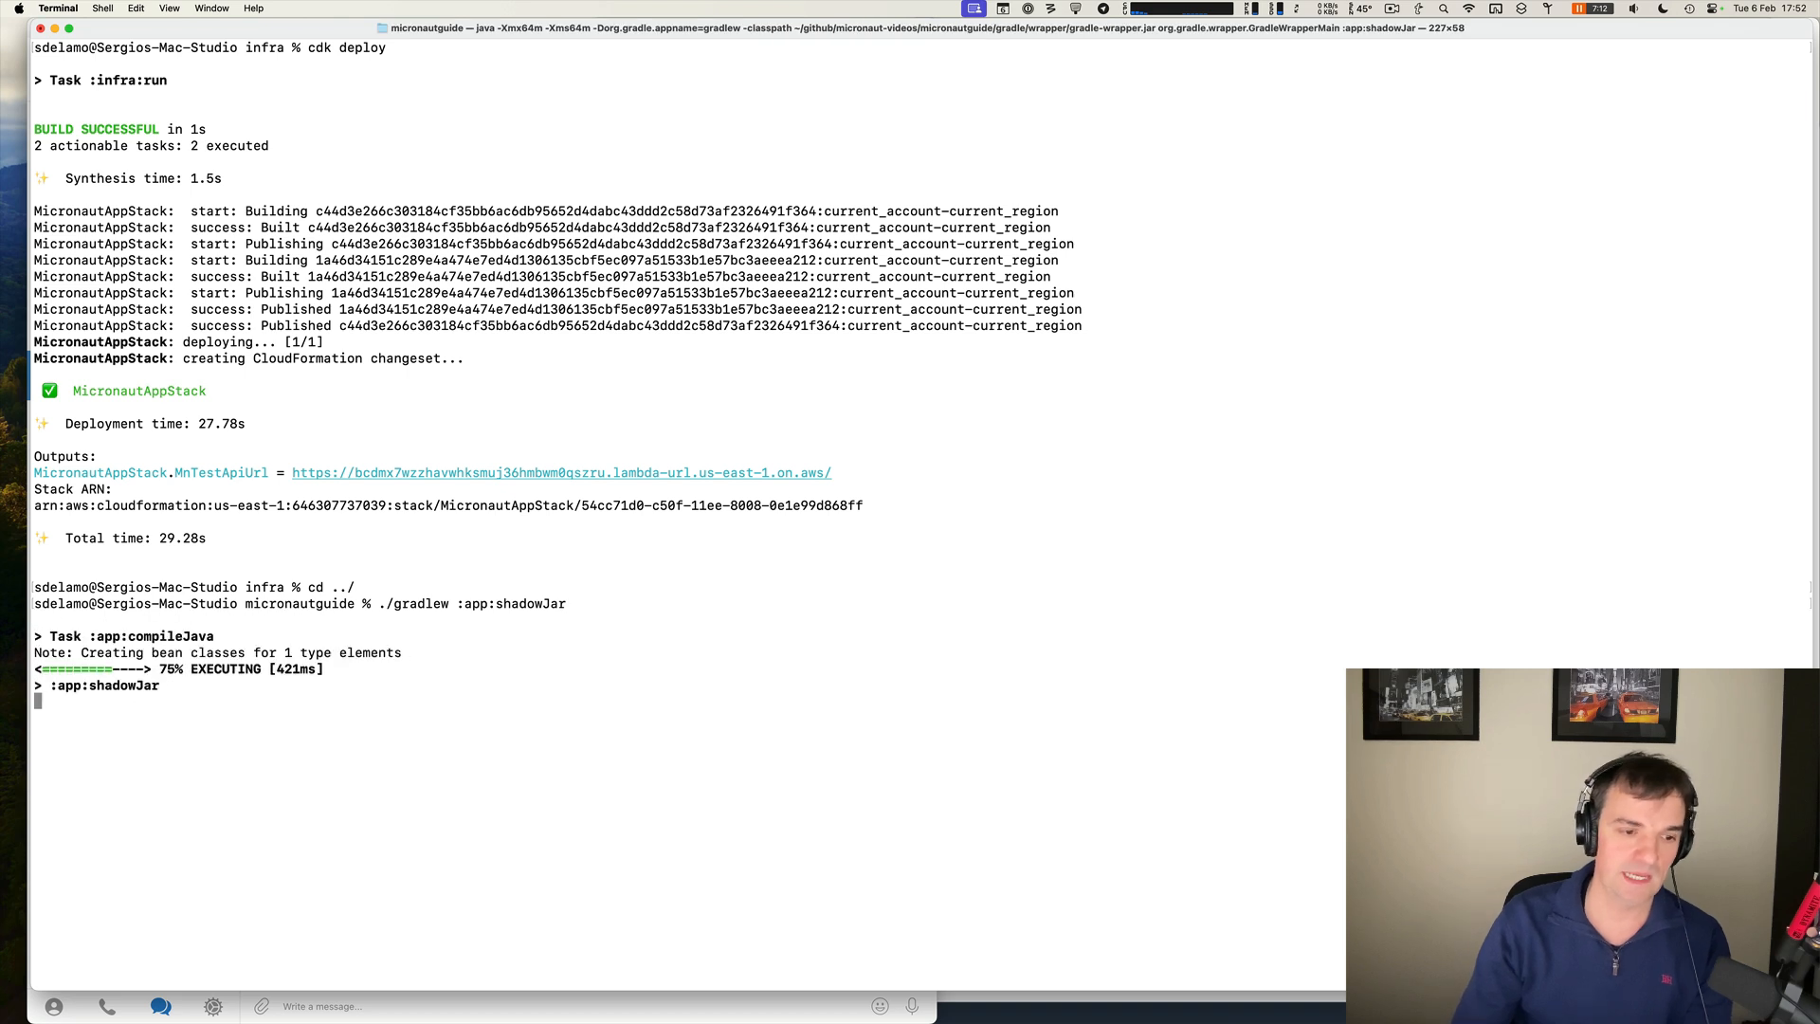
text(cd)
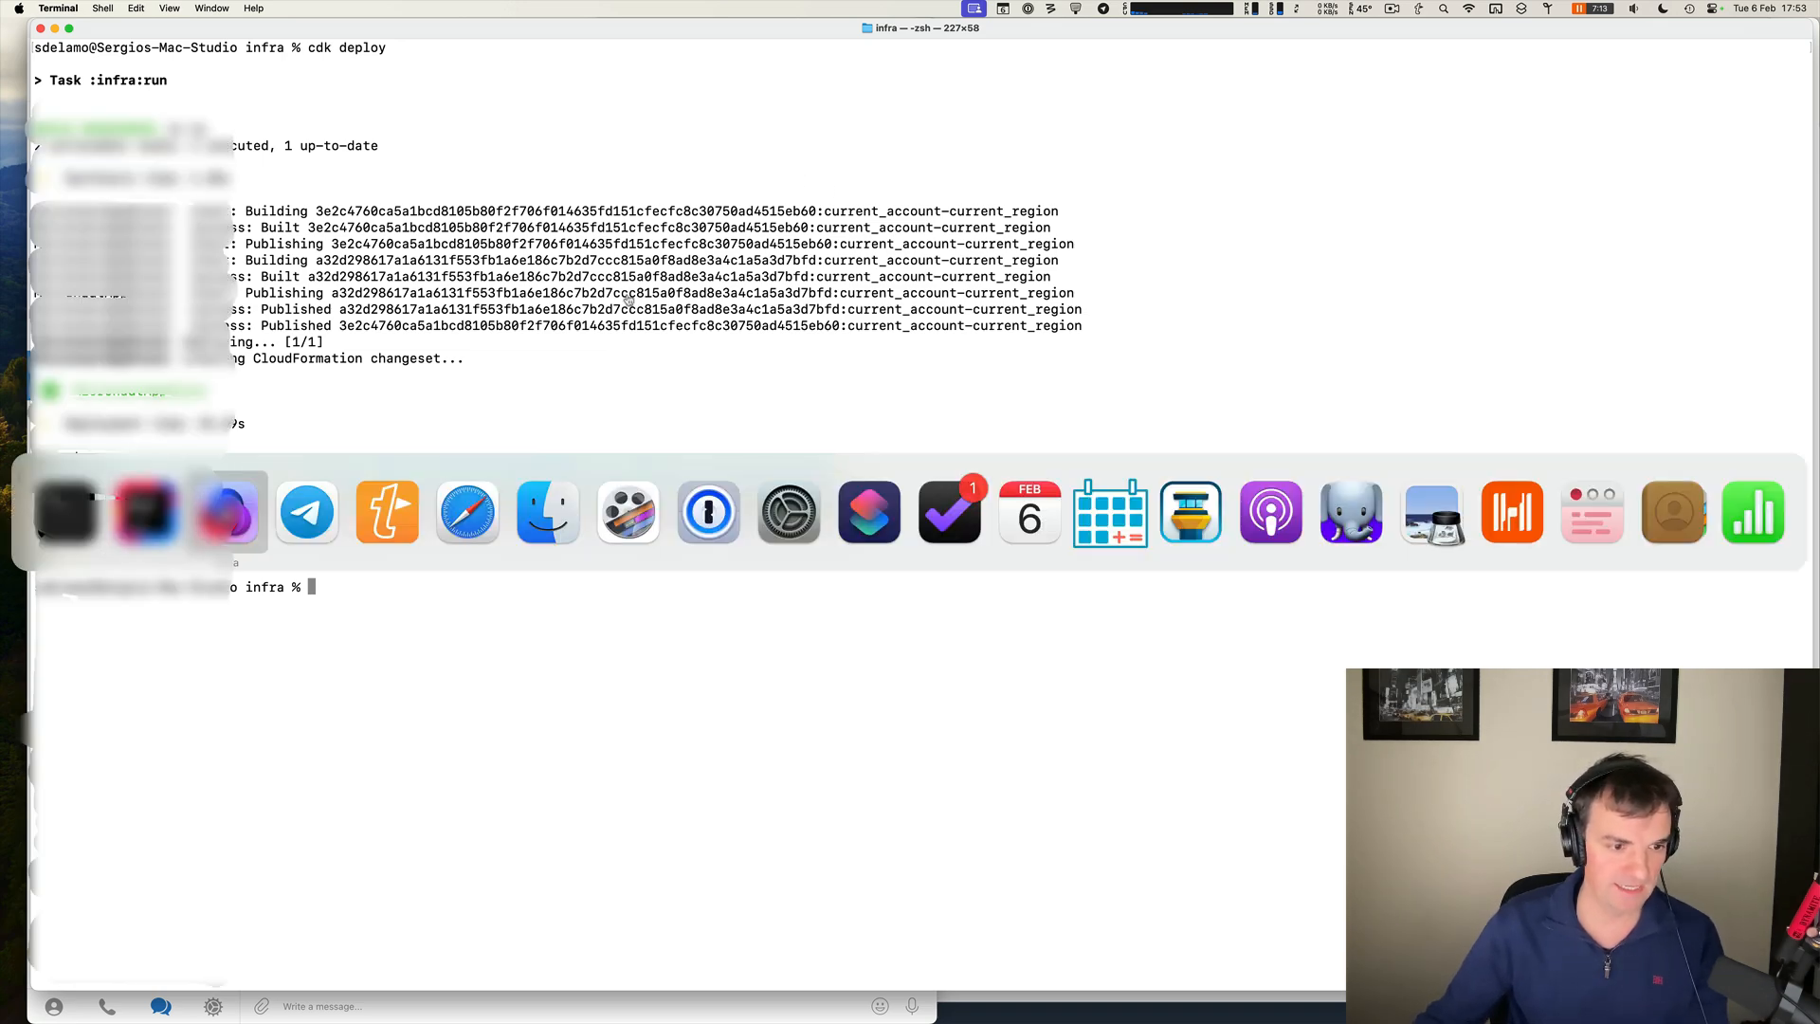
Back in the Telegram bot chat, send the message 'hola'
click(307, 512)
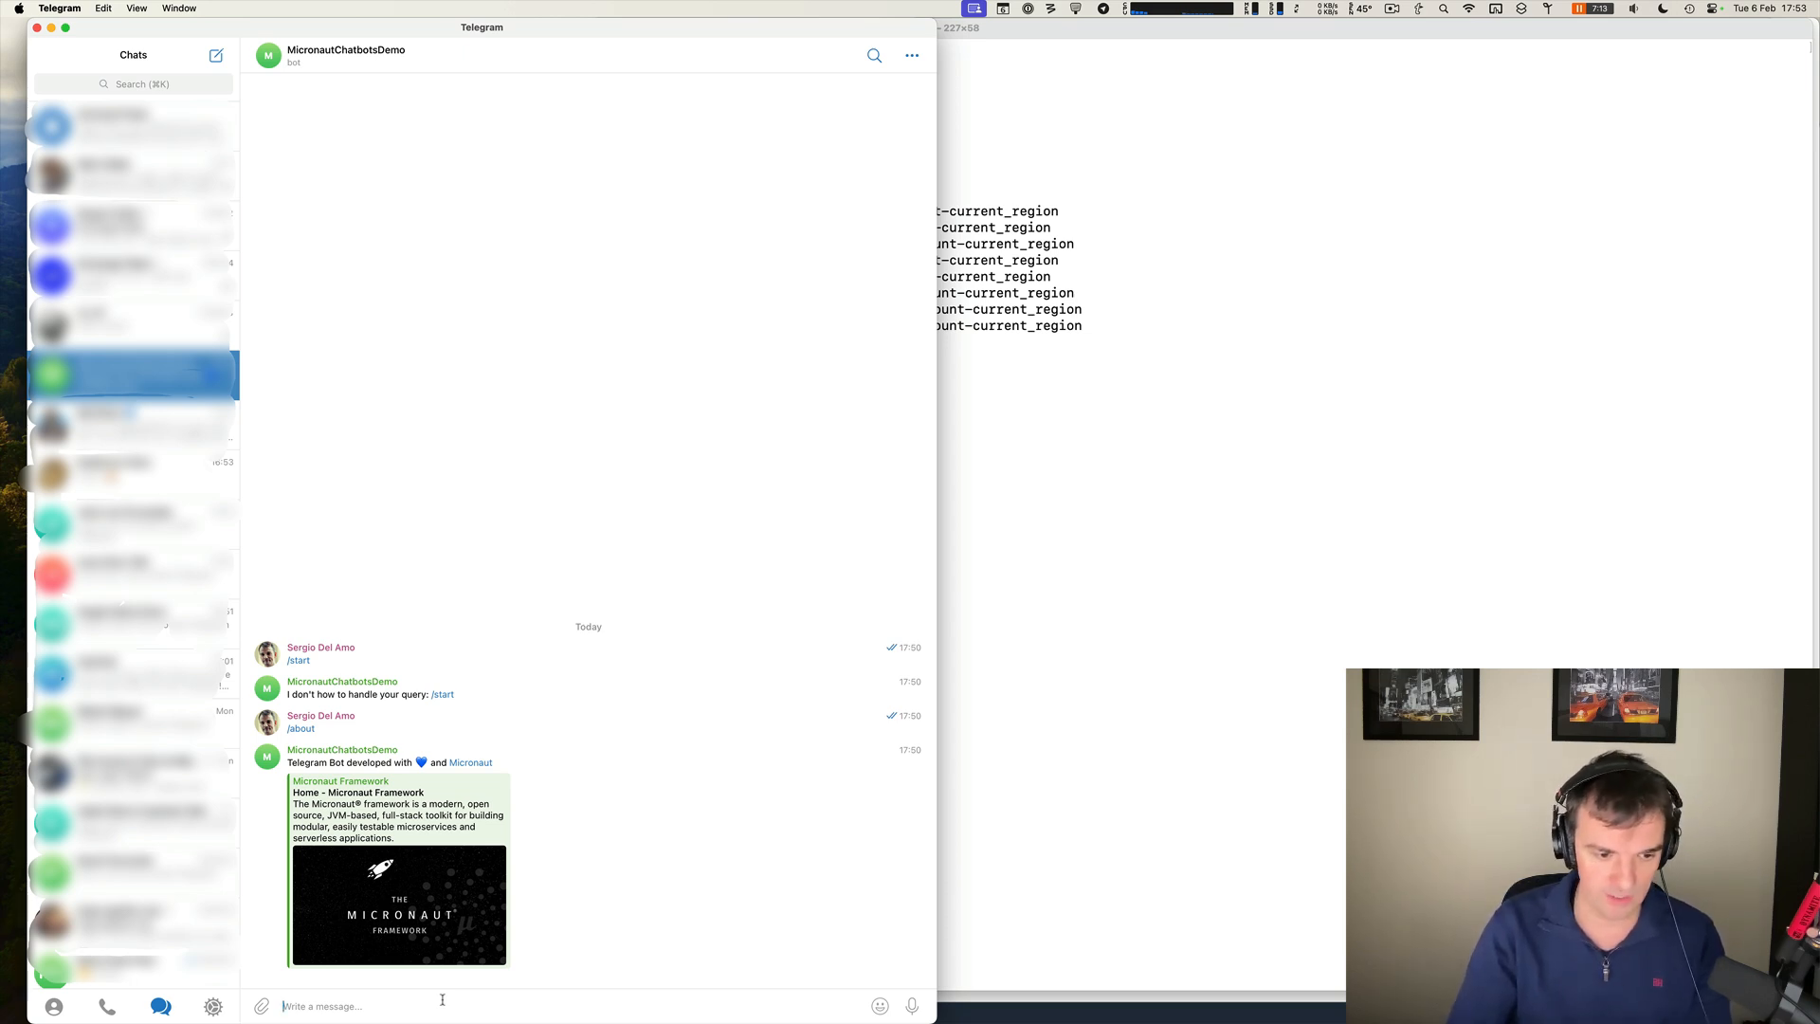
text(hola)
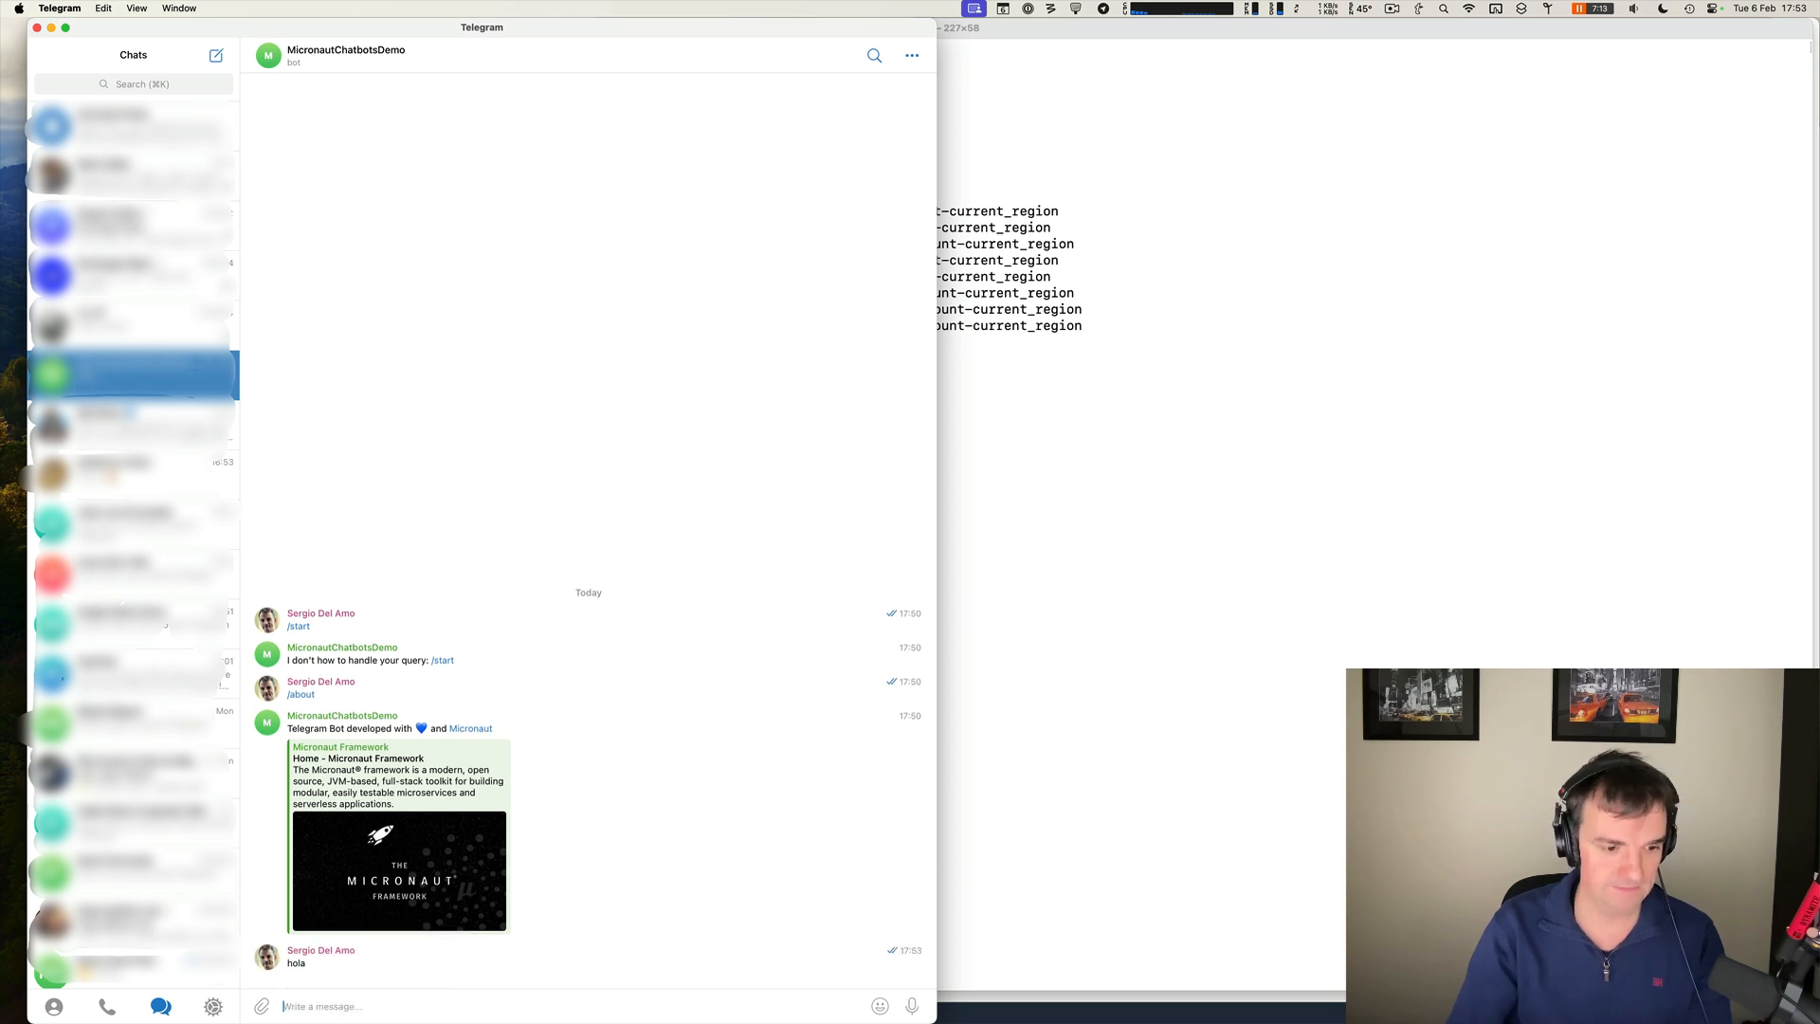